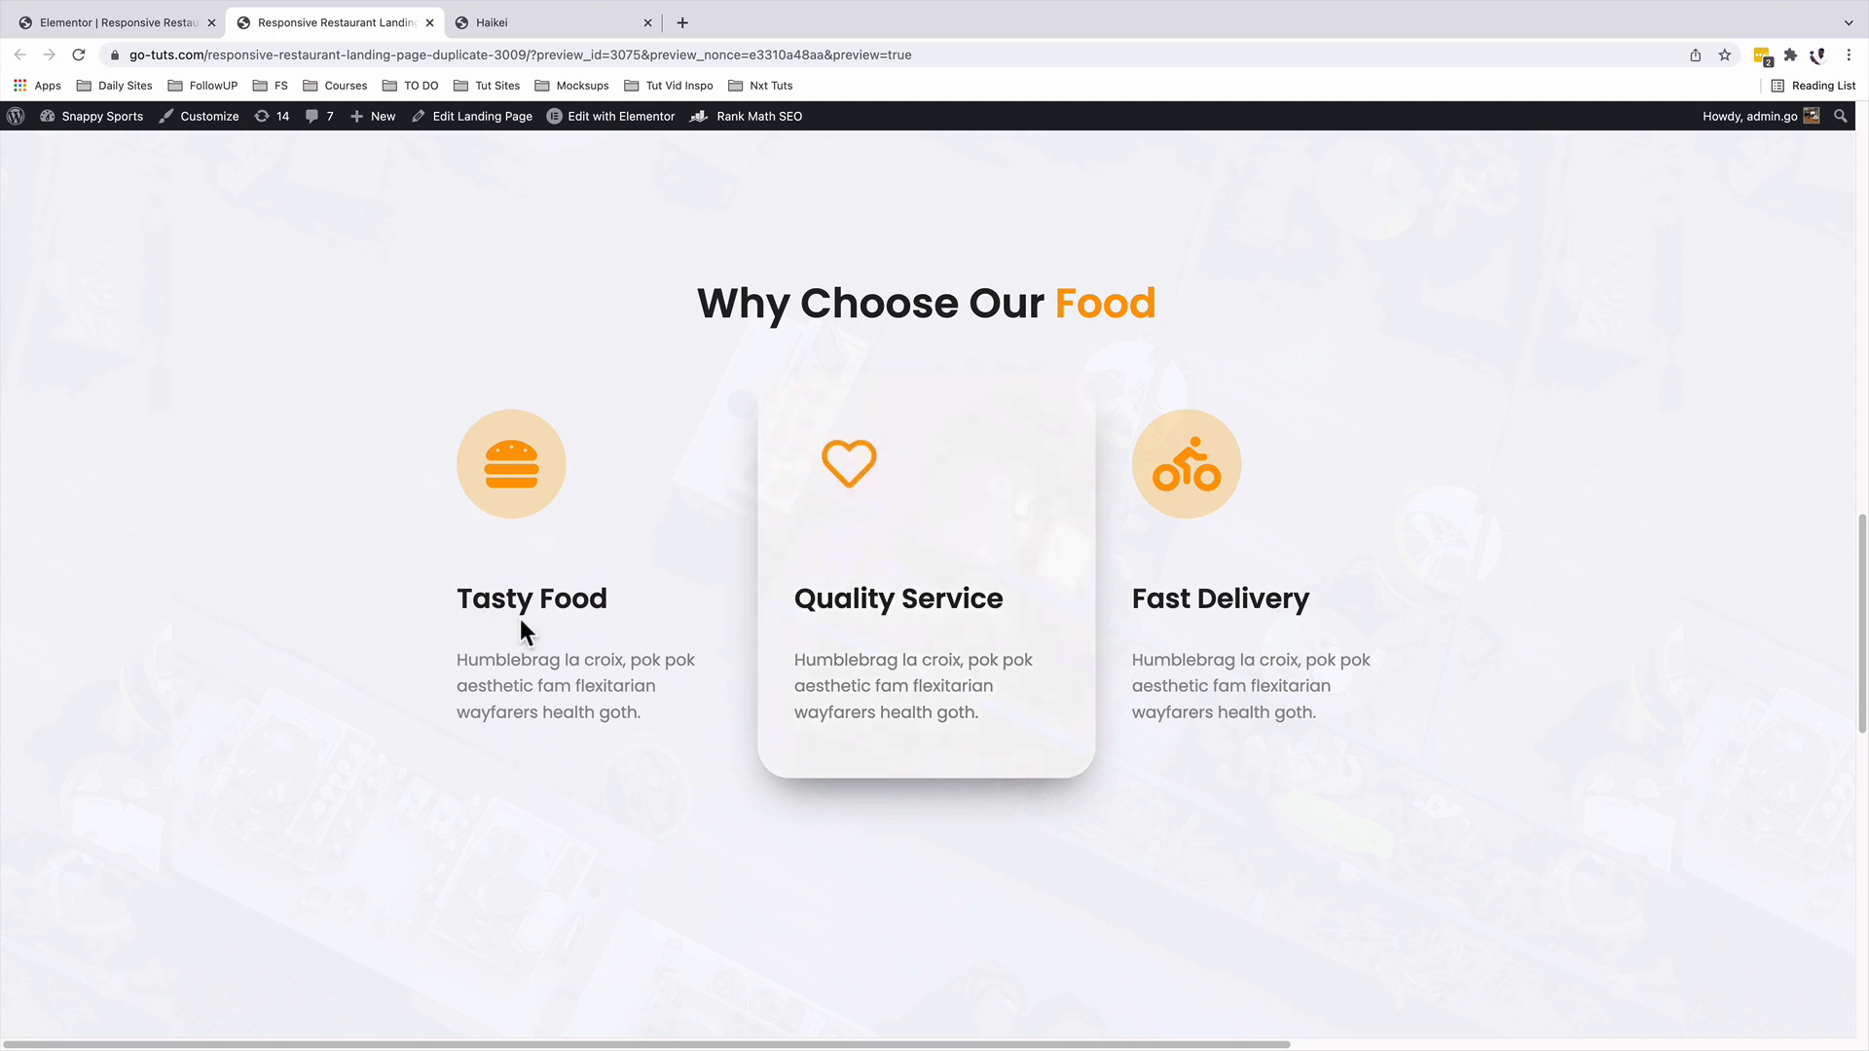
mouse_move(833, 651)
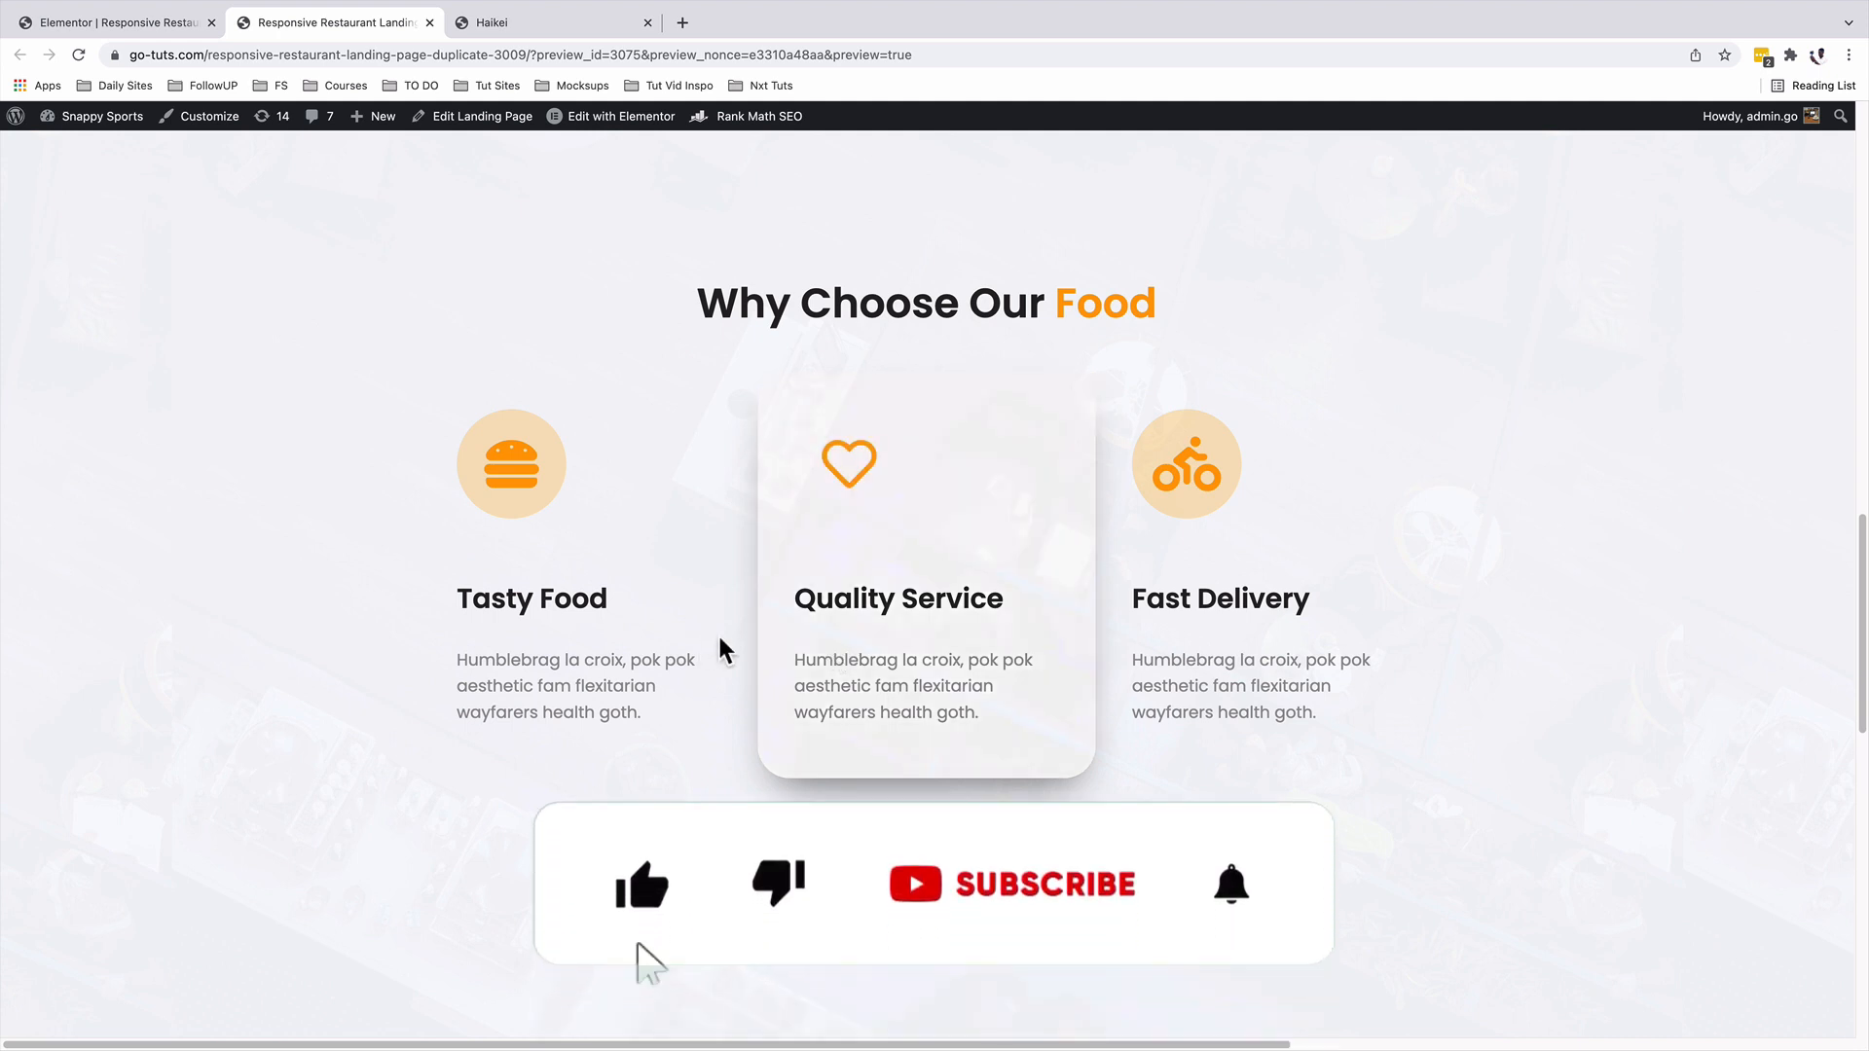
Add a three-column inner section below the heading with an icon and heading in the first column.
click(1044, 884)
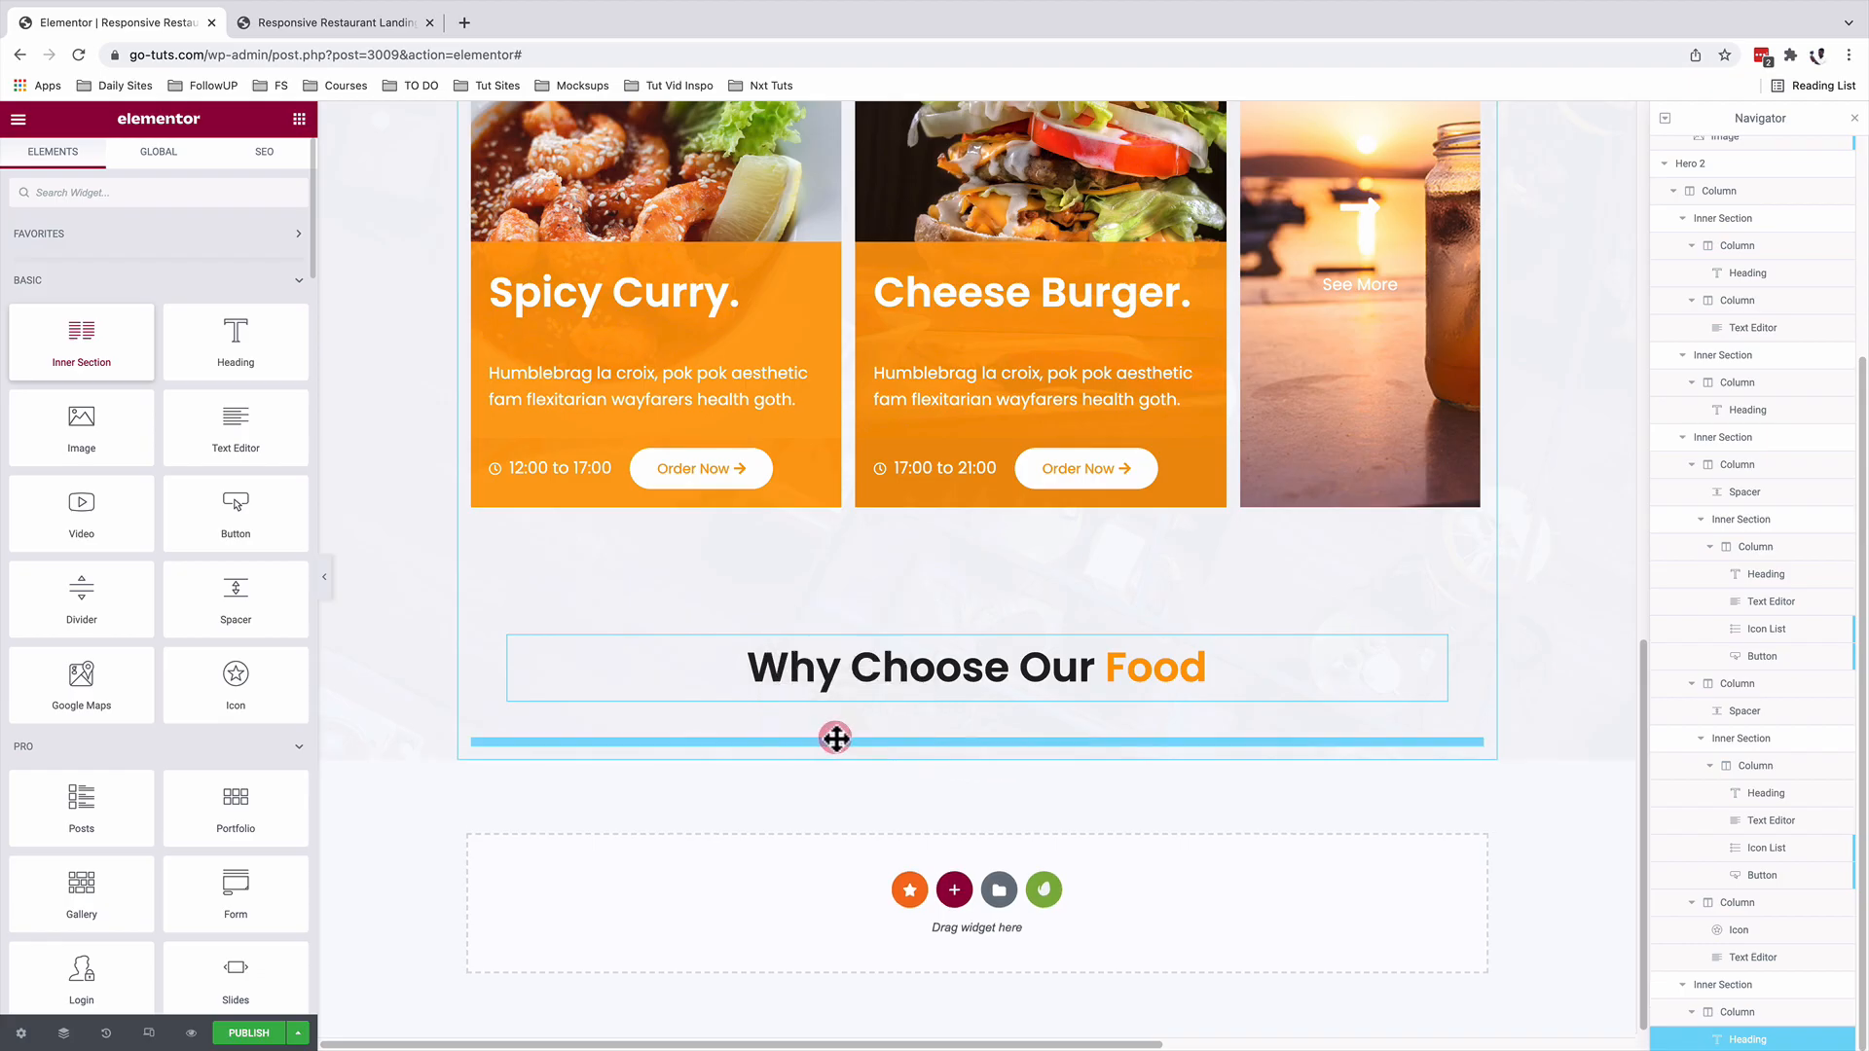
click(833, 738)
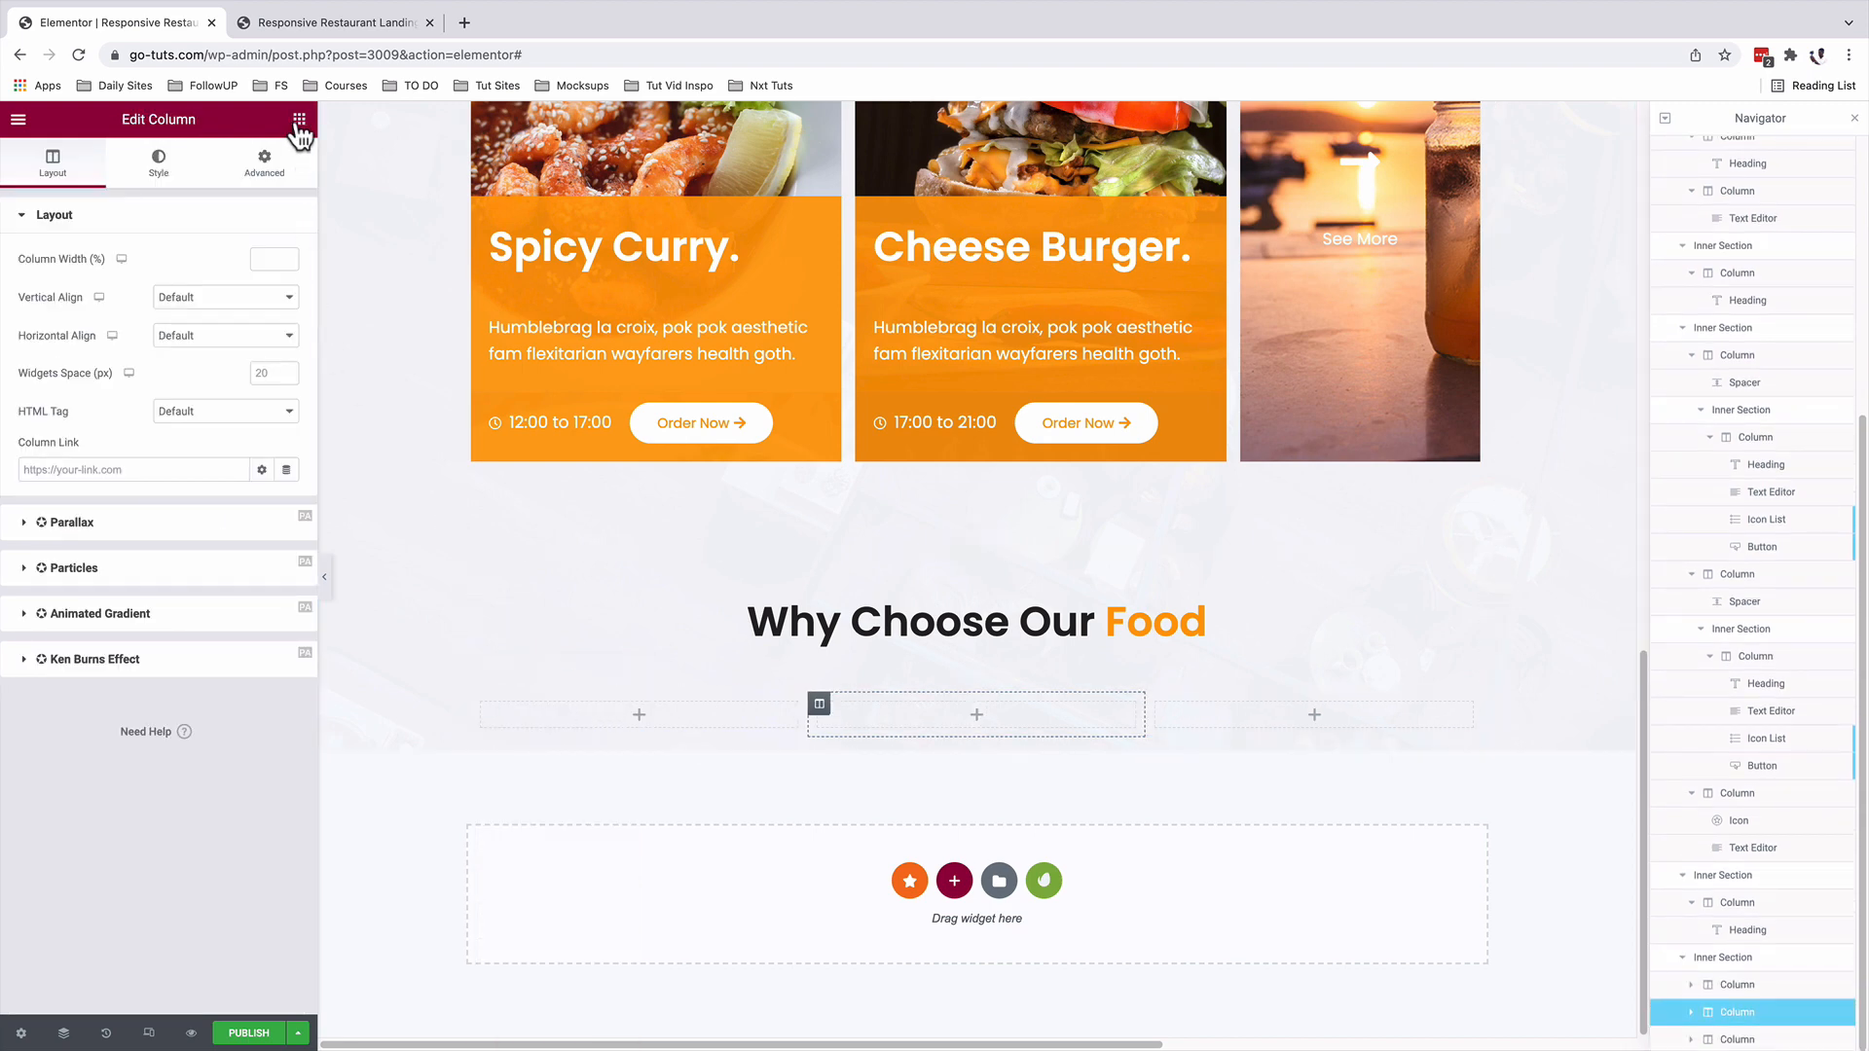
click(298, 119)
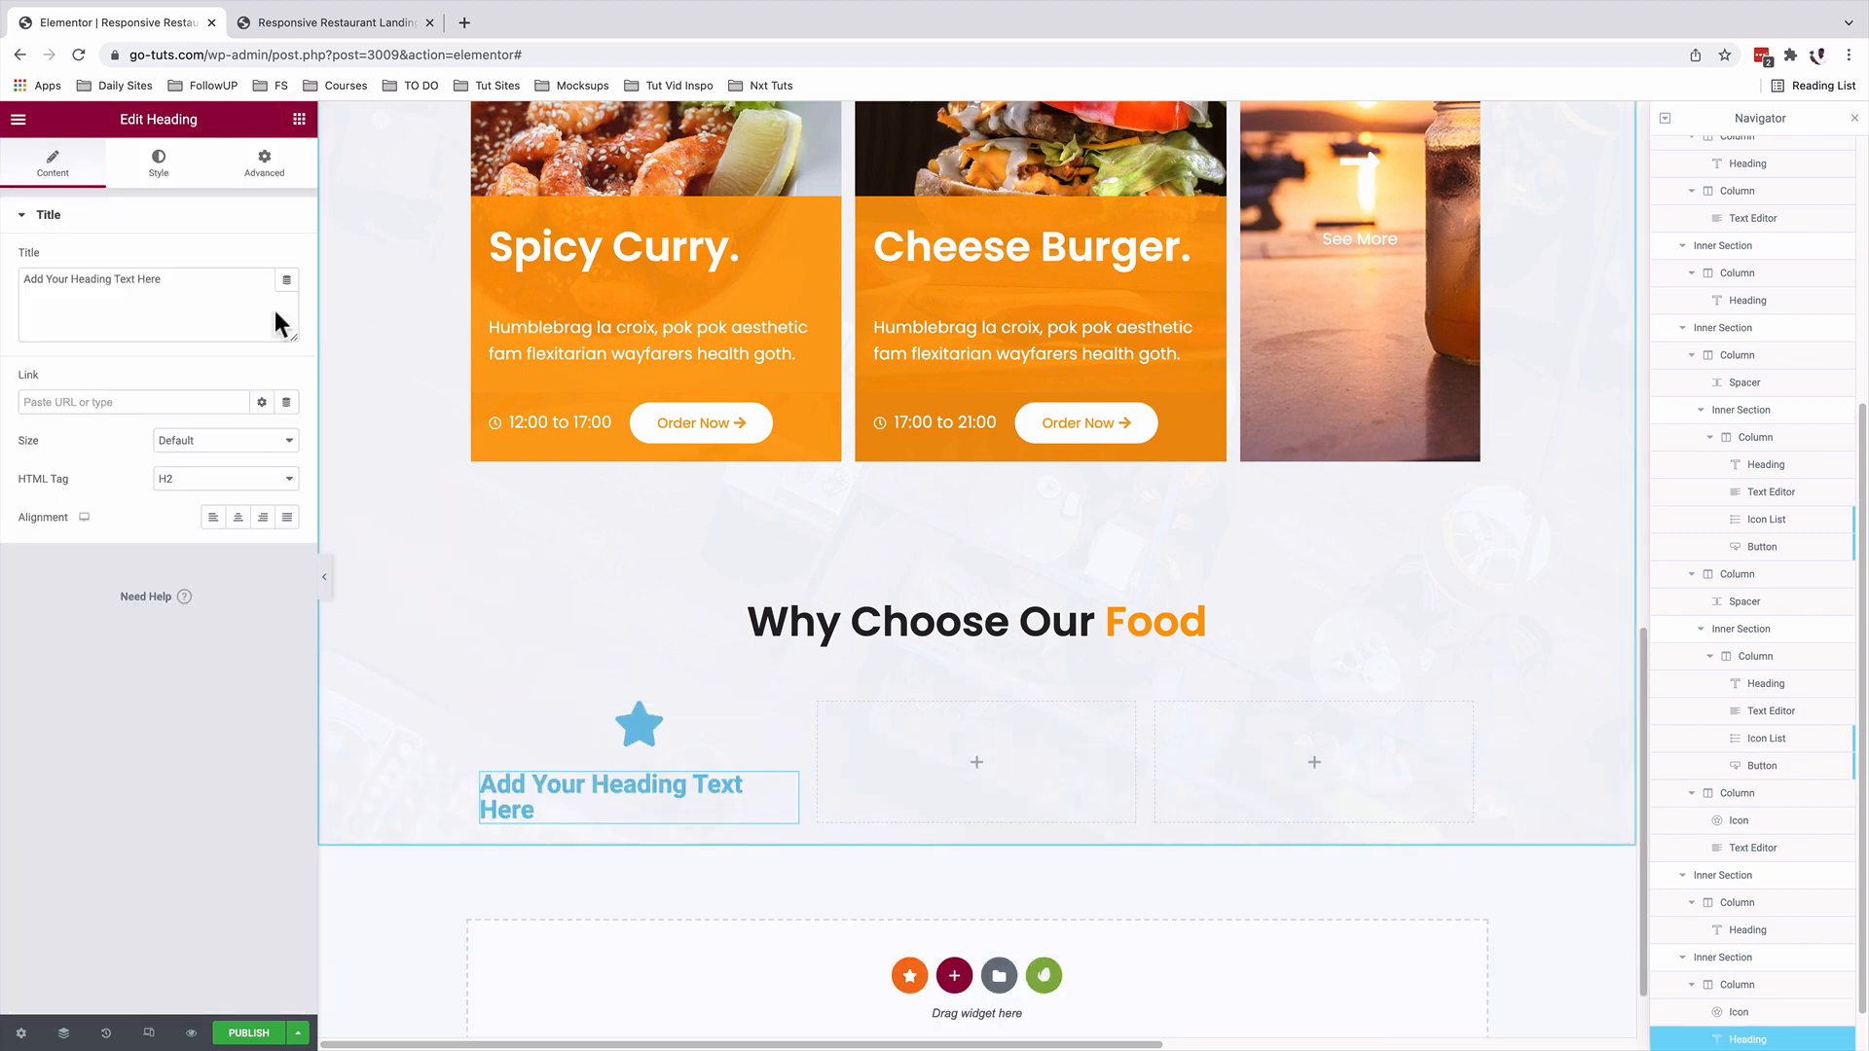
click(638, 725)
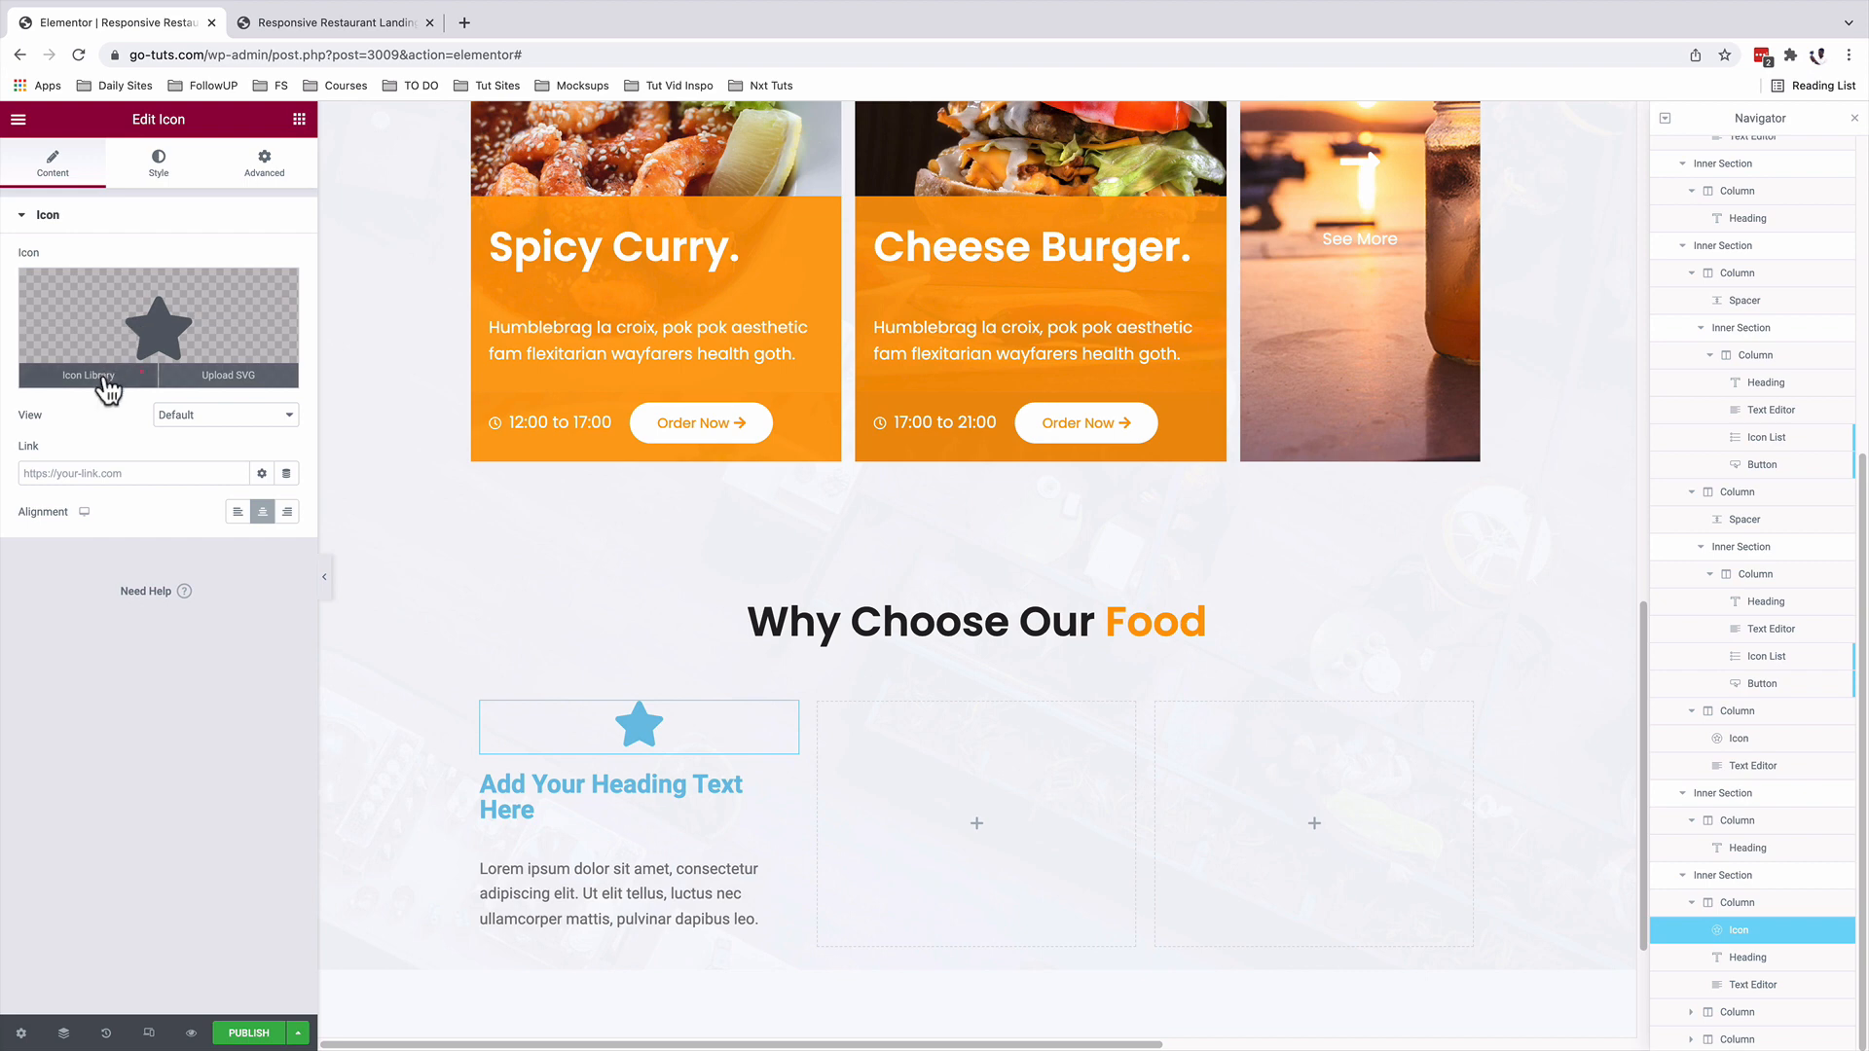
Make the icon a burger in a stacked circle, left-aligned, orange colours, size 60.
click(88, 376)
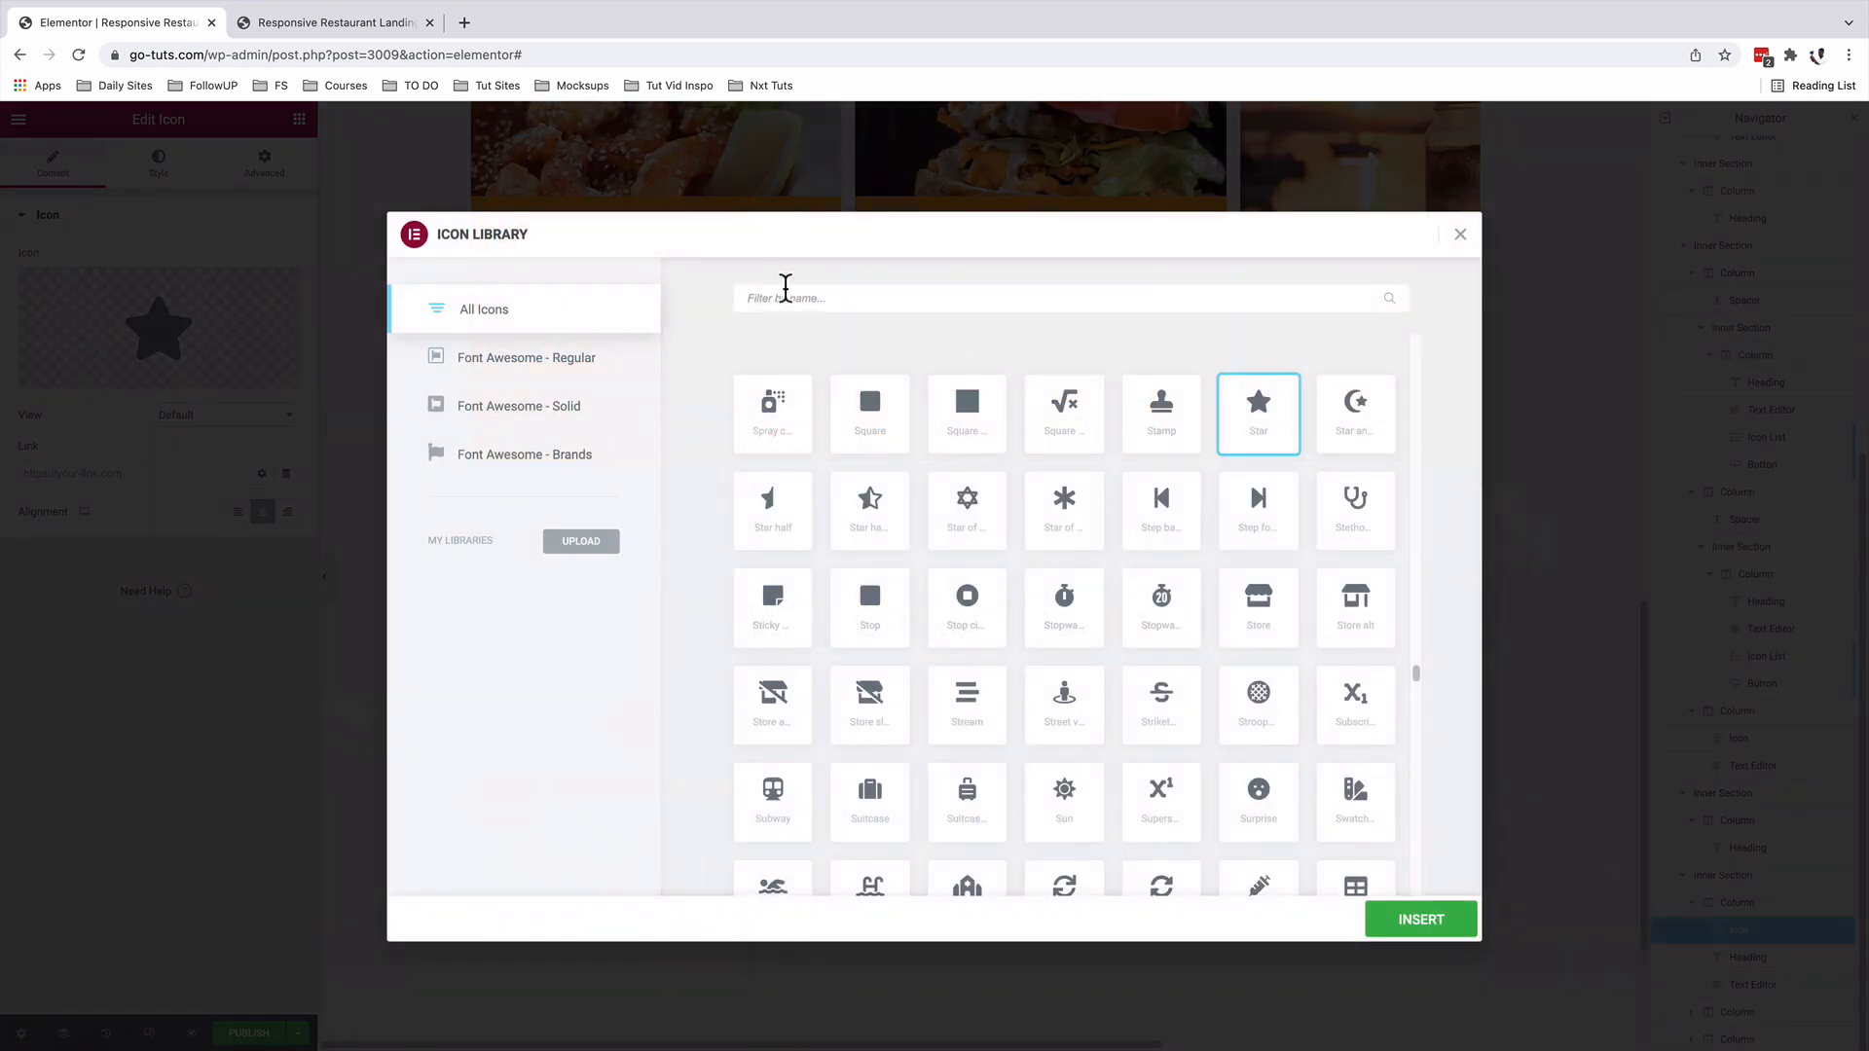
click(1421, 919)
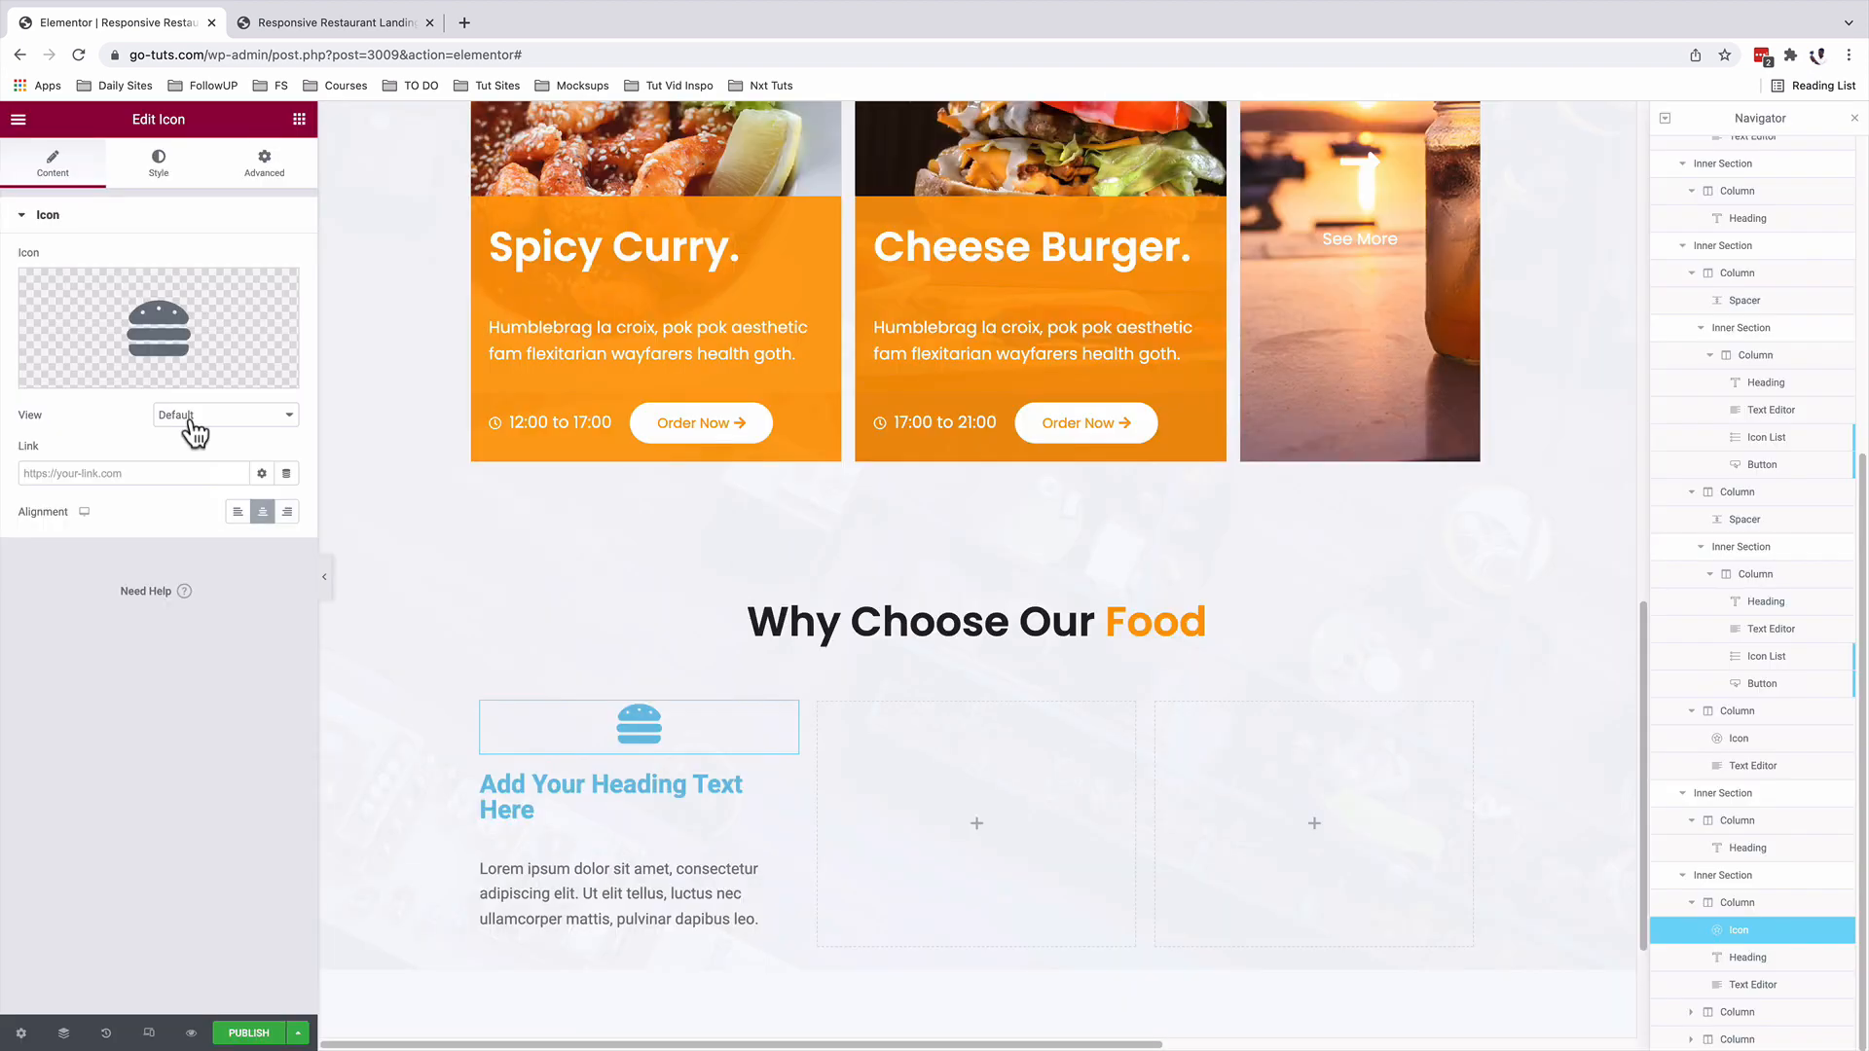
click(226, 415)
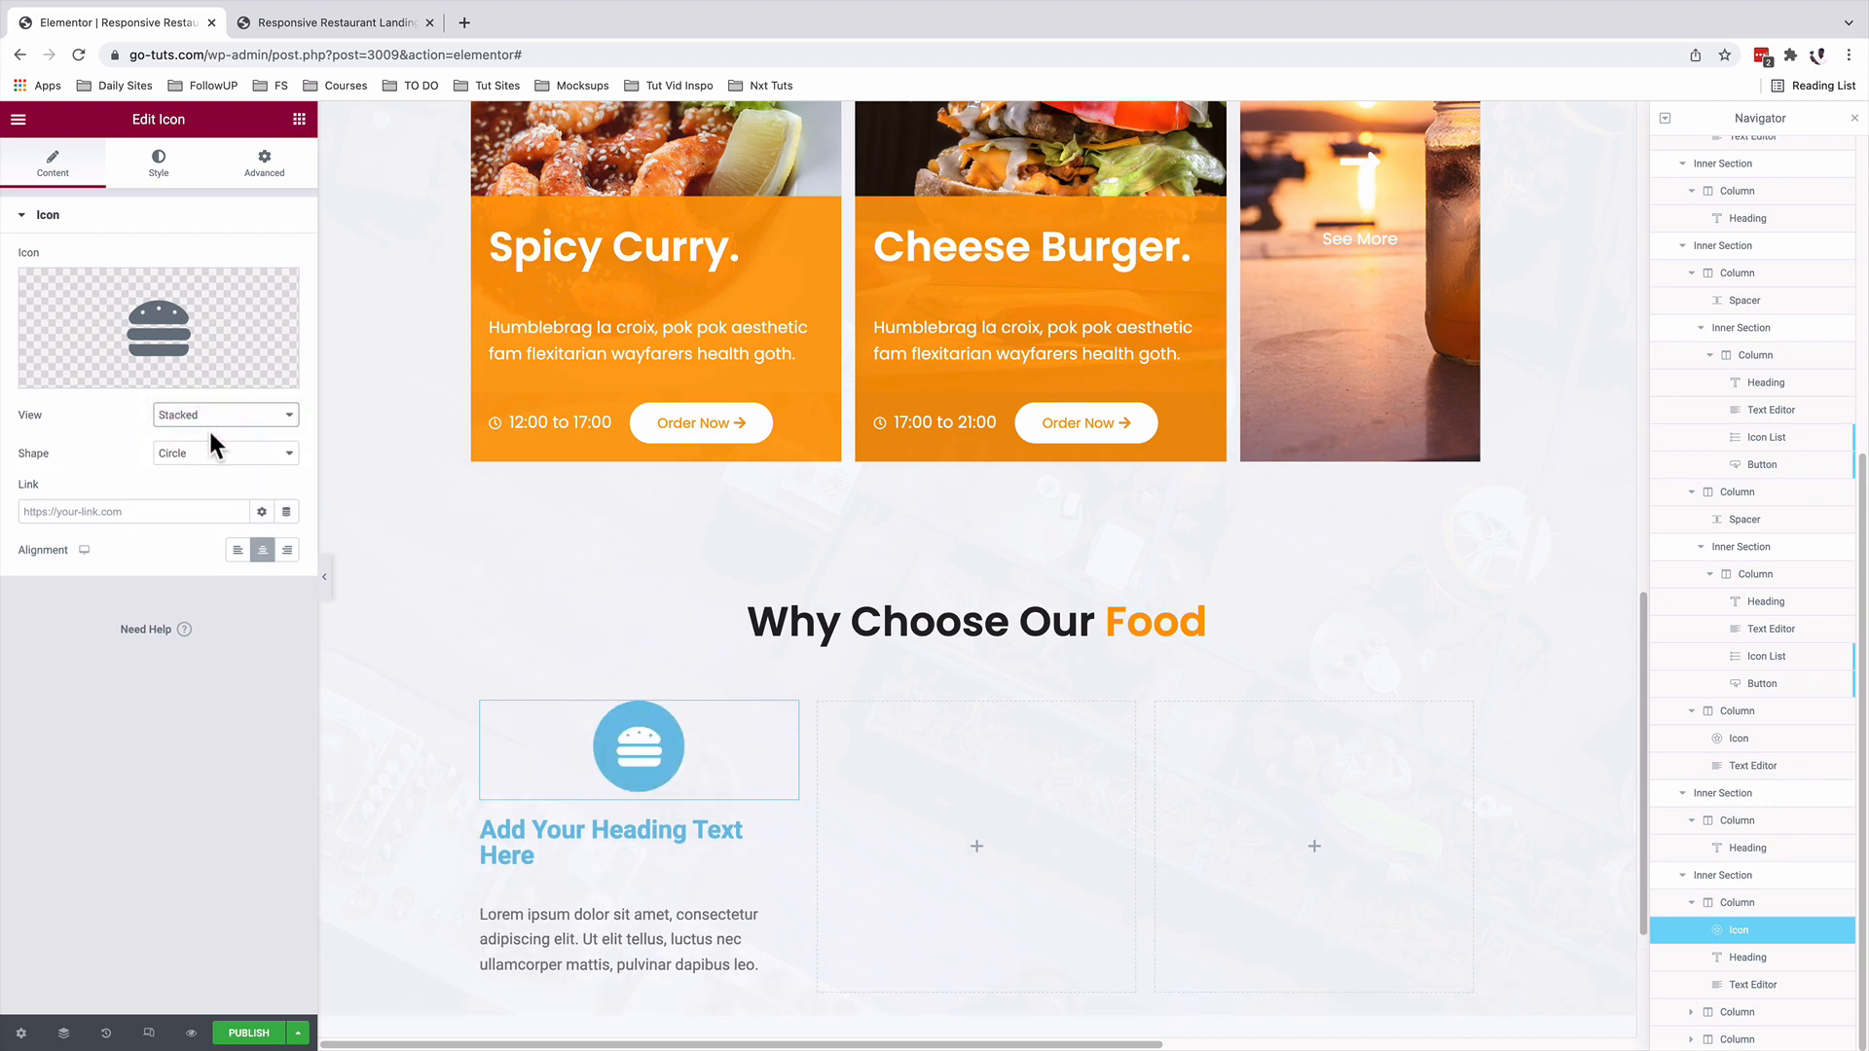
mouse_move(214, 467)
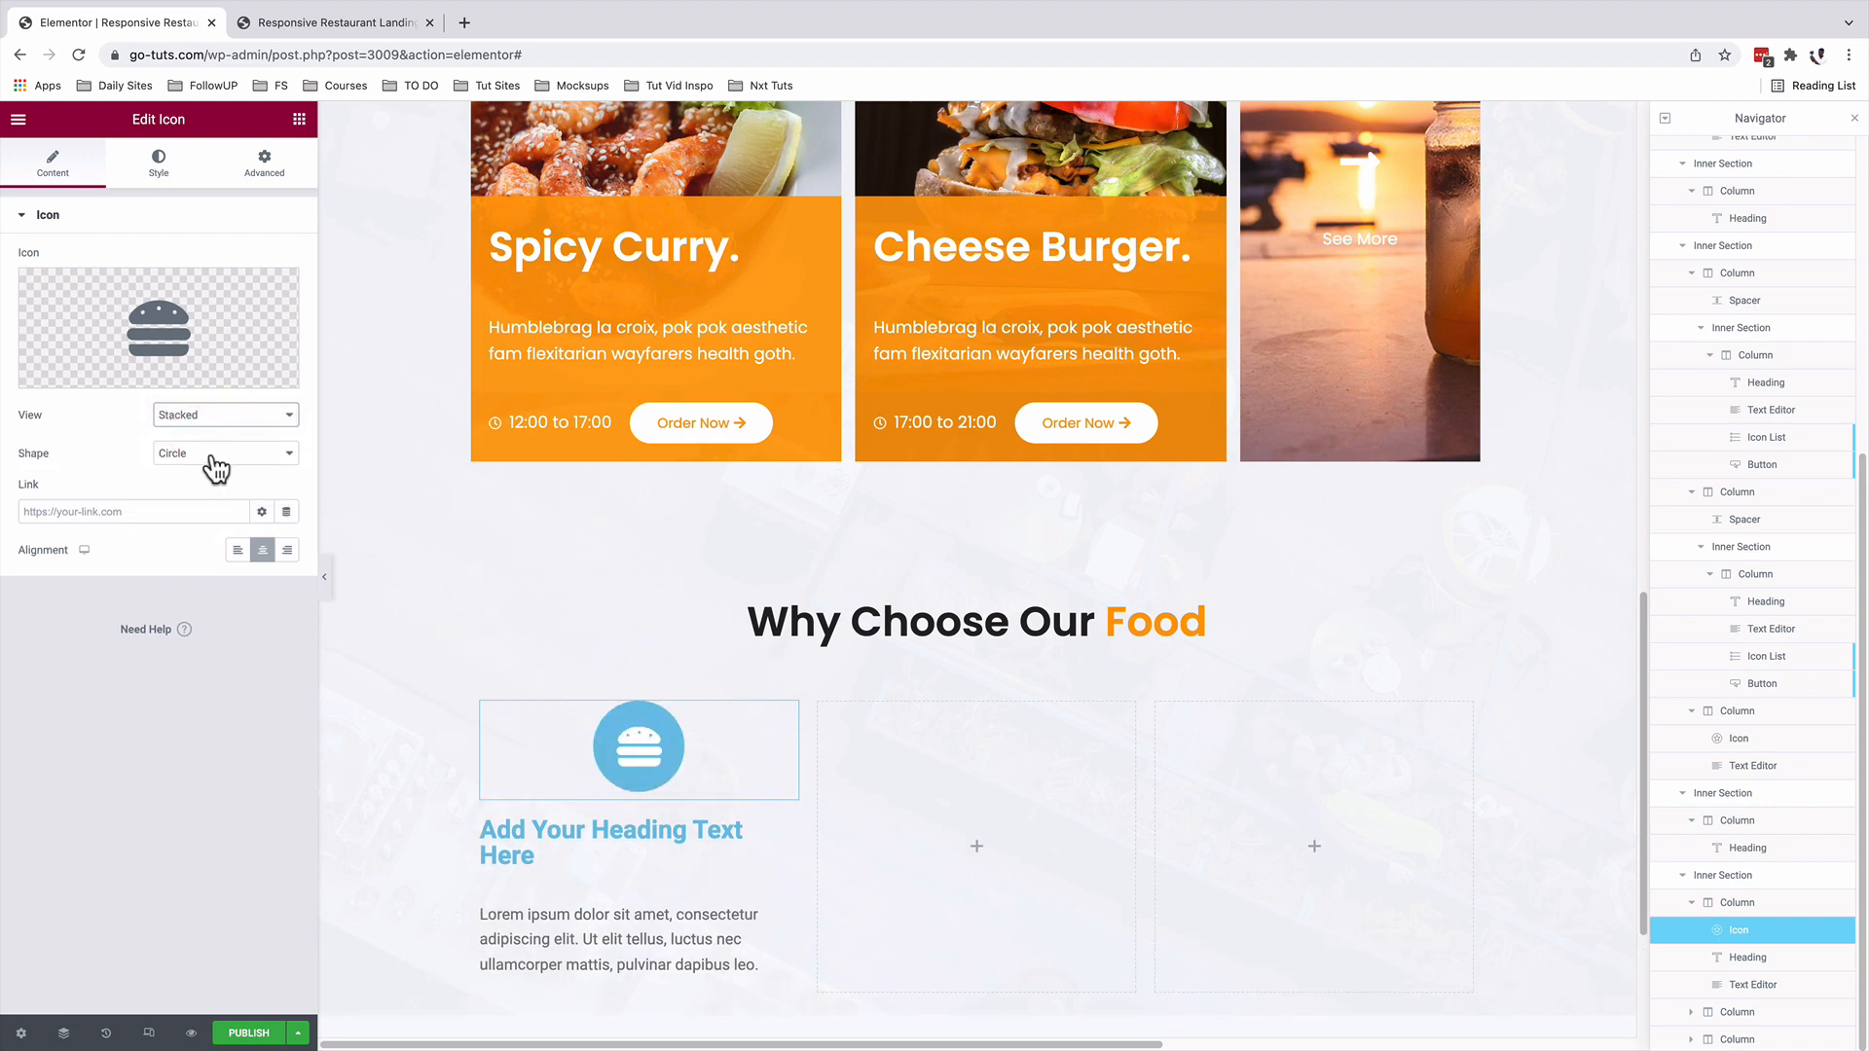
click(238, 549)
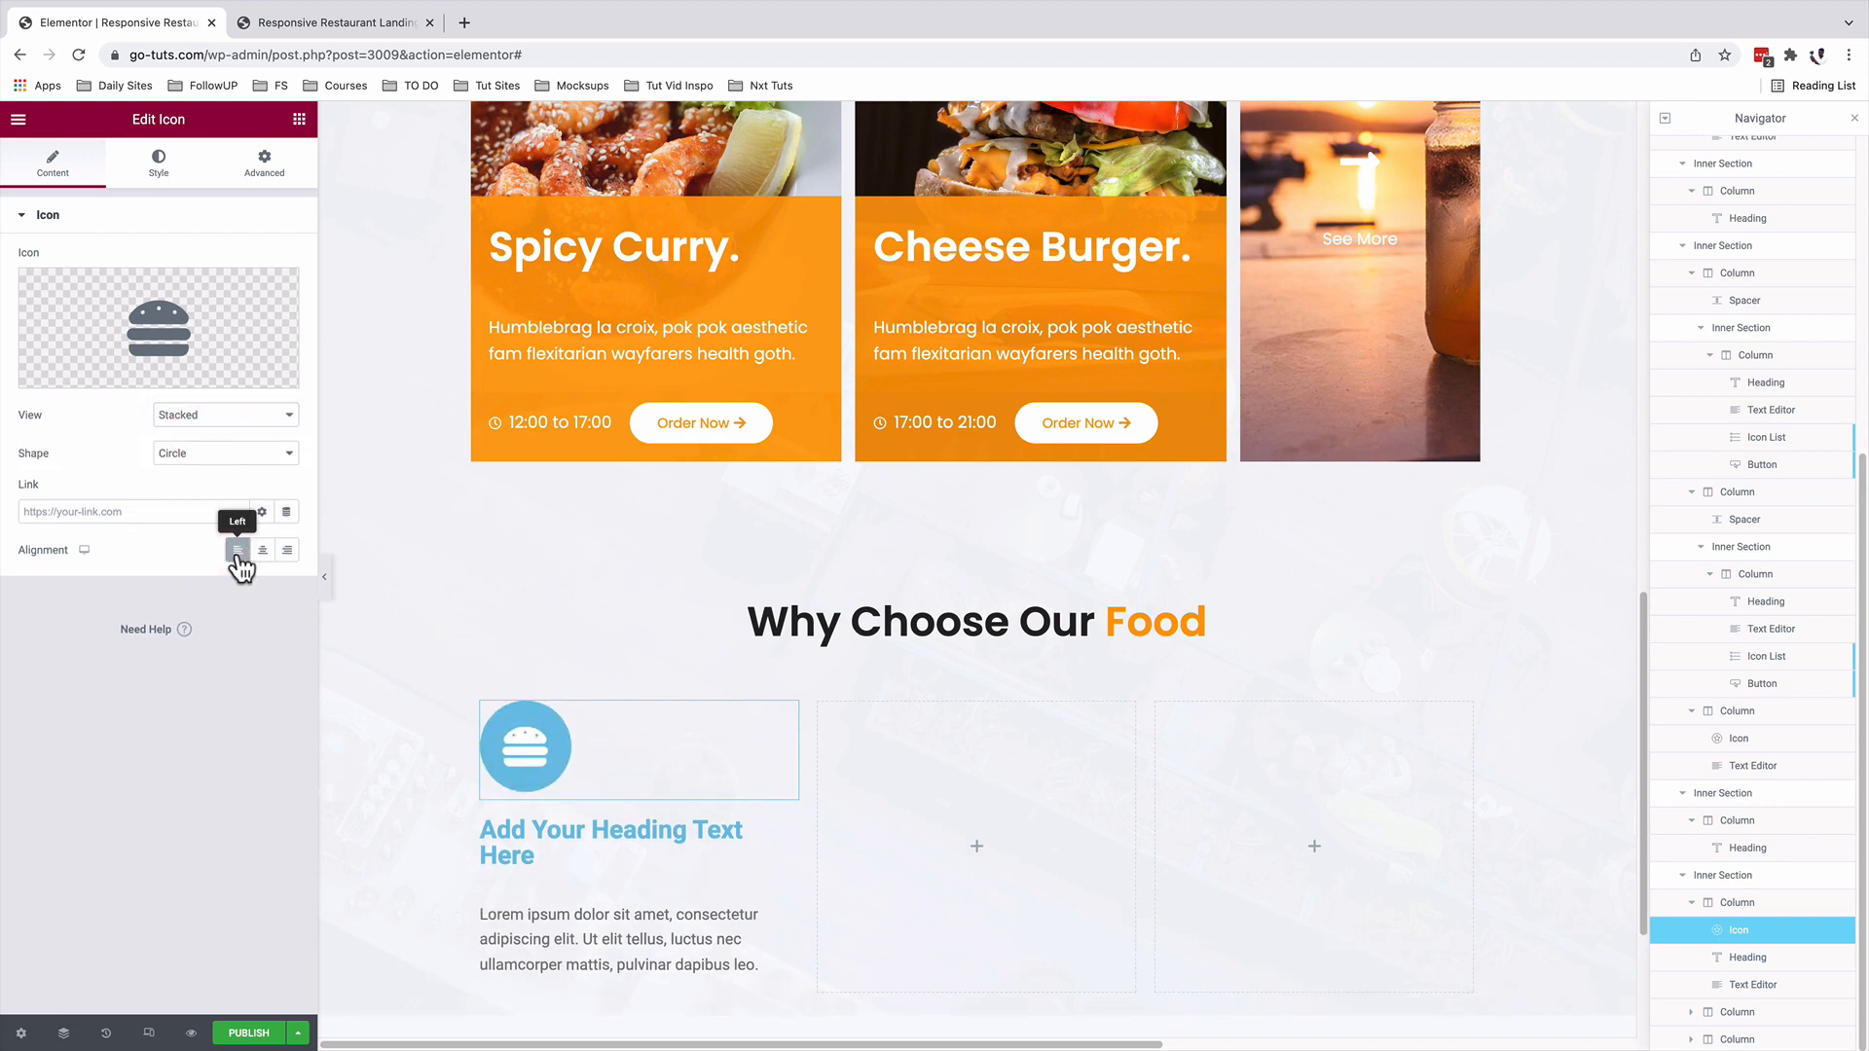
click(158, 165)
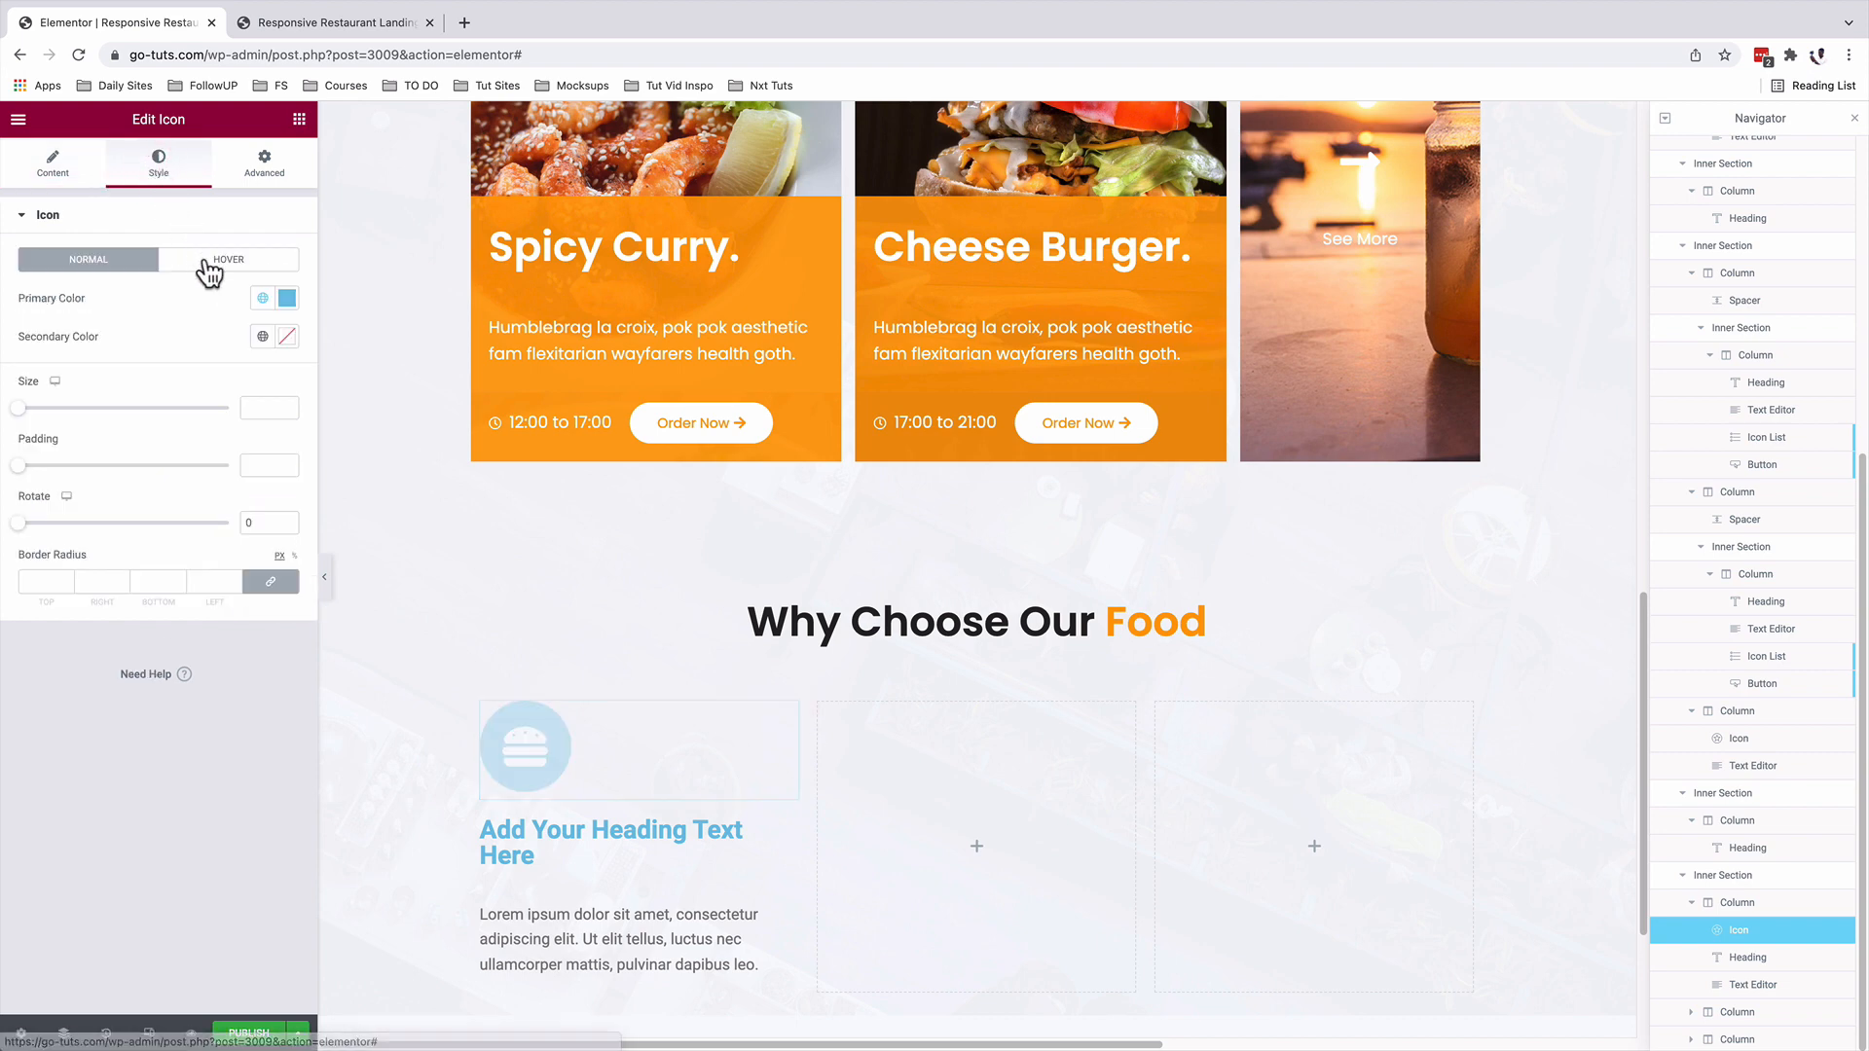
click(286, 298)
text(60)
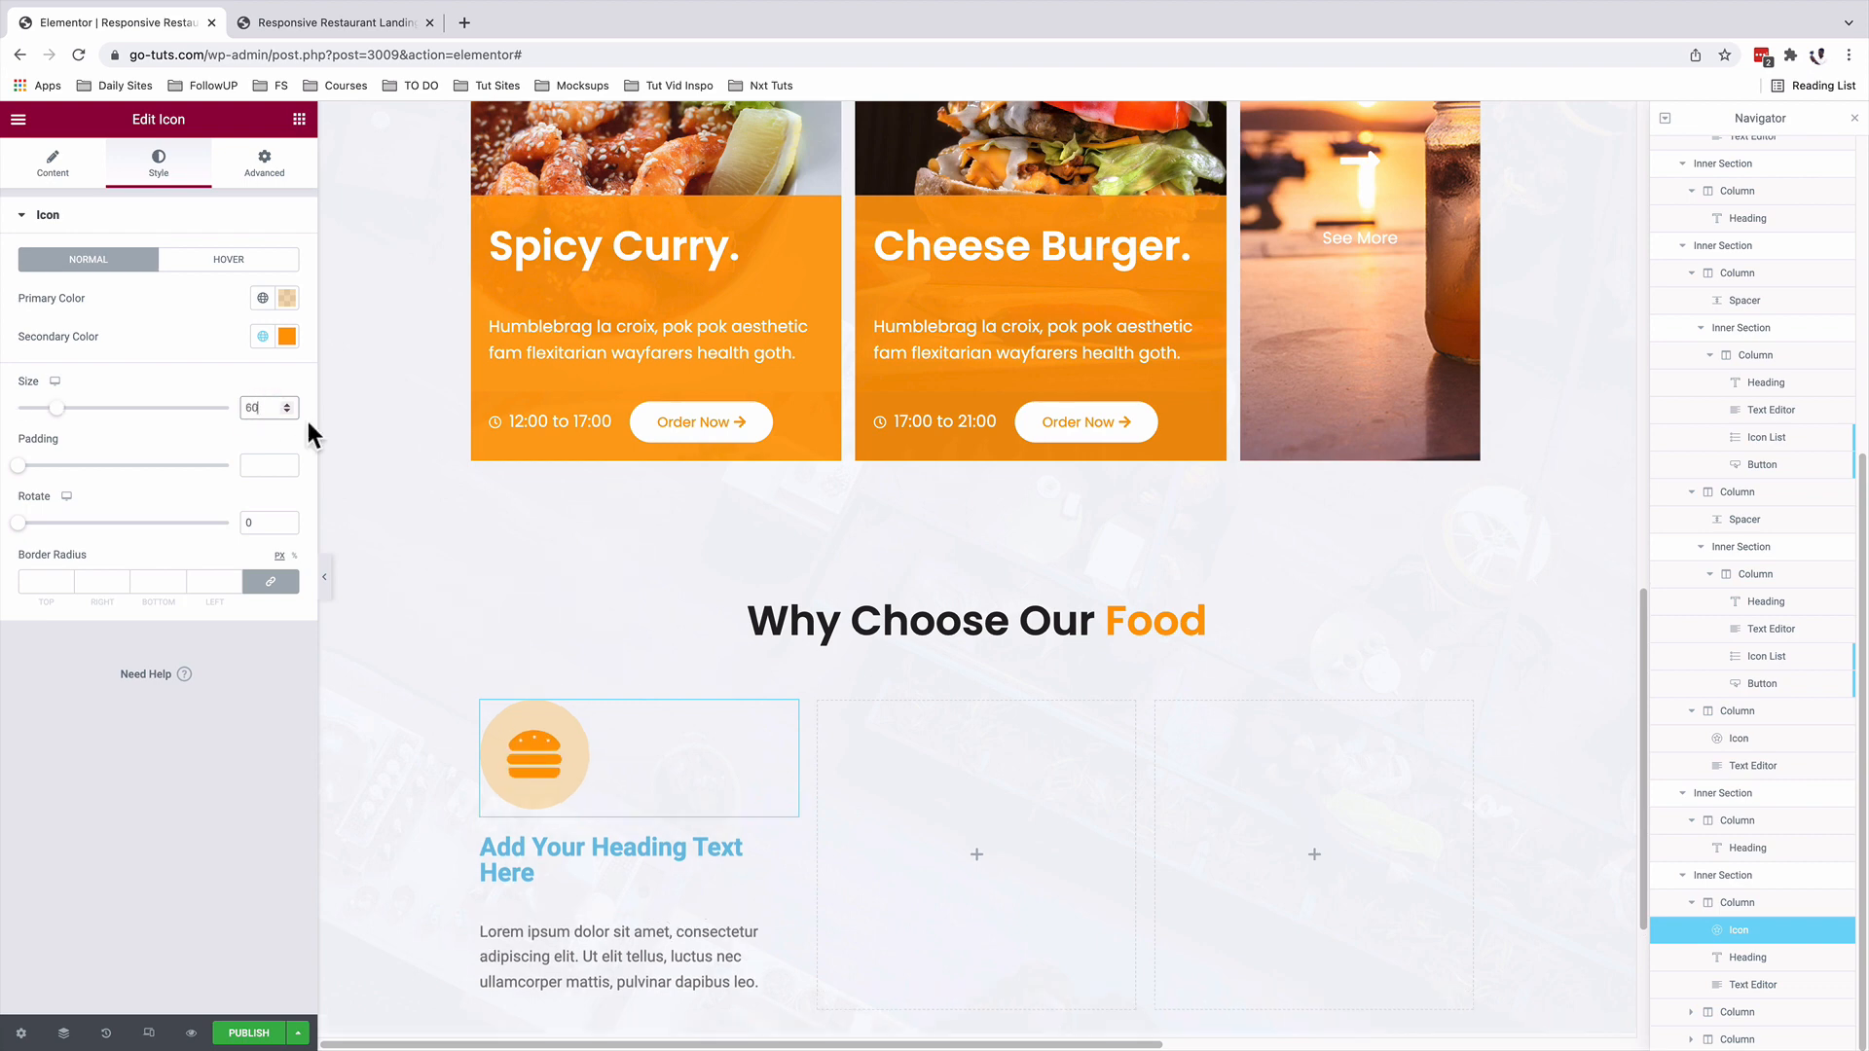
Set the heading to 'Tasty Food' in the global Heading Font with top margin 45.
click(648, 577)
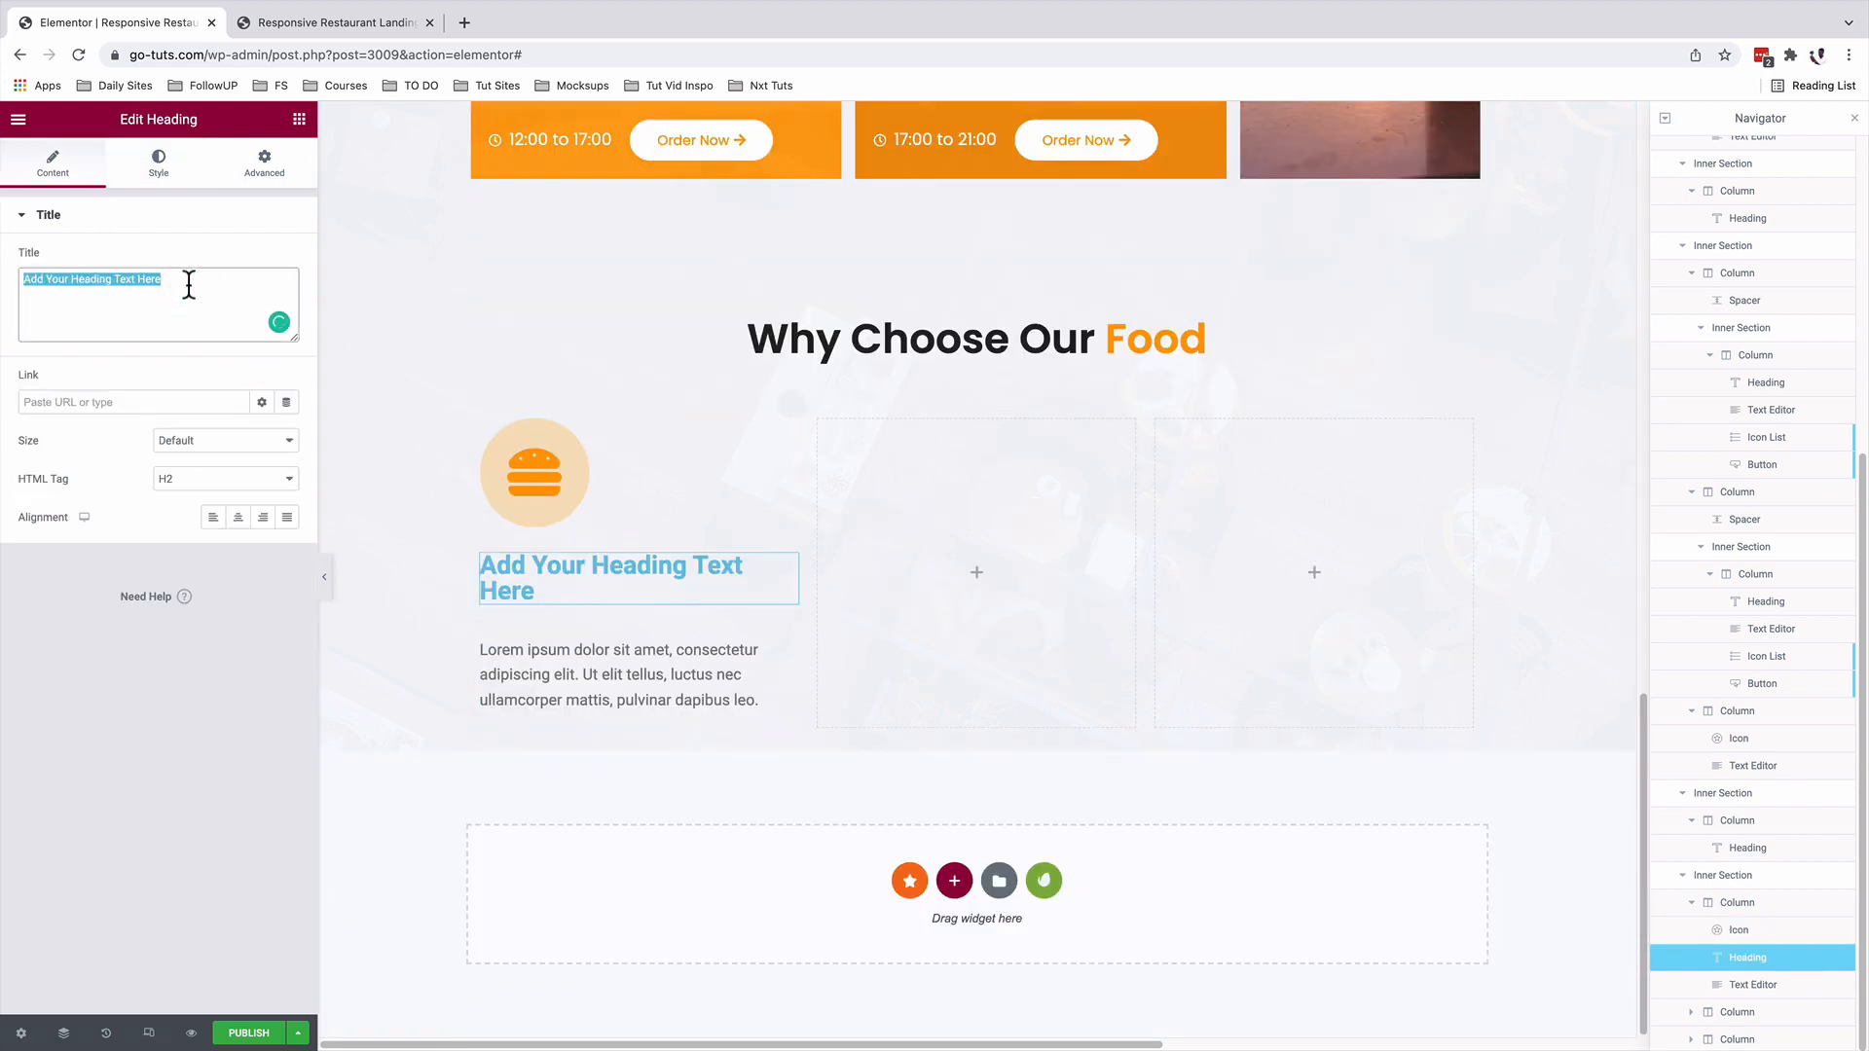
text(Tasty Food)
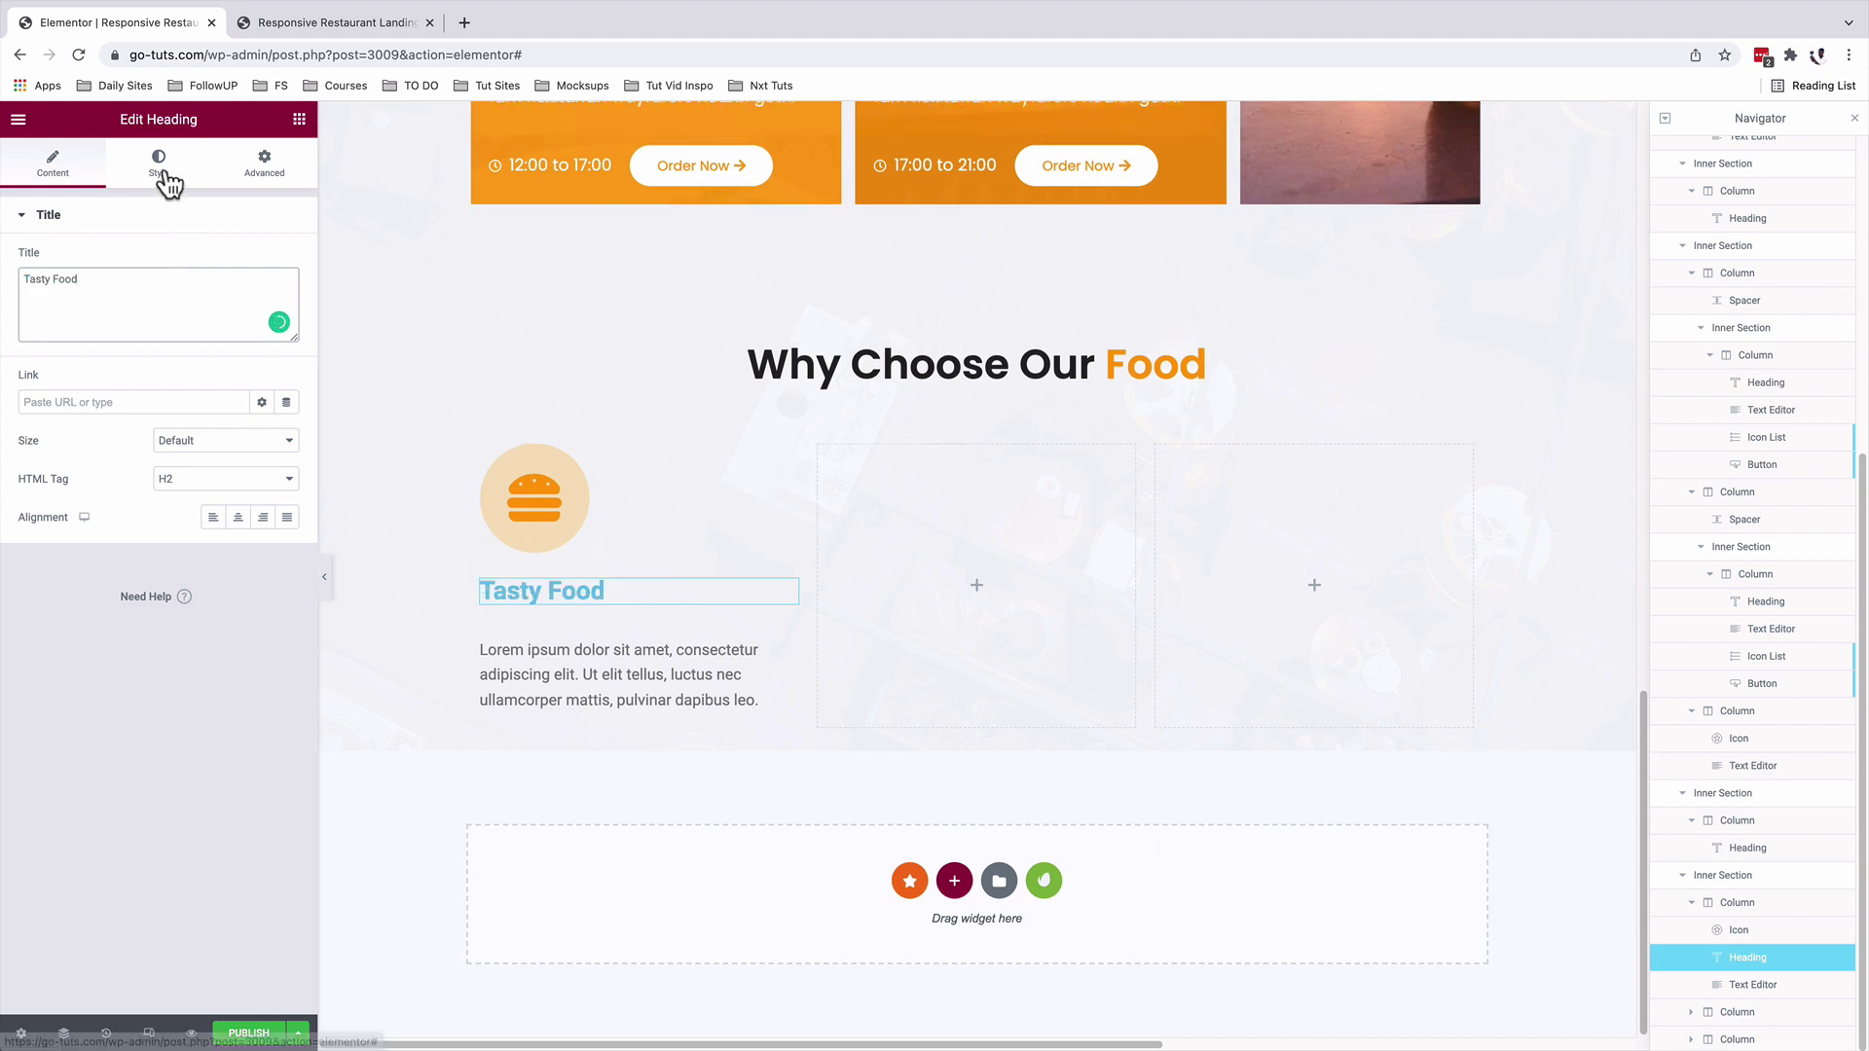
click(157, 163)
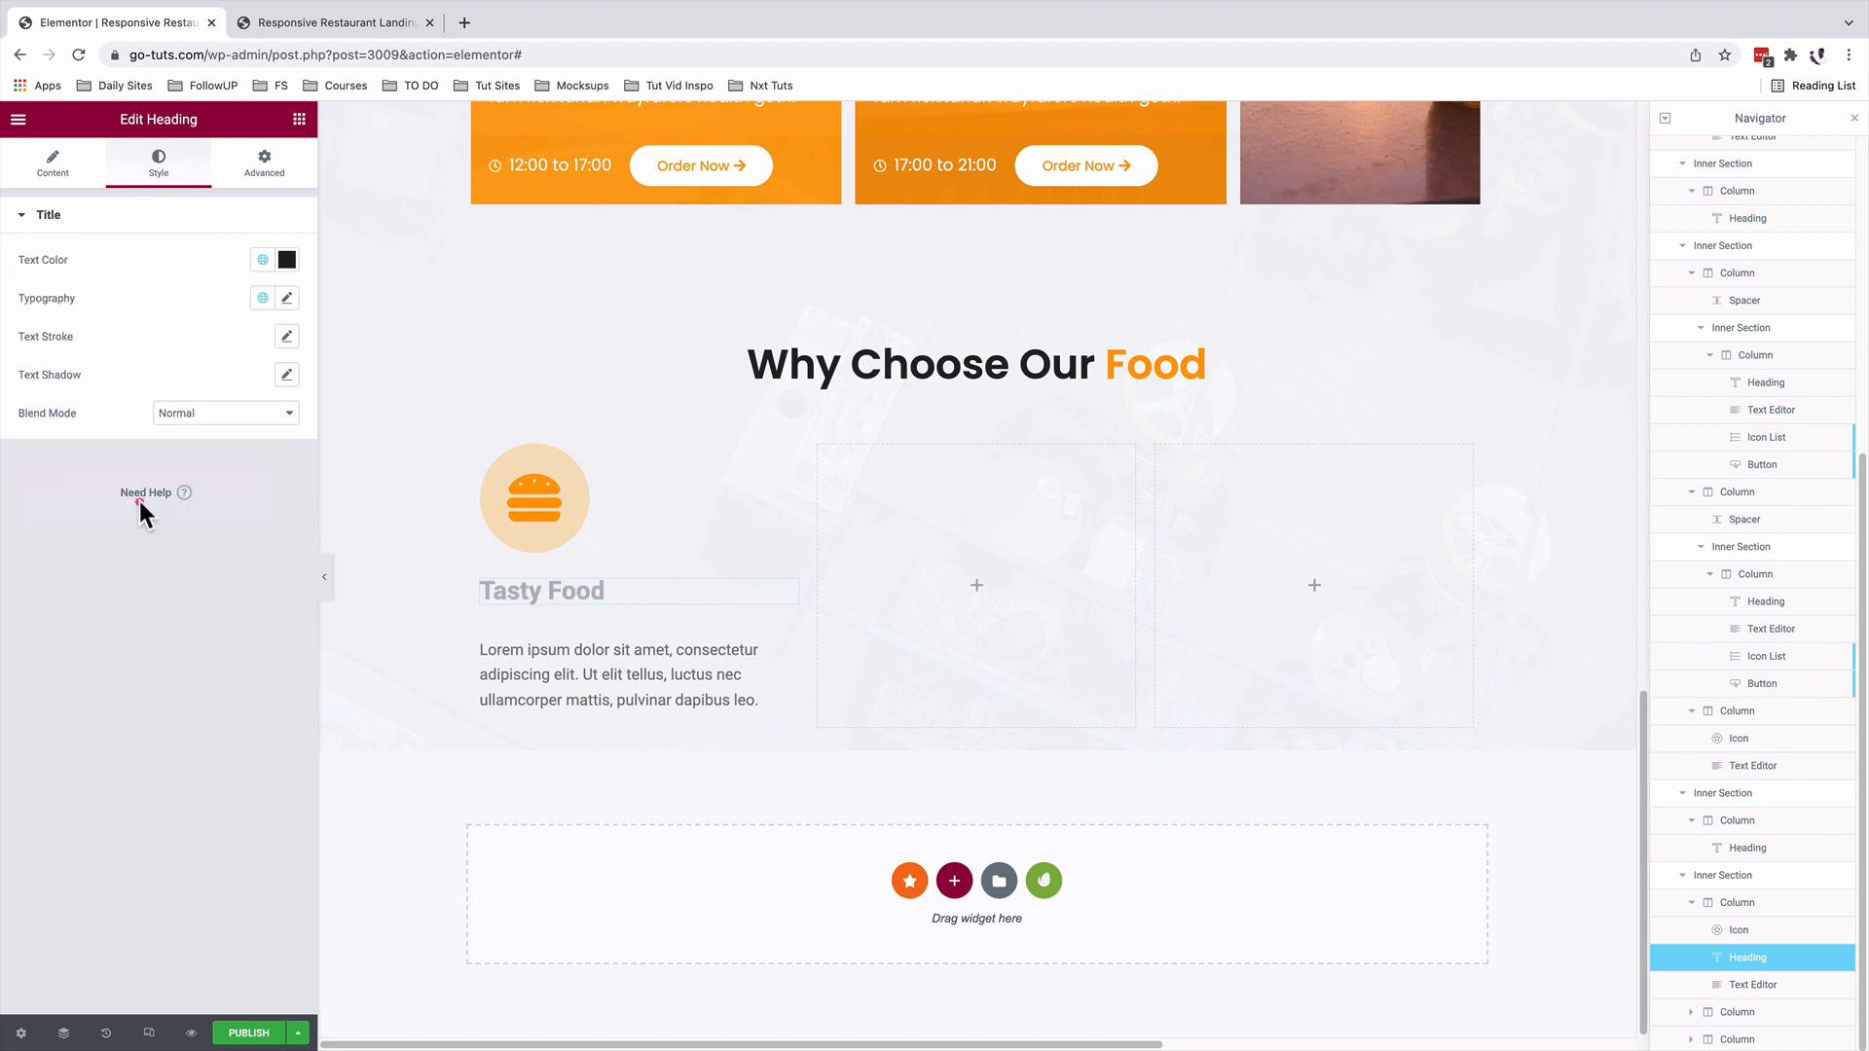
click(257, 297)
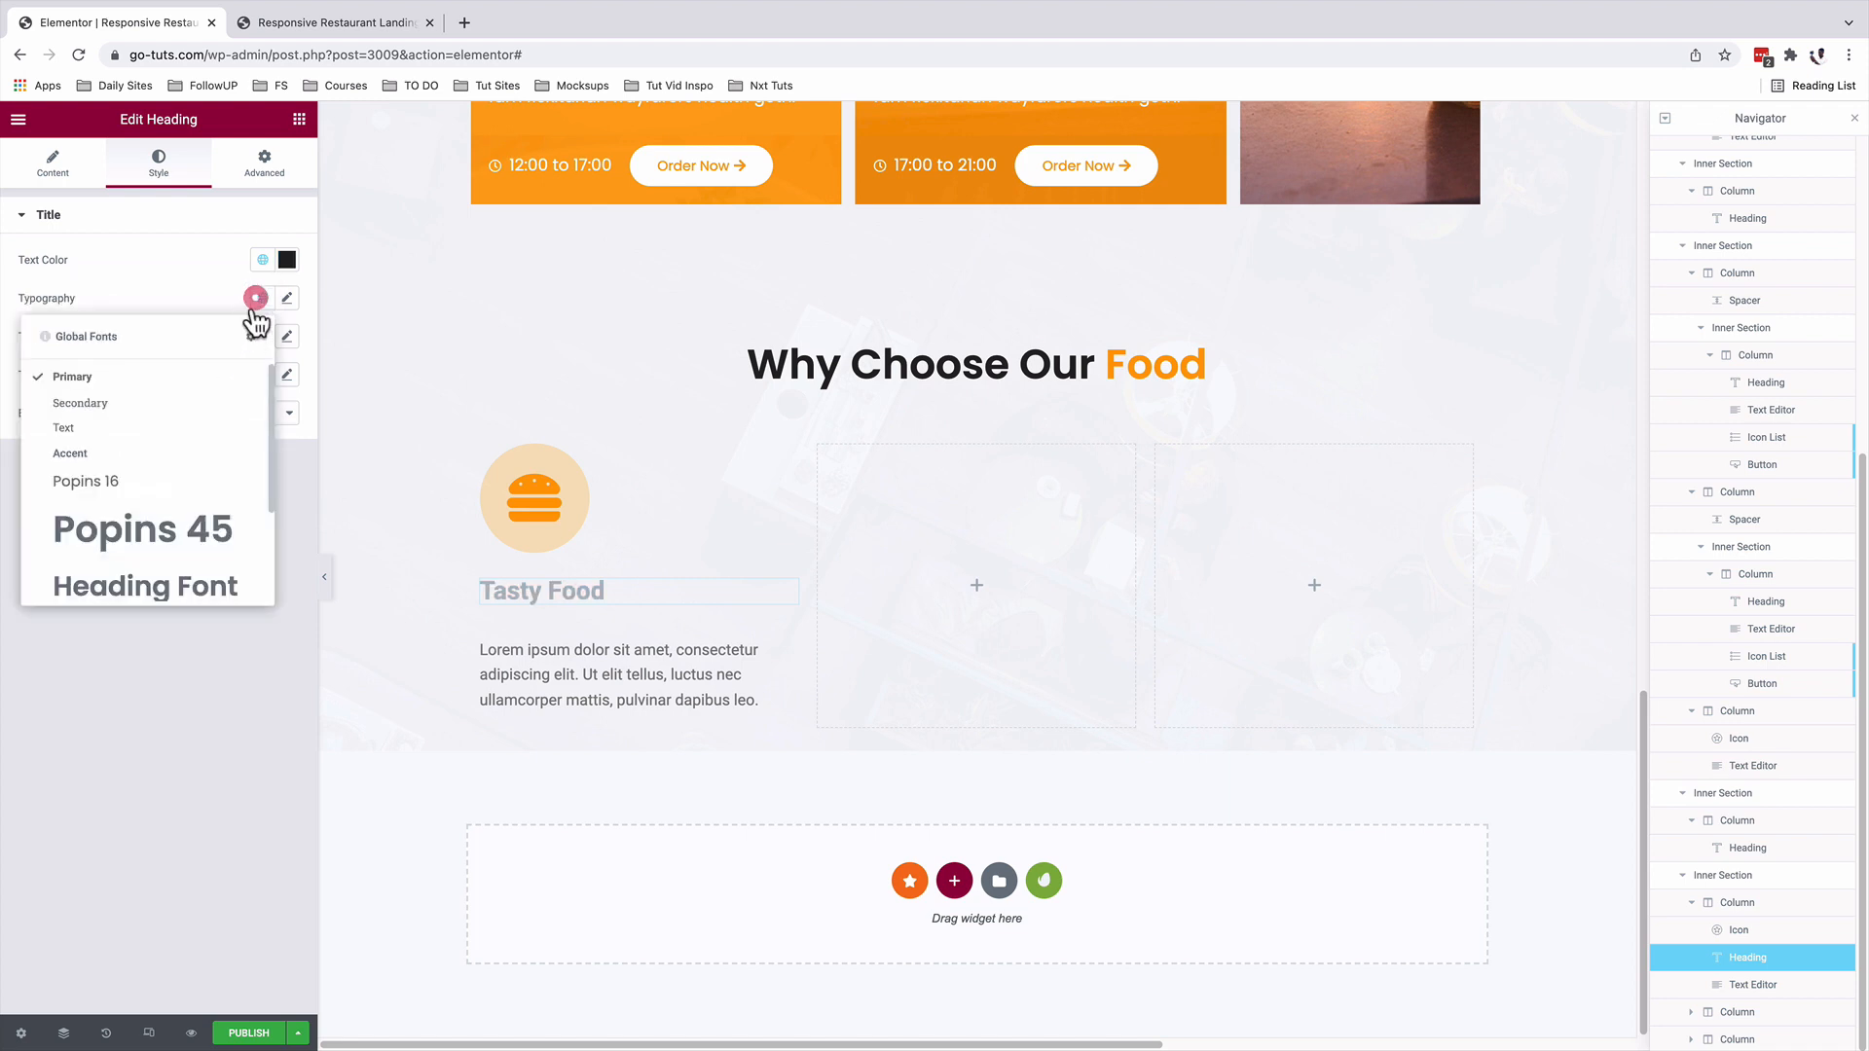
click(256, 298)
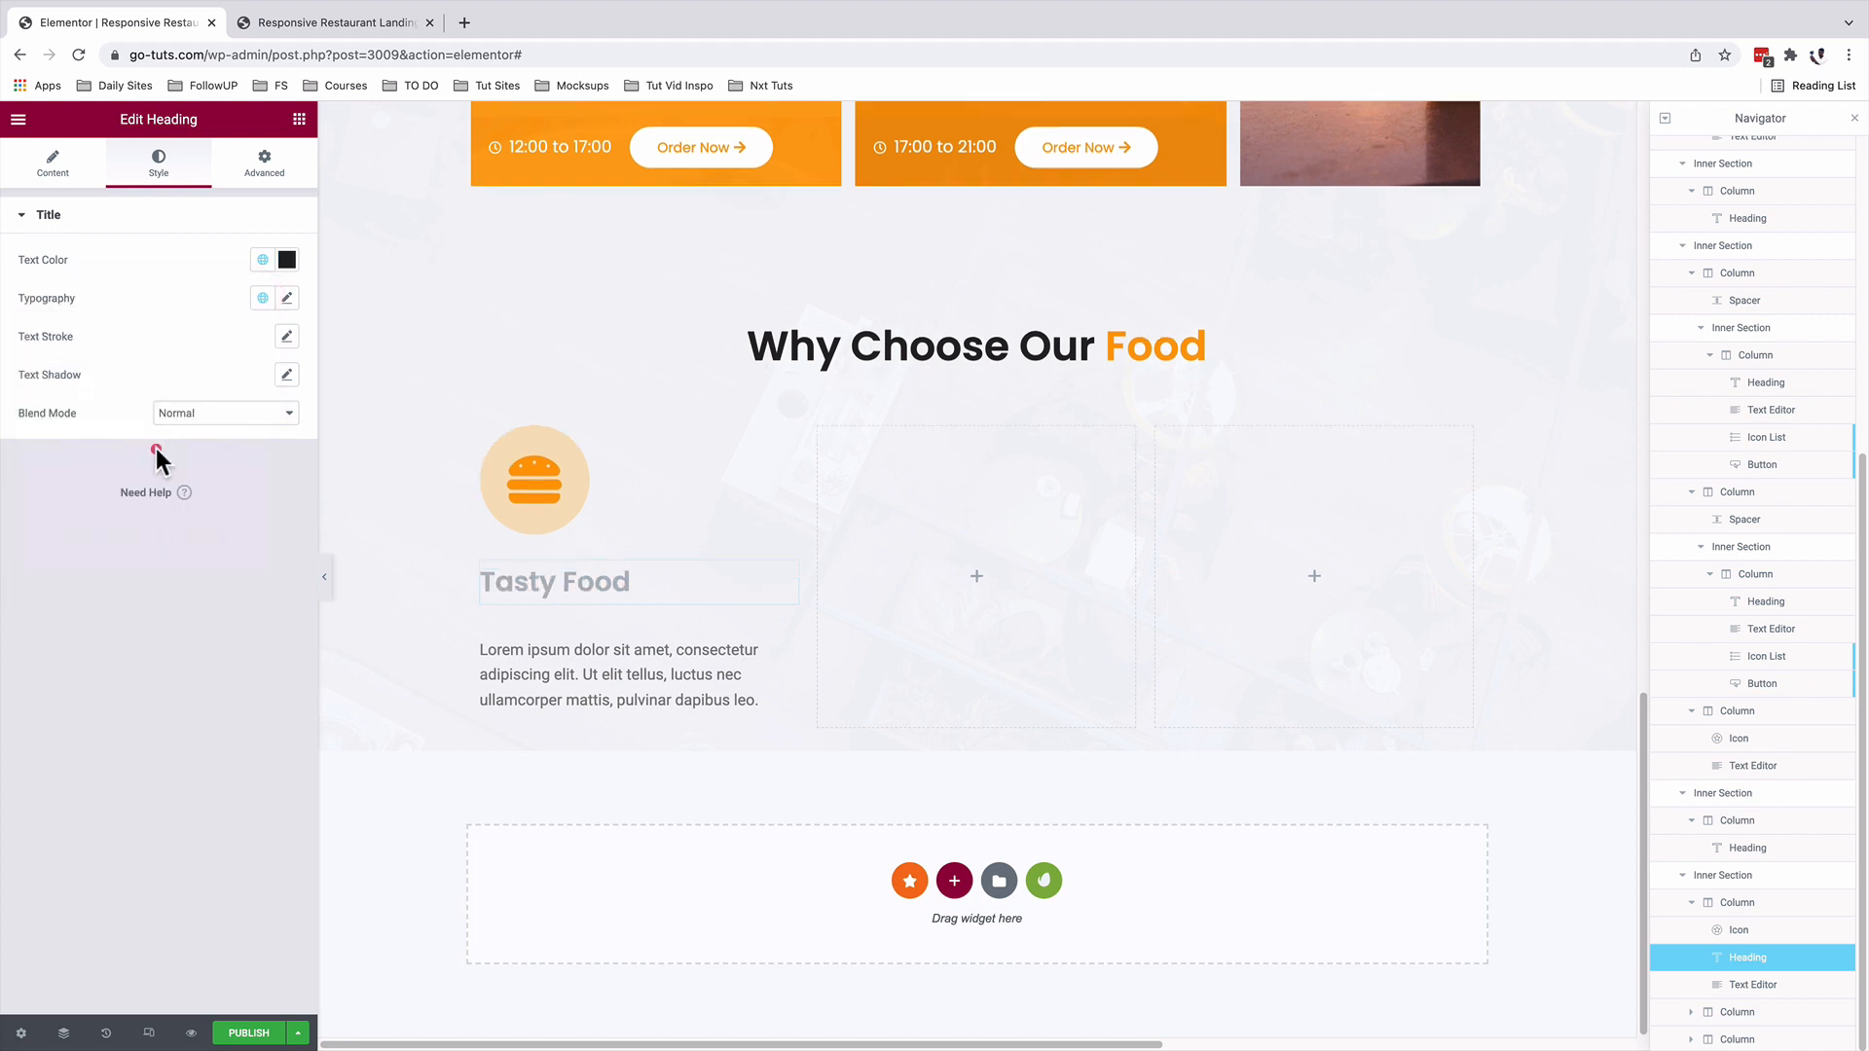
mouse_move(277, 300)
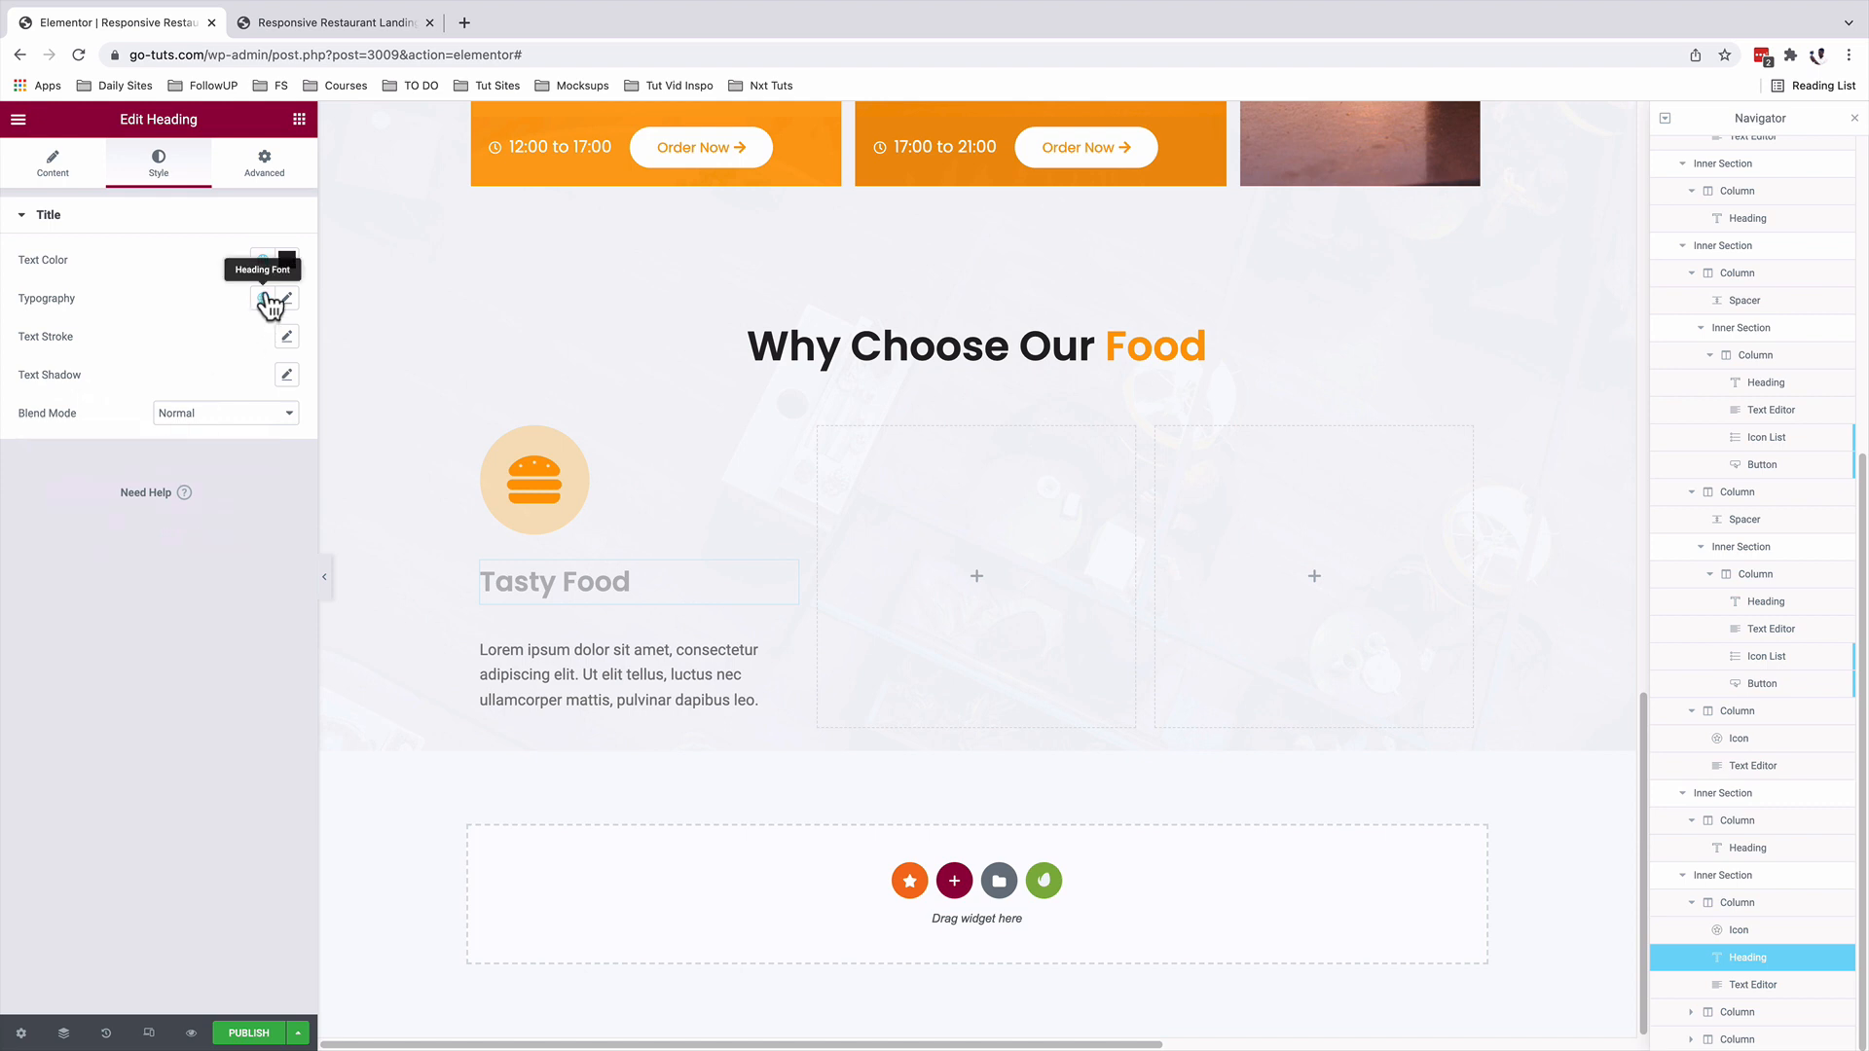
click(265, 164)
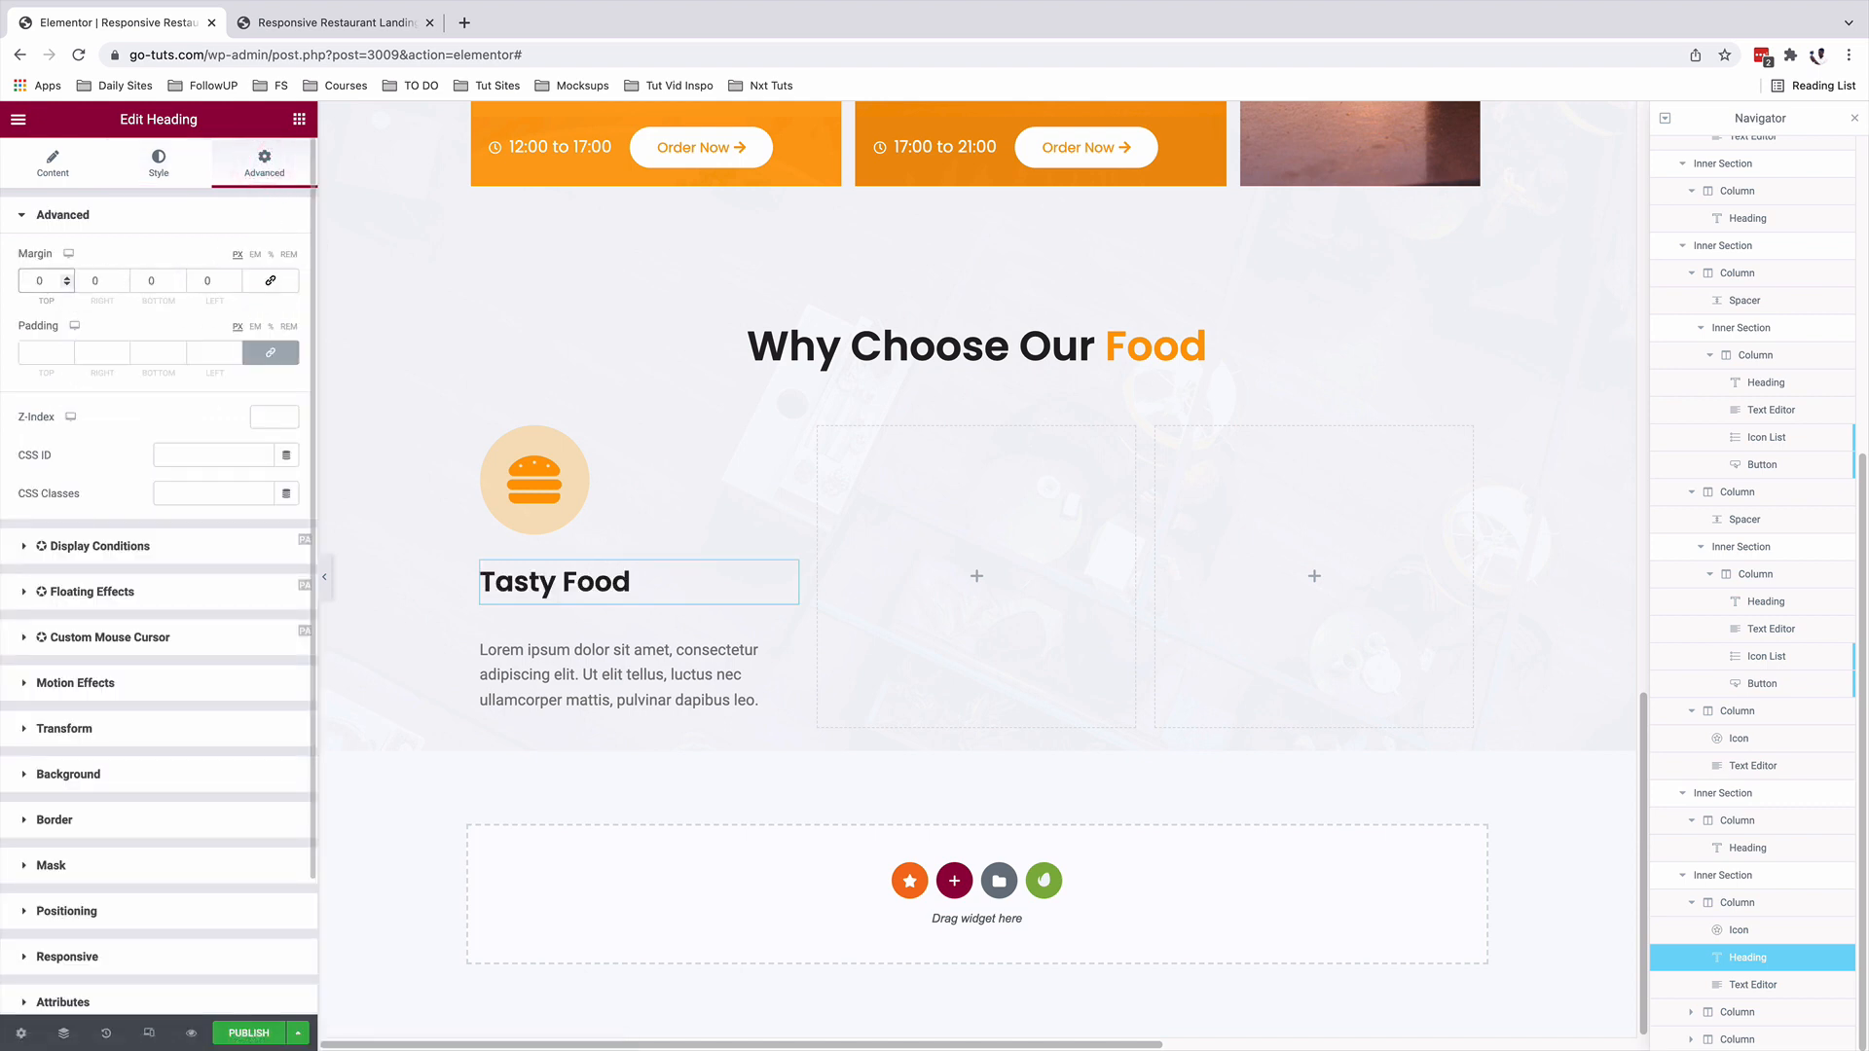
text(045)
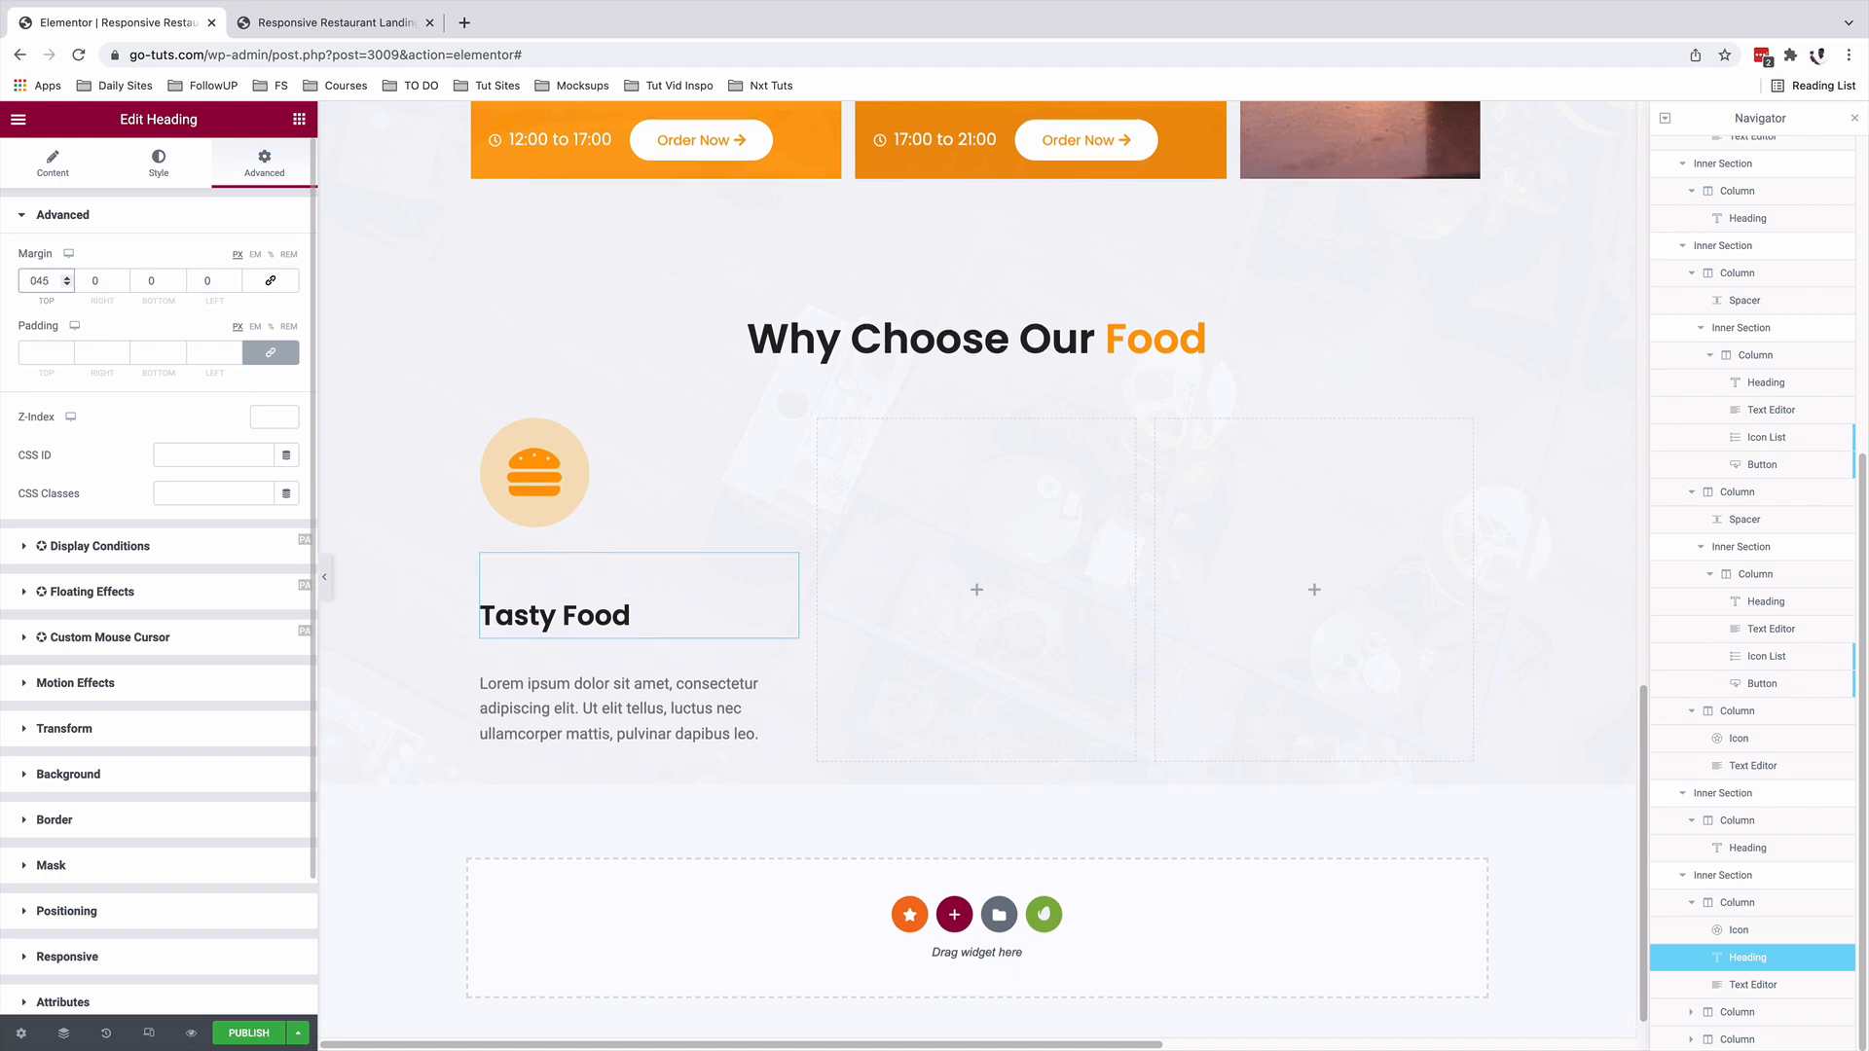
Replace the paragraph with the Humblebrag text using the global text colour and Text font.
click(619, 708)
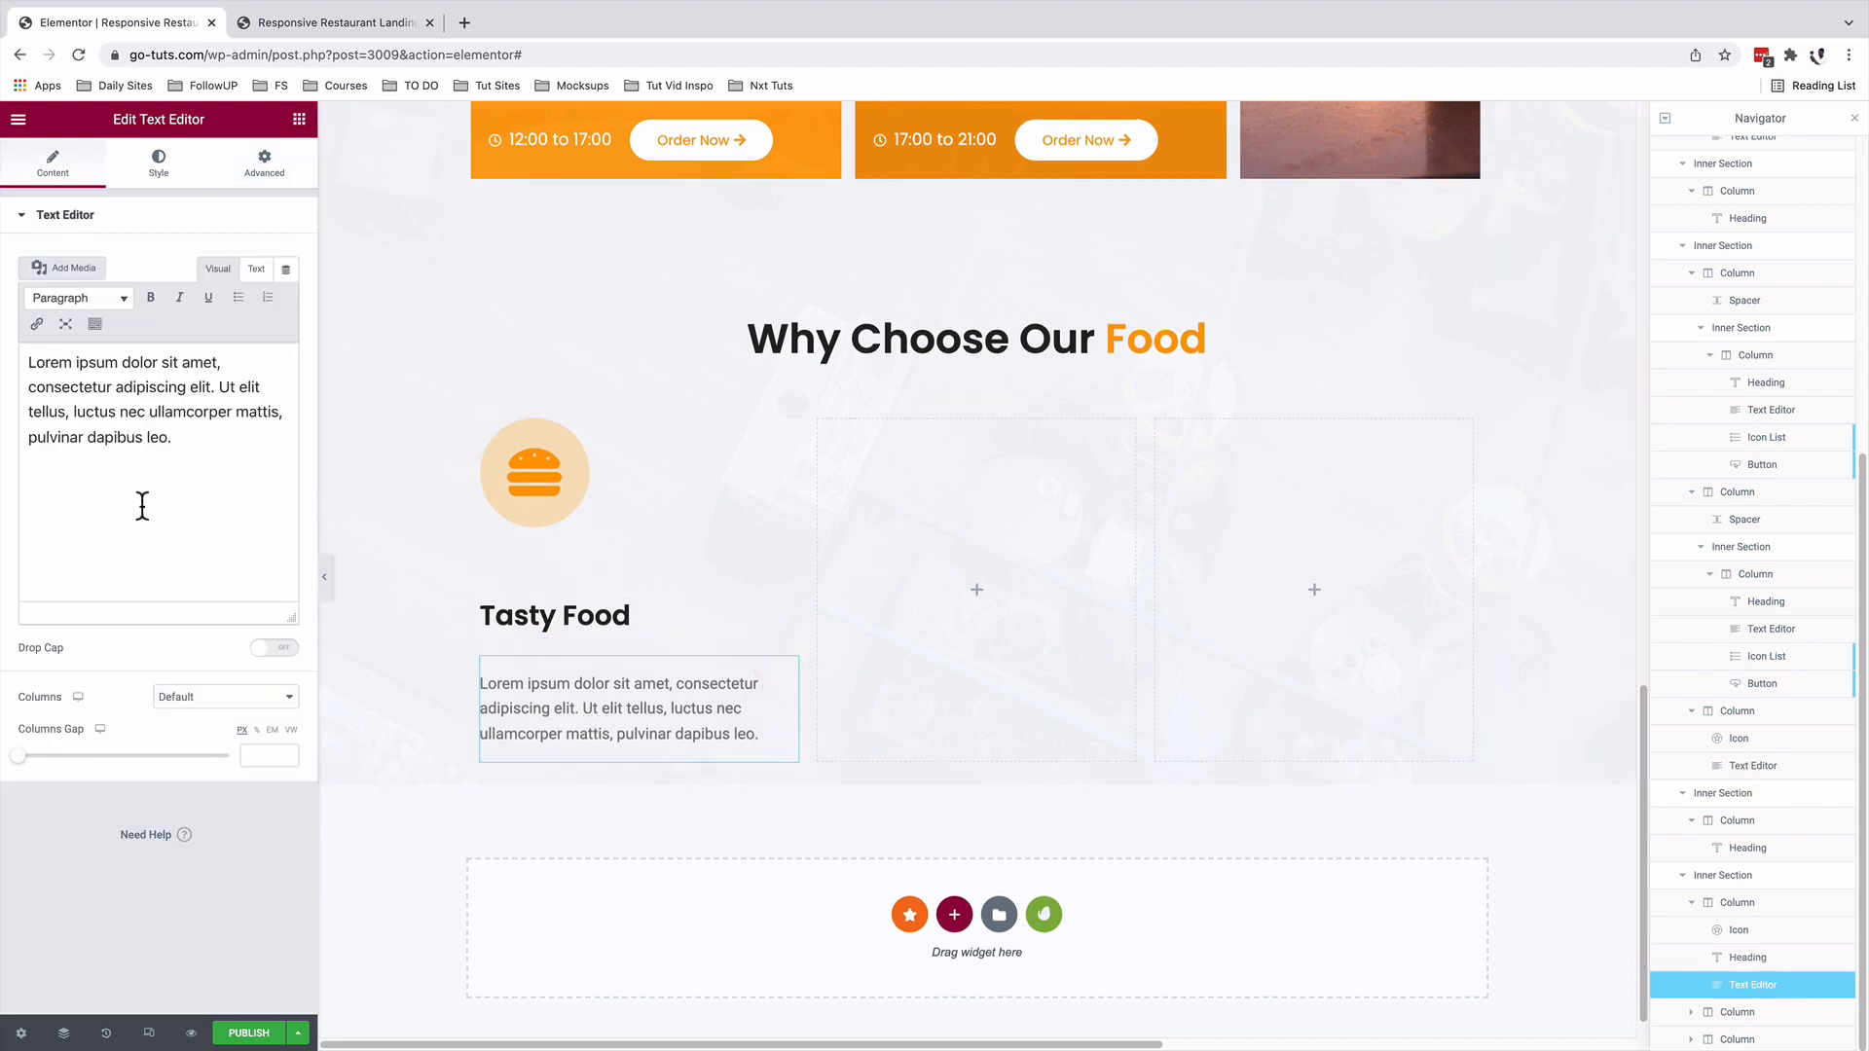
click(158, 164)
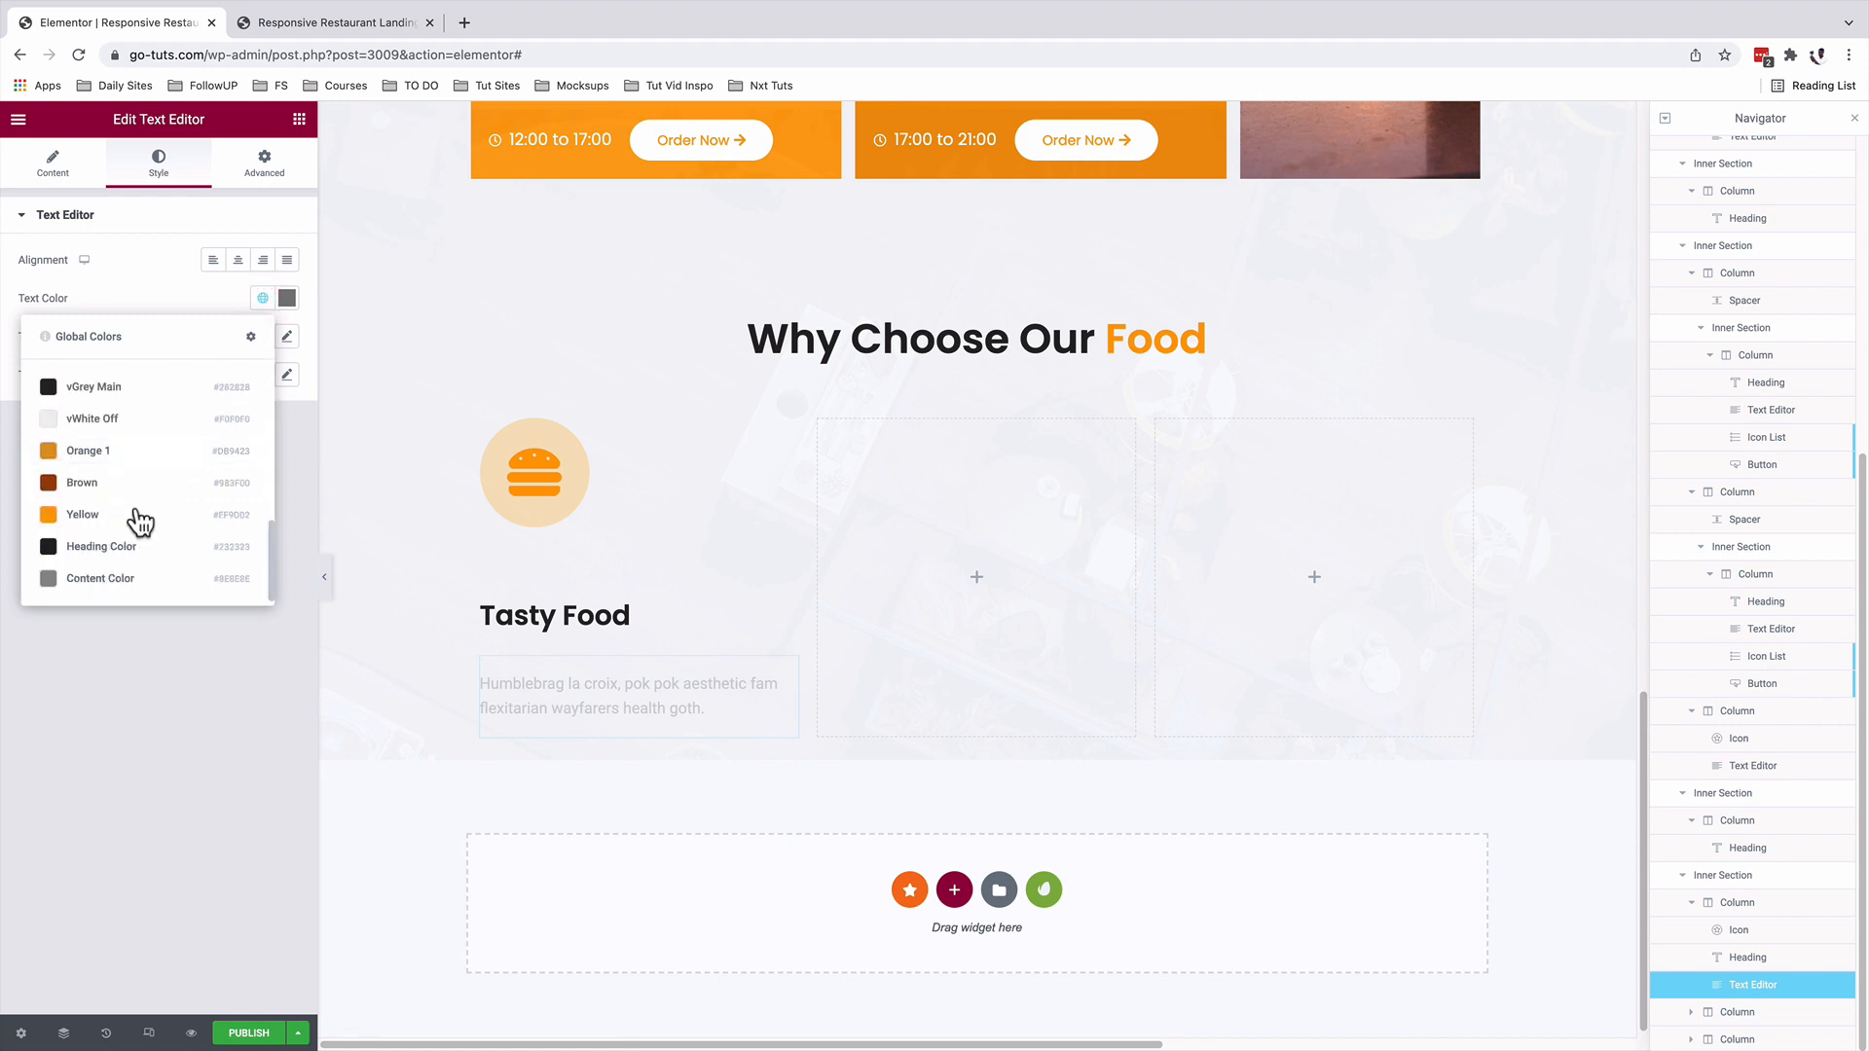
click(261, 298)
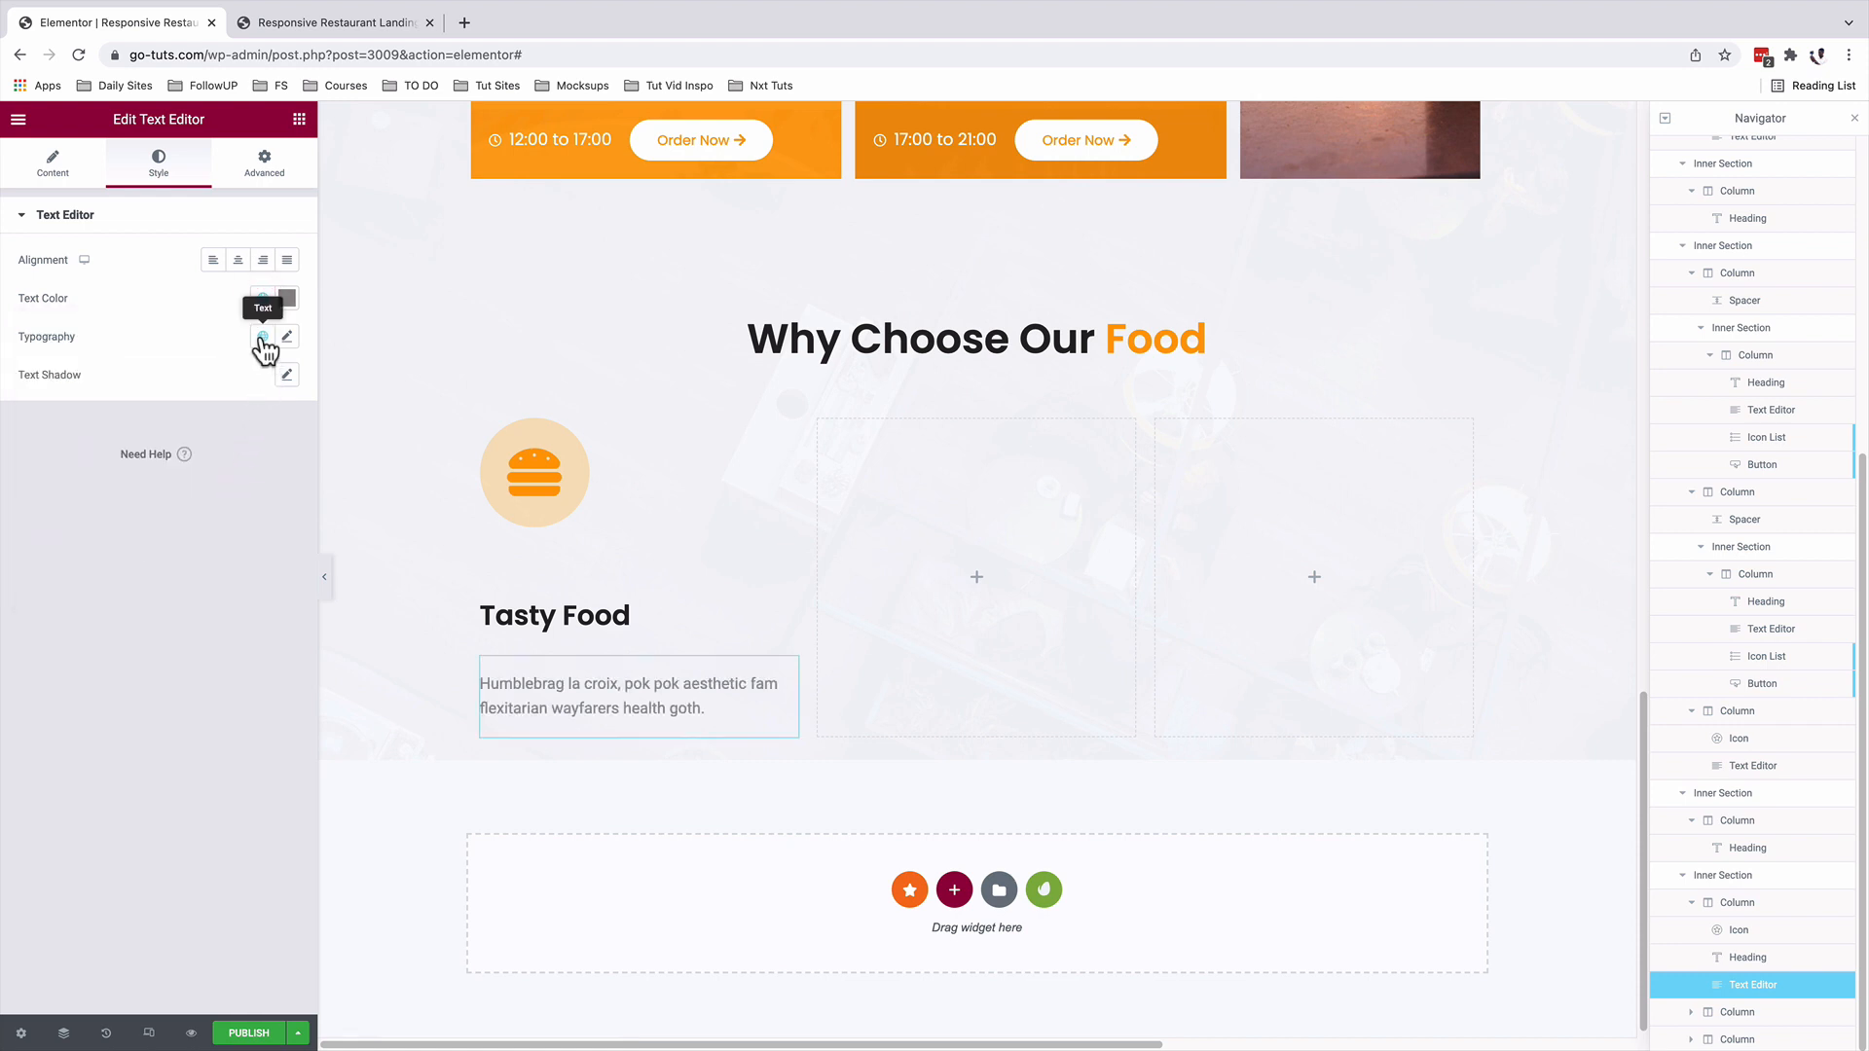
click(263, 335)
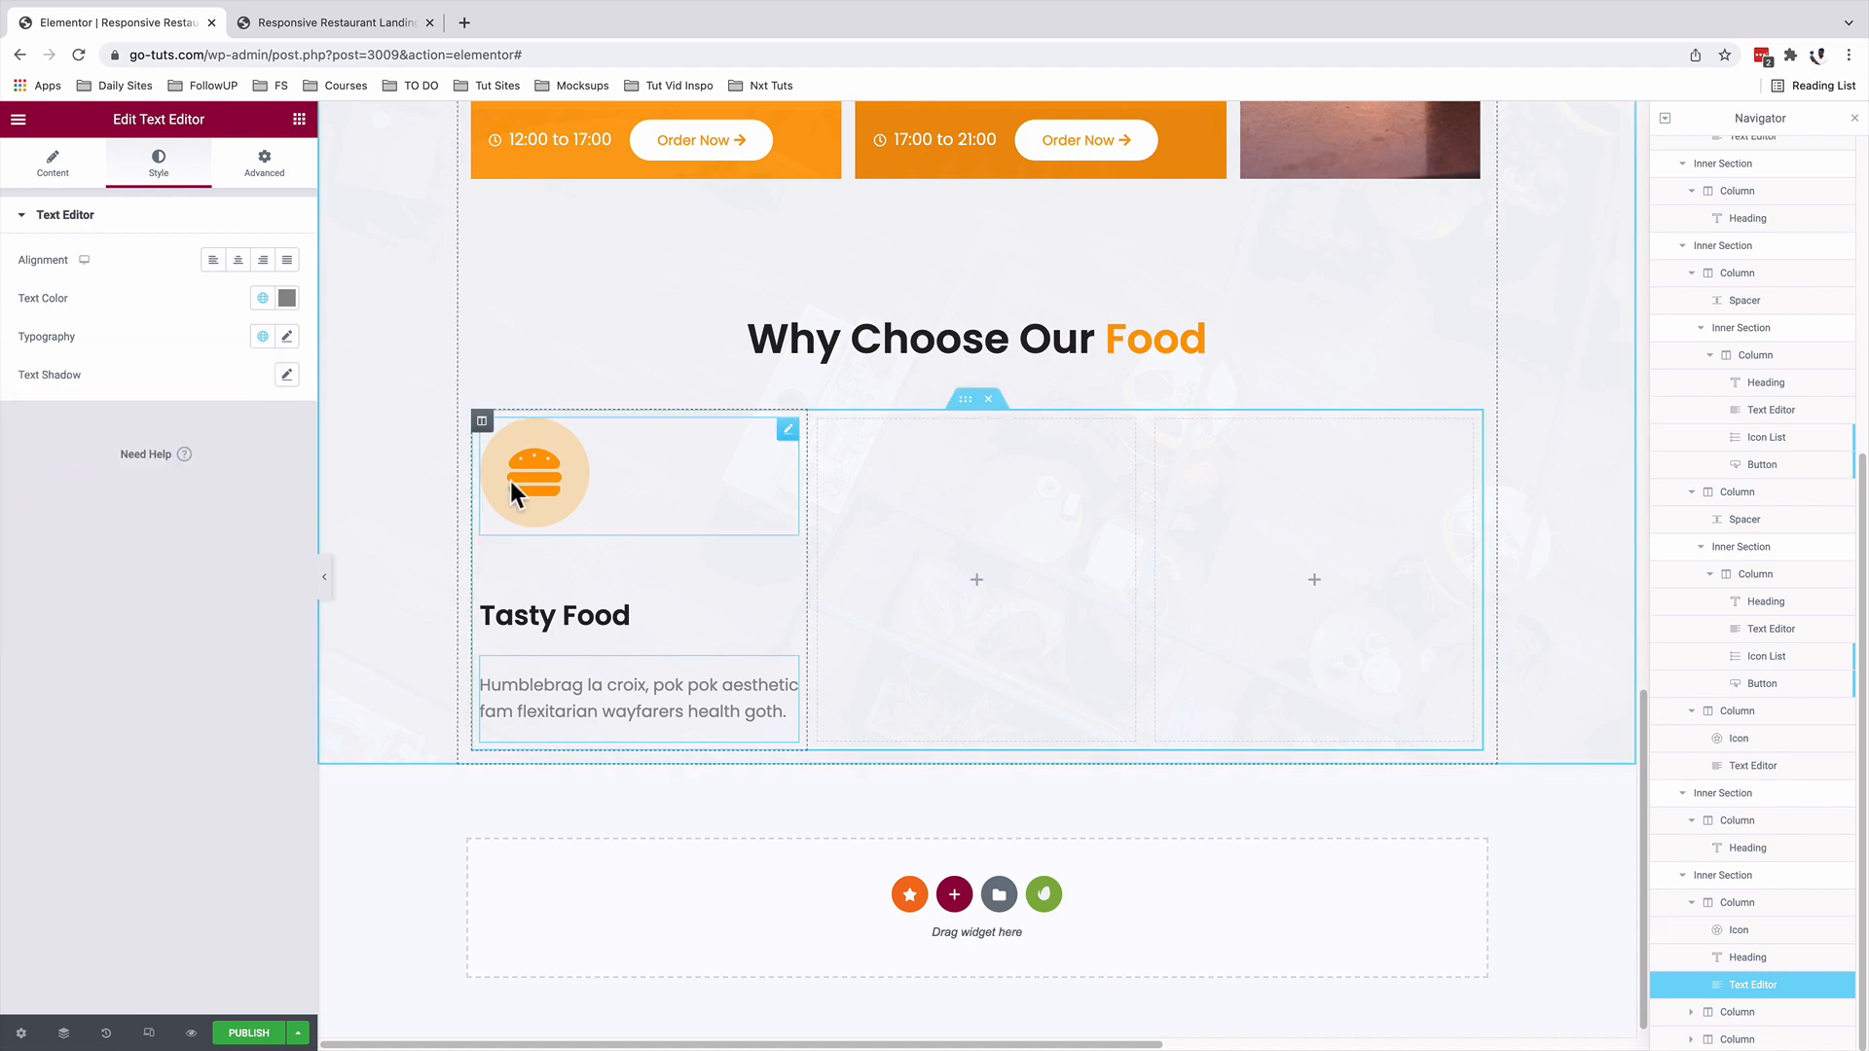
Give the first column 40 padding on all sides, values linked.
click(483, 421)
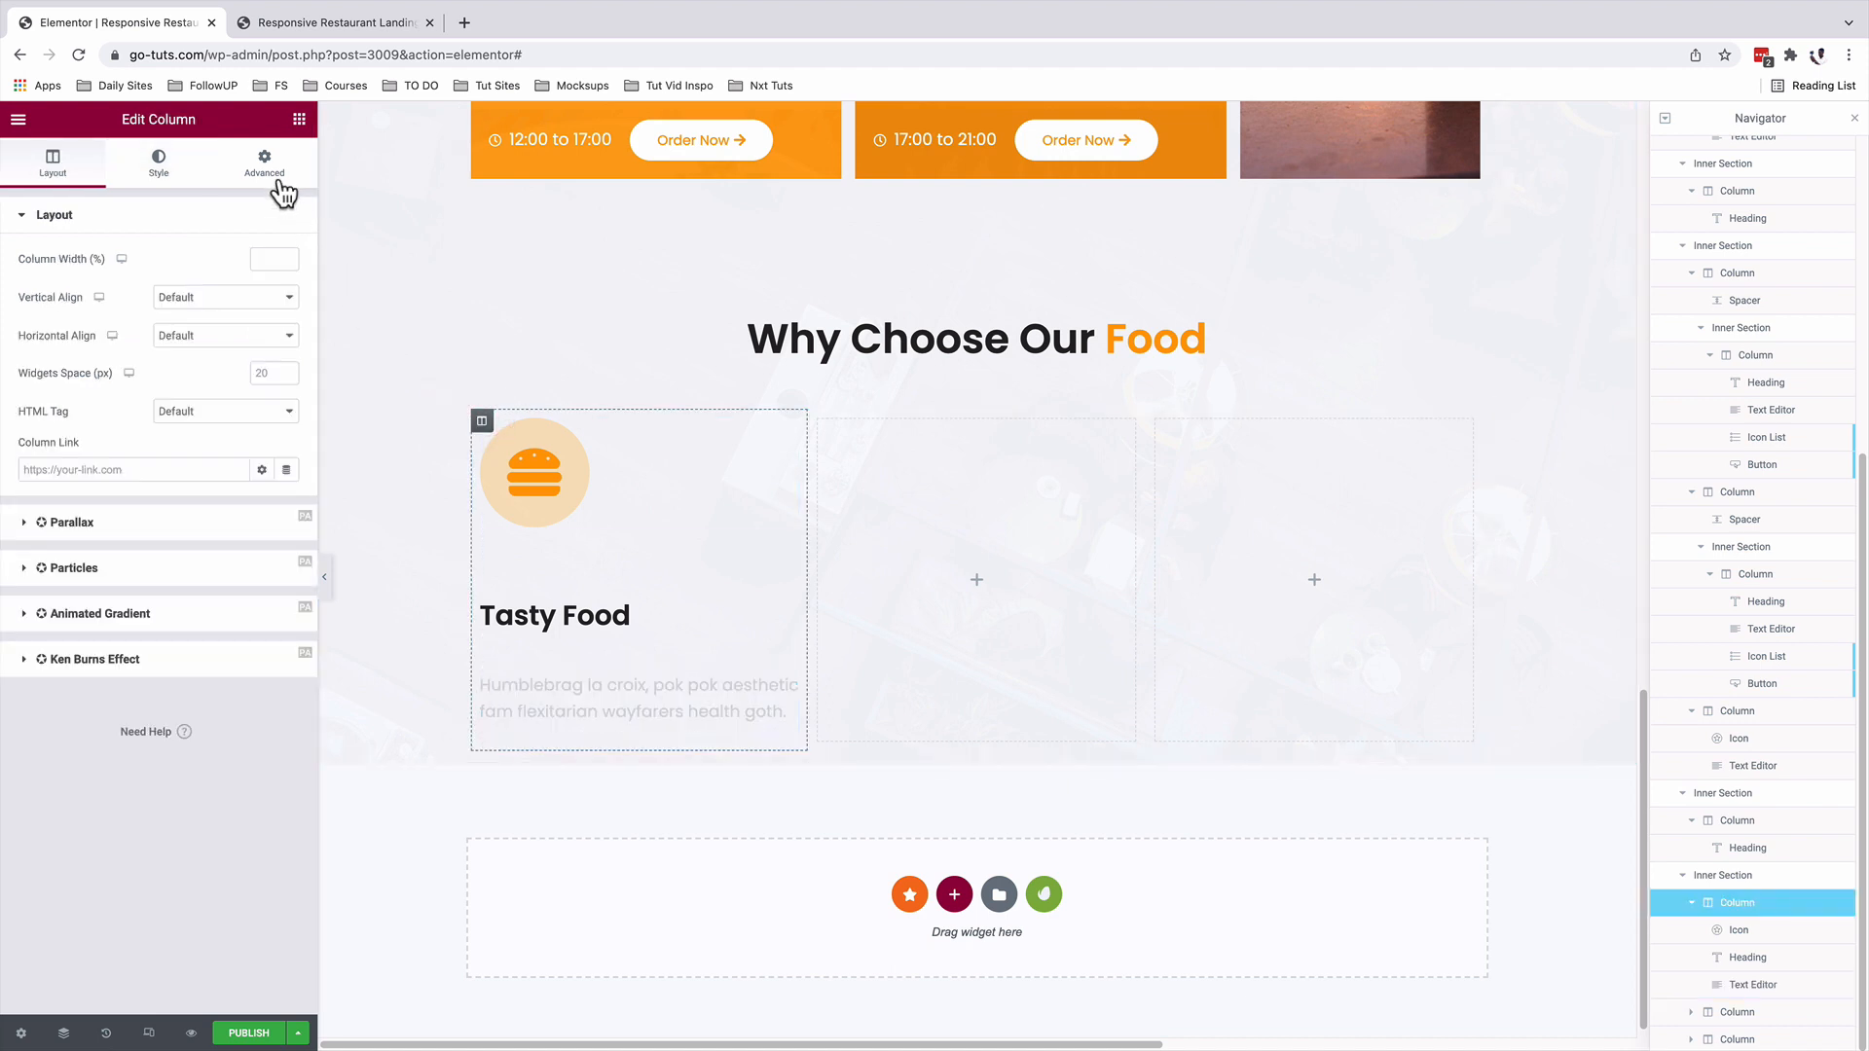
click(265, 160)
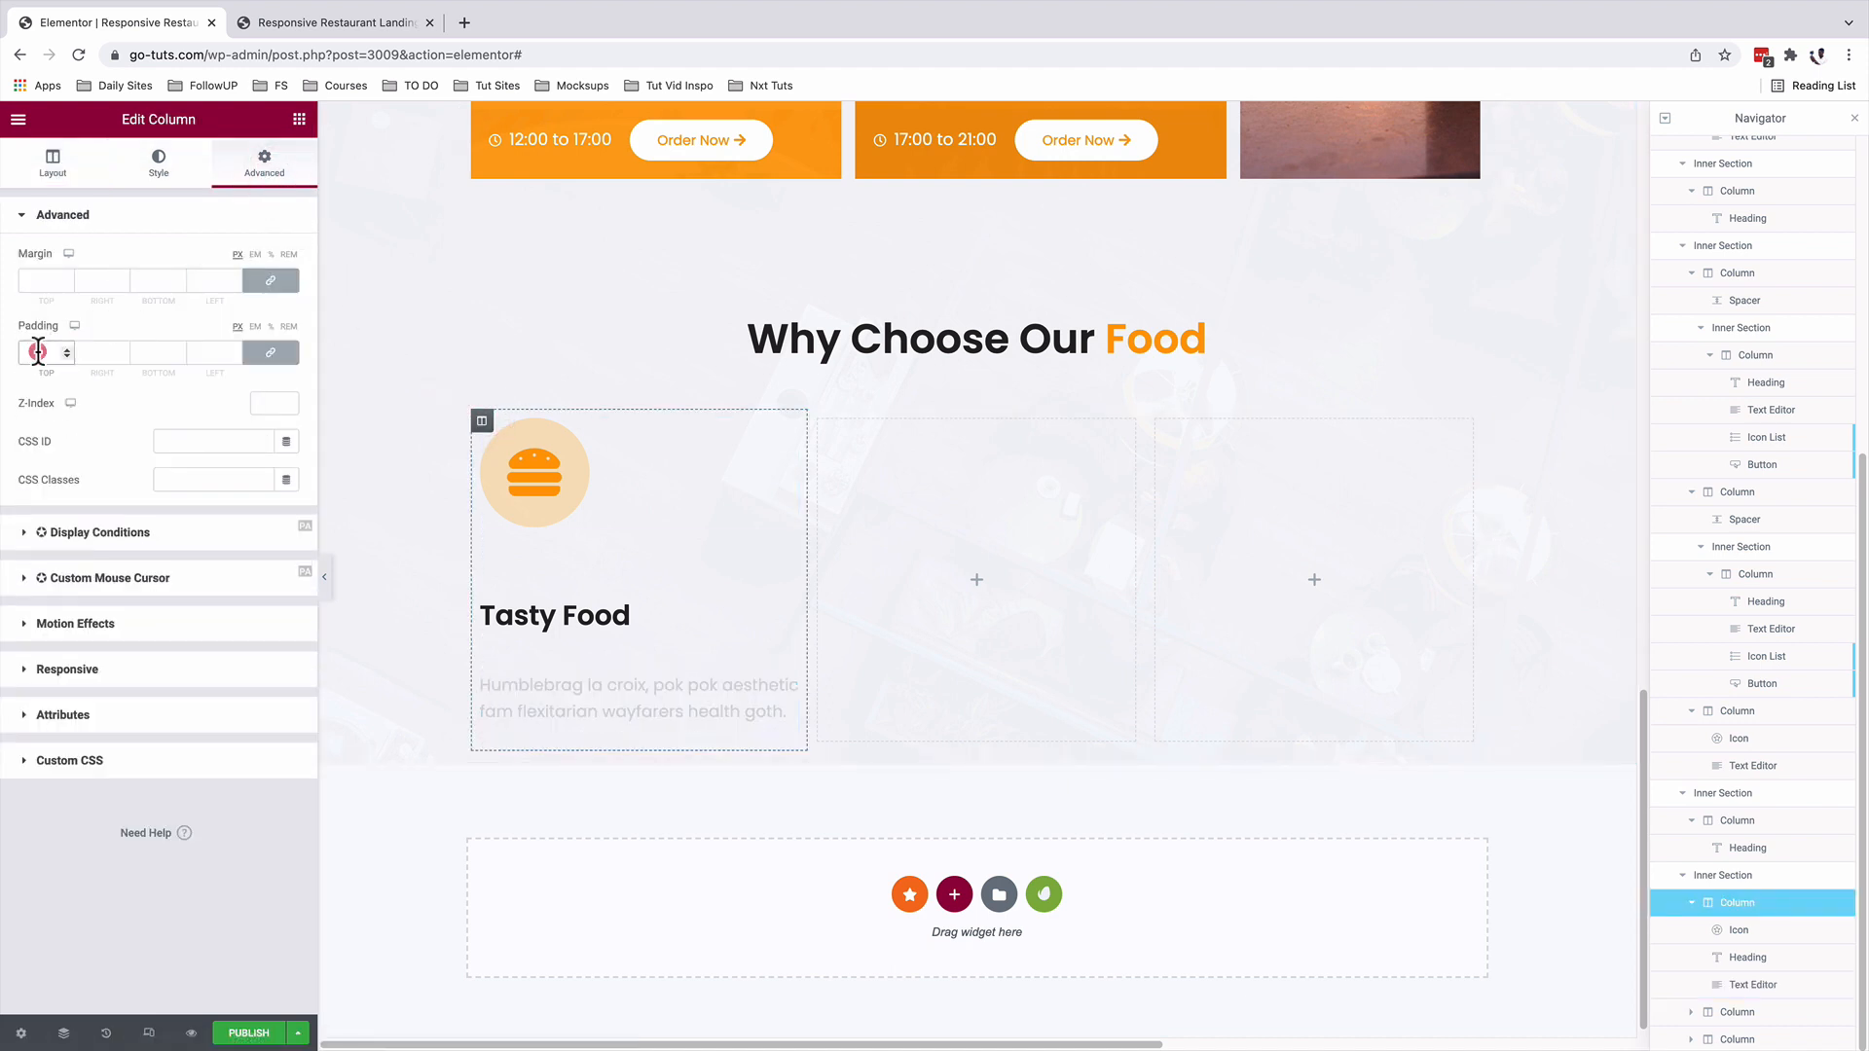
text(40)
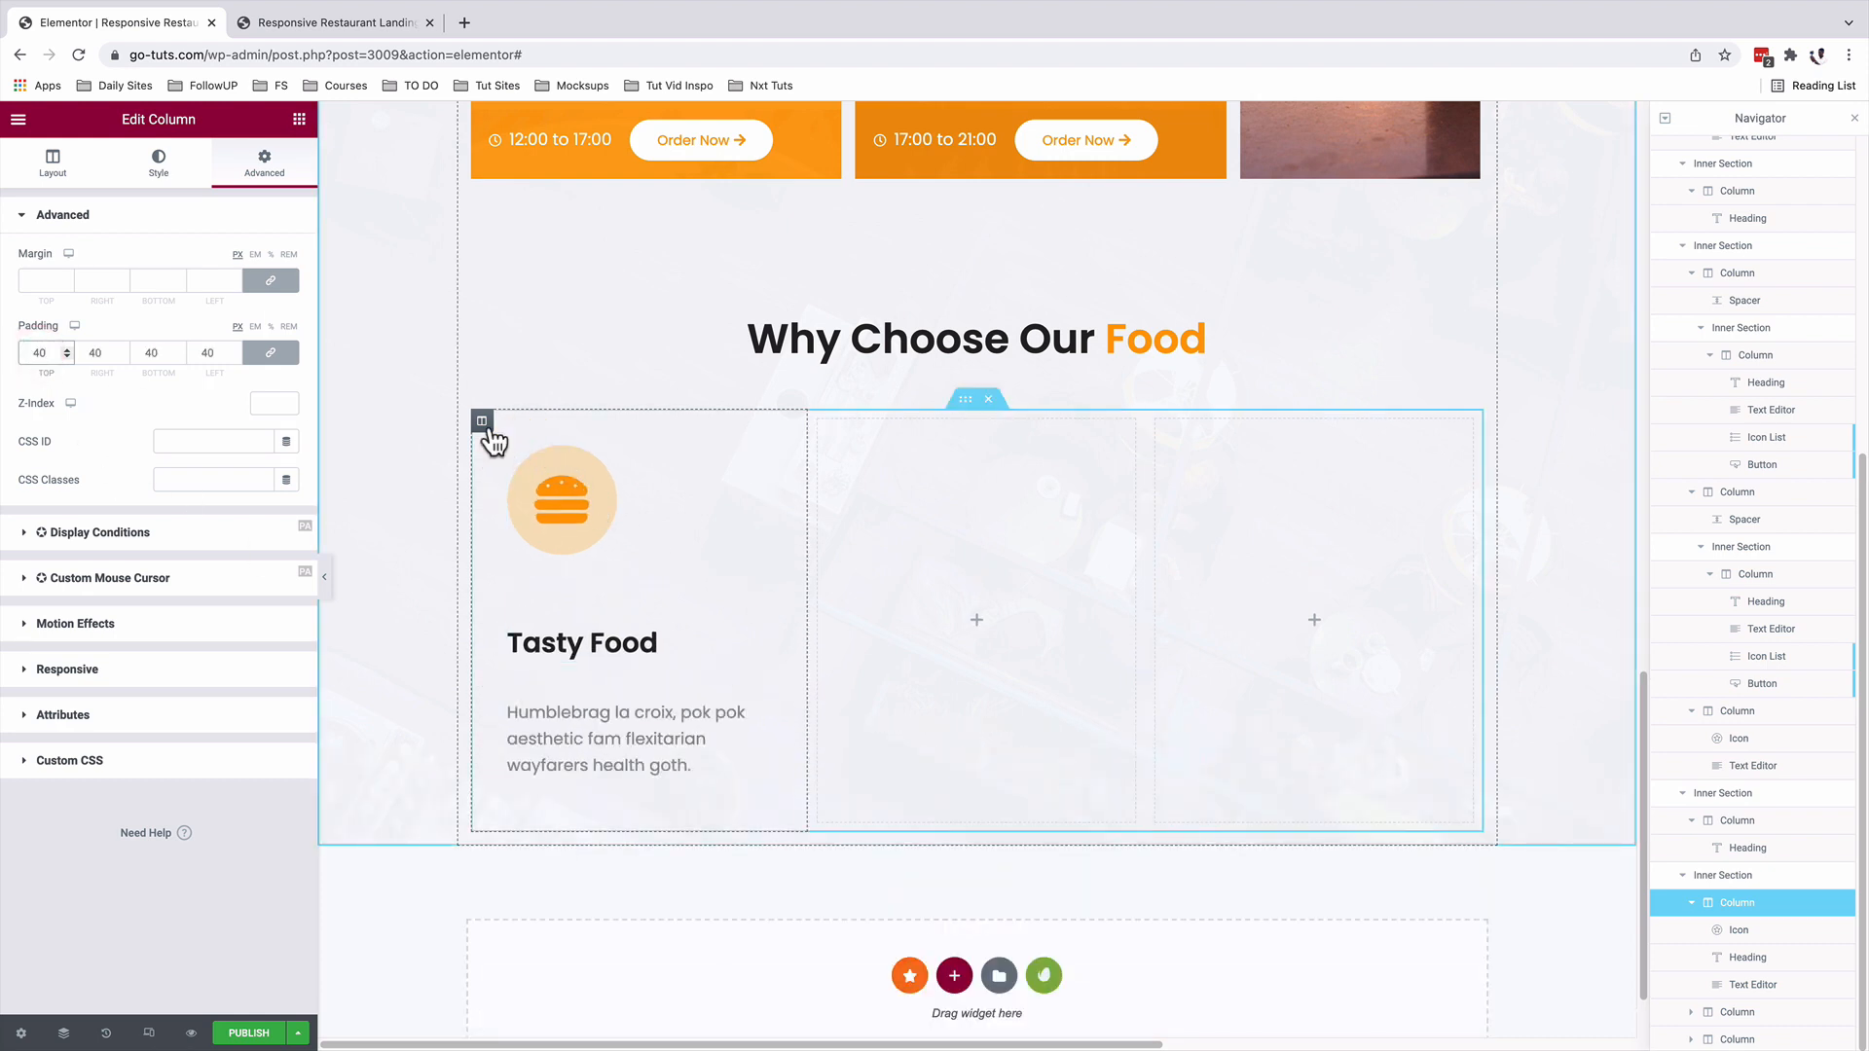
Duplicate the Tasty Food column twice and retitle the middle card 'Quality Service'.
right_click(483, 421)
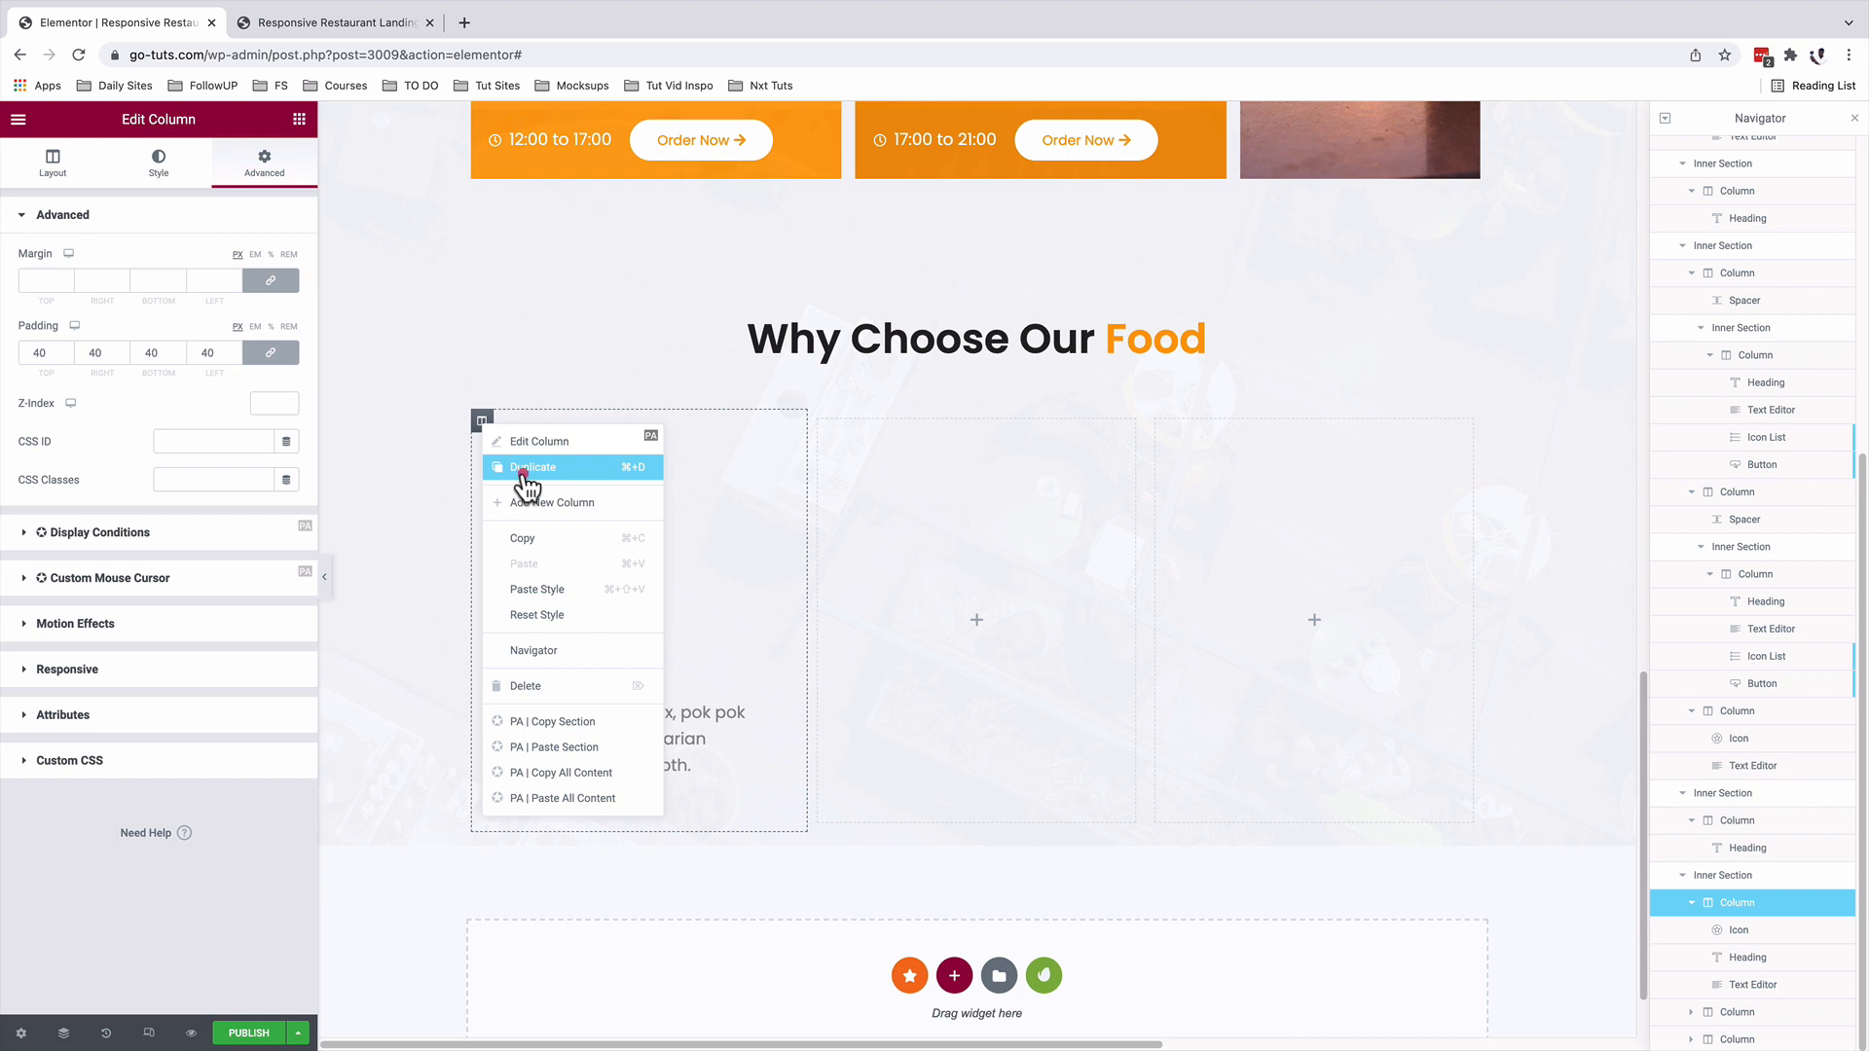
click(531, 467)
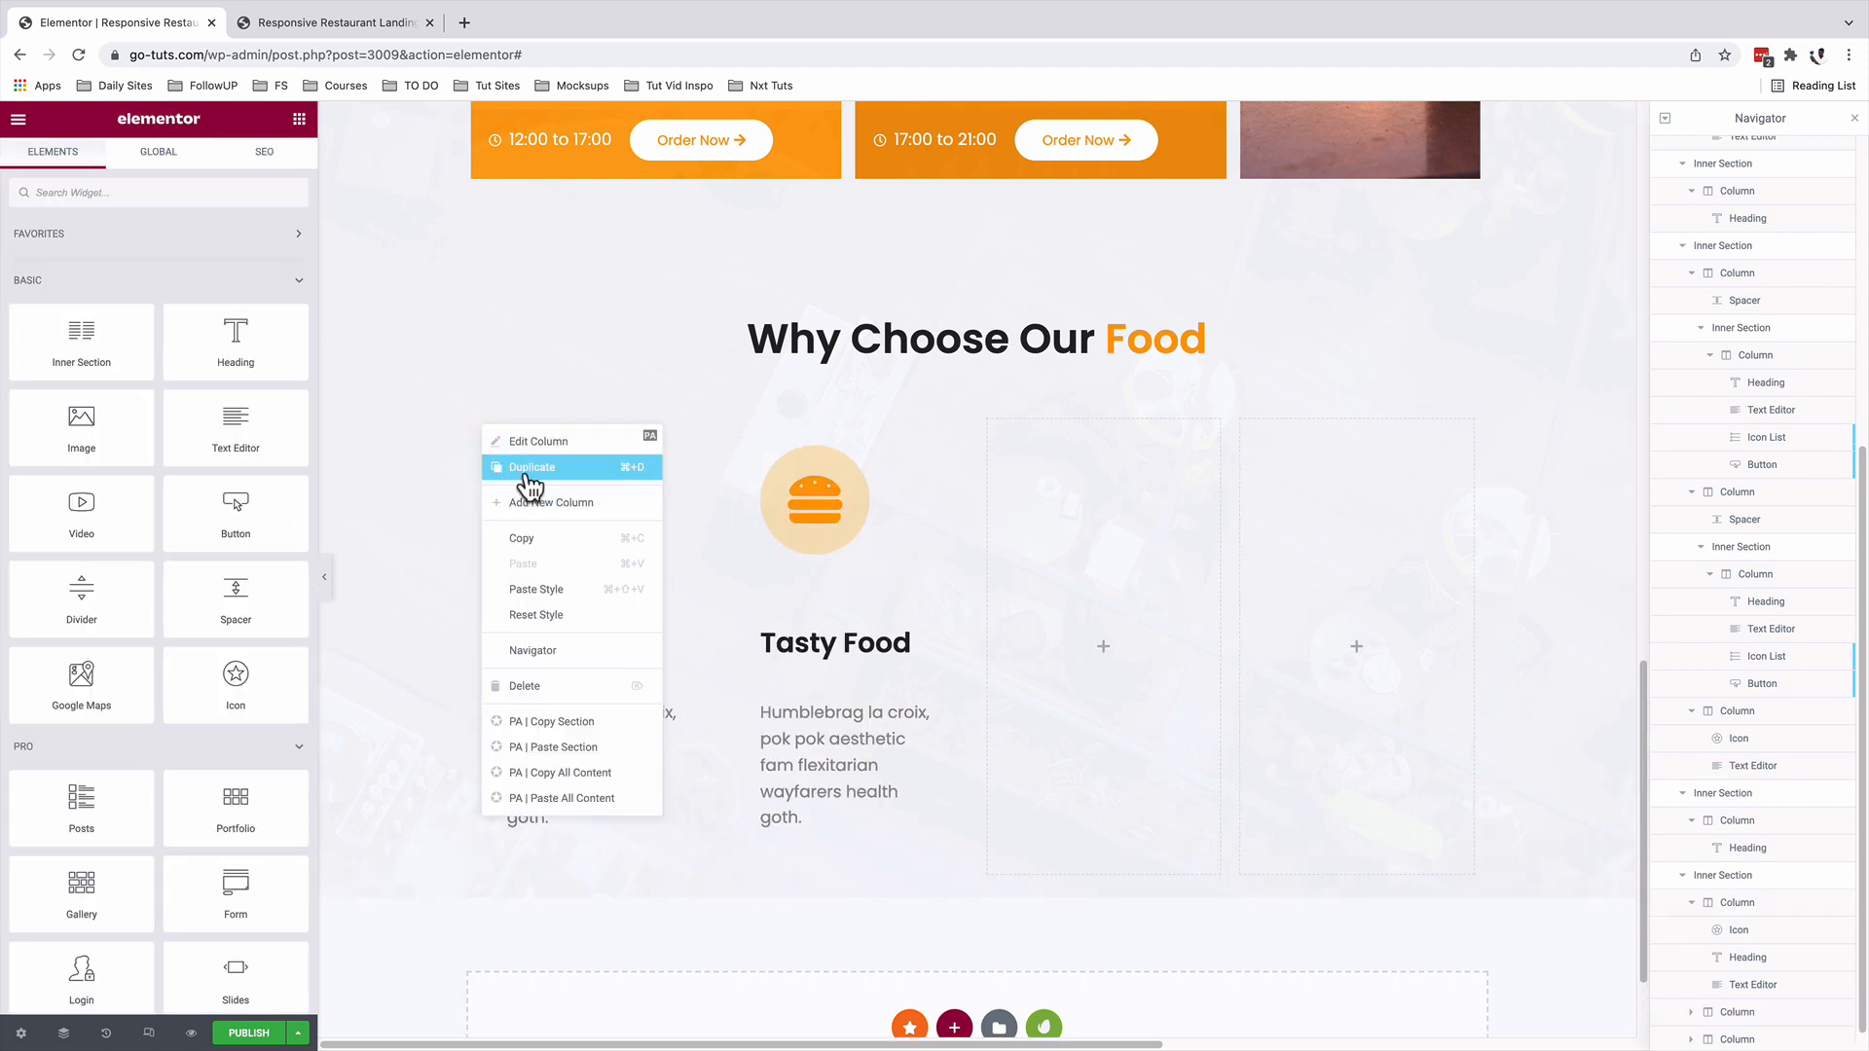
click(532, 468)
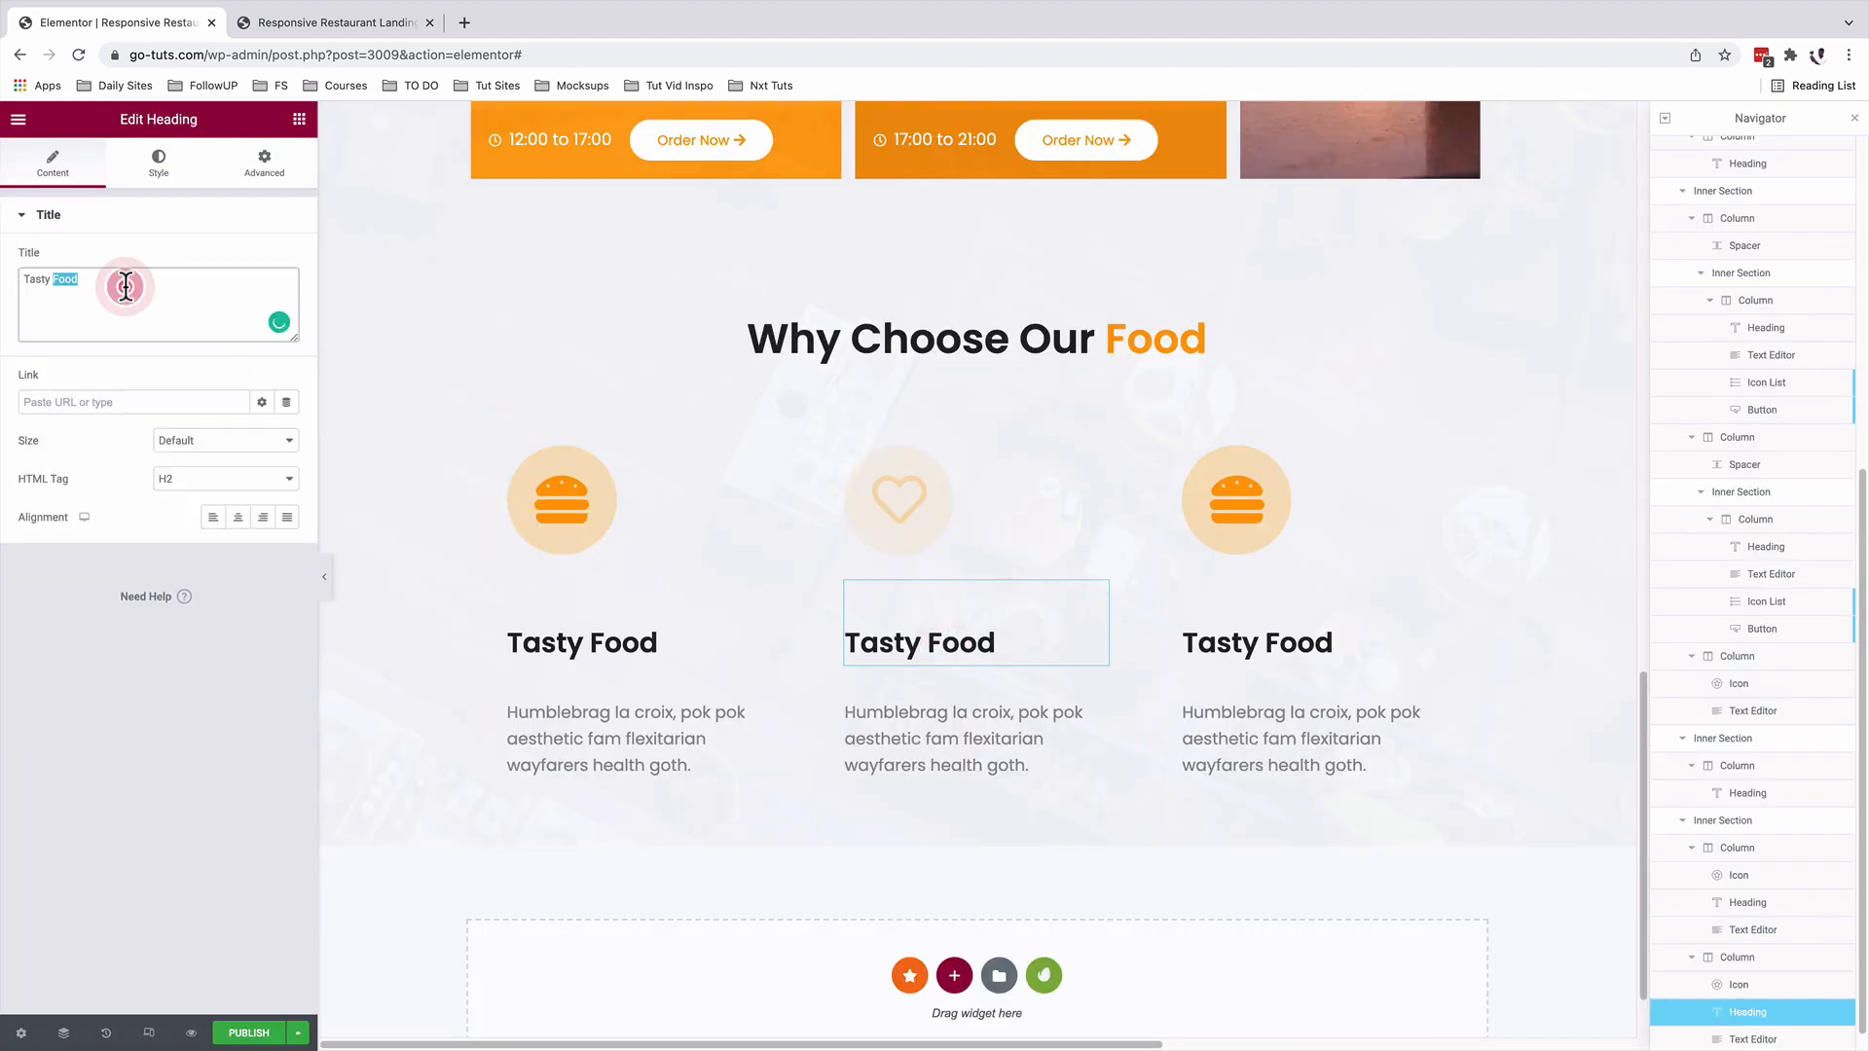
text(Quality Service)
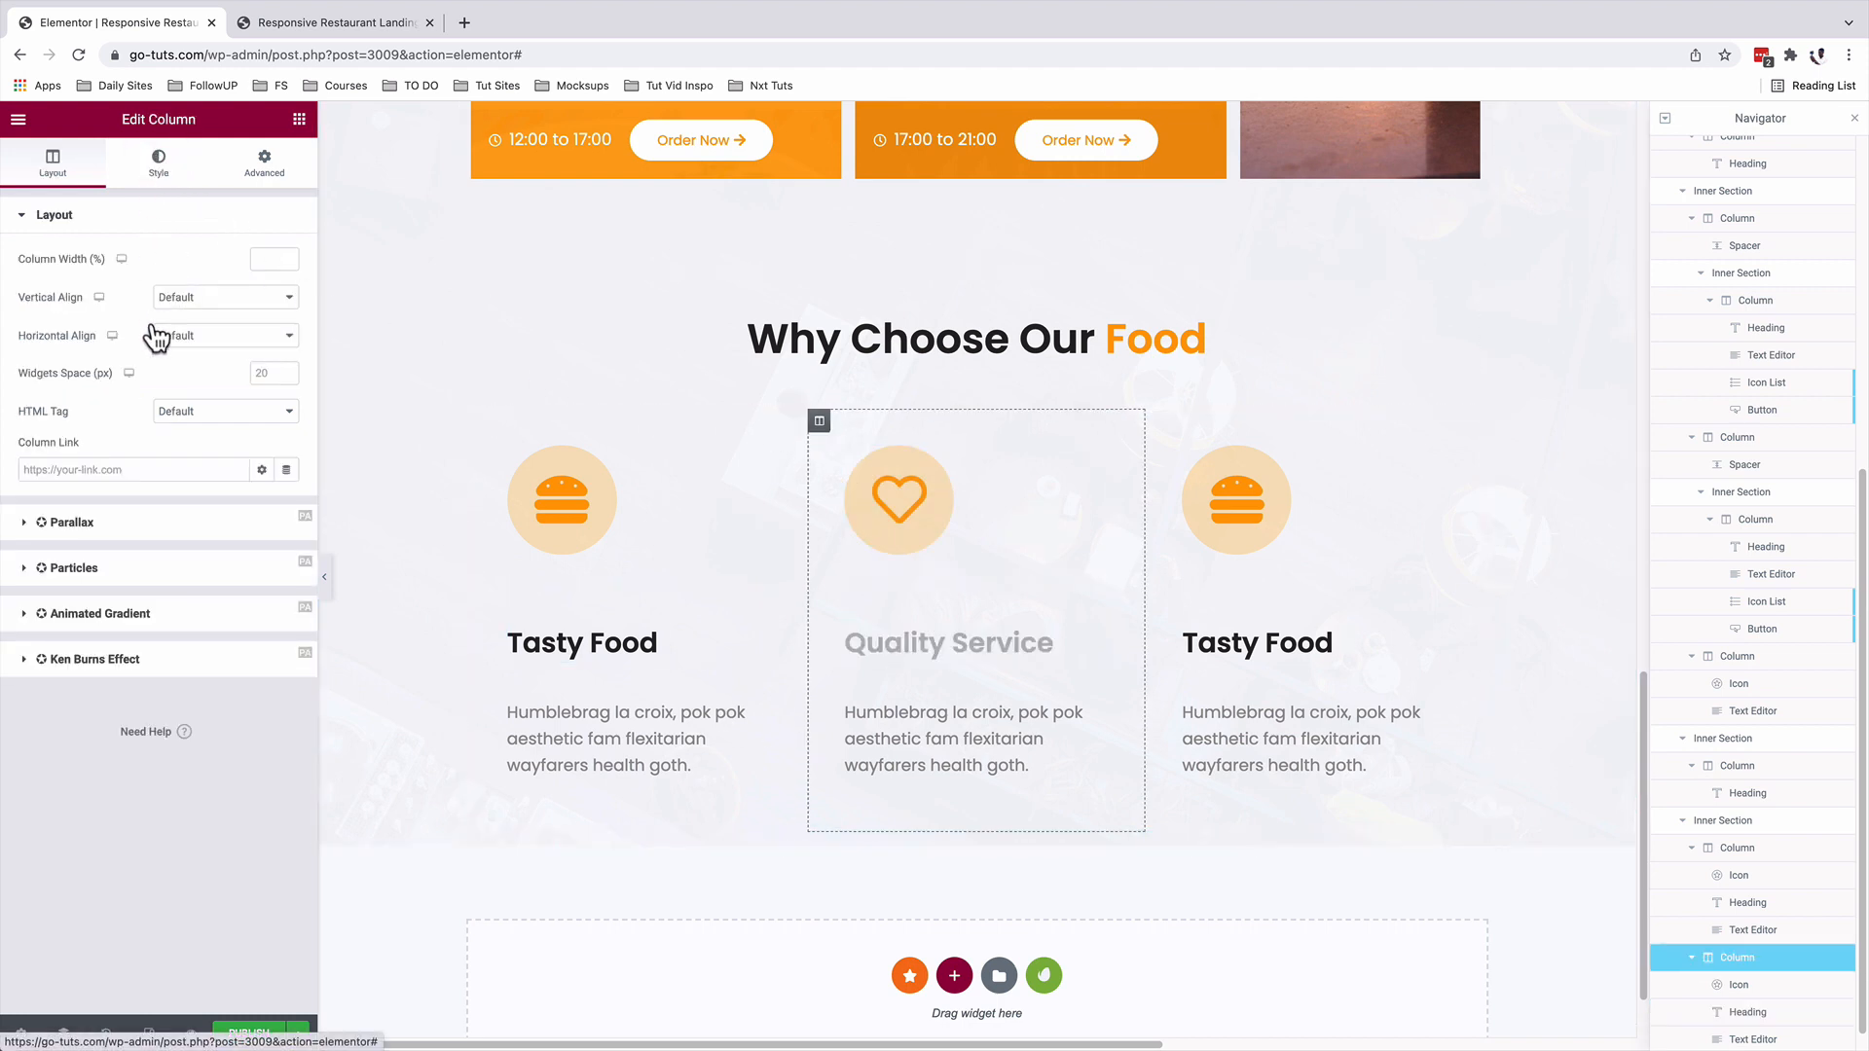
Give the middle card a box shadow (vertical 25, blur 45, spread -20) and border radius 35.
click(158, 163)
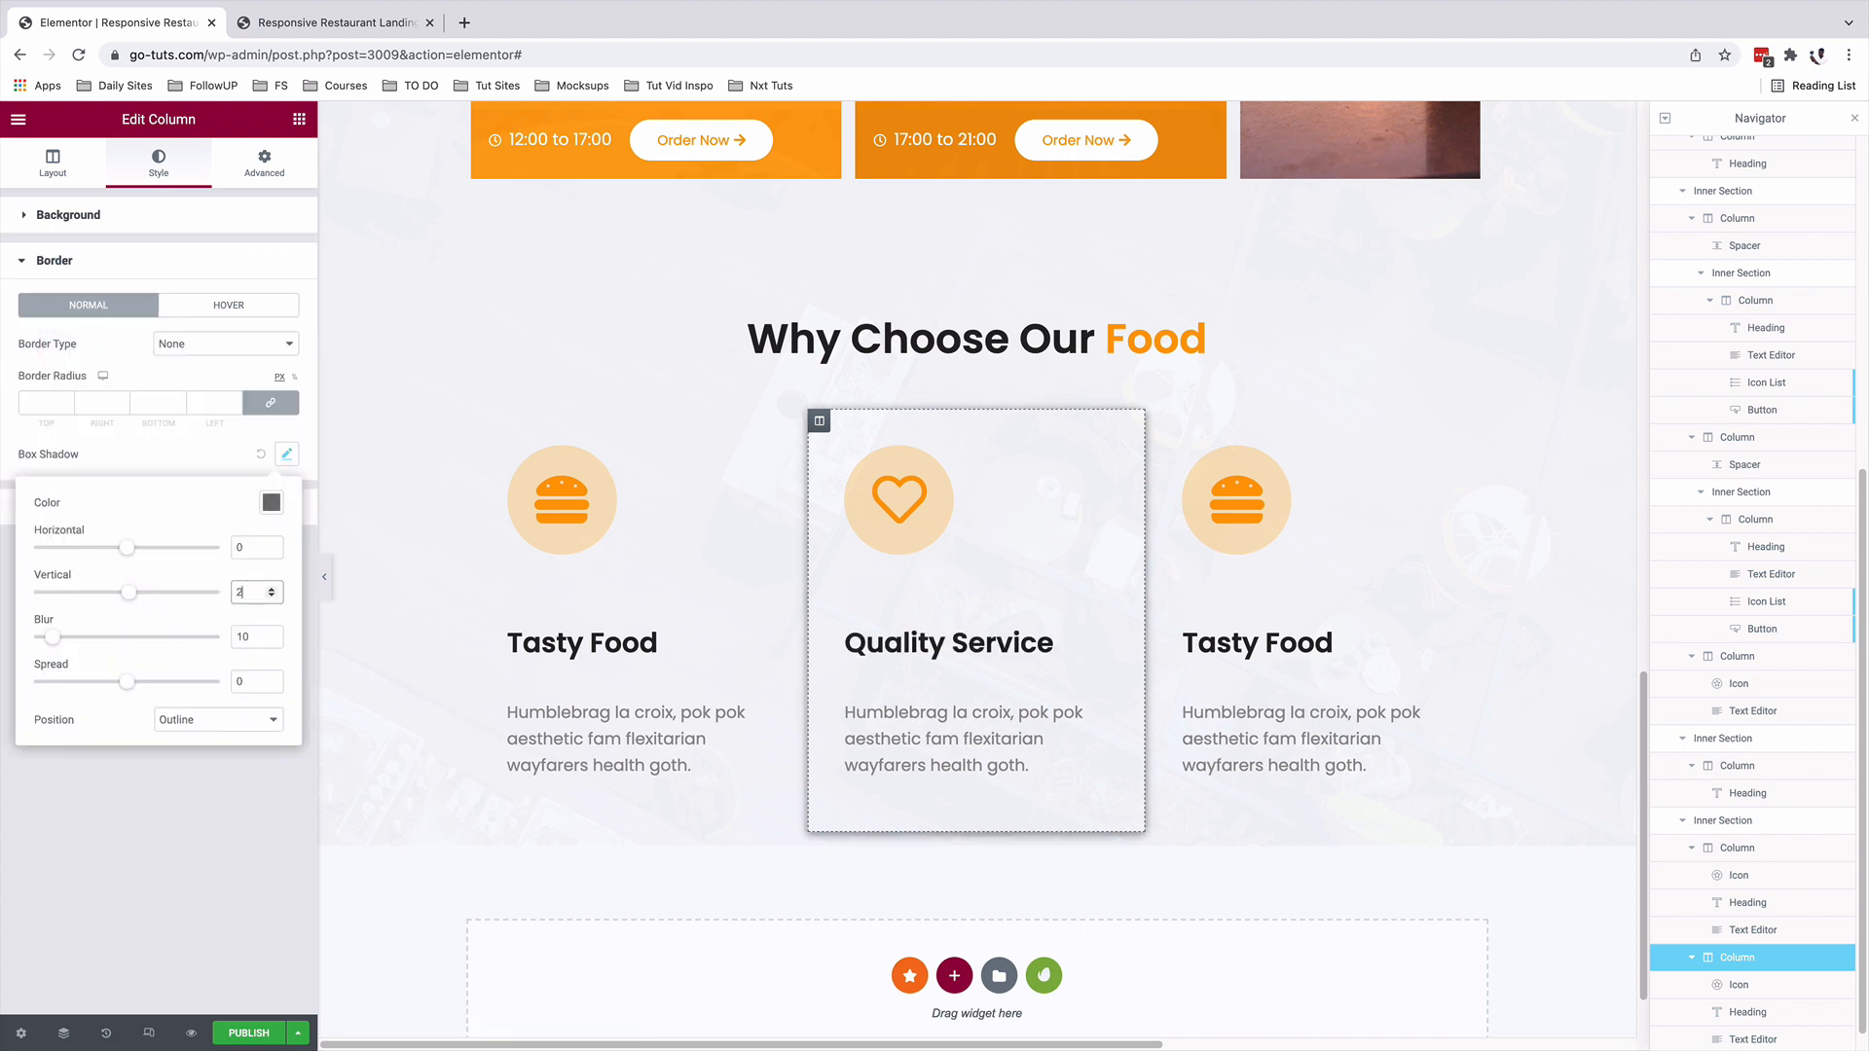
drag(128, 592, 183, 592)
text(45)
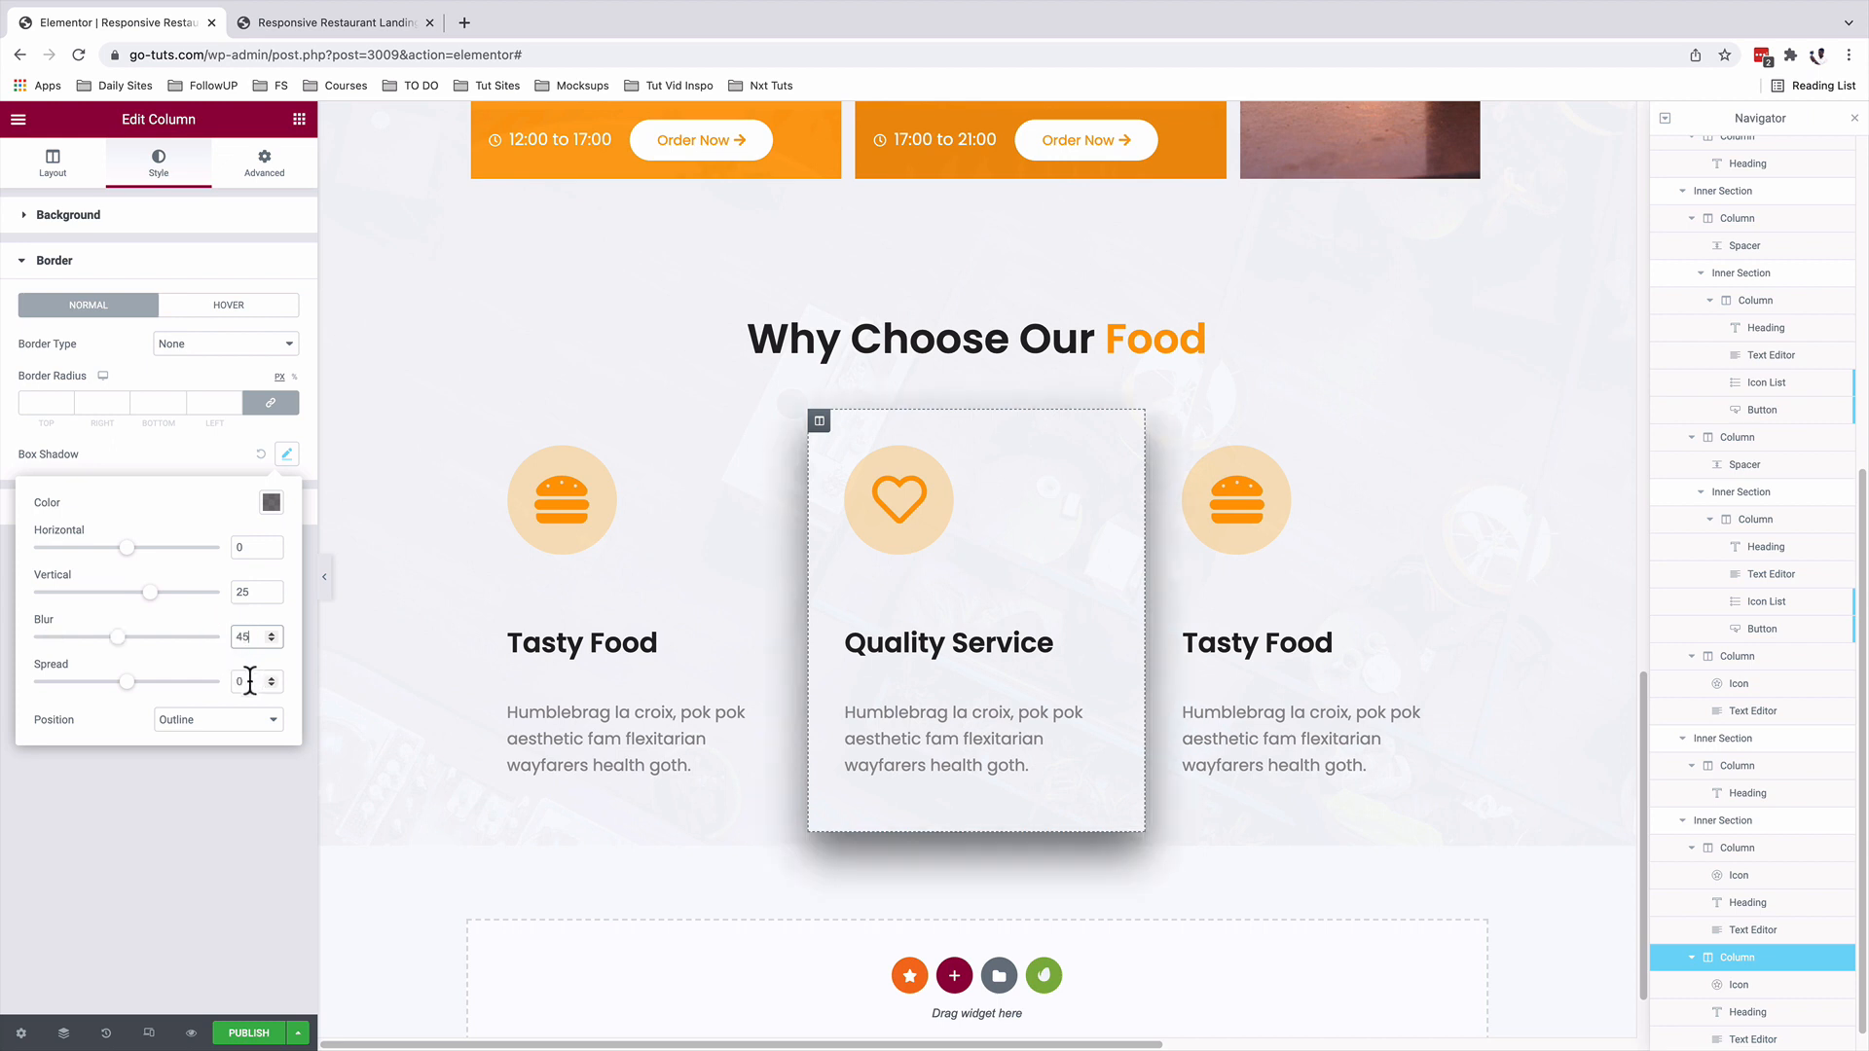
text(-20)
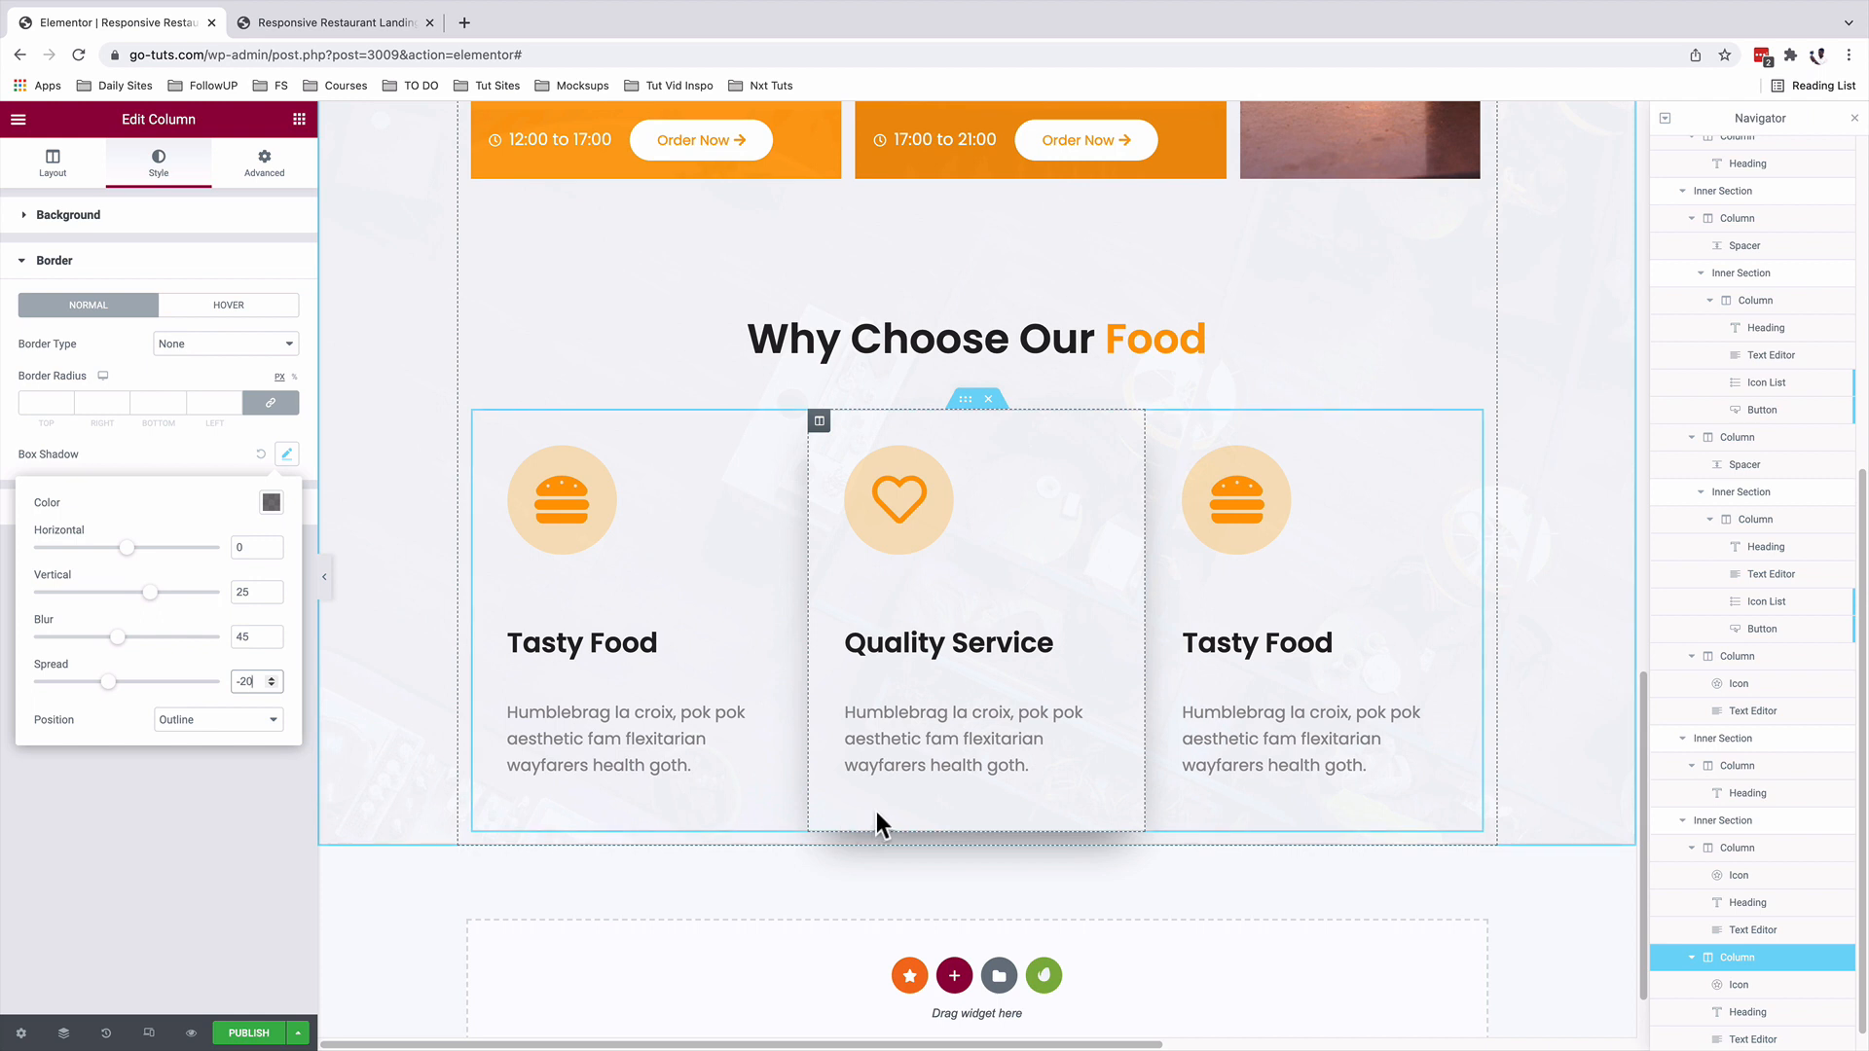
click(286, 454)
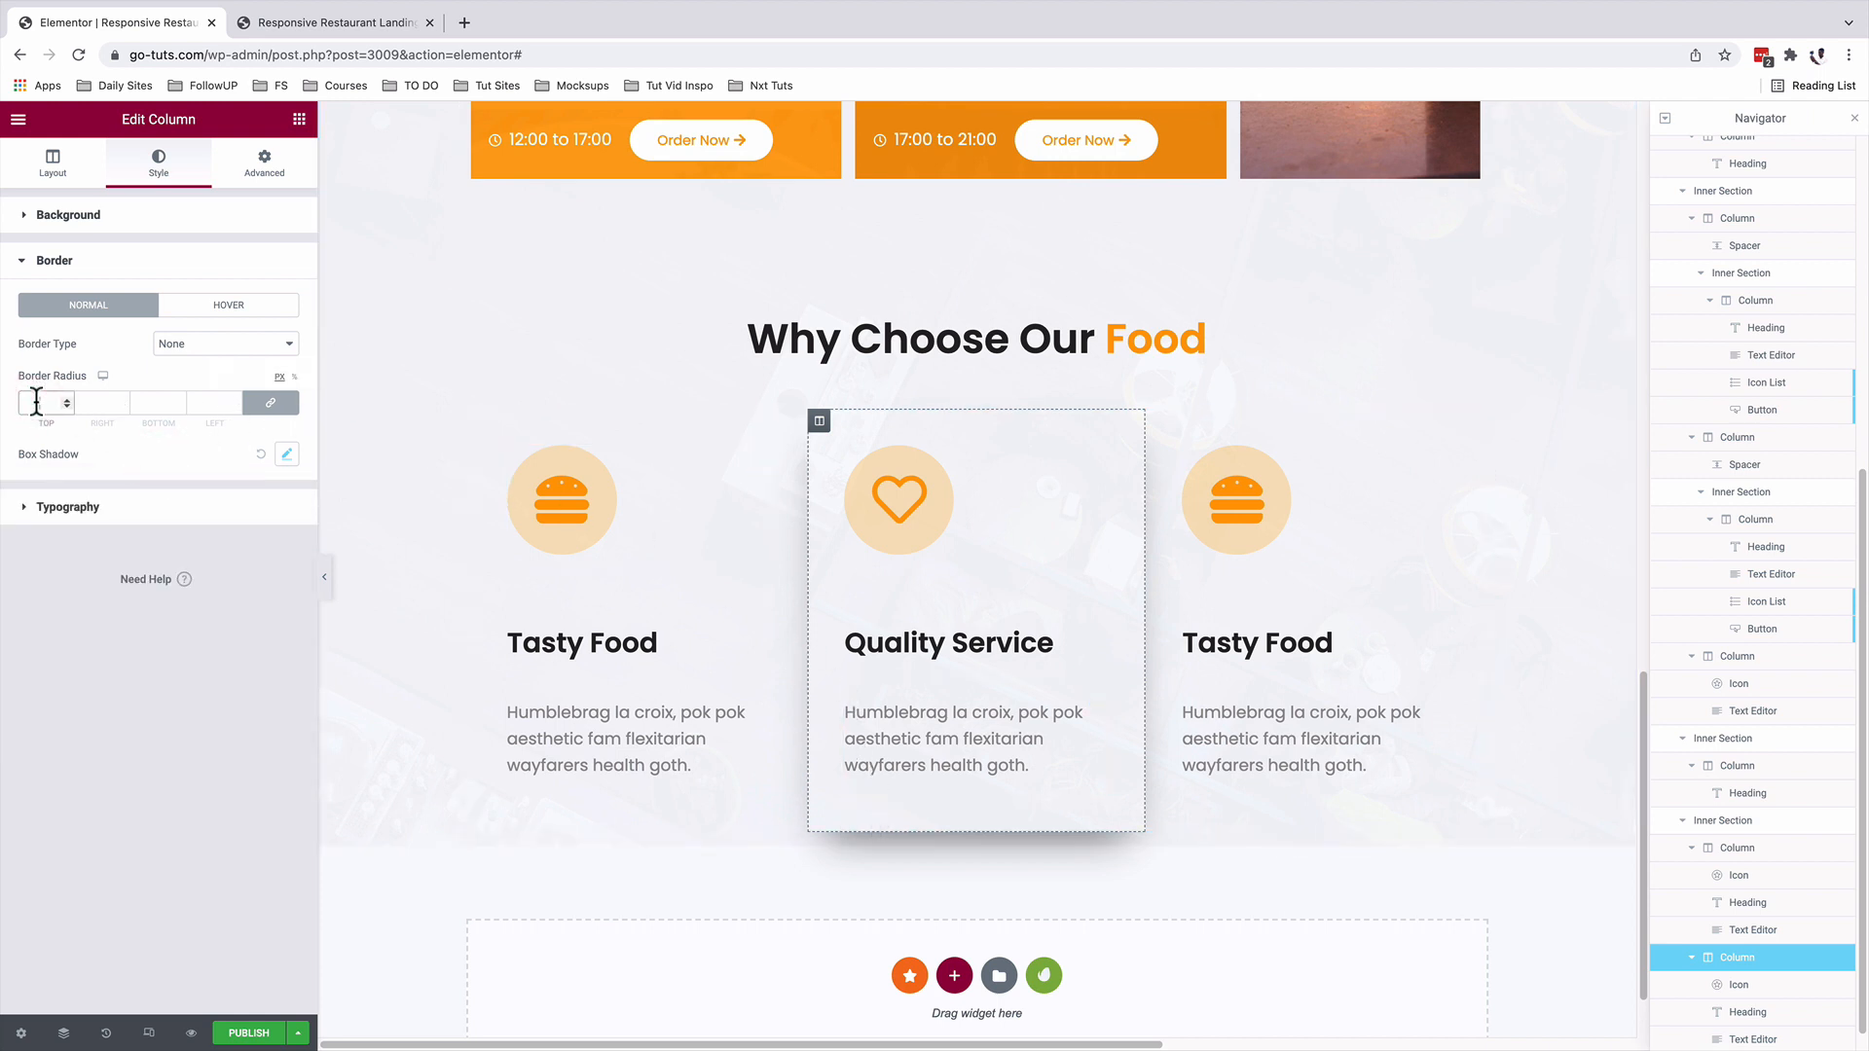
text(35)
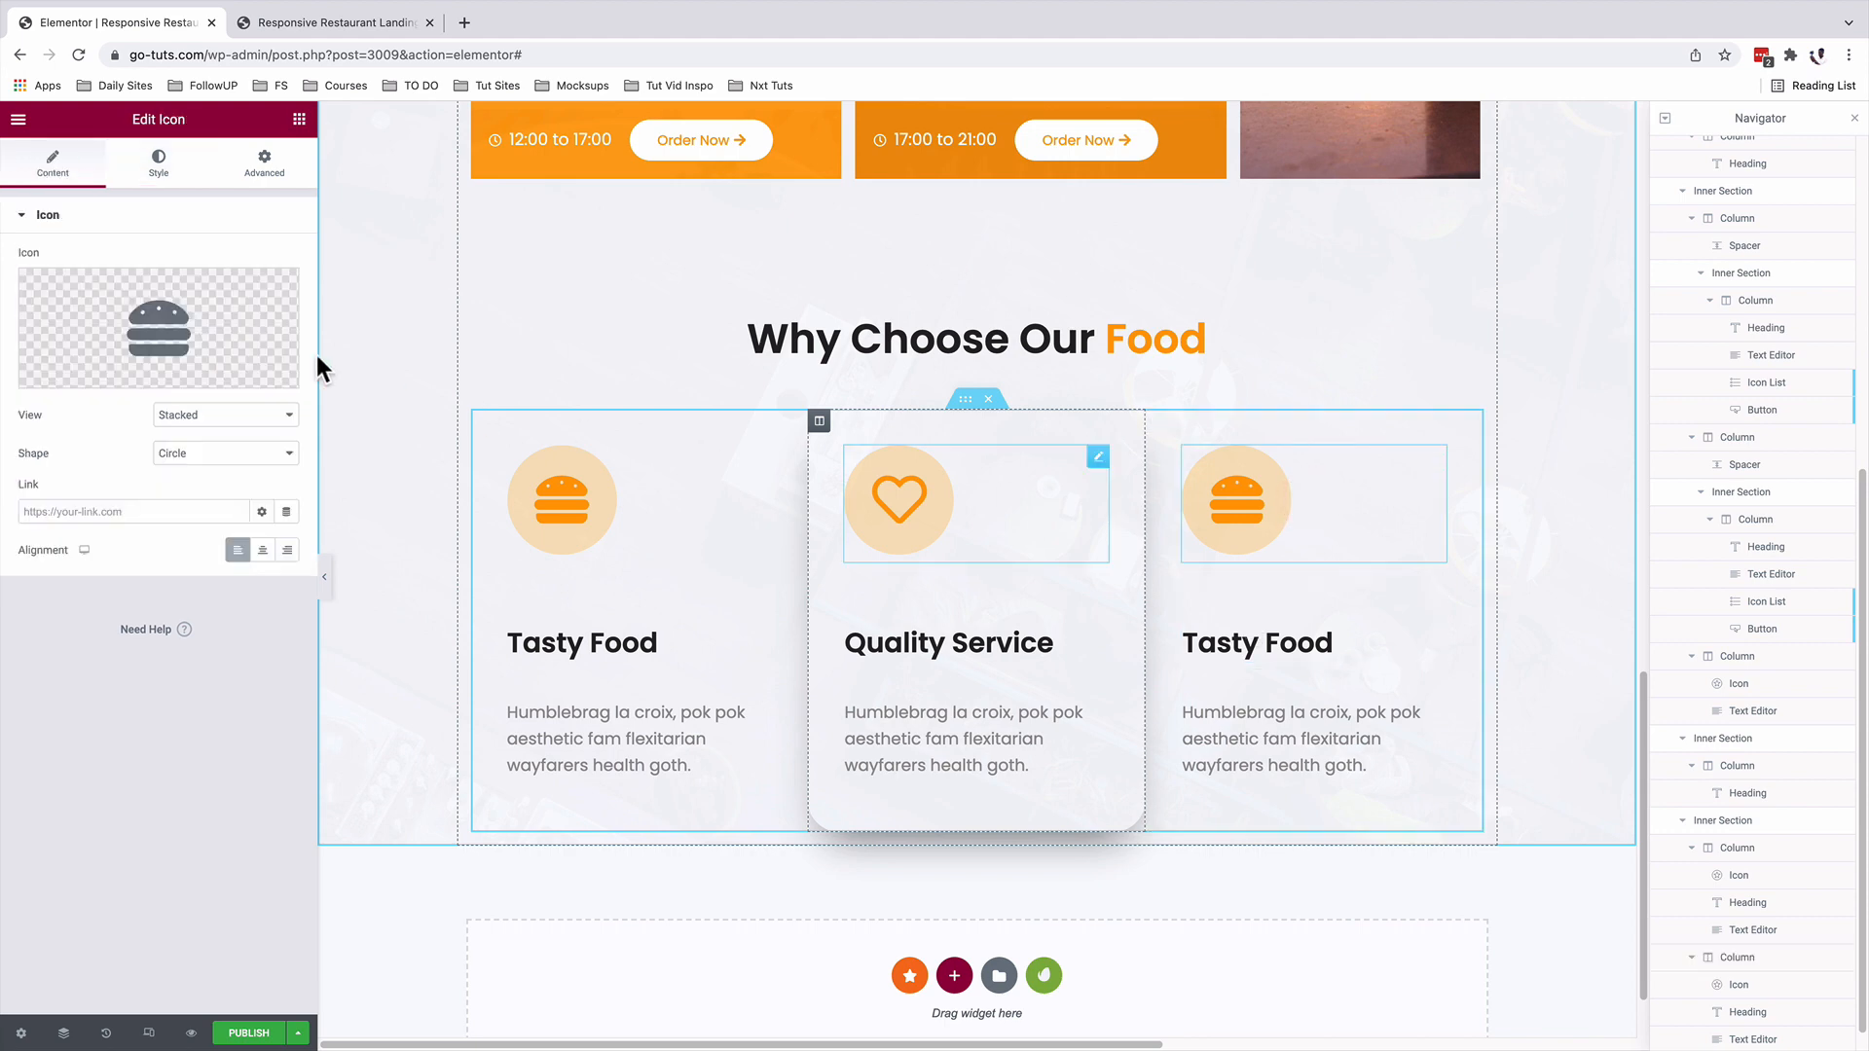
Give the third card a bicycle icon and retitle its heading 'Fast Delivery'.
click(158, 329)
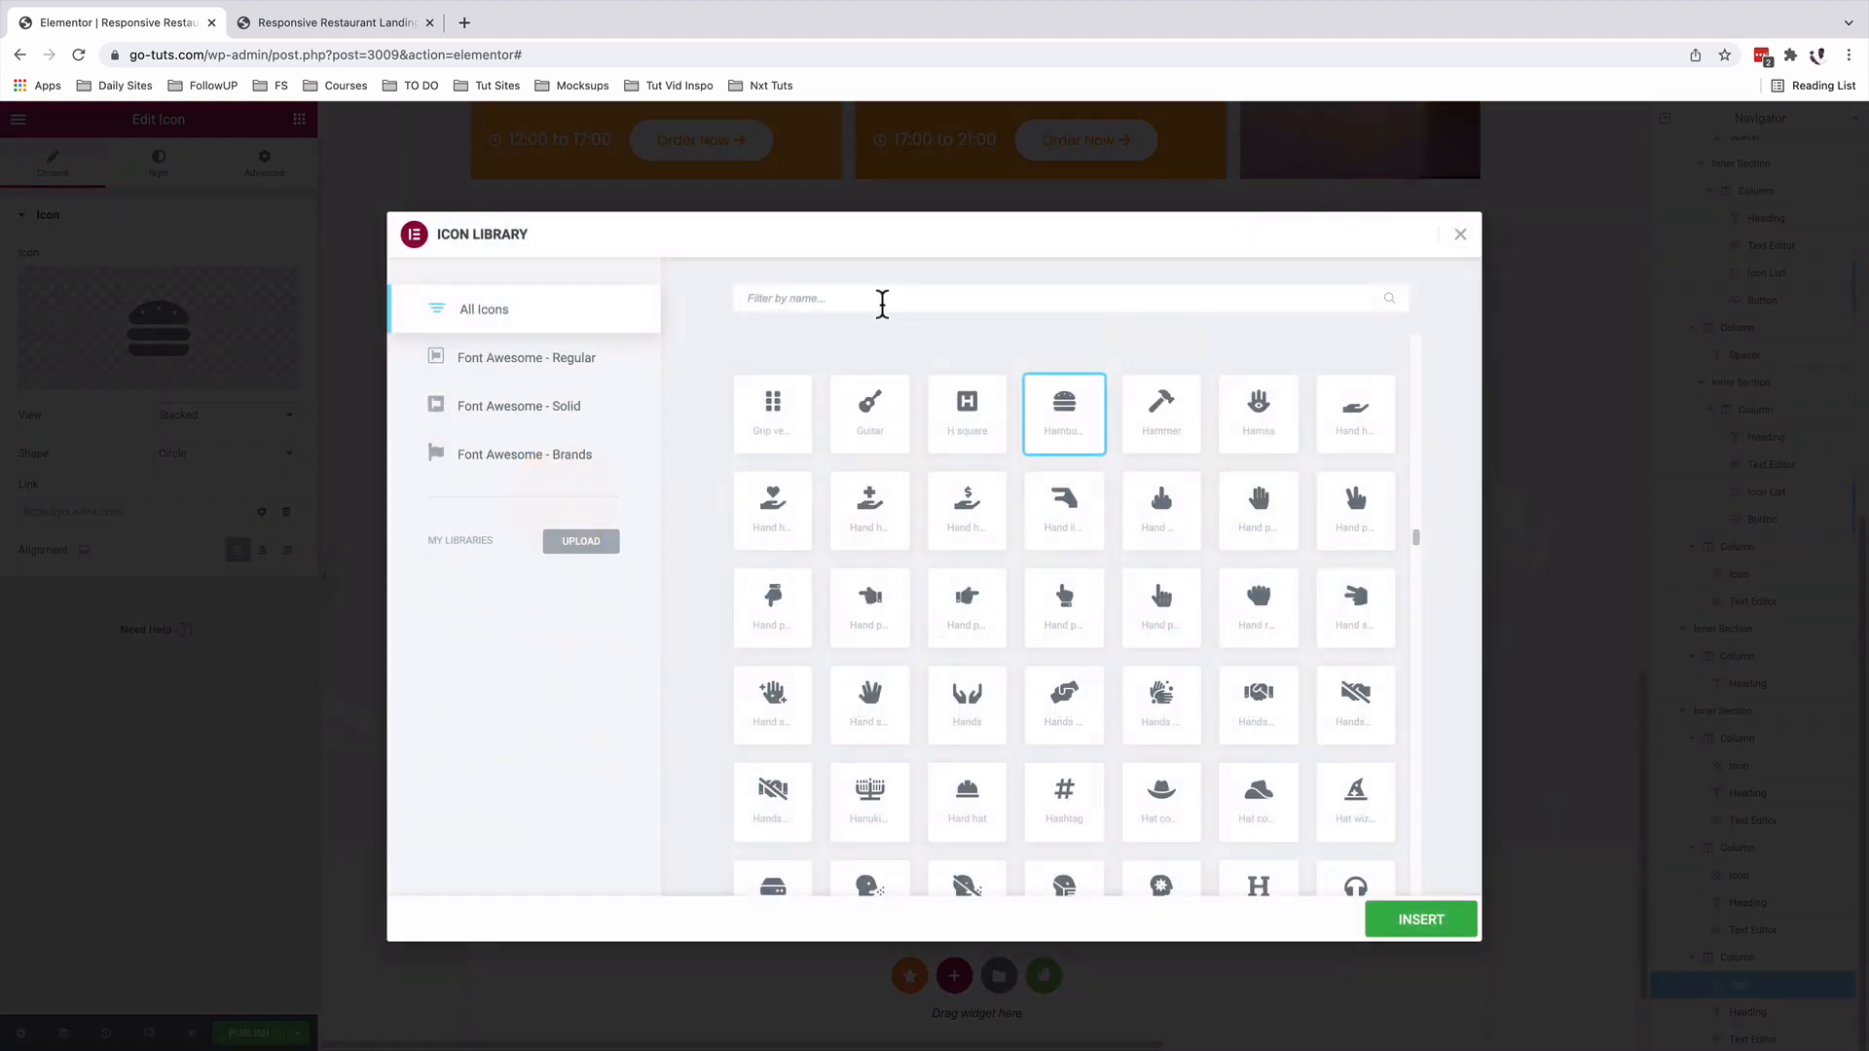
click(1422, 919)
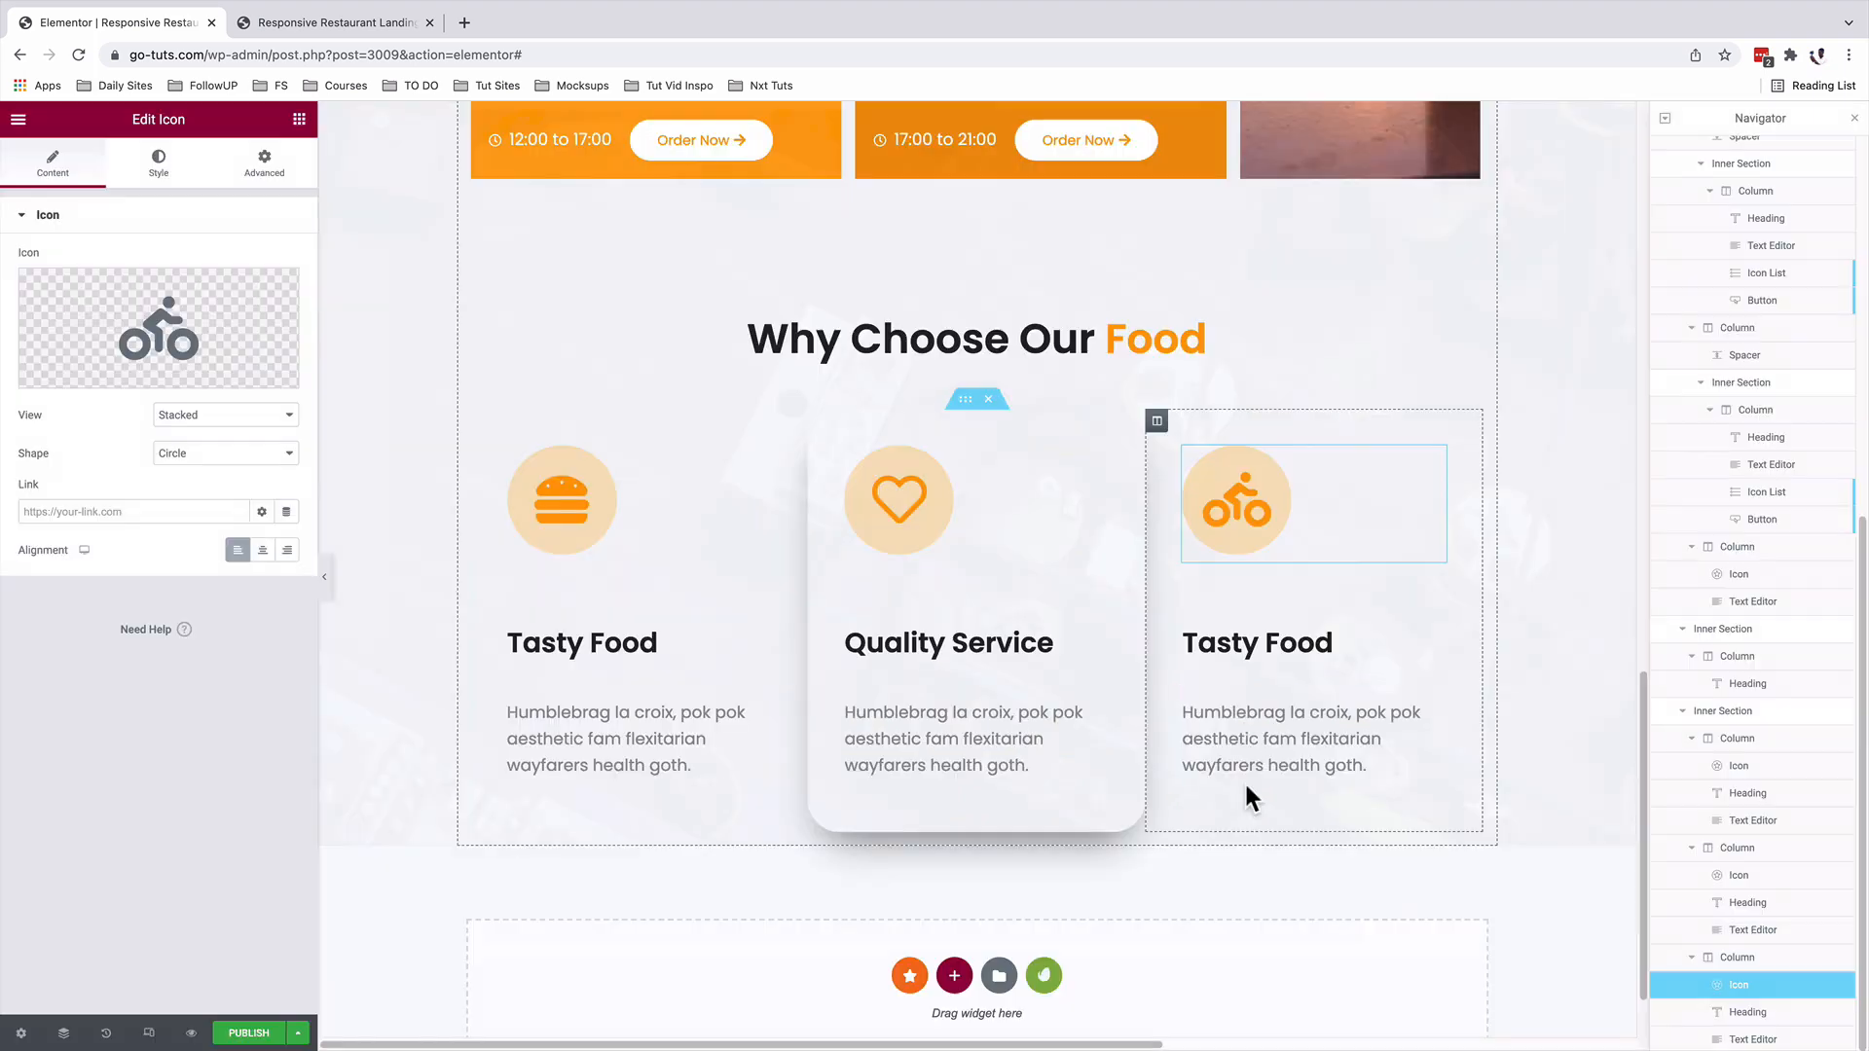
click(1258, 642)
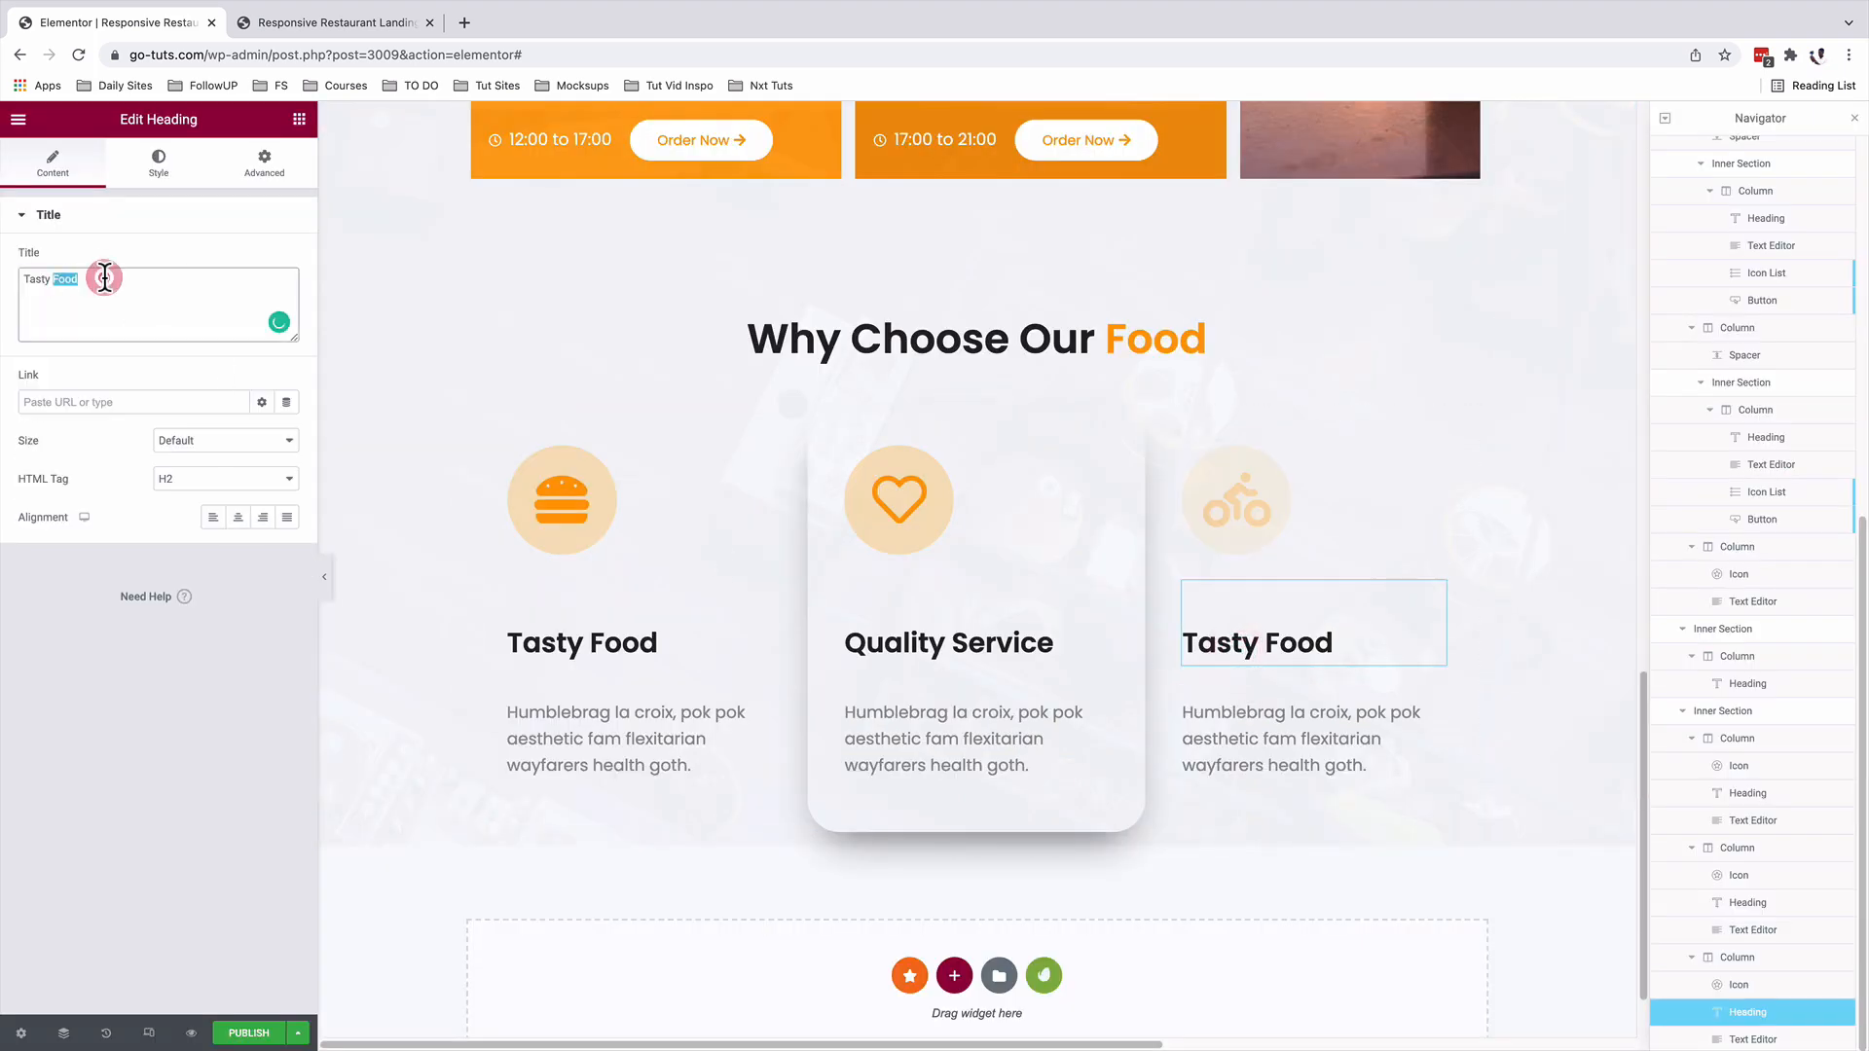
text(Fast Delivery)
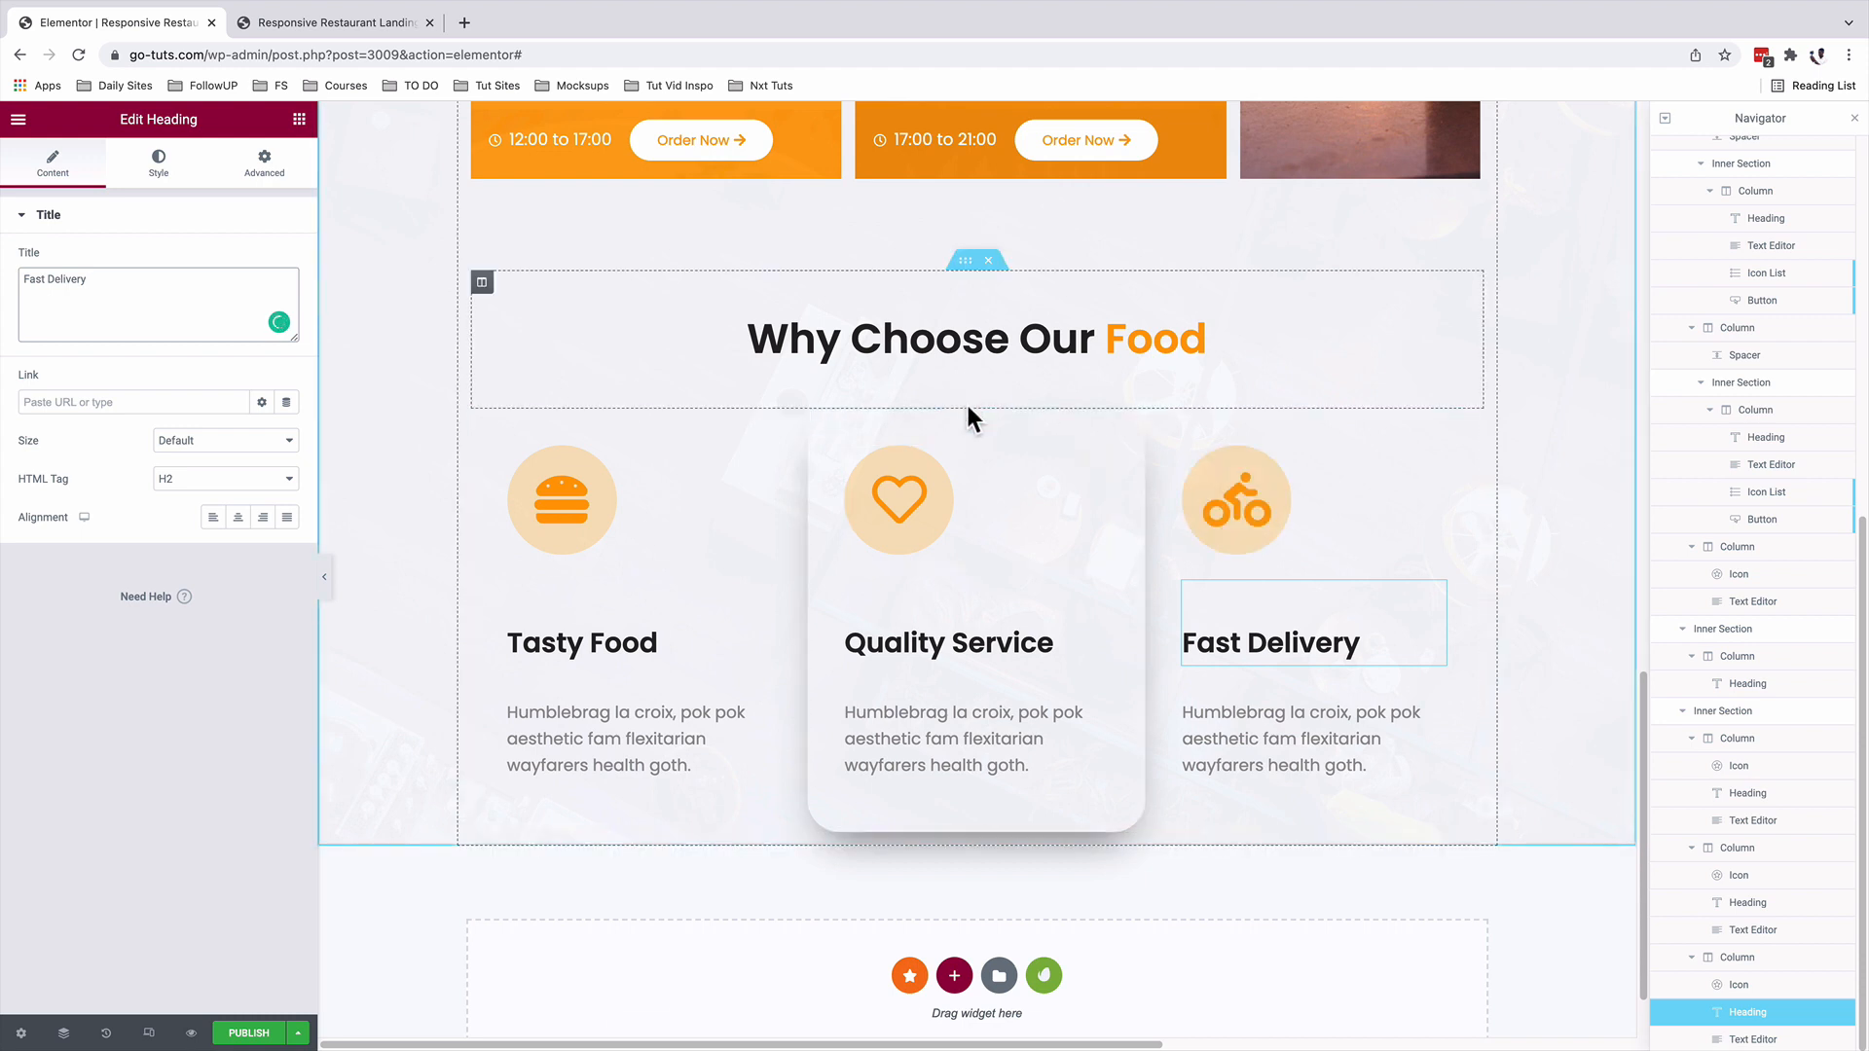
Set the three-card inner section's bottom margin to 100.
click(975, 398)
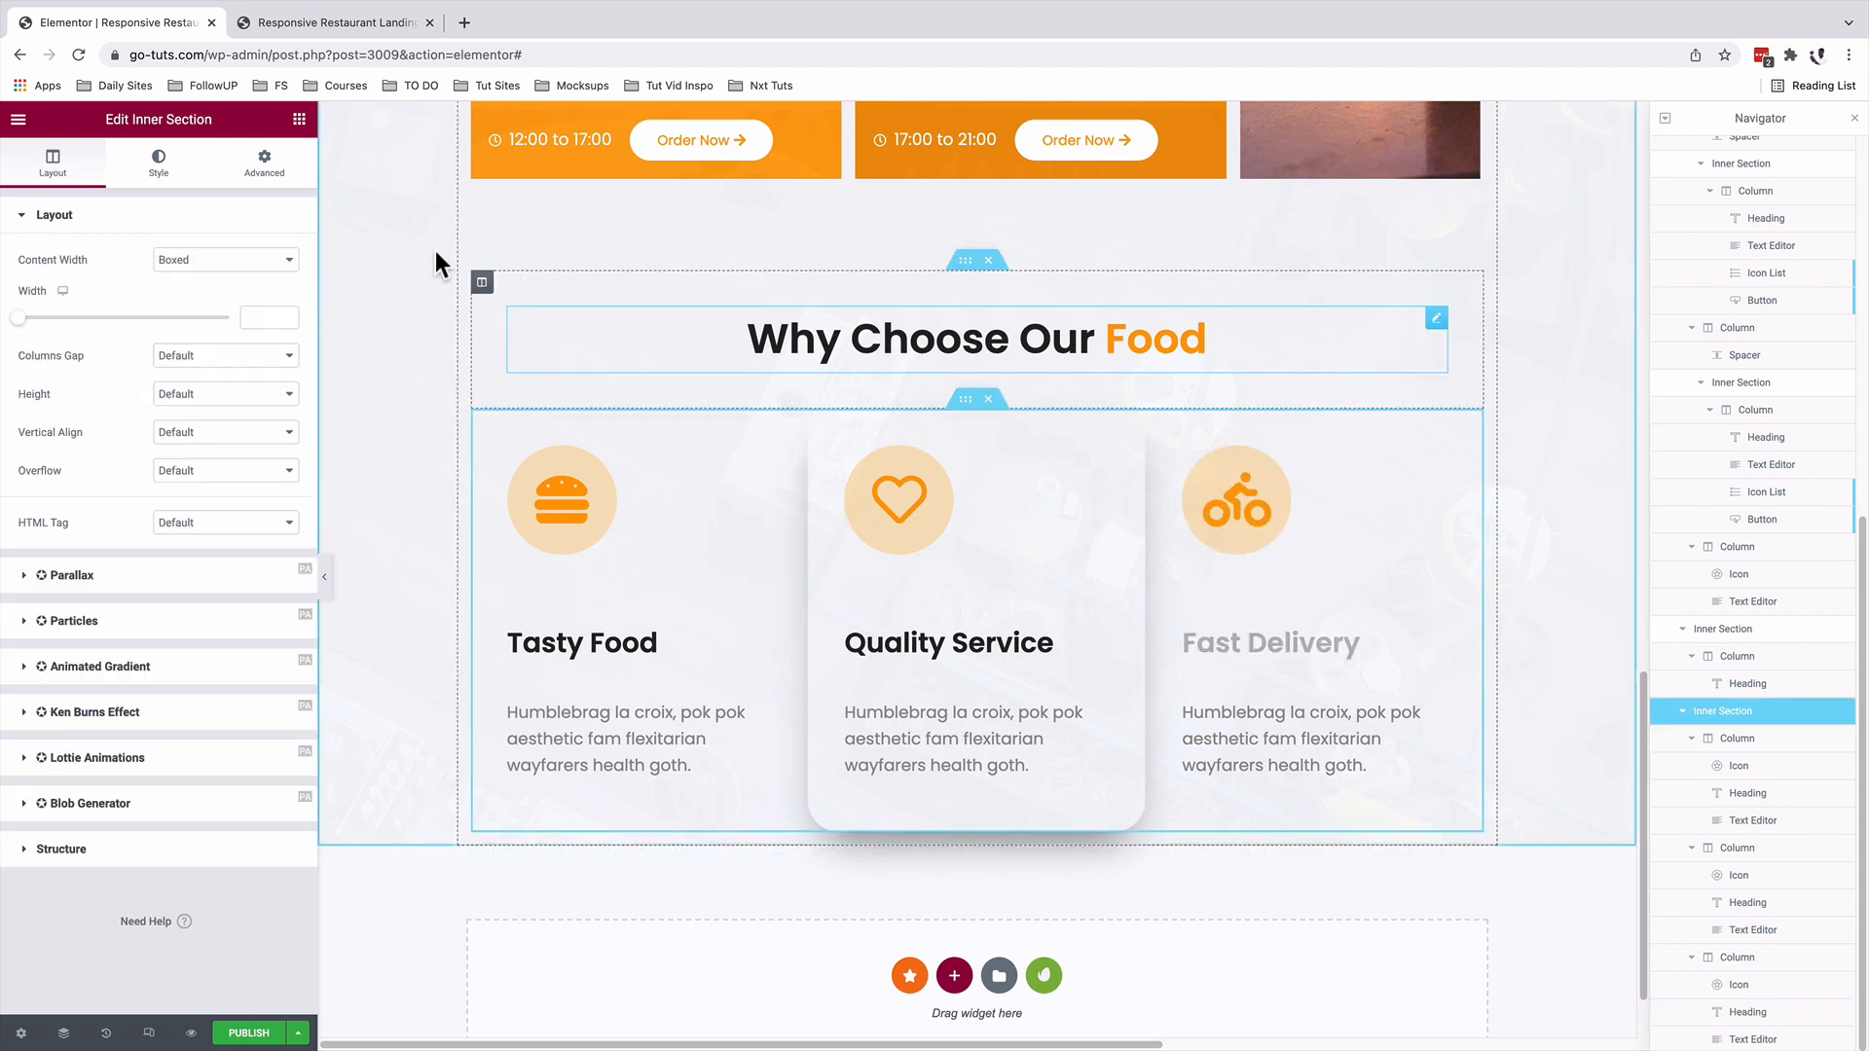
click(265, 163)
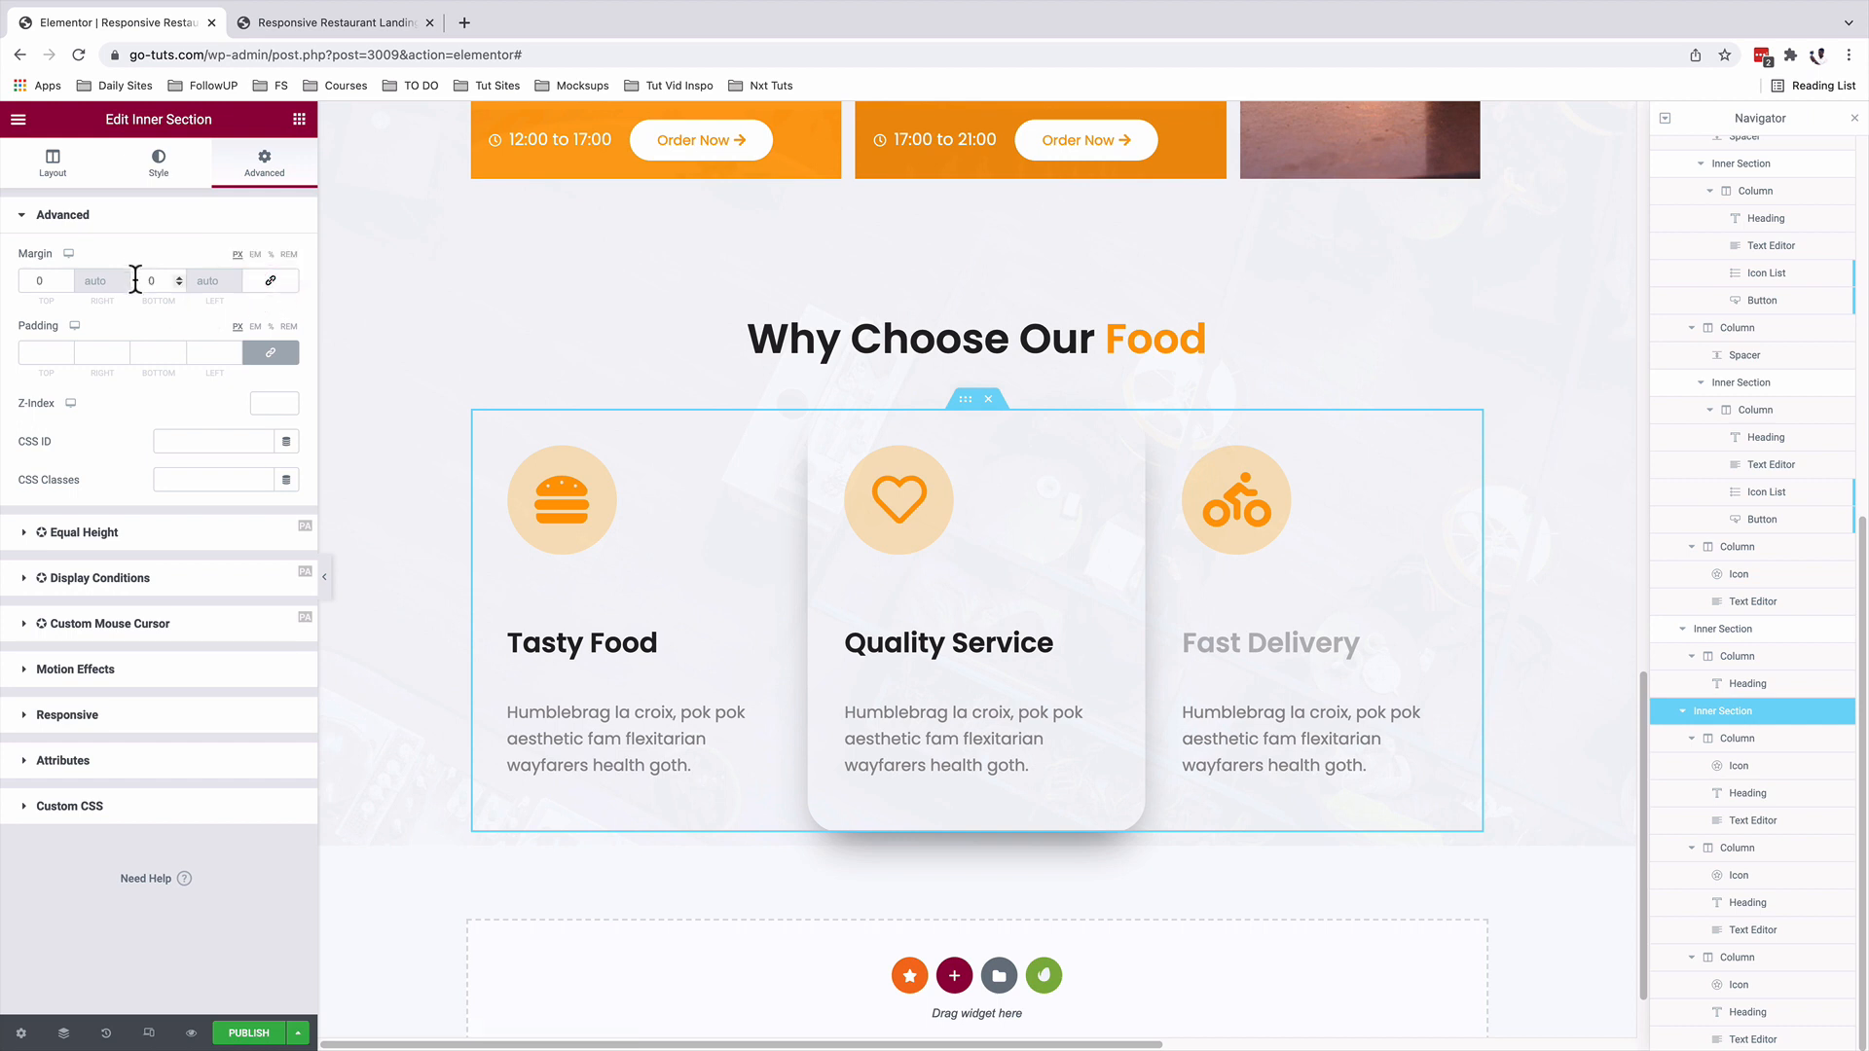
text(10)
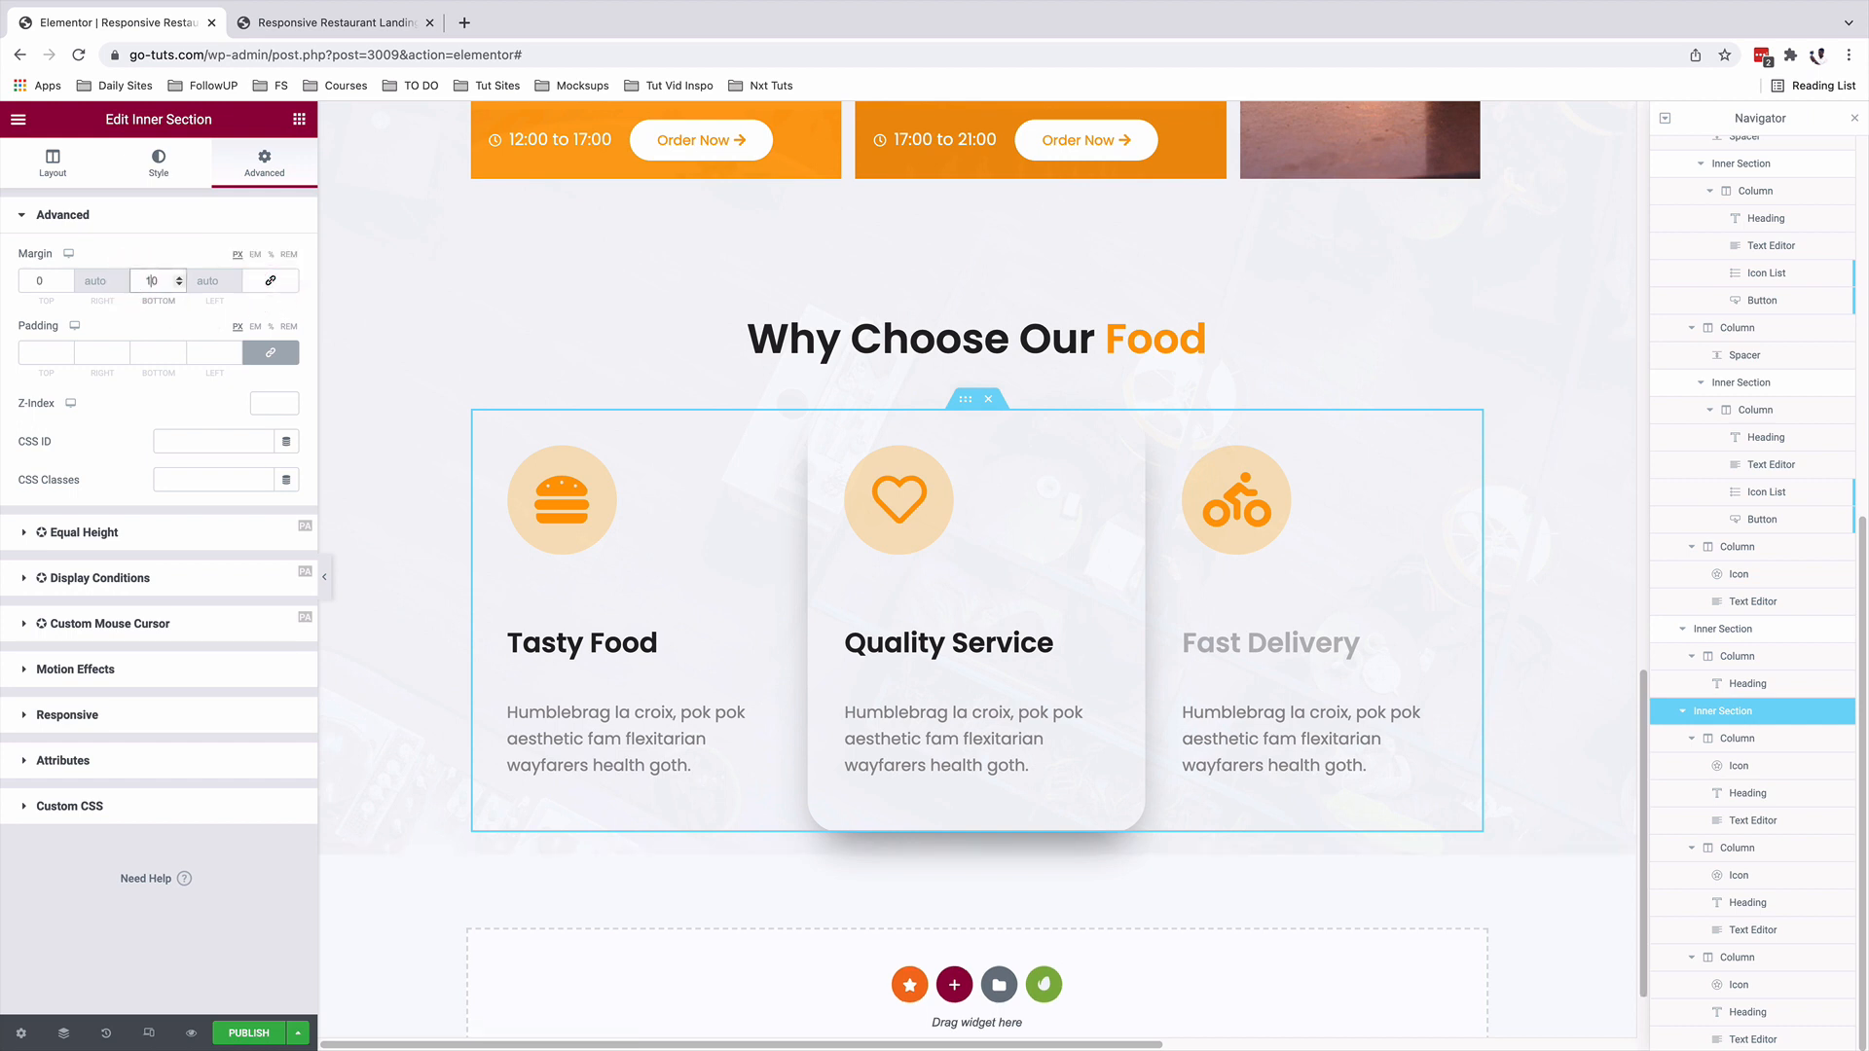
text(100)
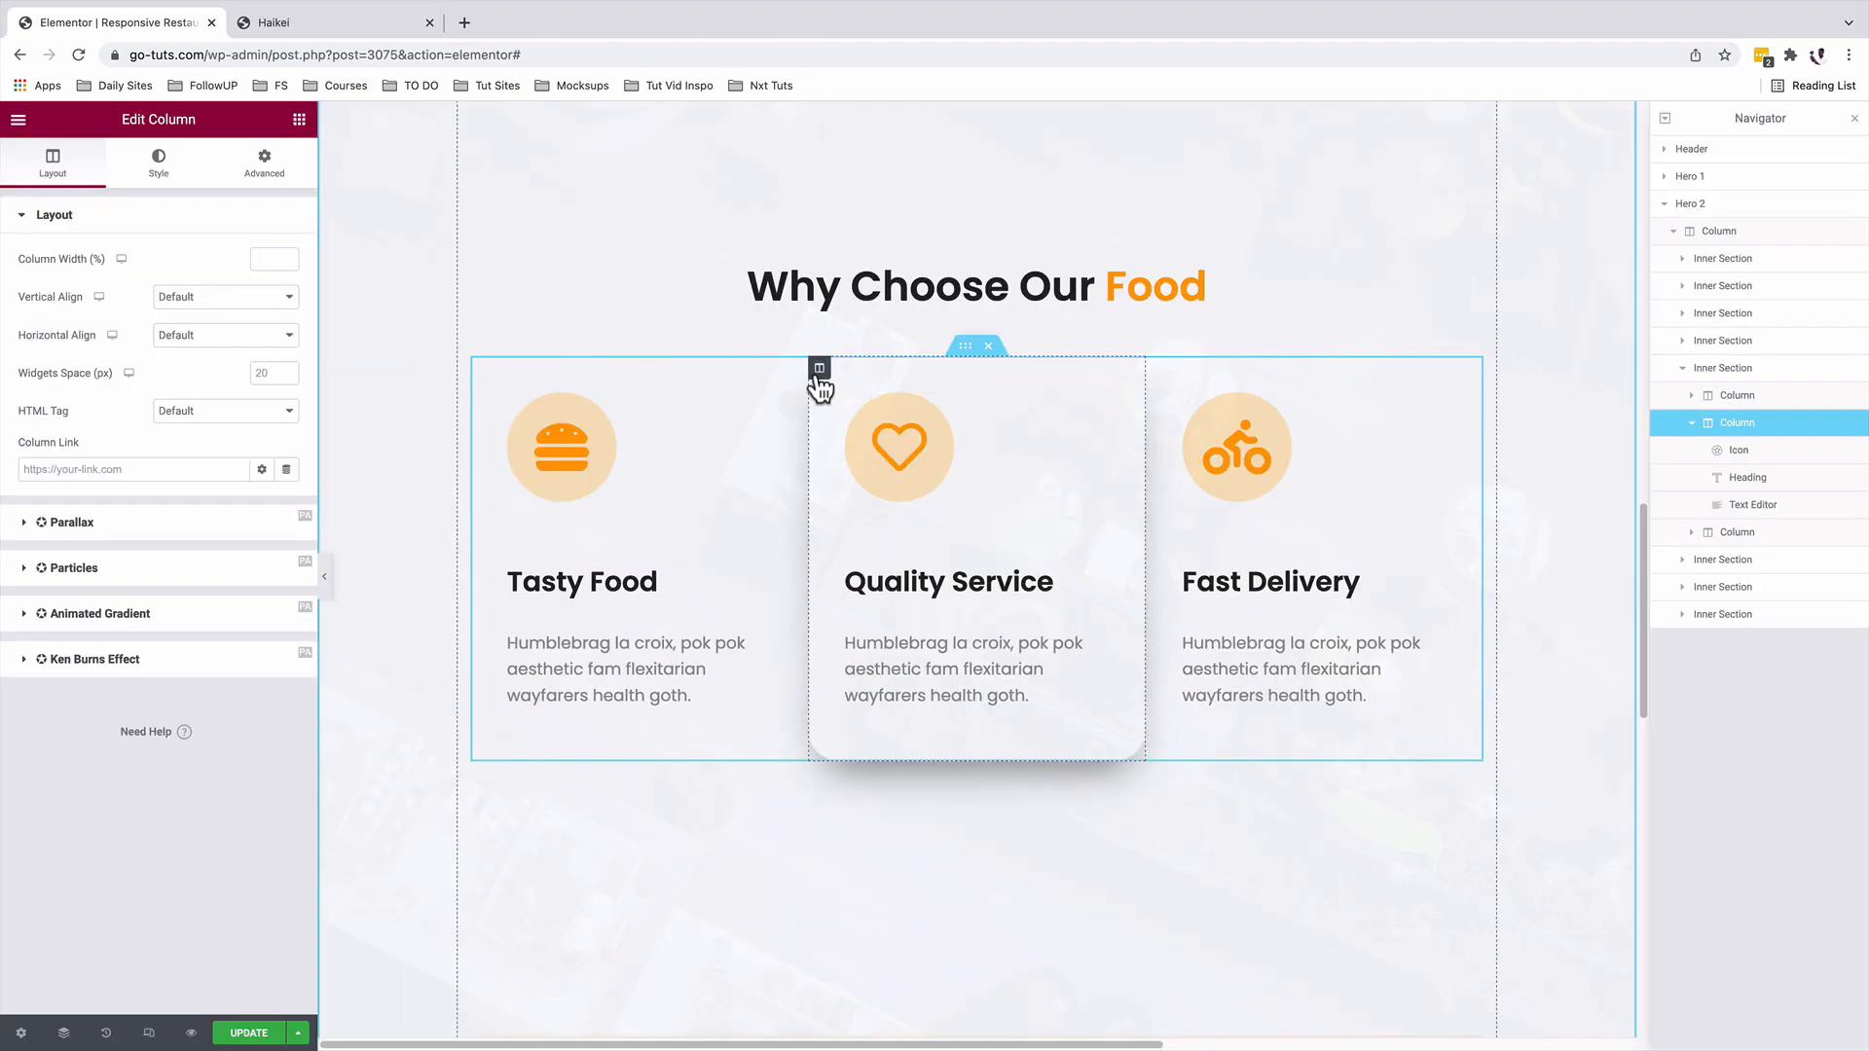
mouse_move(164, 191)
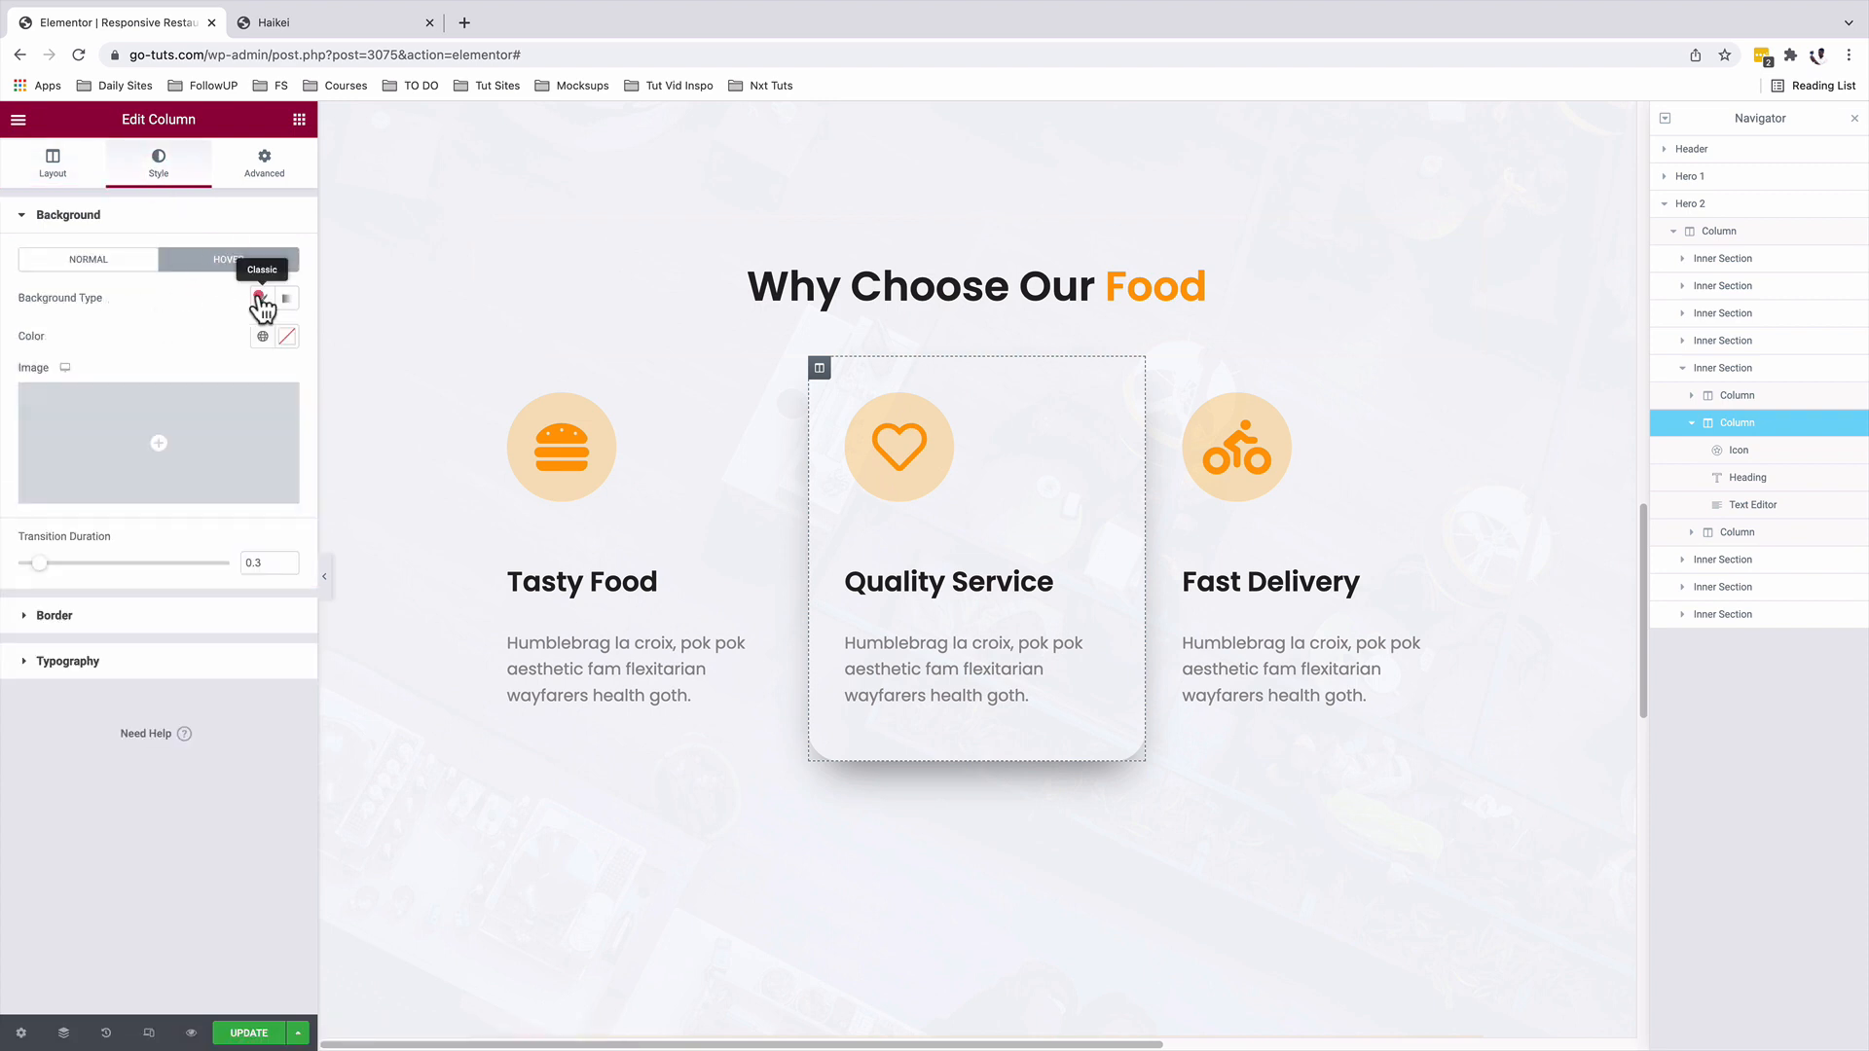
Set the Haikei orange wave SVG as the middle card's hover background image.
click(158, 444)
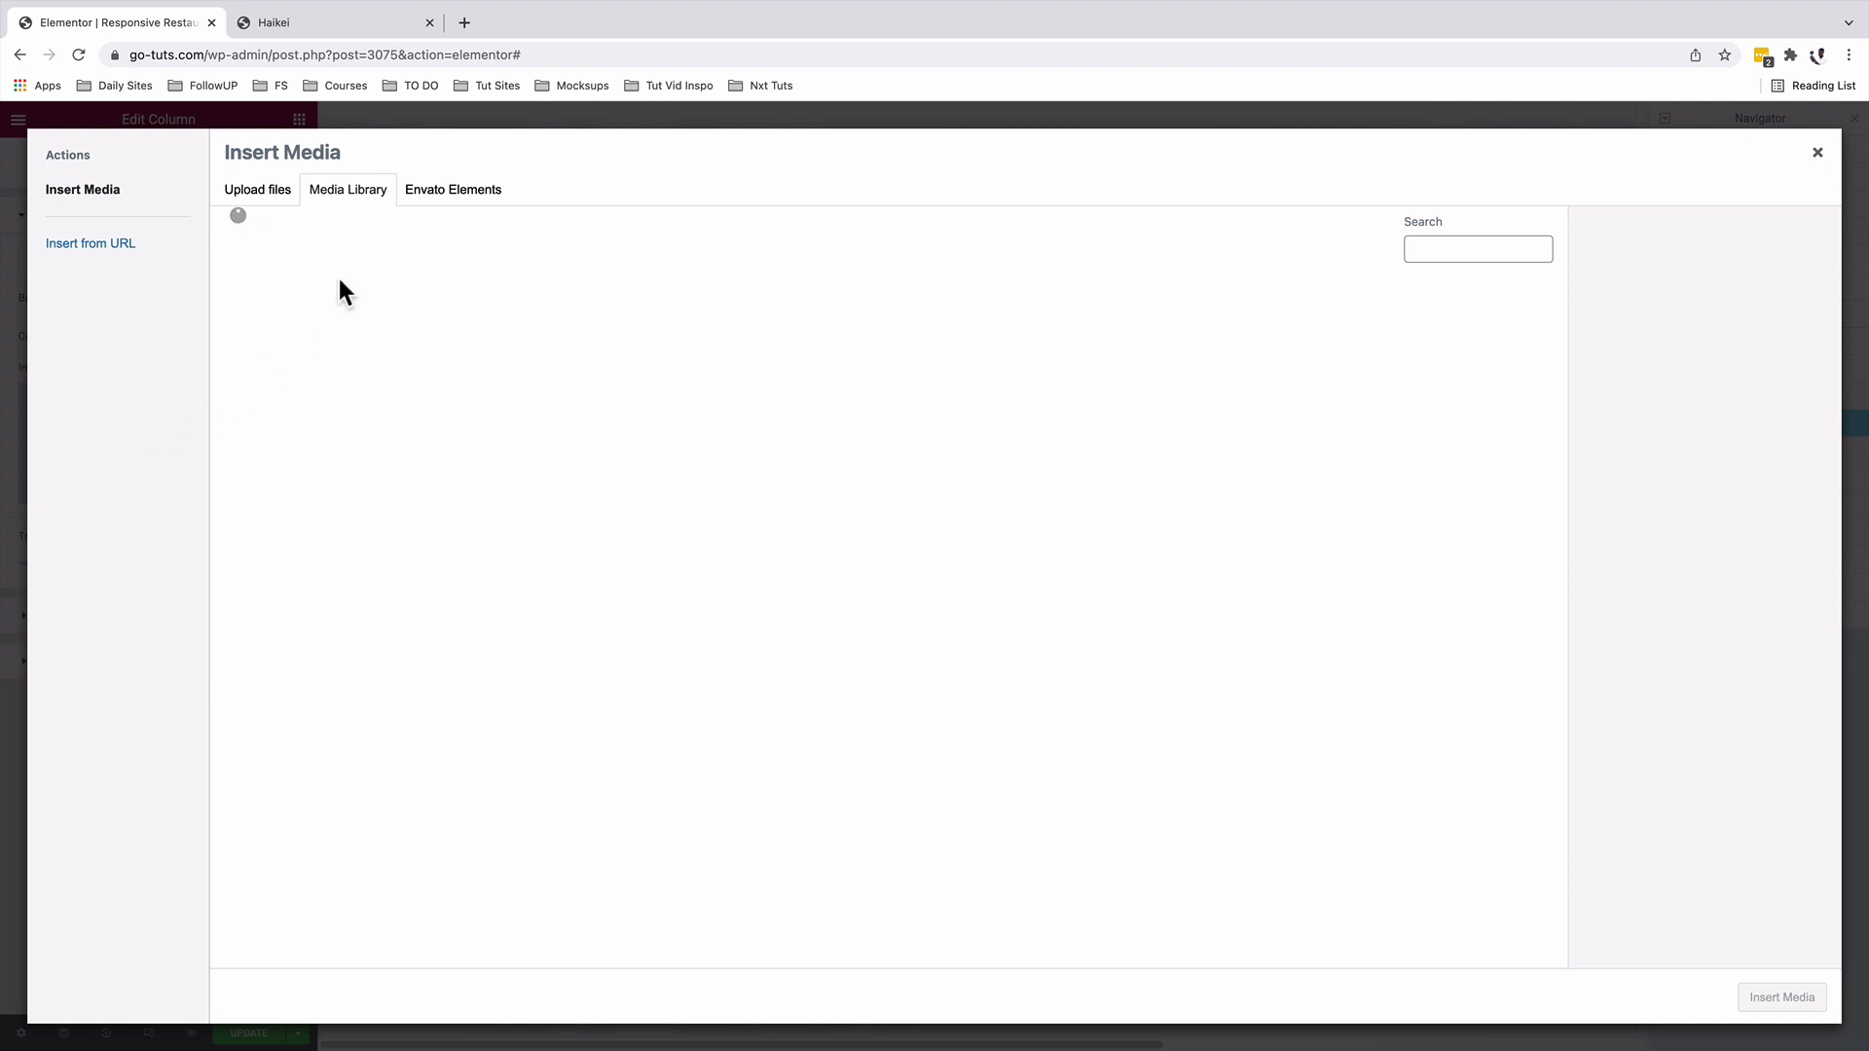
click(1818, 152)
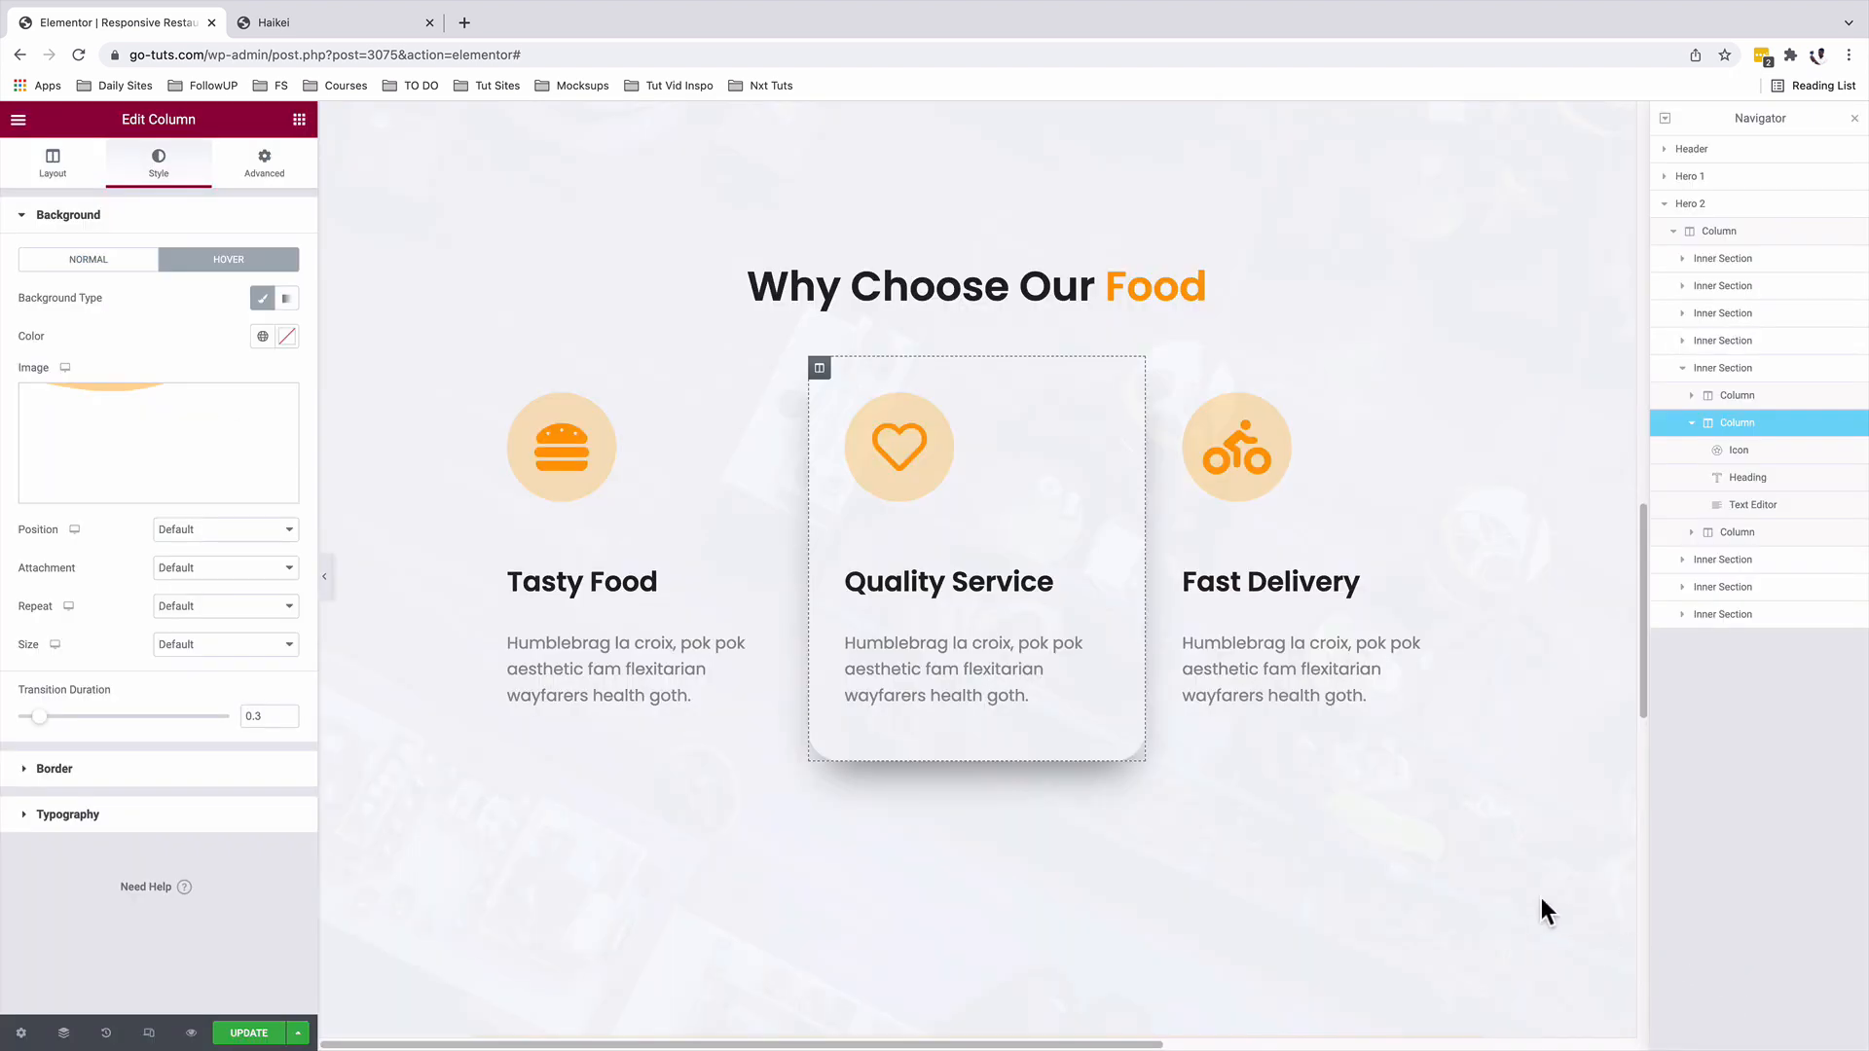
mouse_move(829, 547)
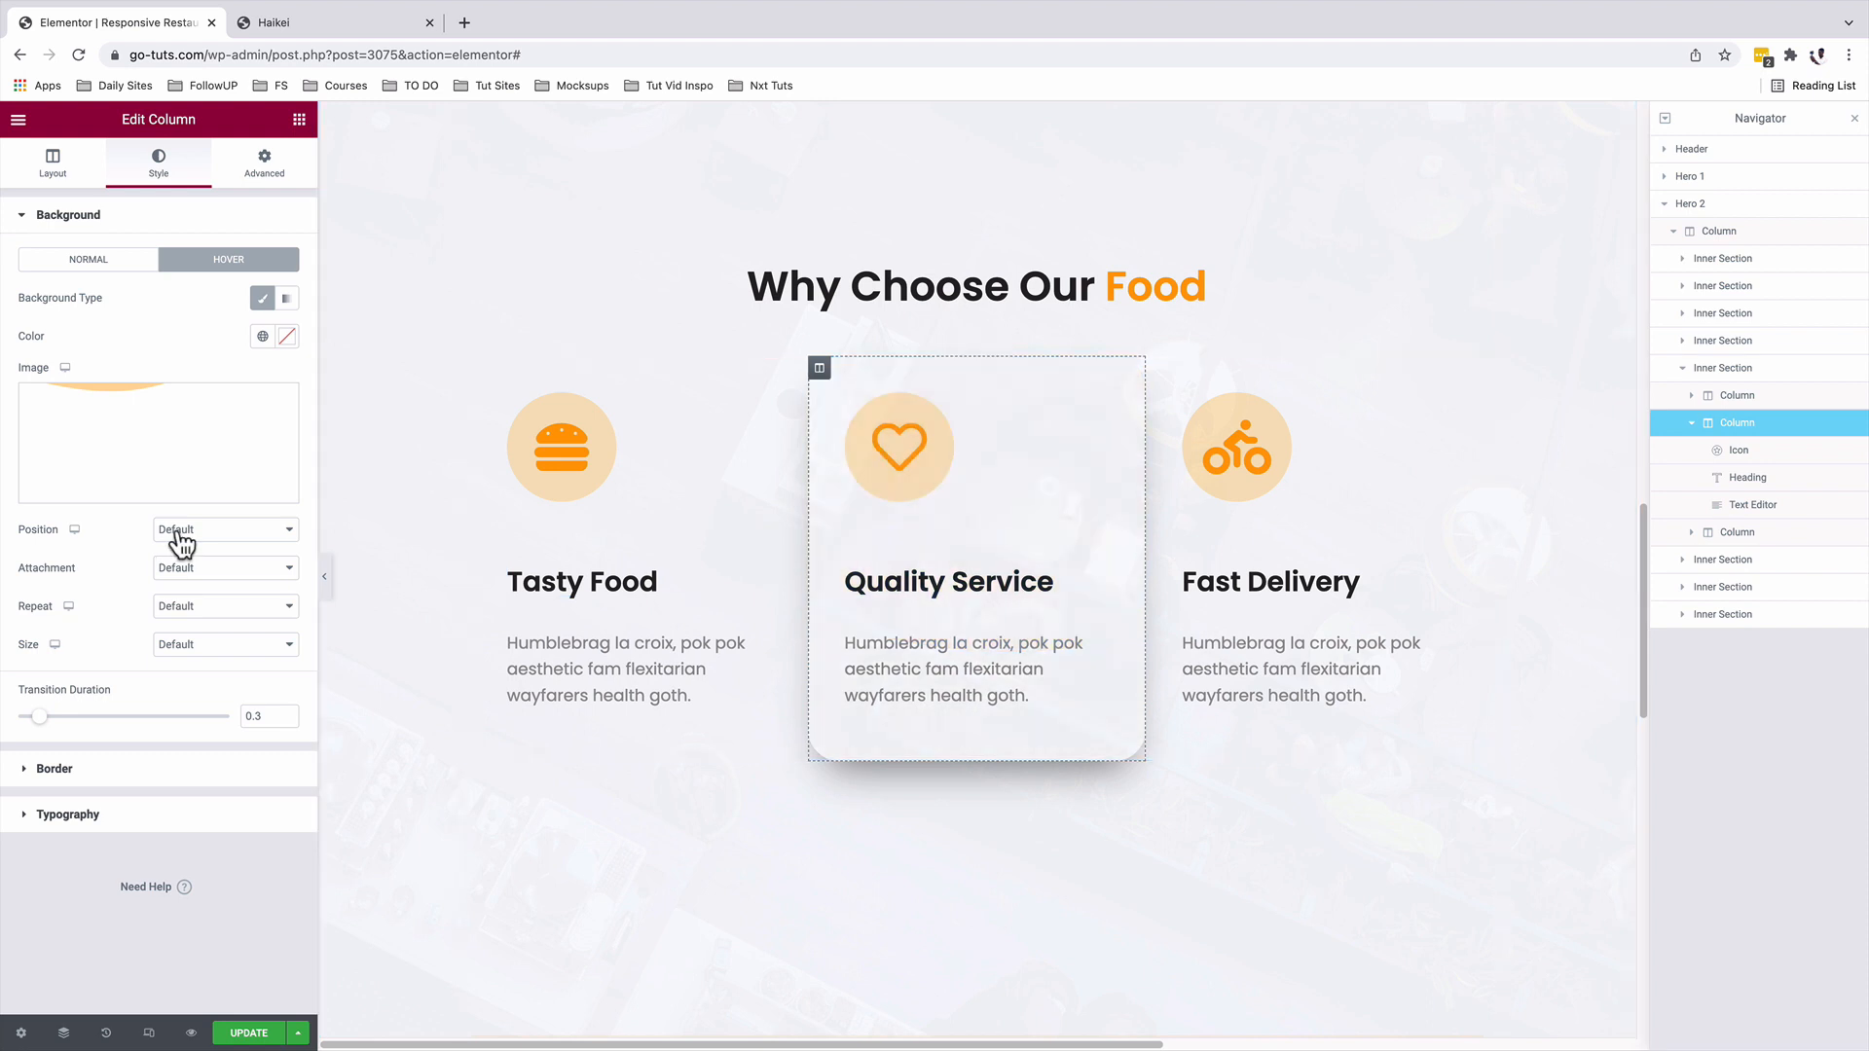
mouse_move(144, 645)
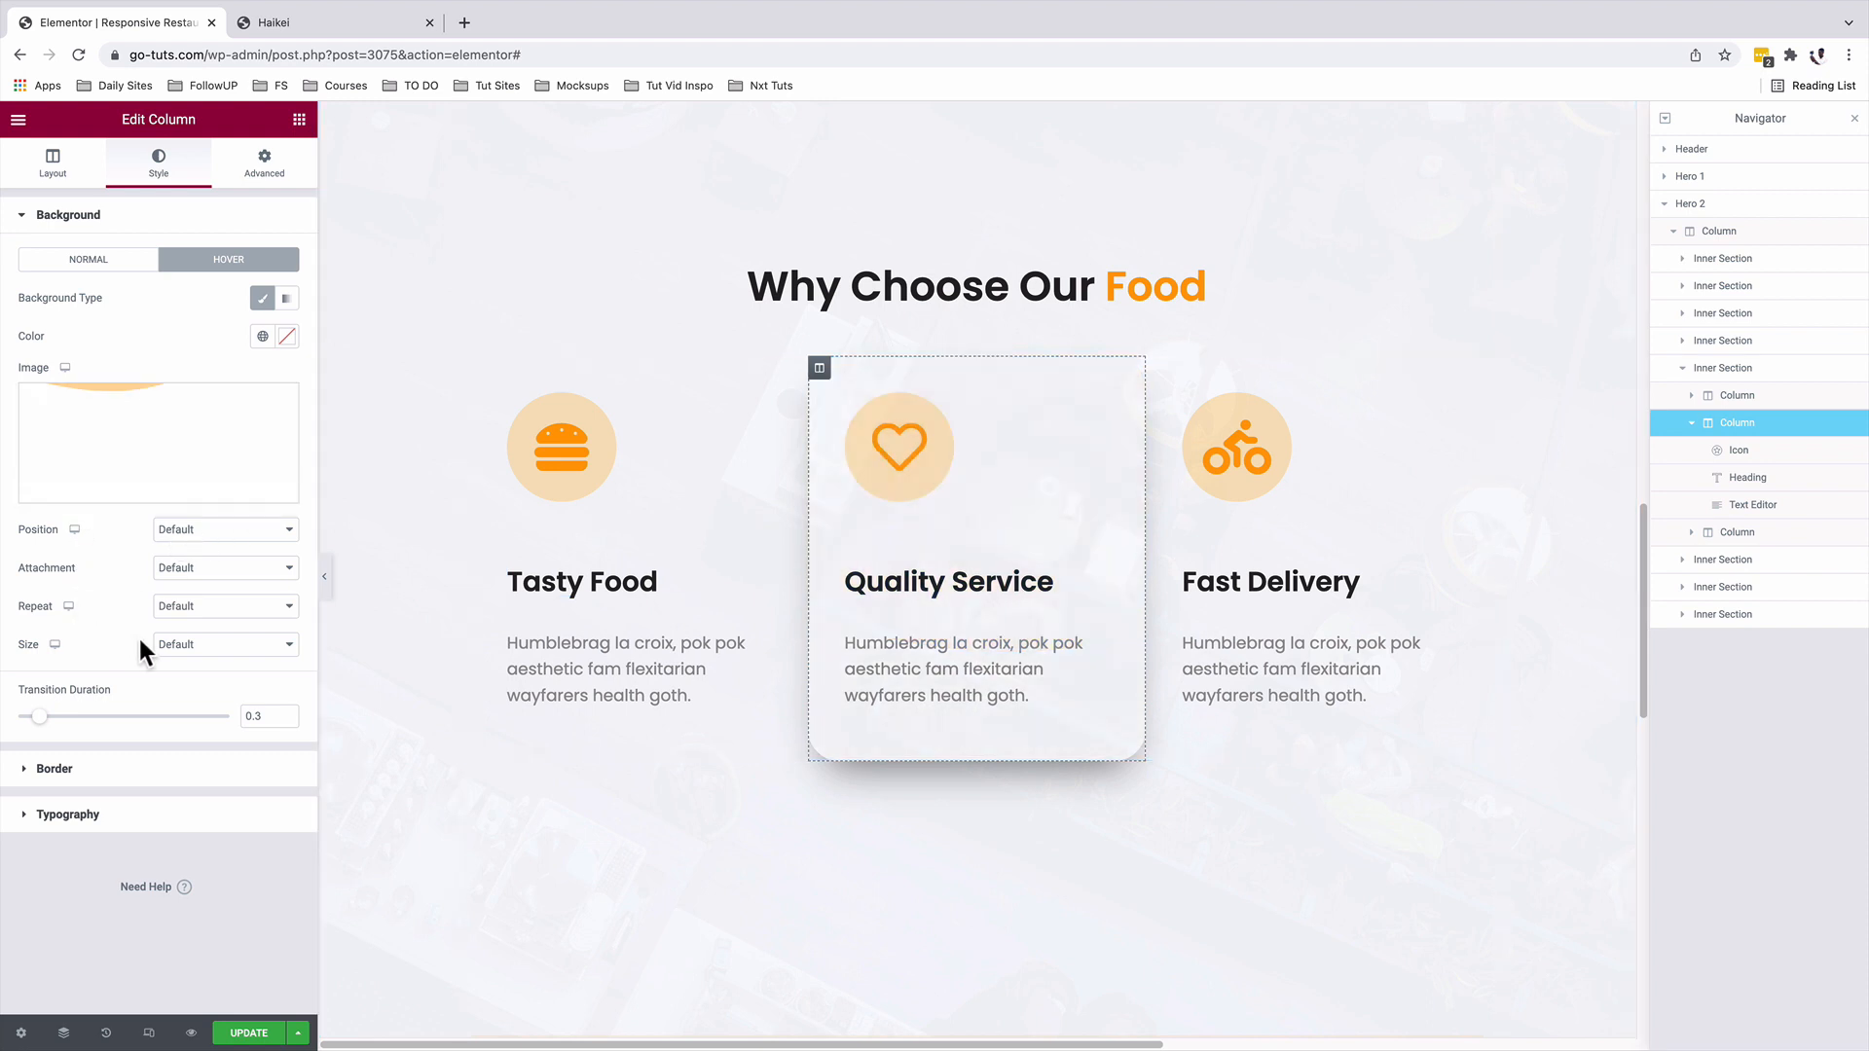
mouse_move(194, 654)
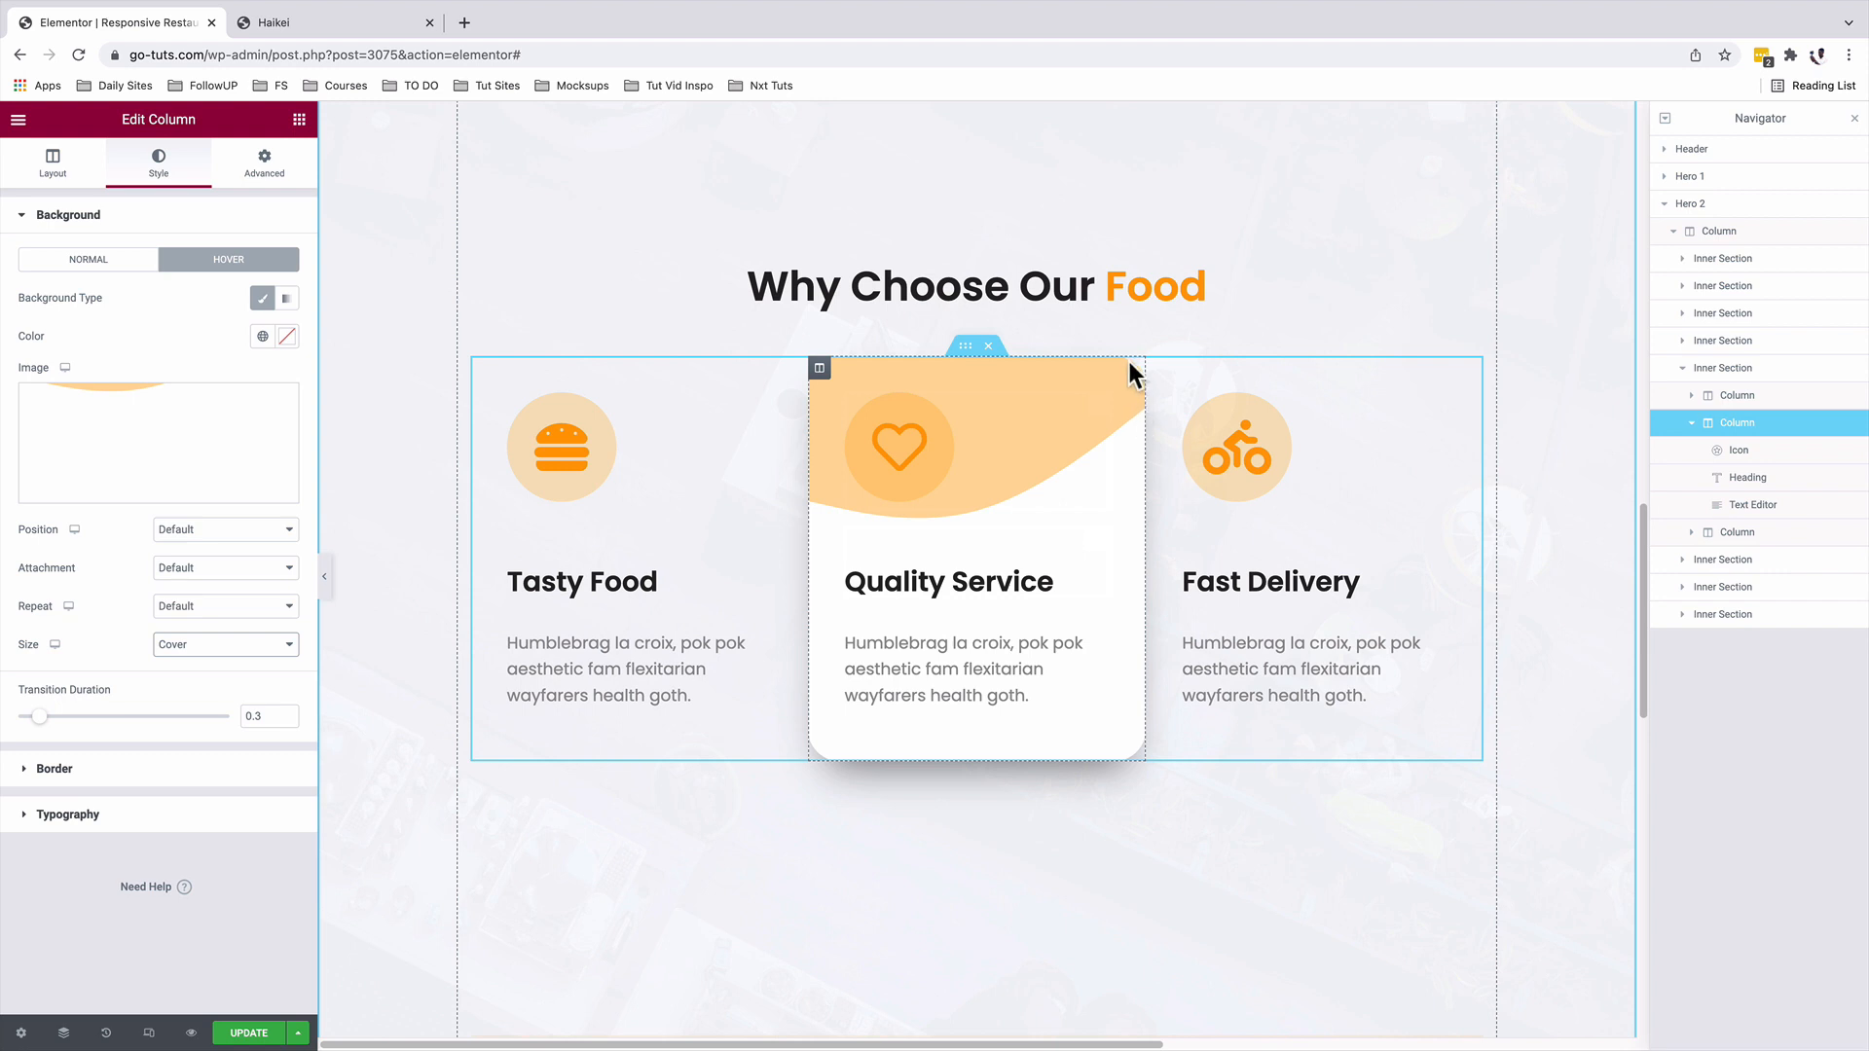
mouse_move(126, 557)
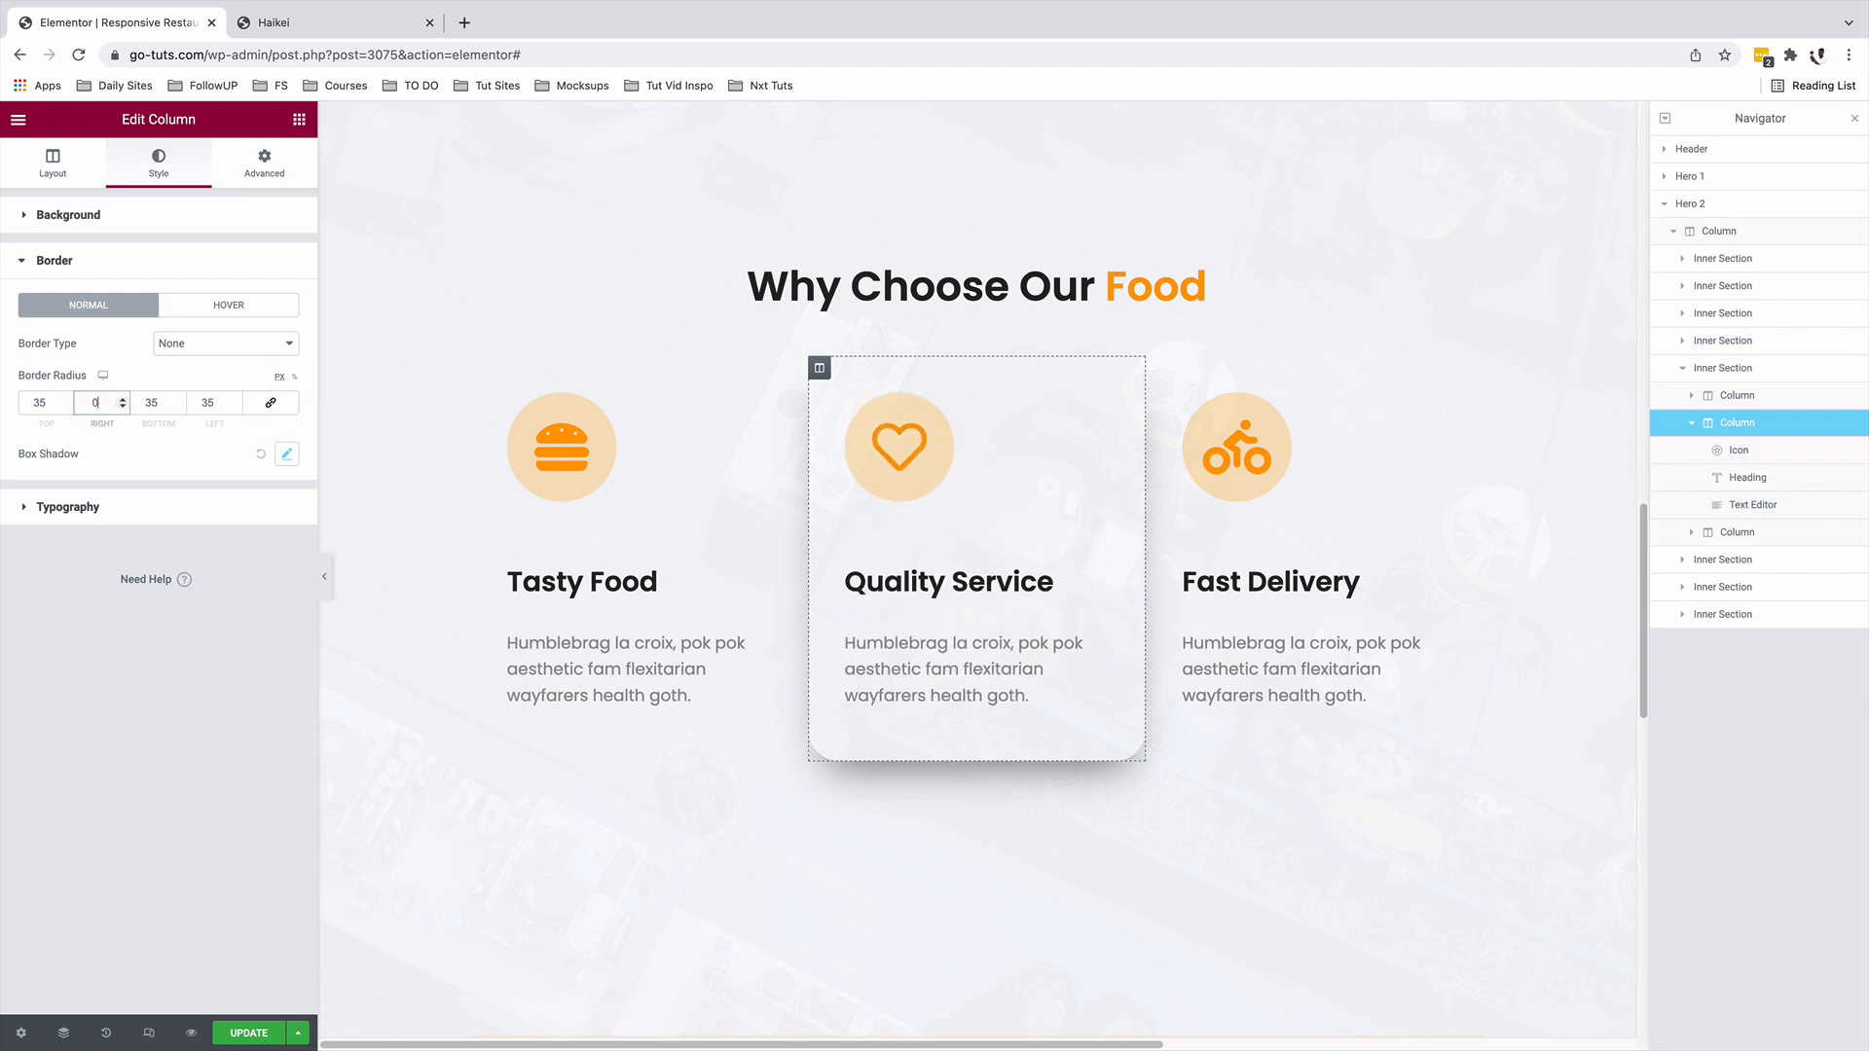
mouse_move(187, 1032)
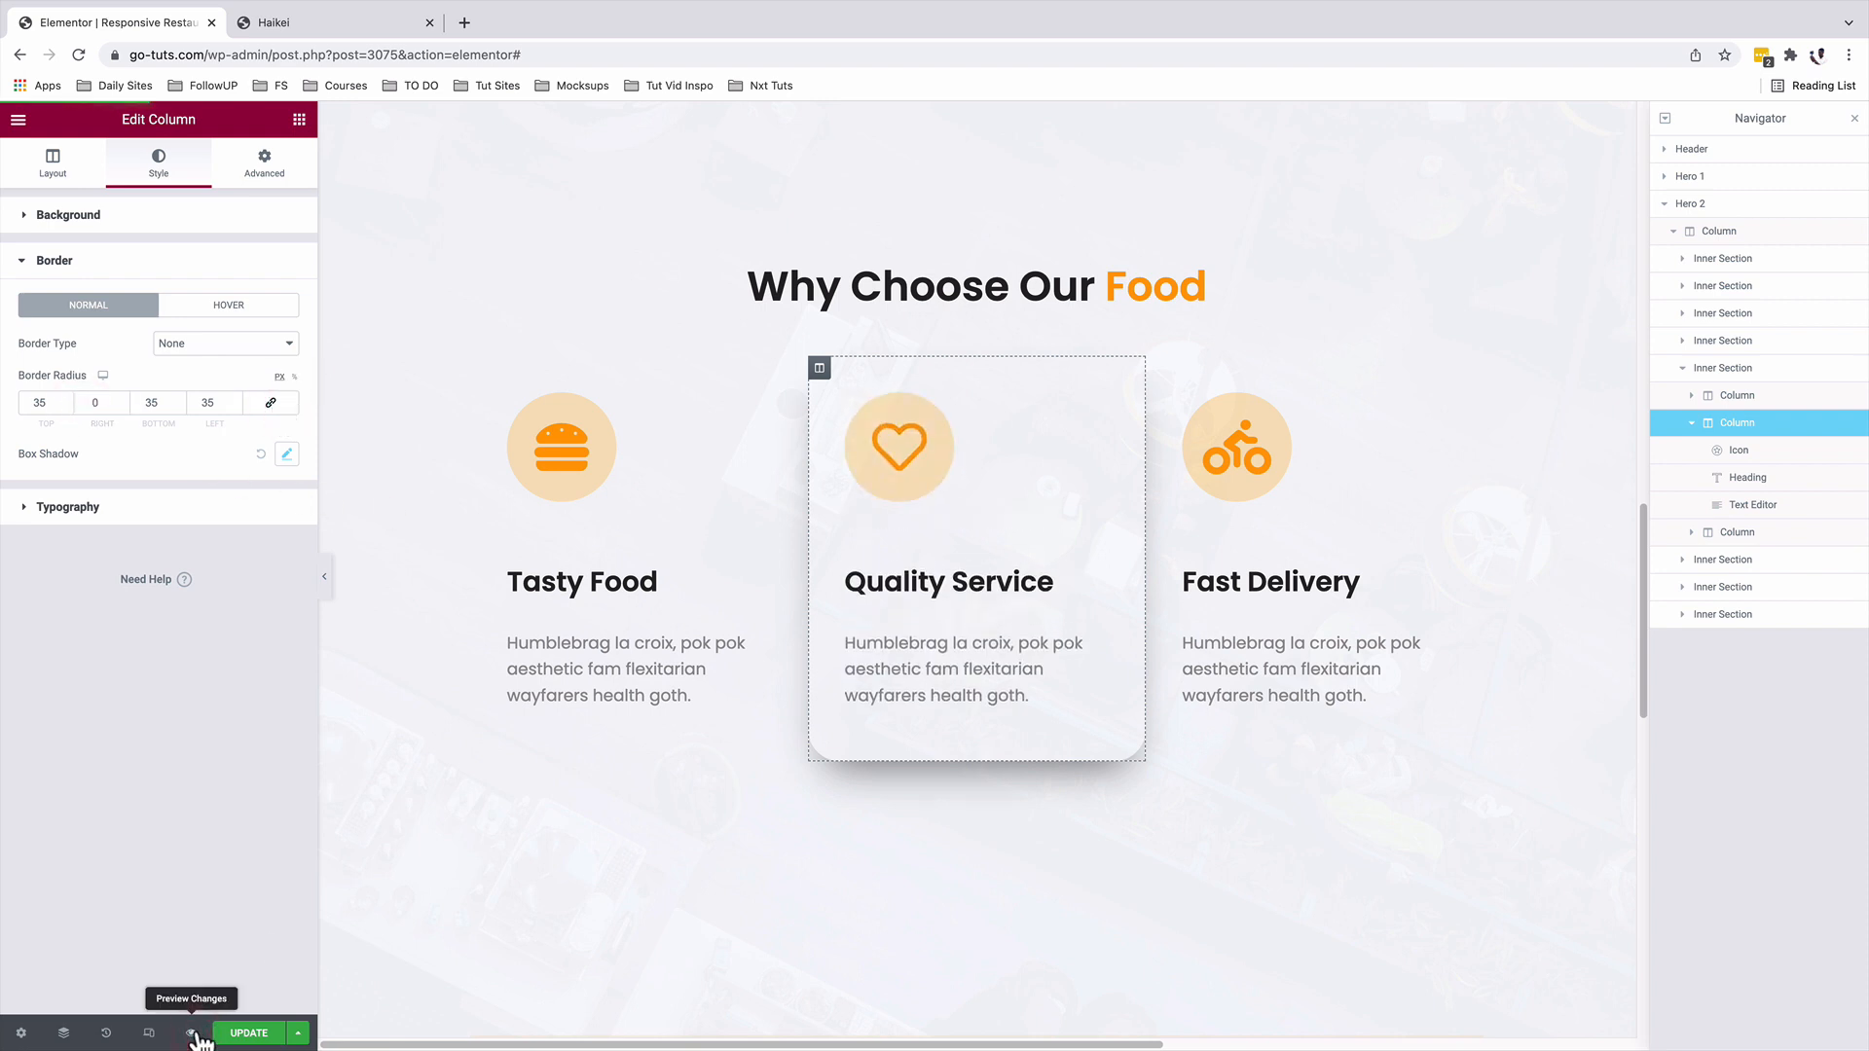
Preview the page in a new tab to check the middle card's orange hover background.
click(191, 1032)
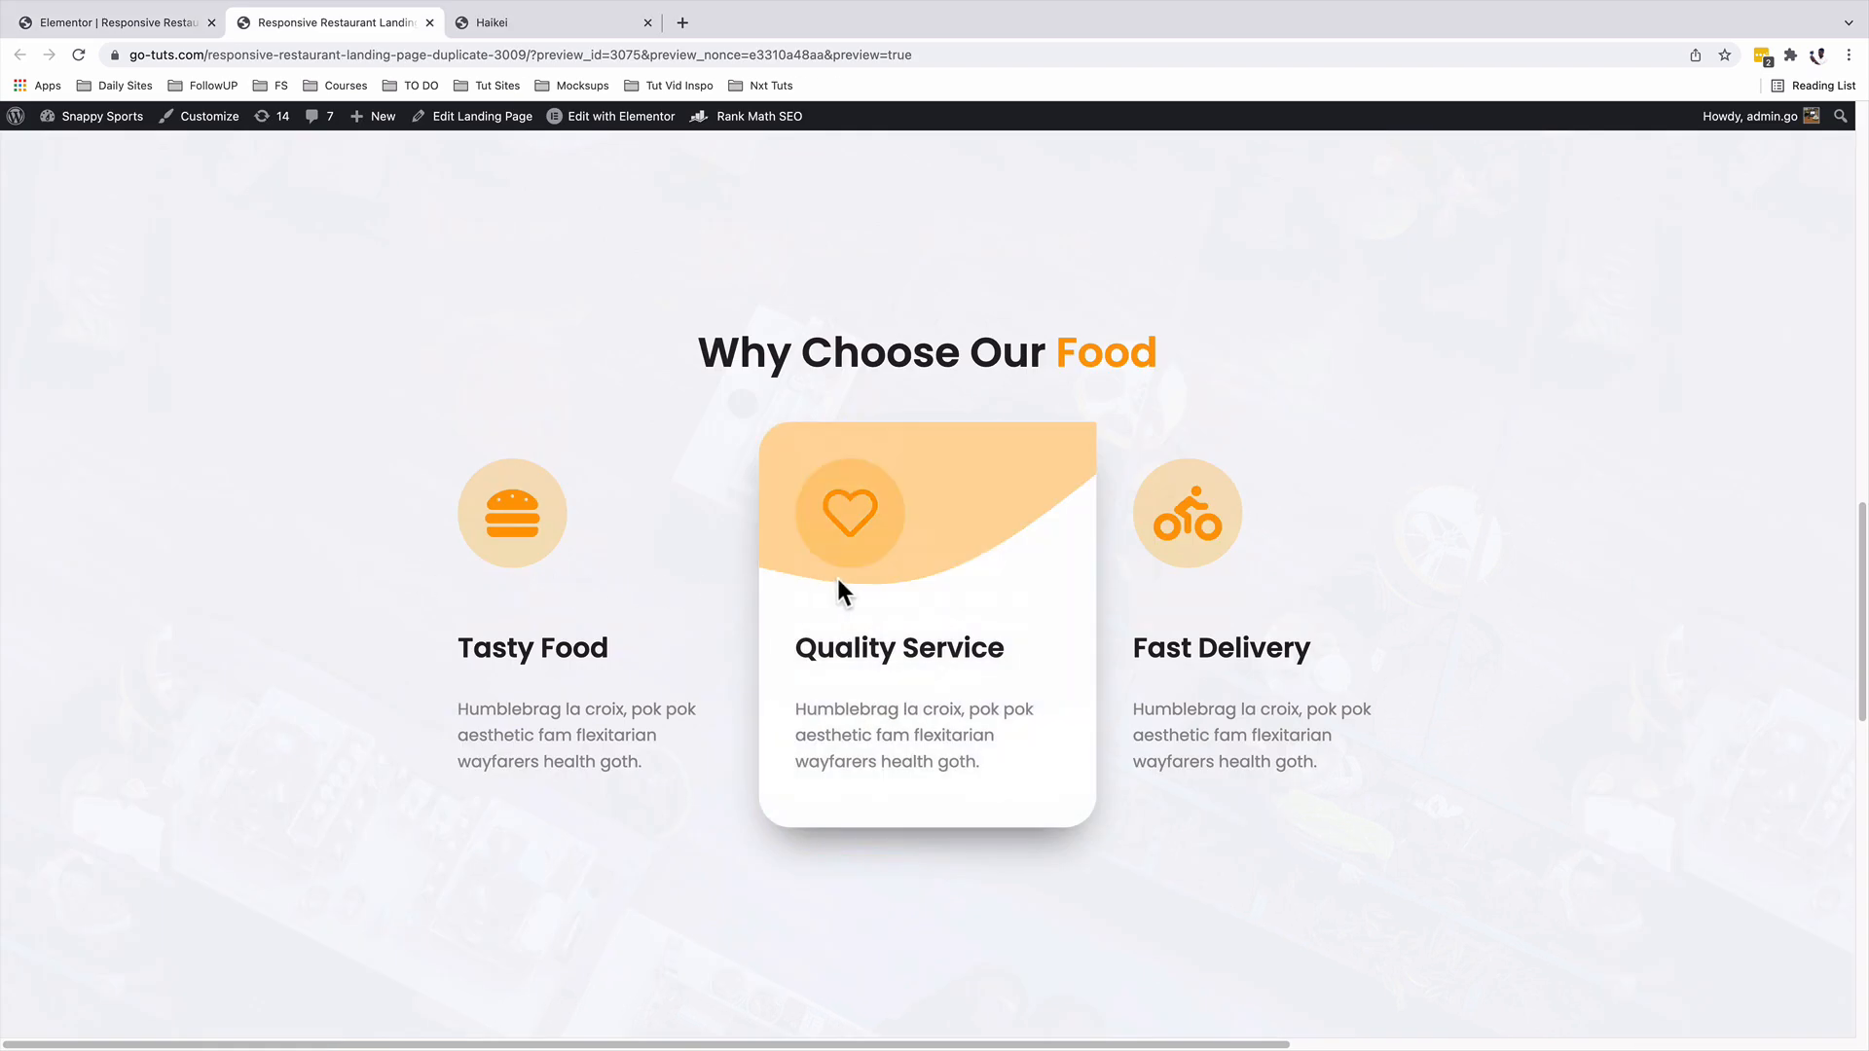
mouse_move(674, 615)
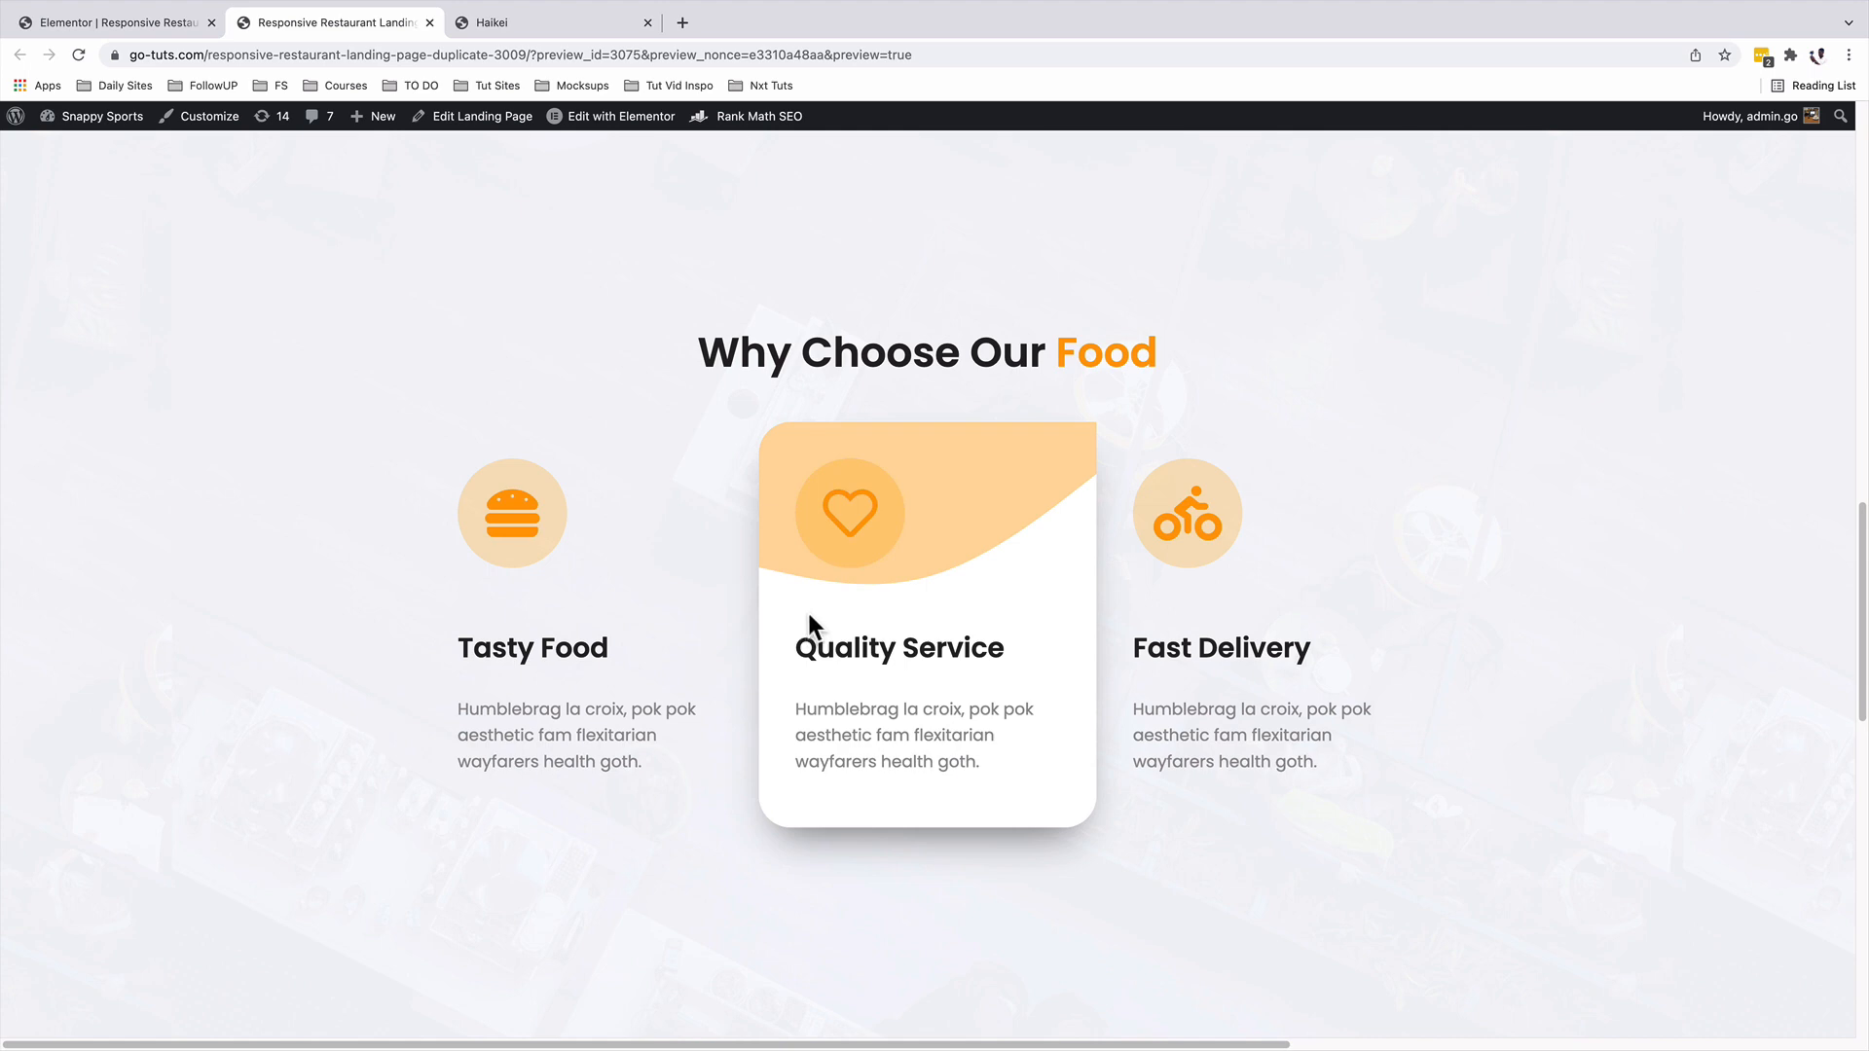
mouse_move(929, 642)
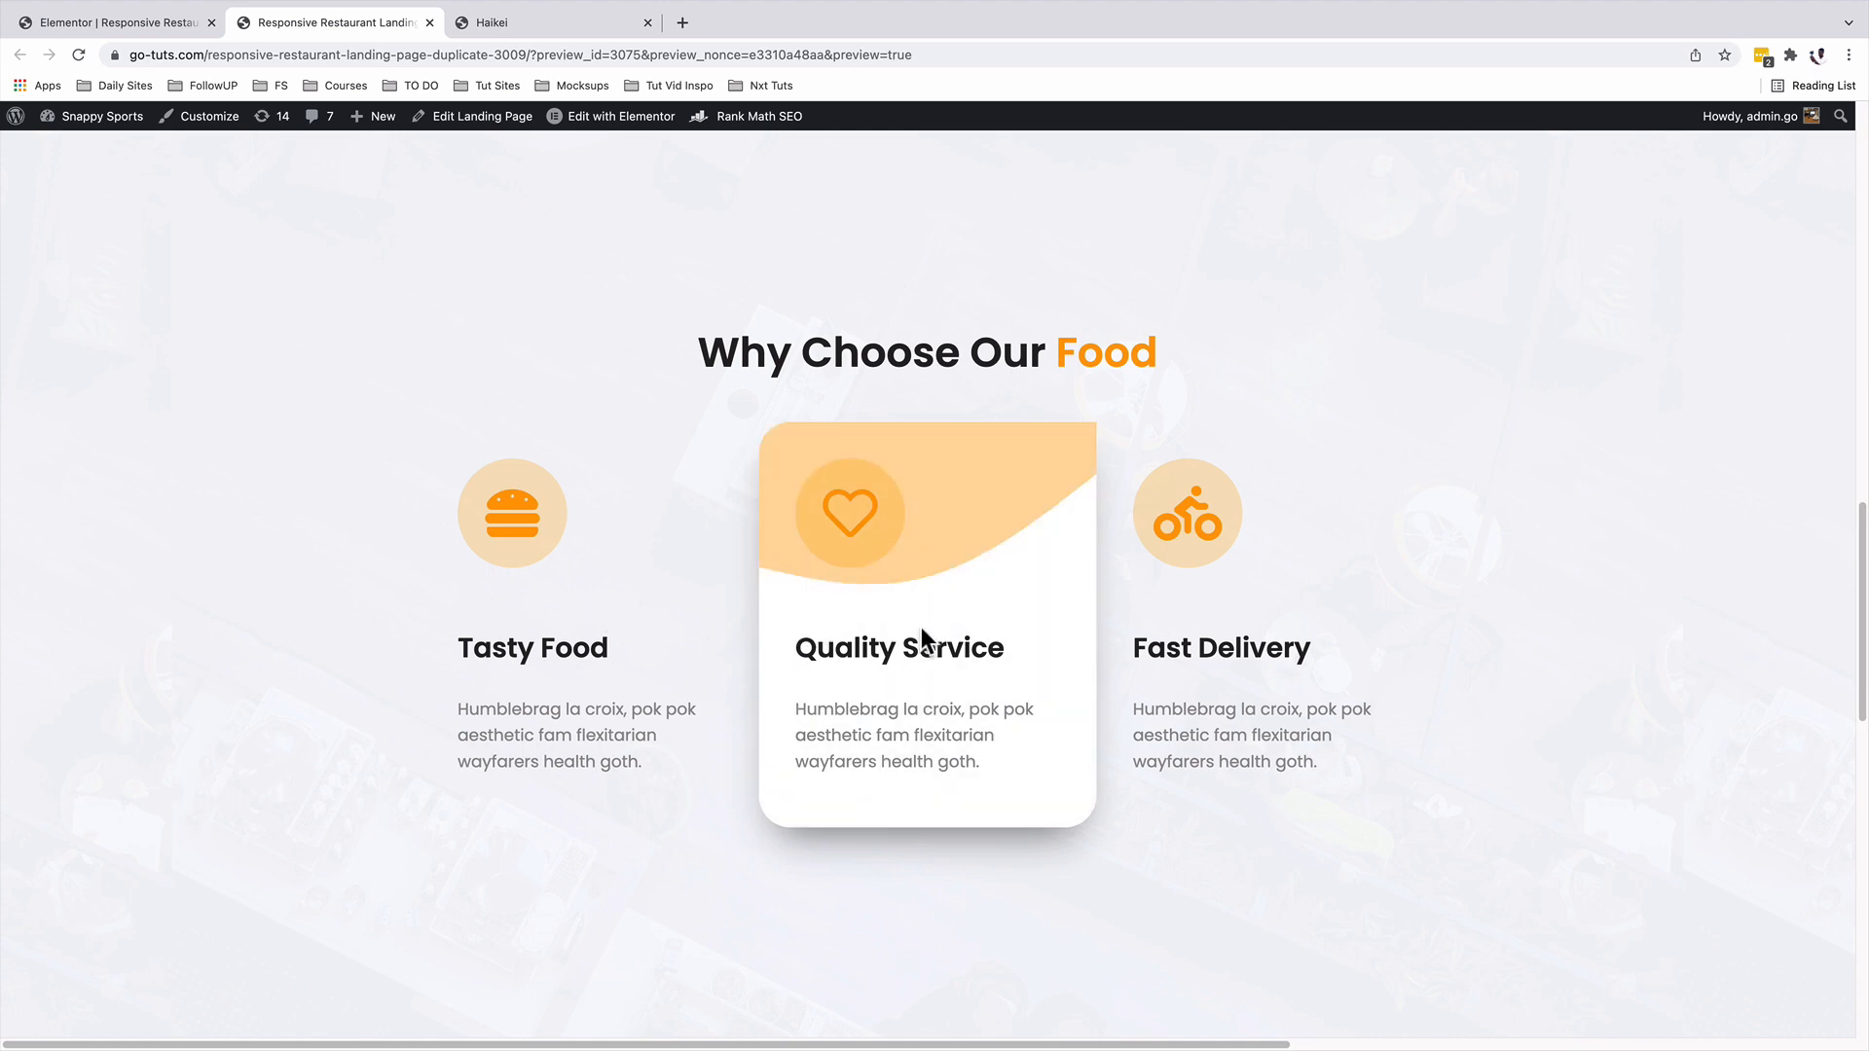
mouse_move(860, 567)
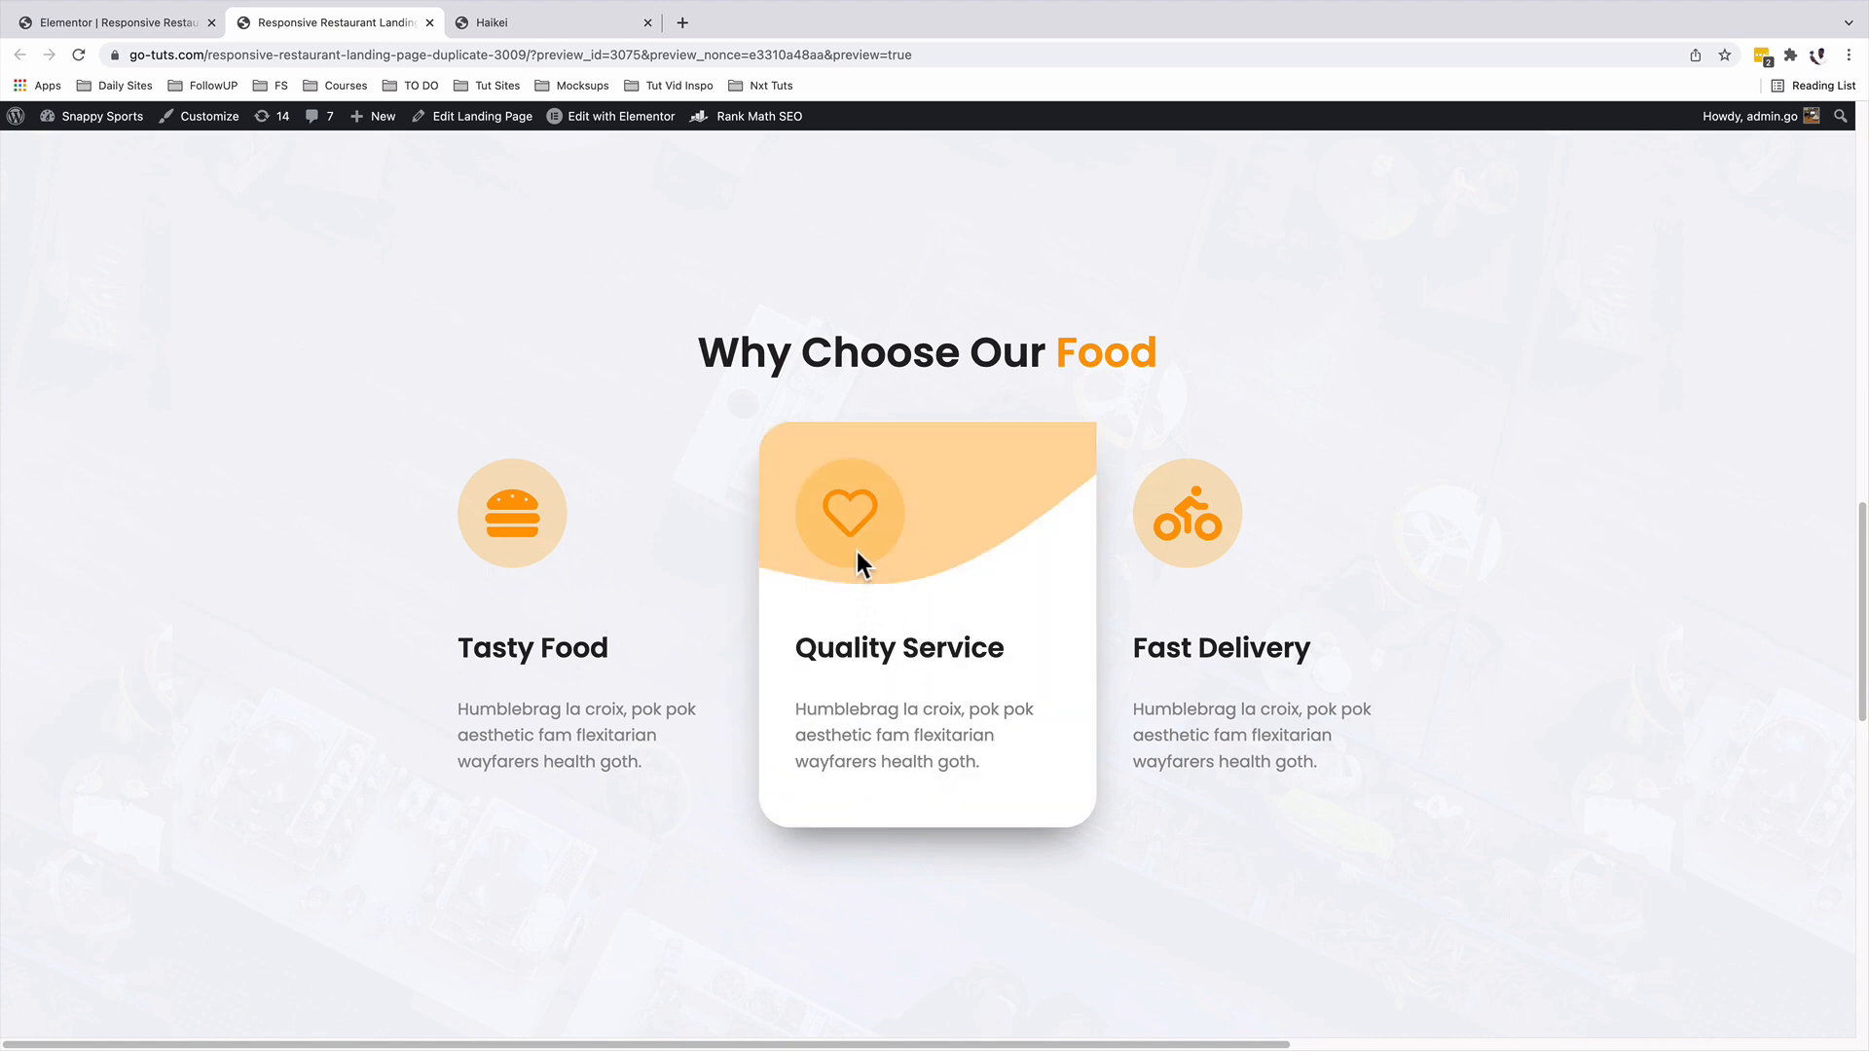
mouse_move(713, 662)
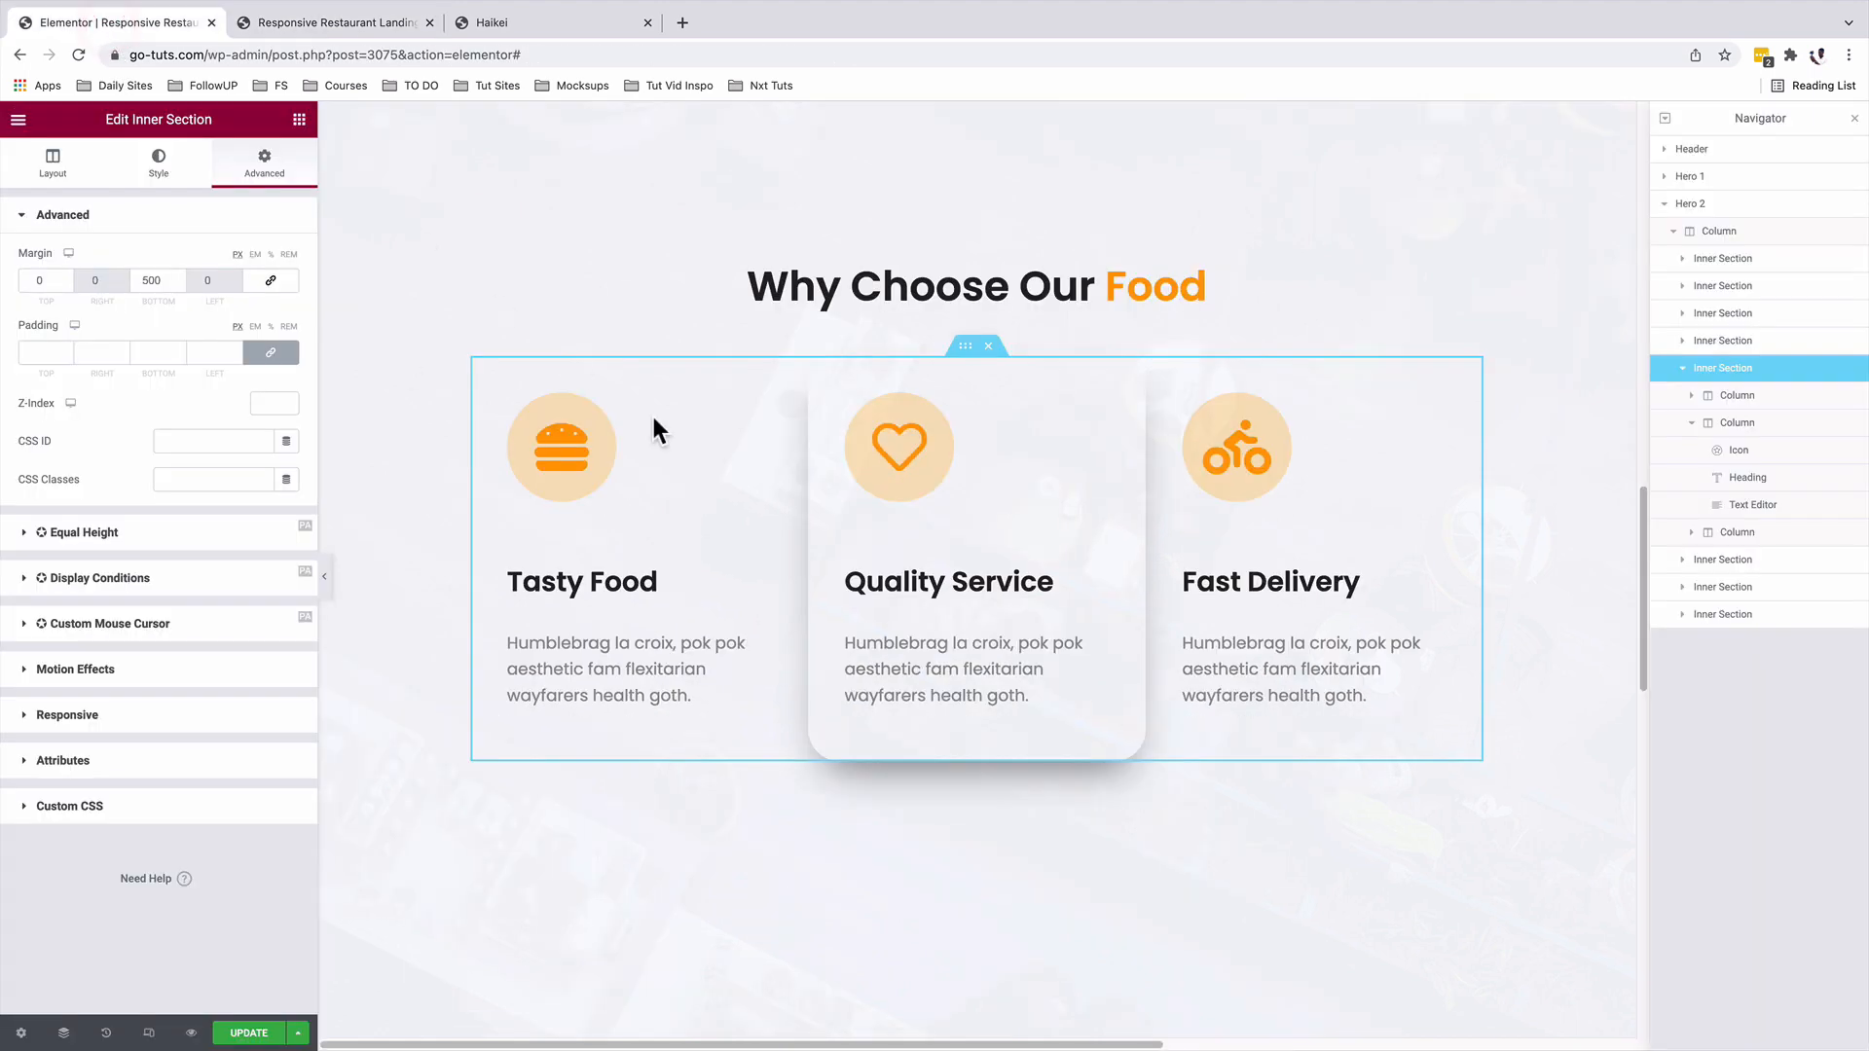
Make the heart icon's circle transparent (#FF9D0200) and view the result in the preview.
click(900, 448)
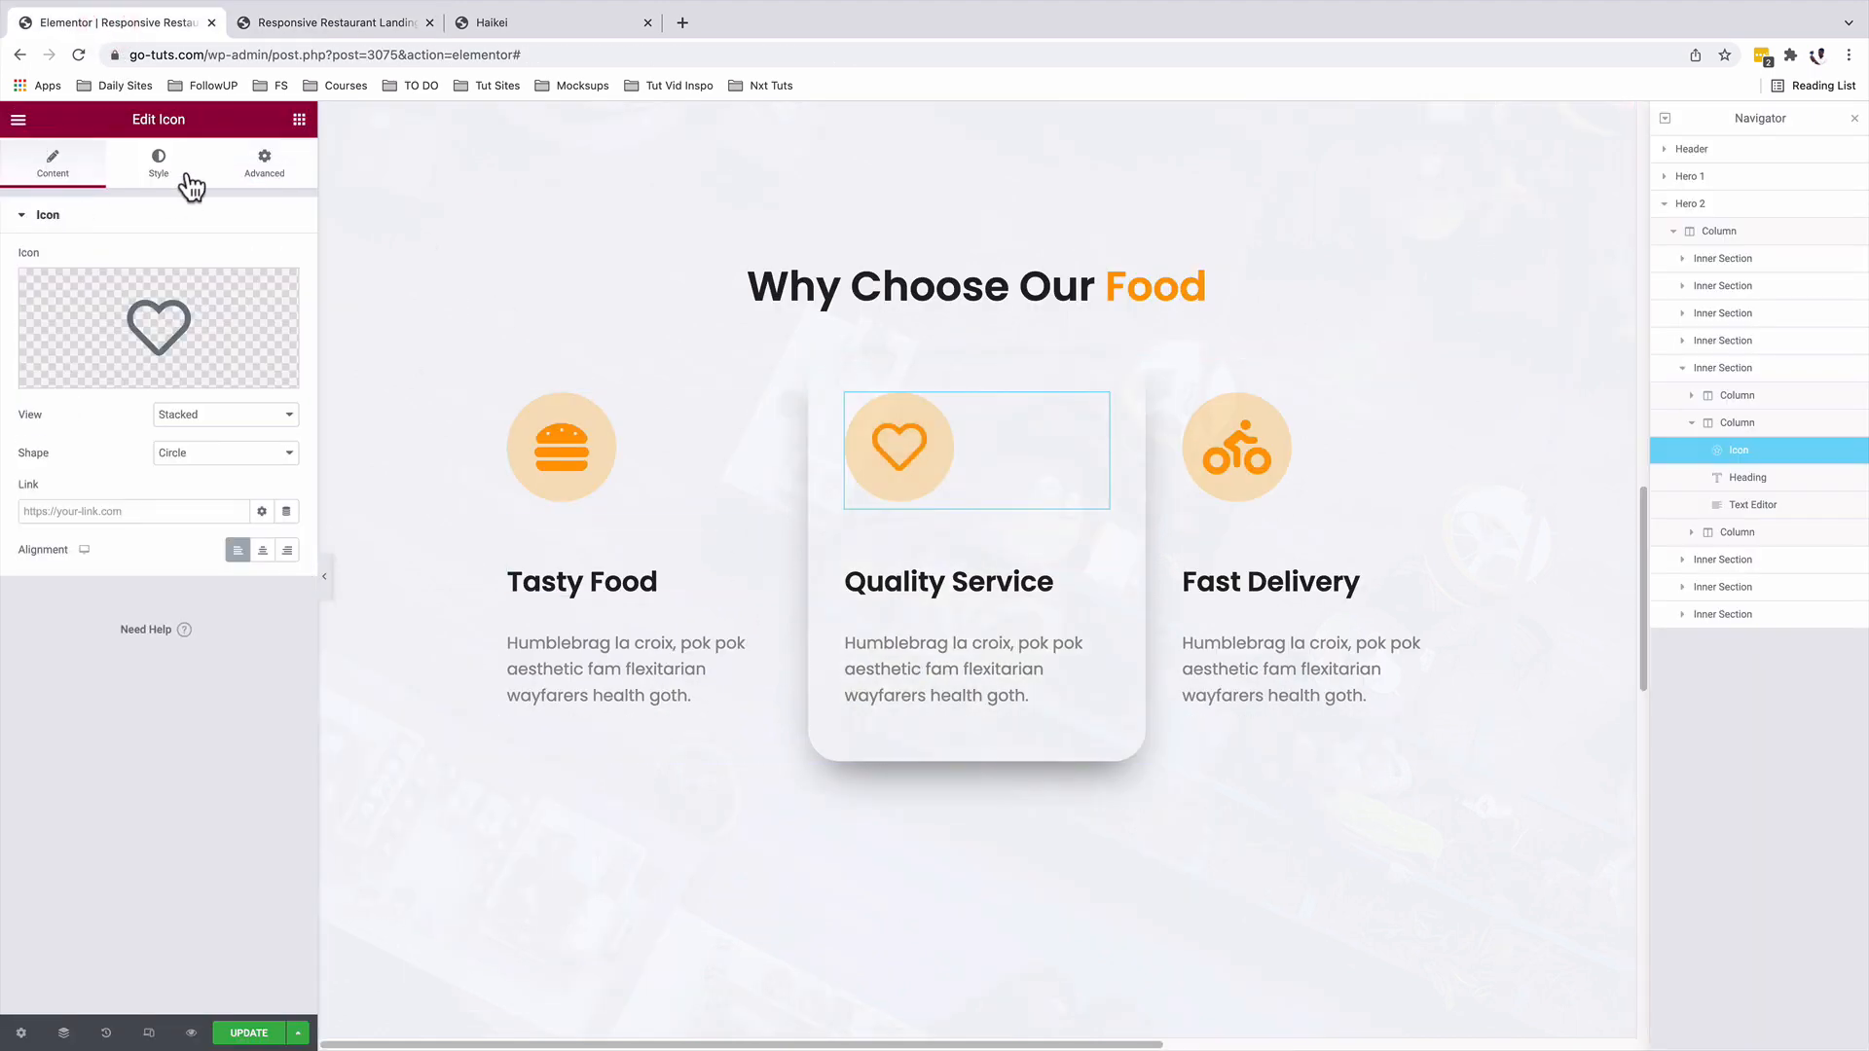
click(158, 166)
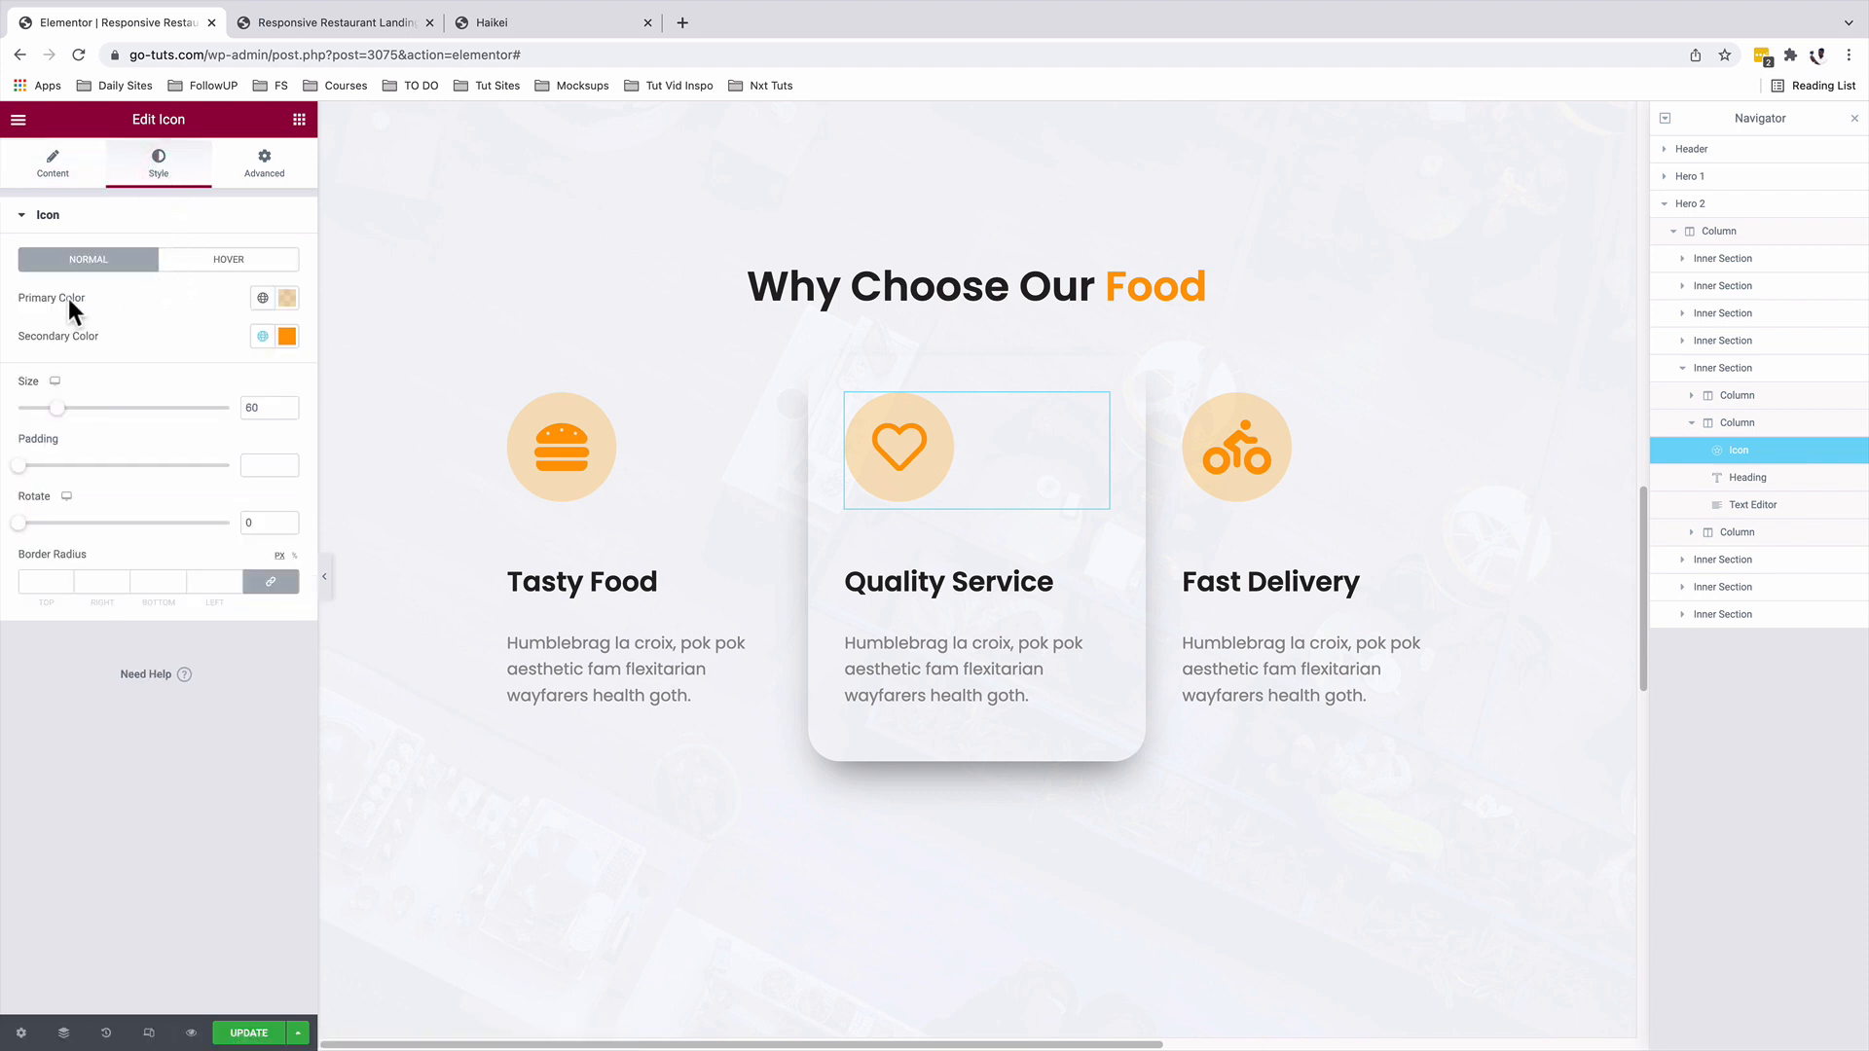
mouse_move(257, 321)
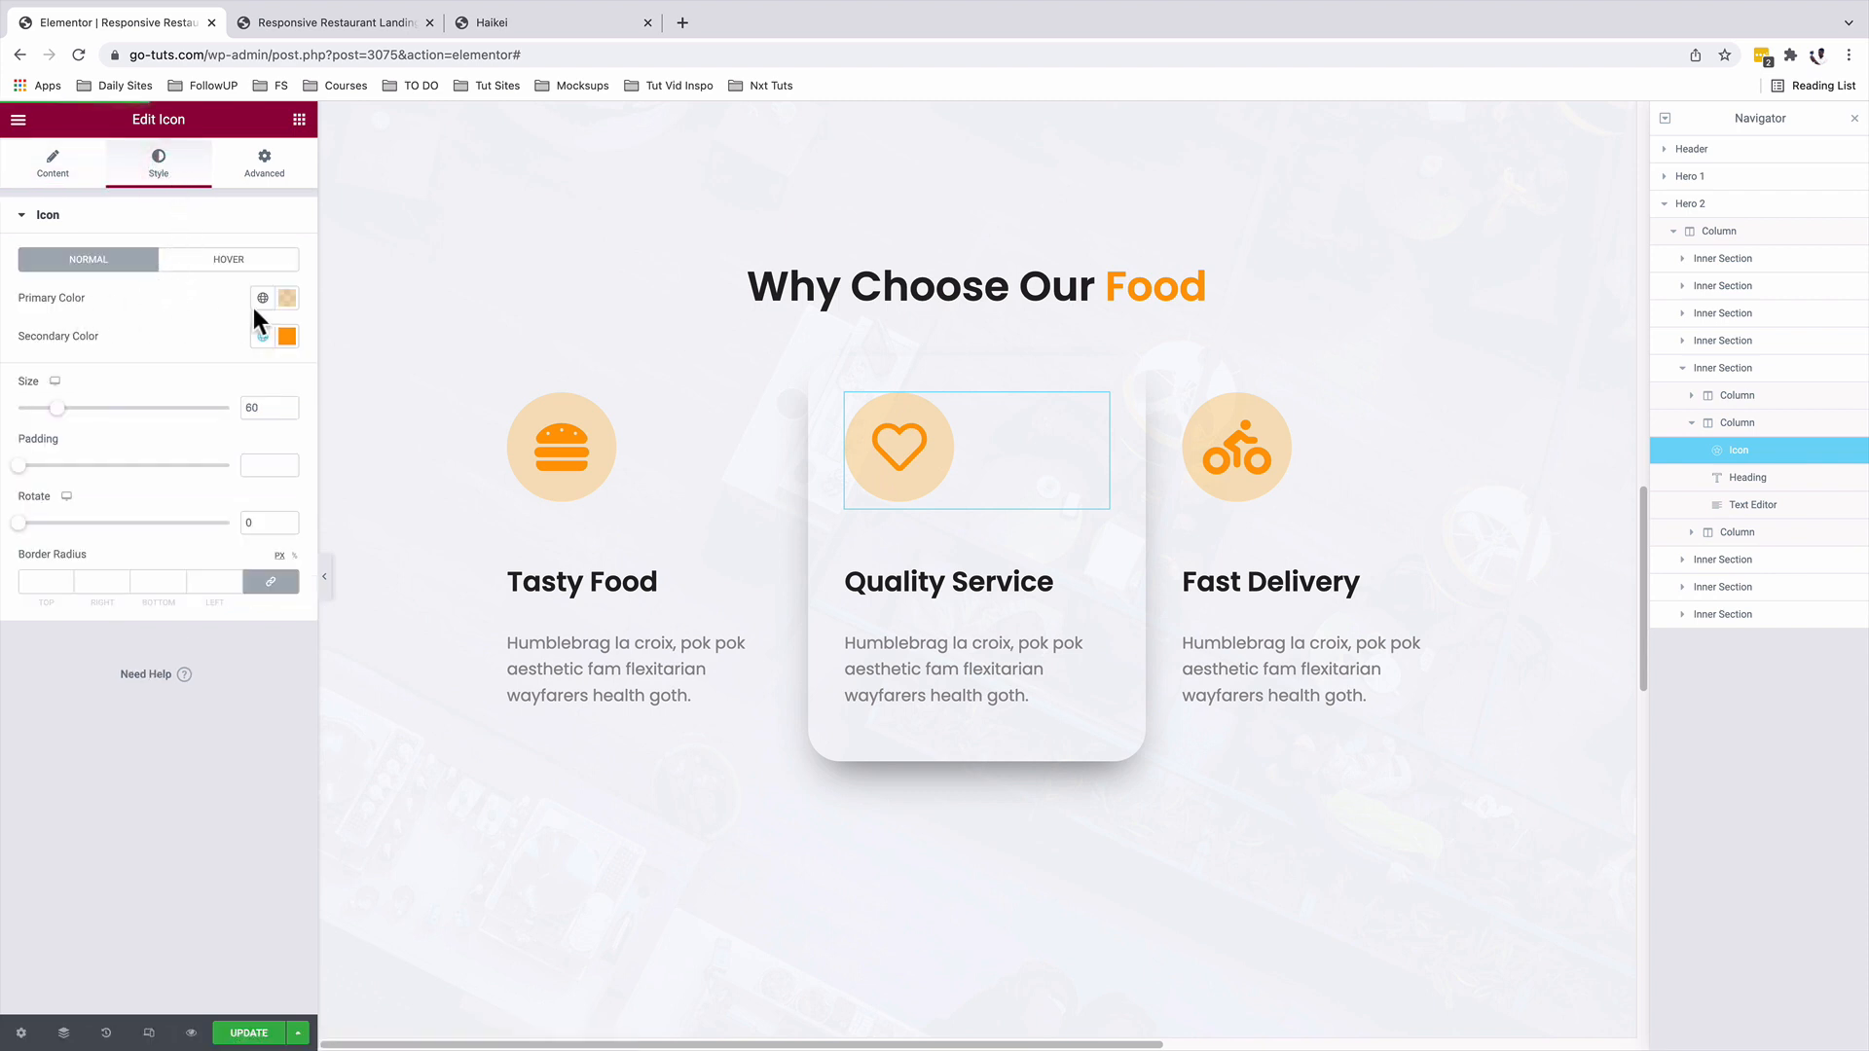
click(286, 297)
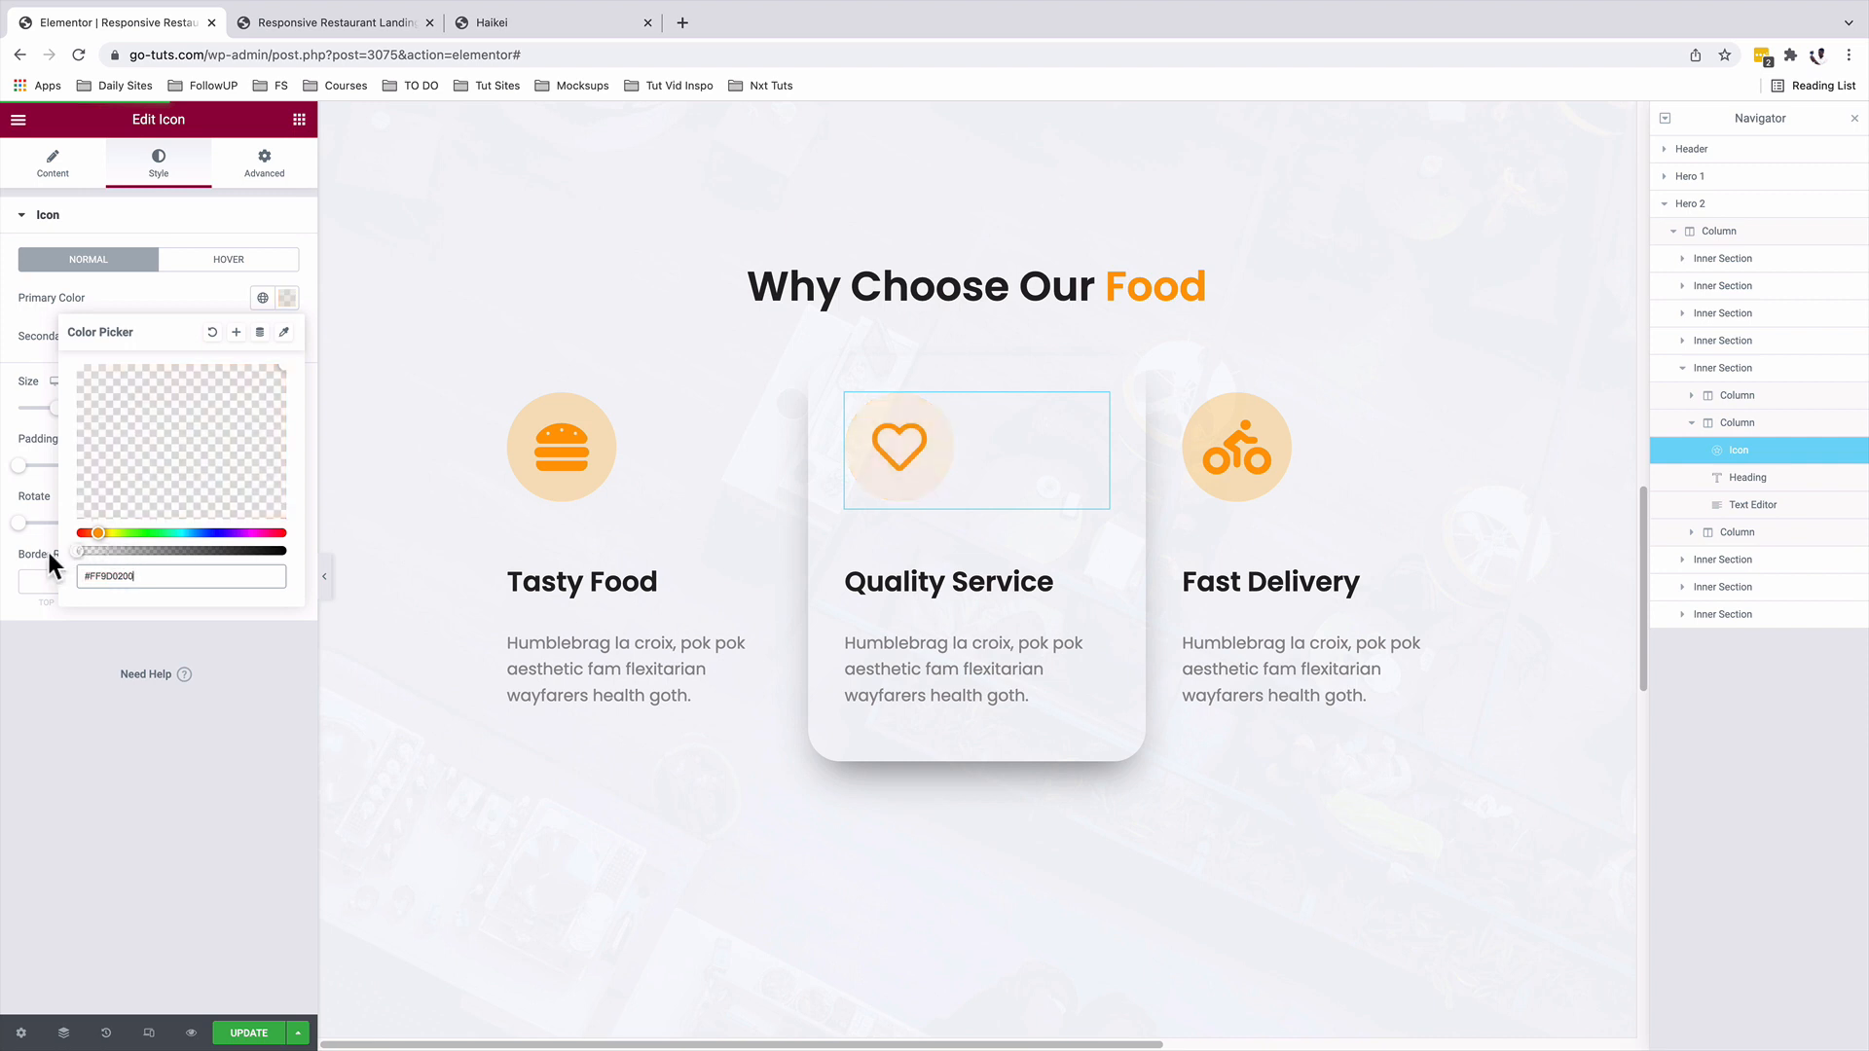
click(331, 24)
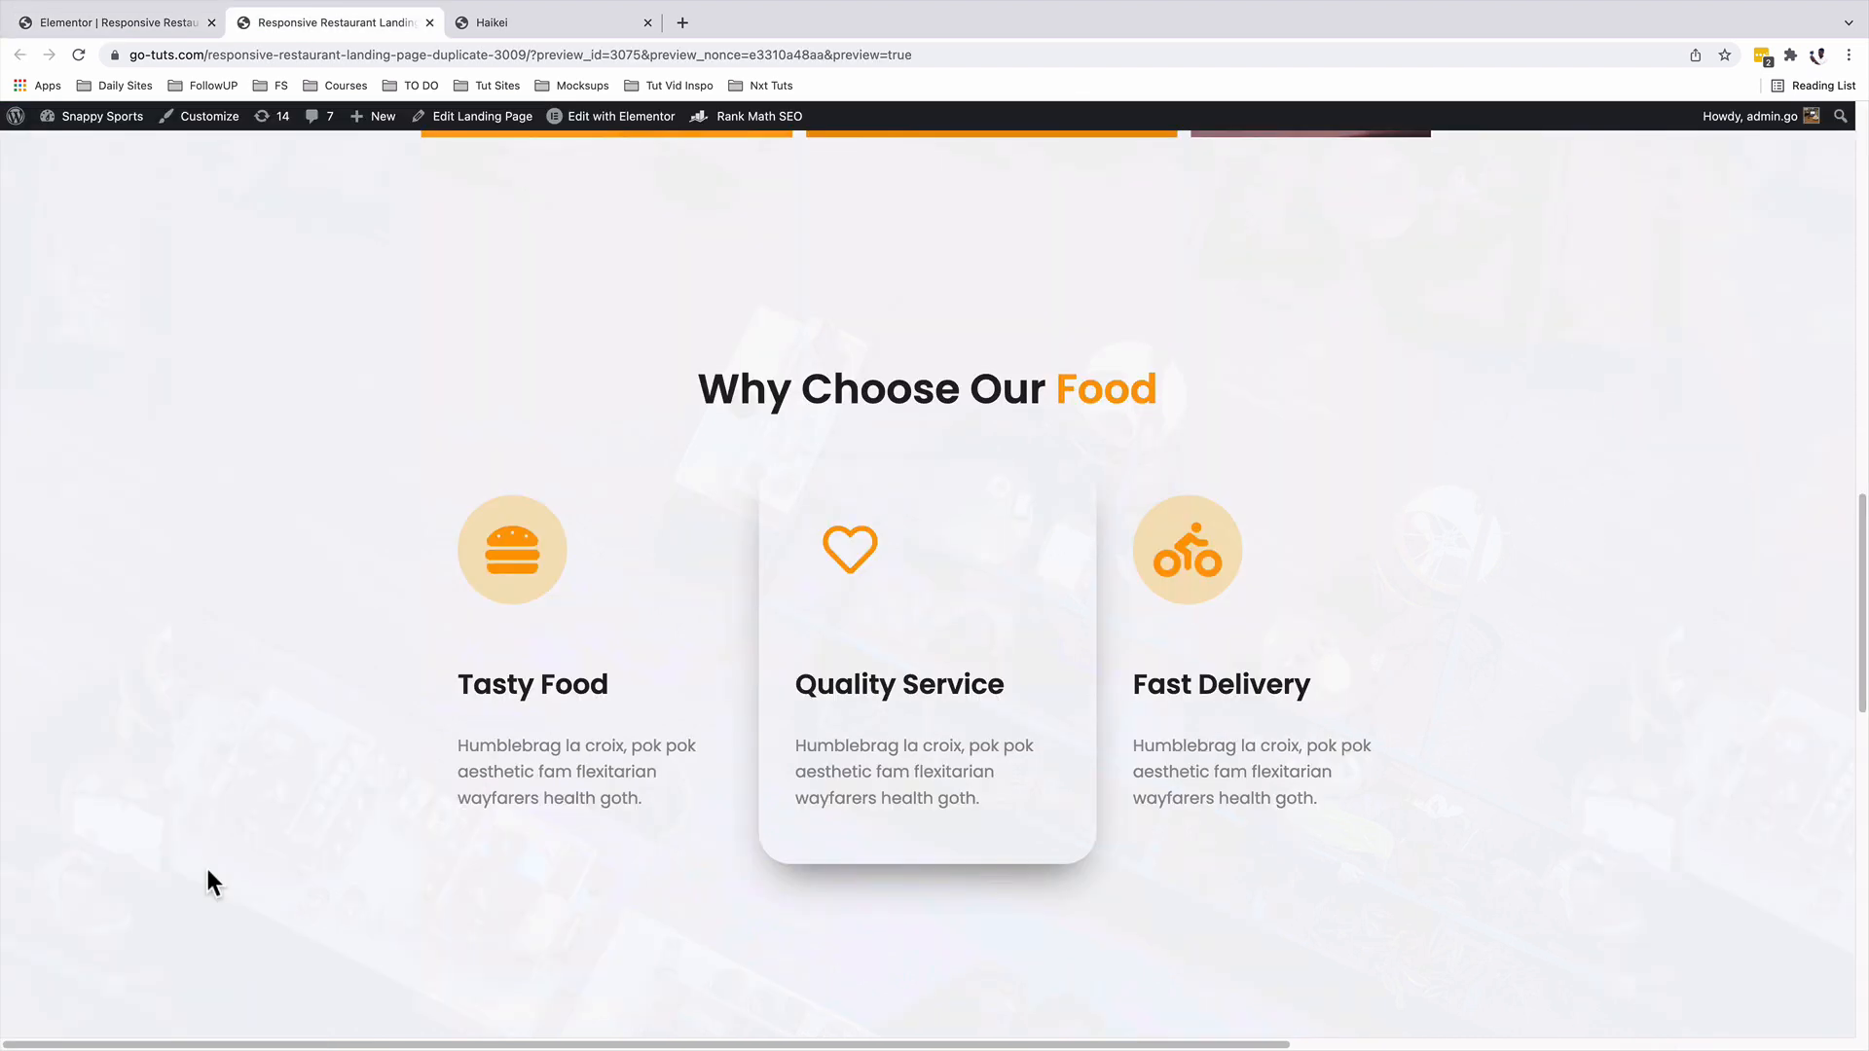
mouse_move(830, 744)
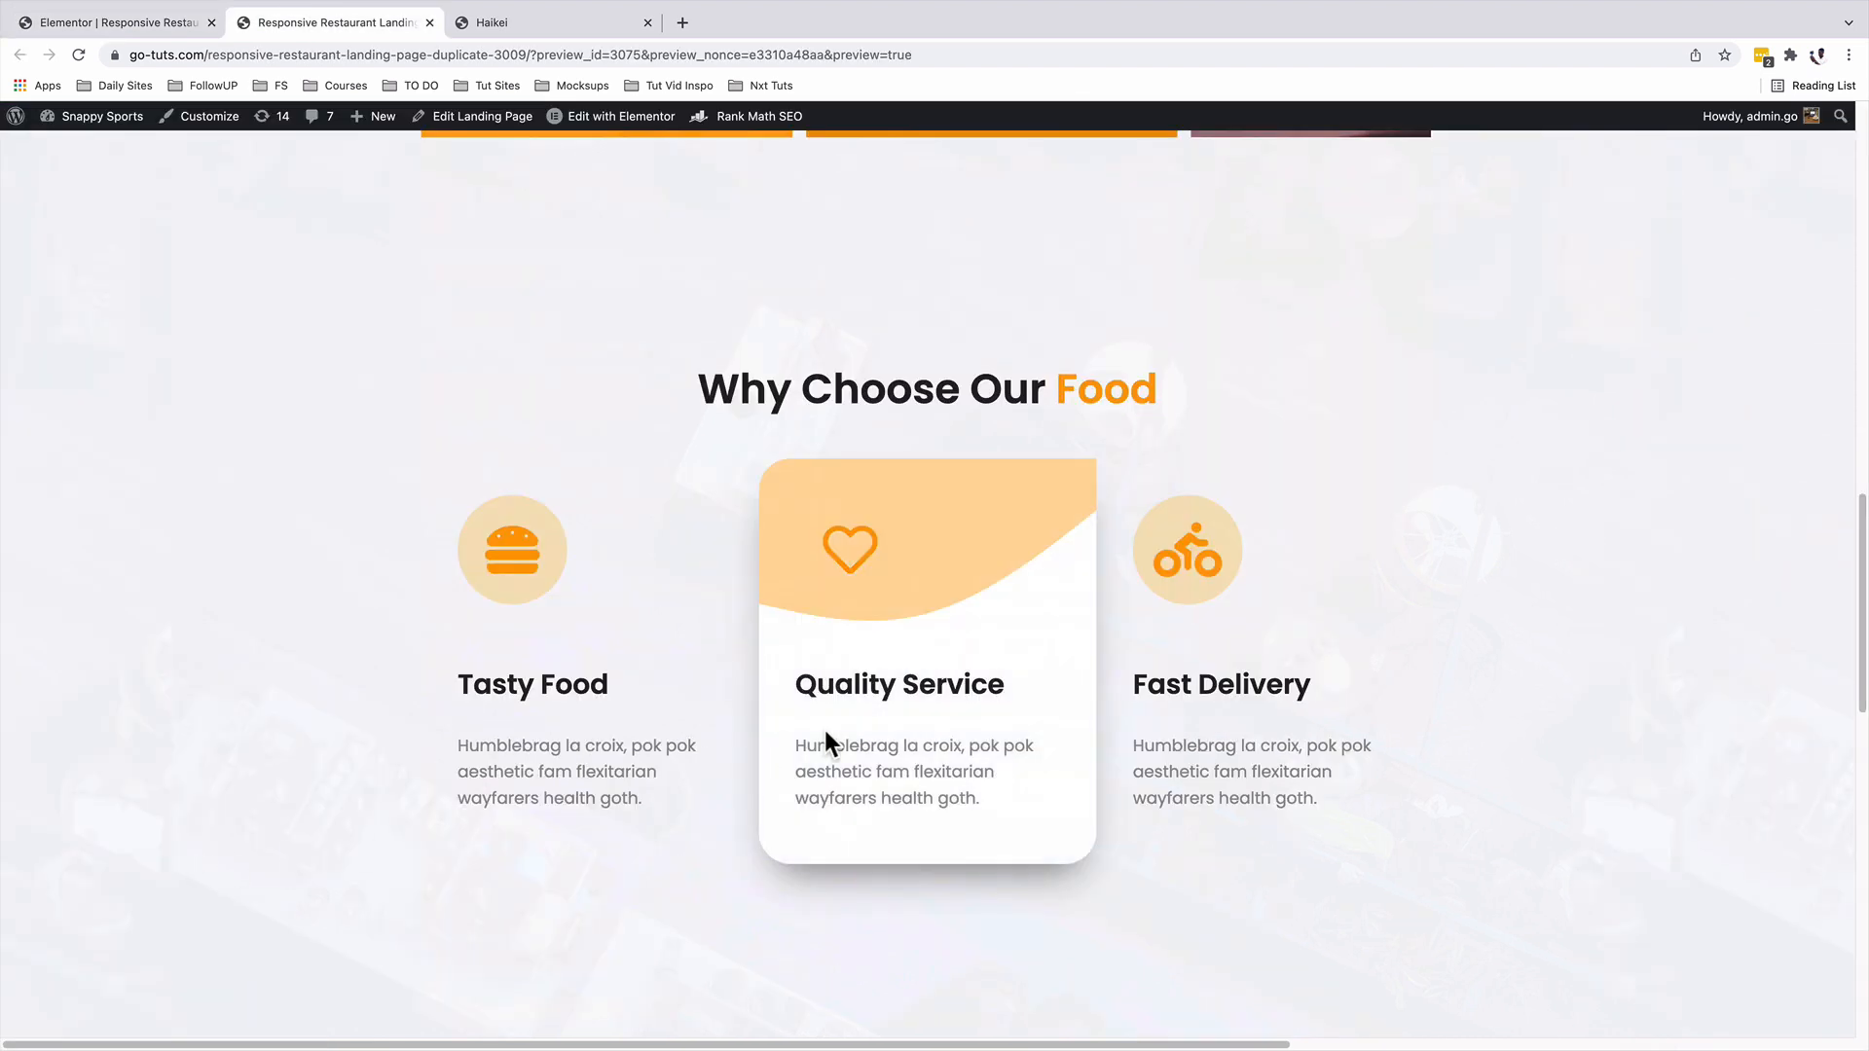
mouse_move(862, 722)
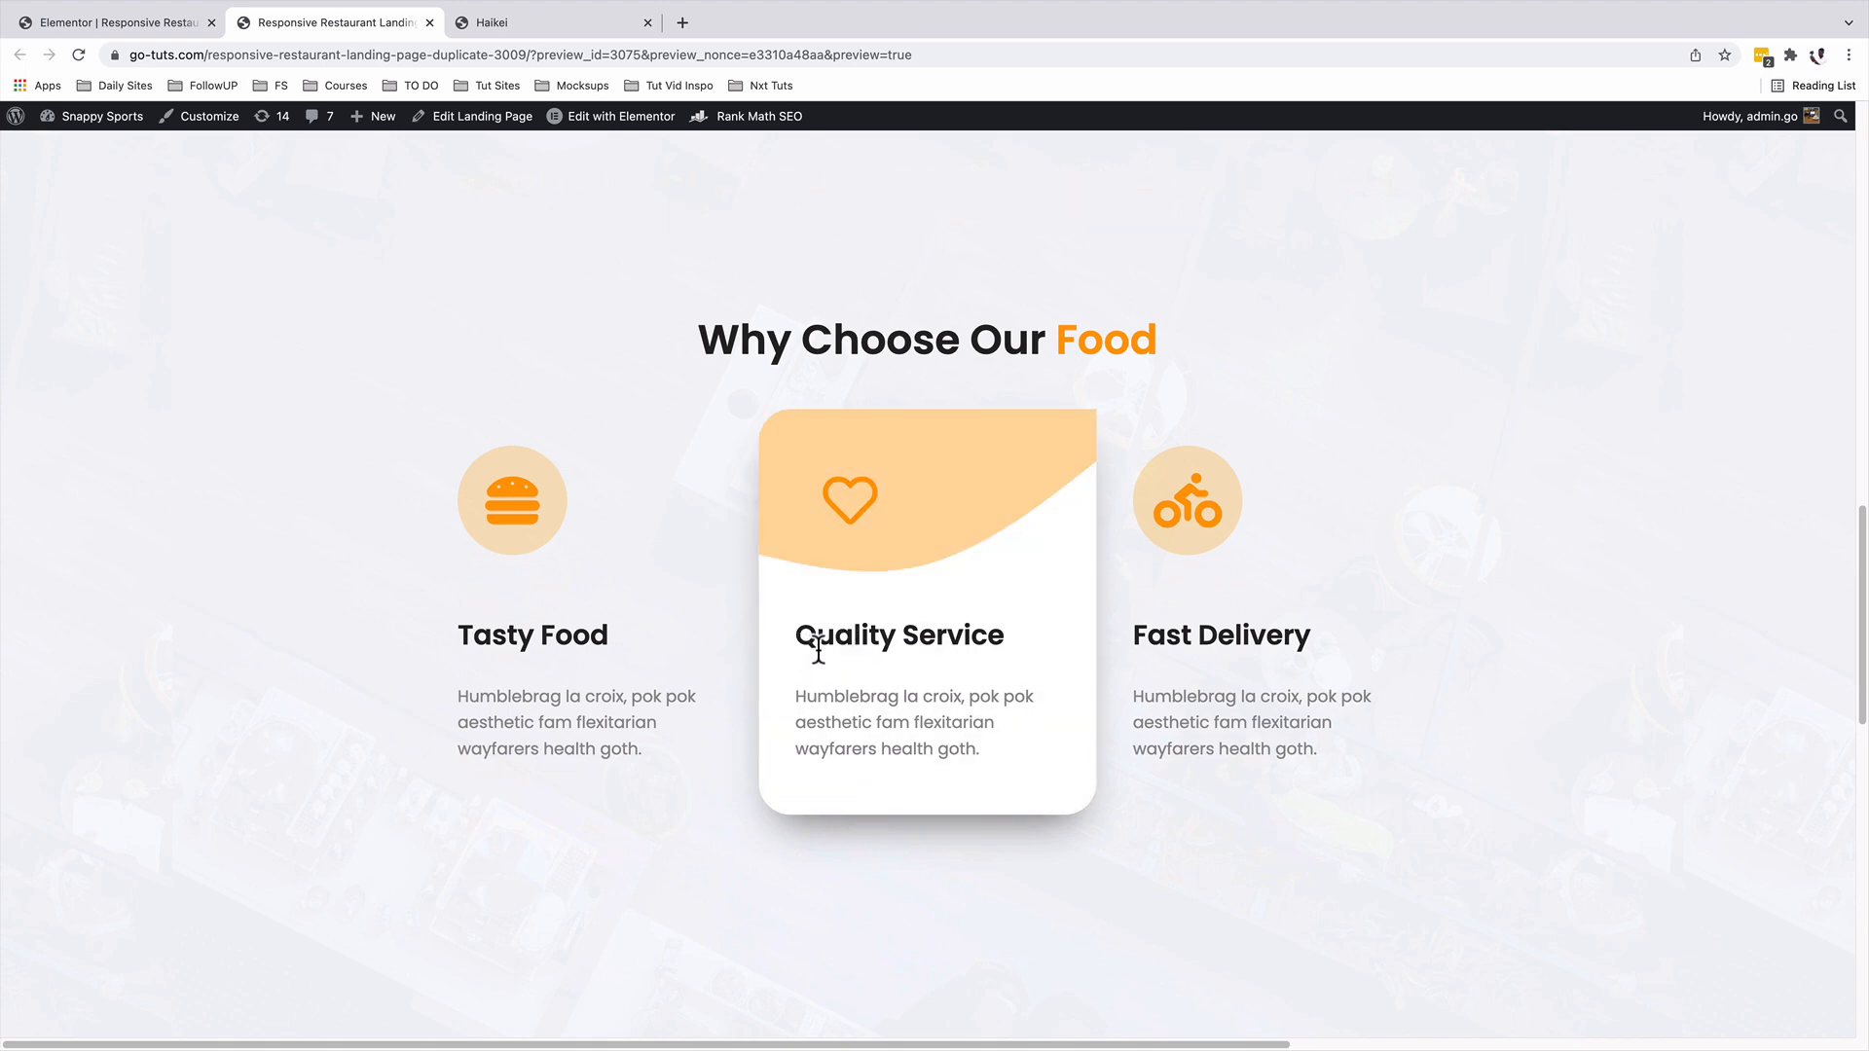
mouse_move(783, 549)
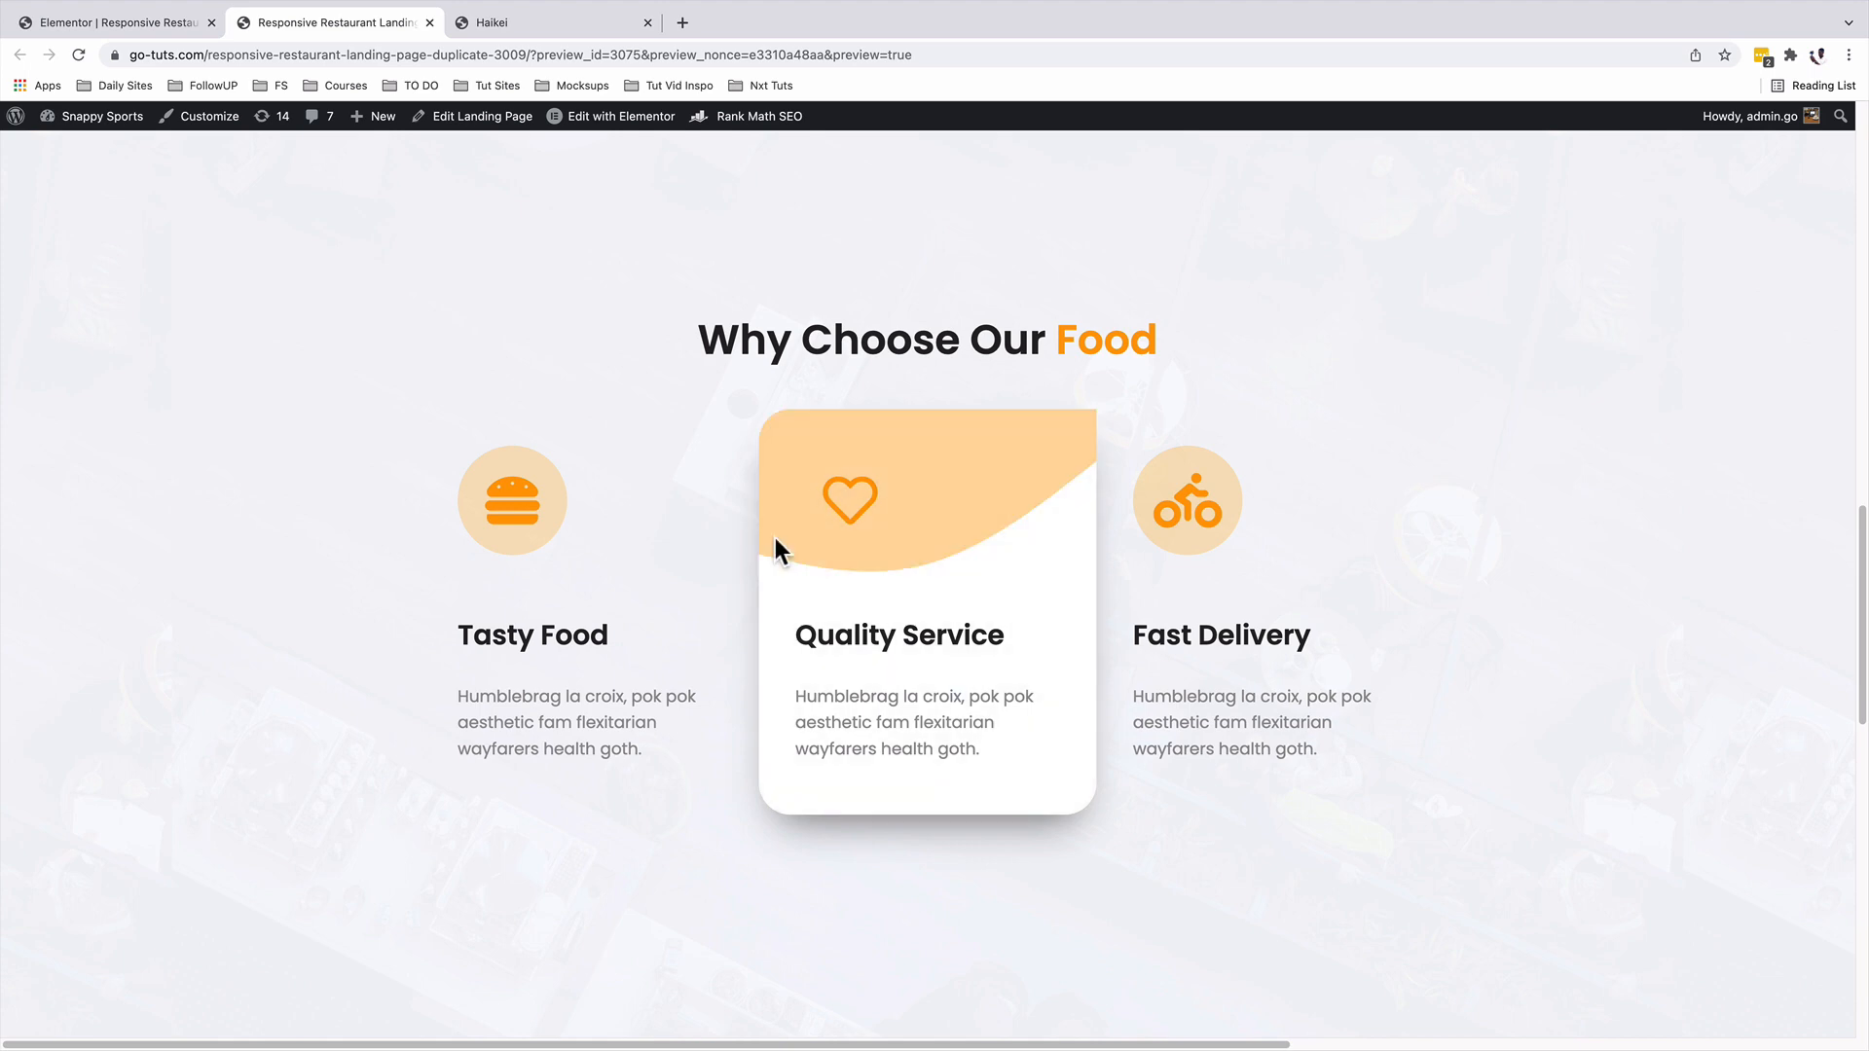
mouse_move(853, 721)
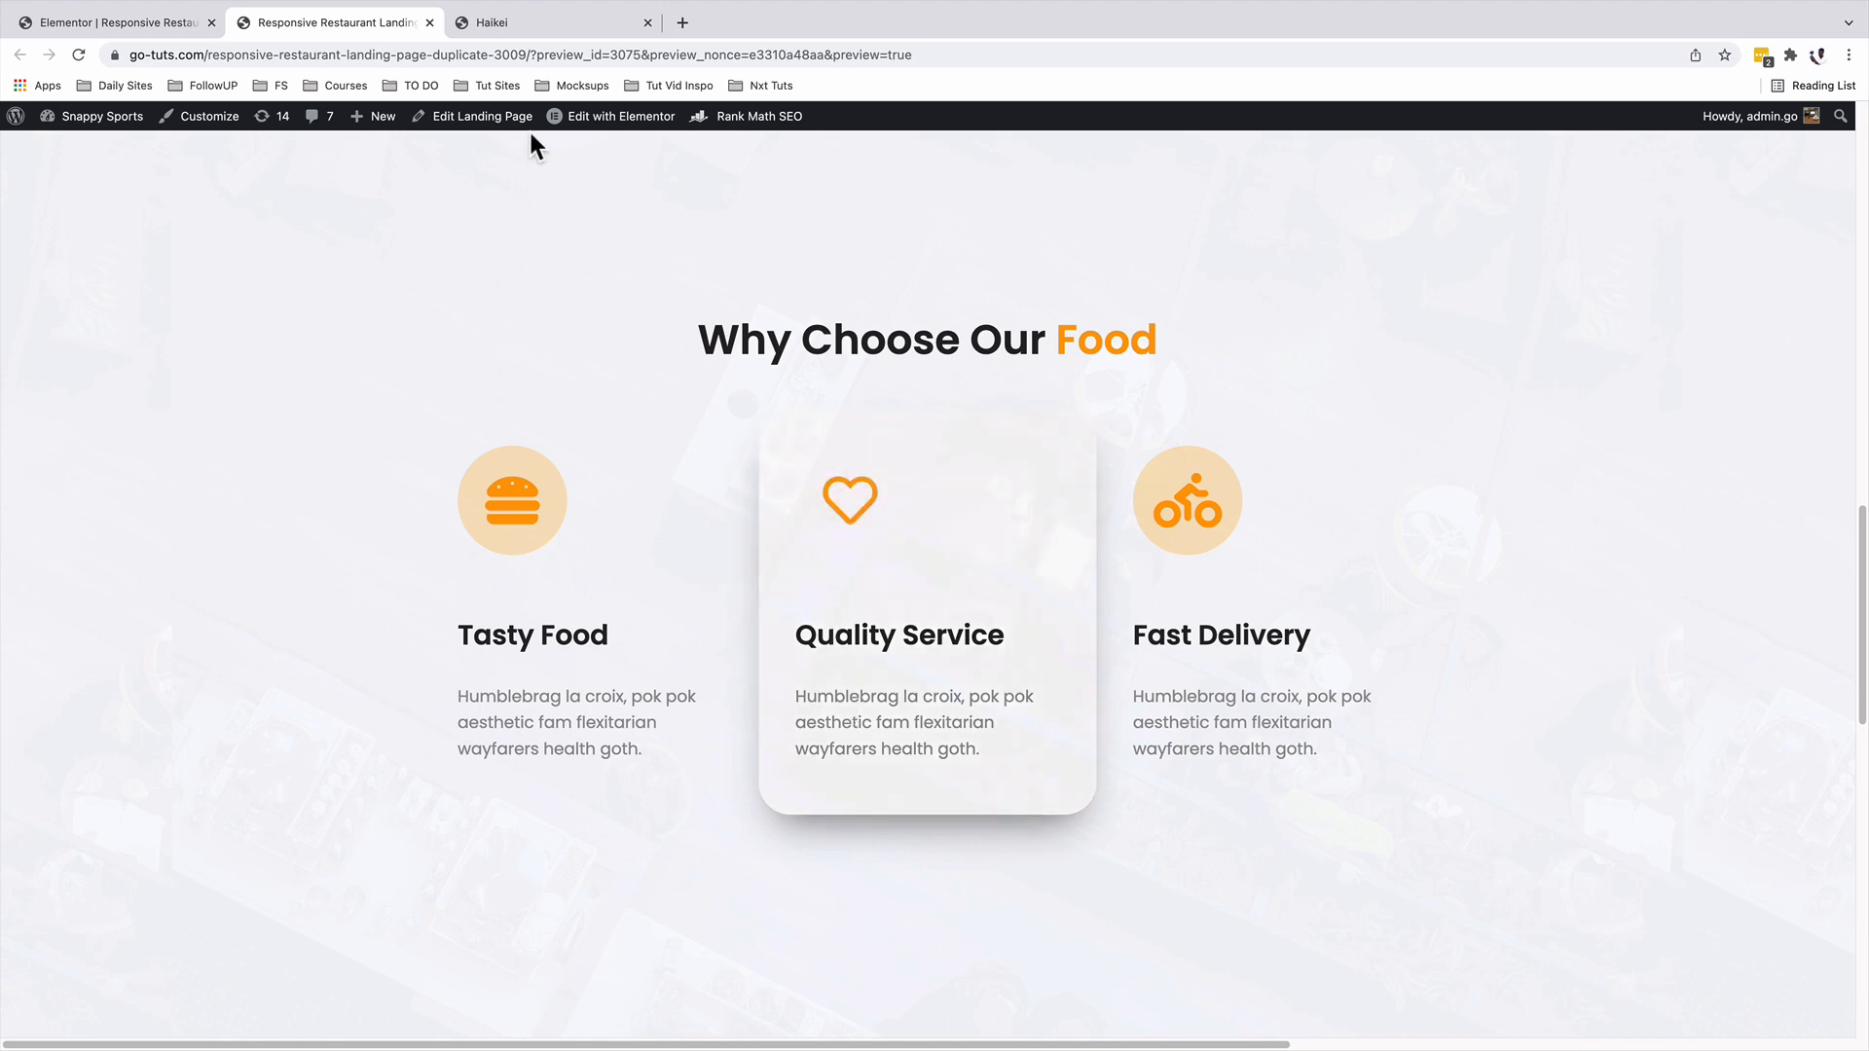
Set the Haikei wave canvas to the vertical 3:4 preset, 675 × 900.
click(496, 23)
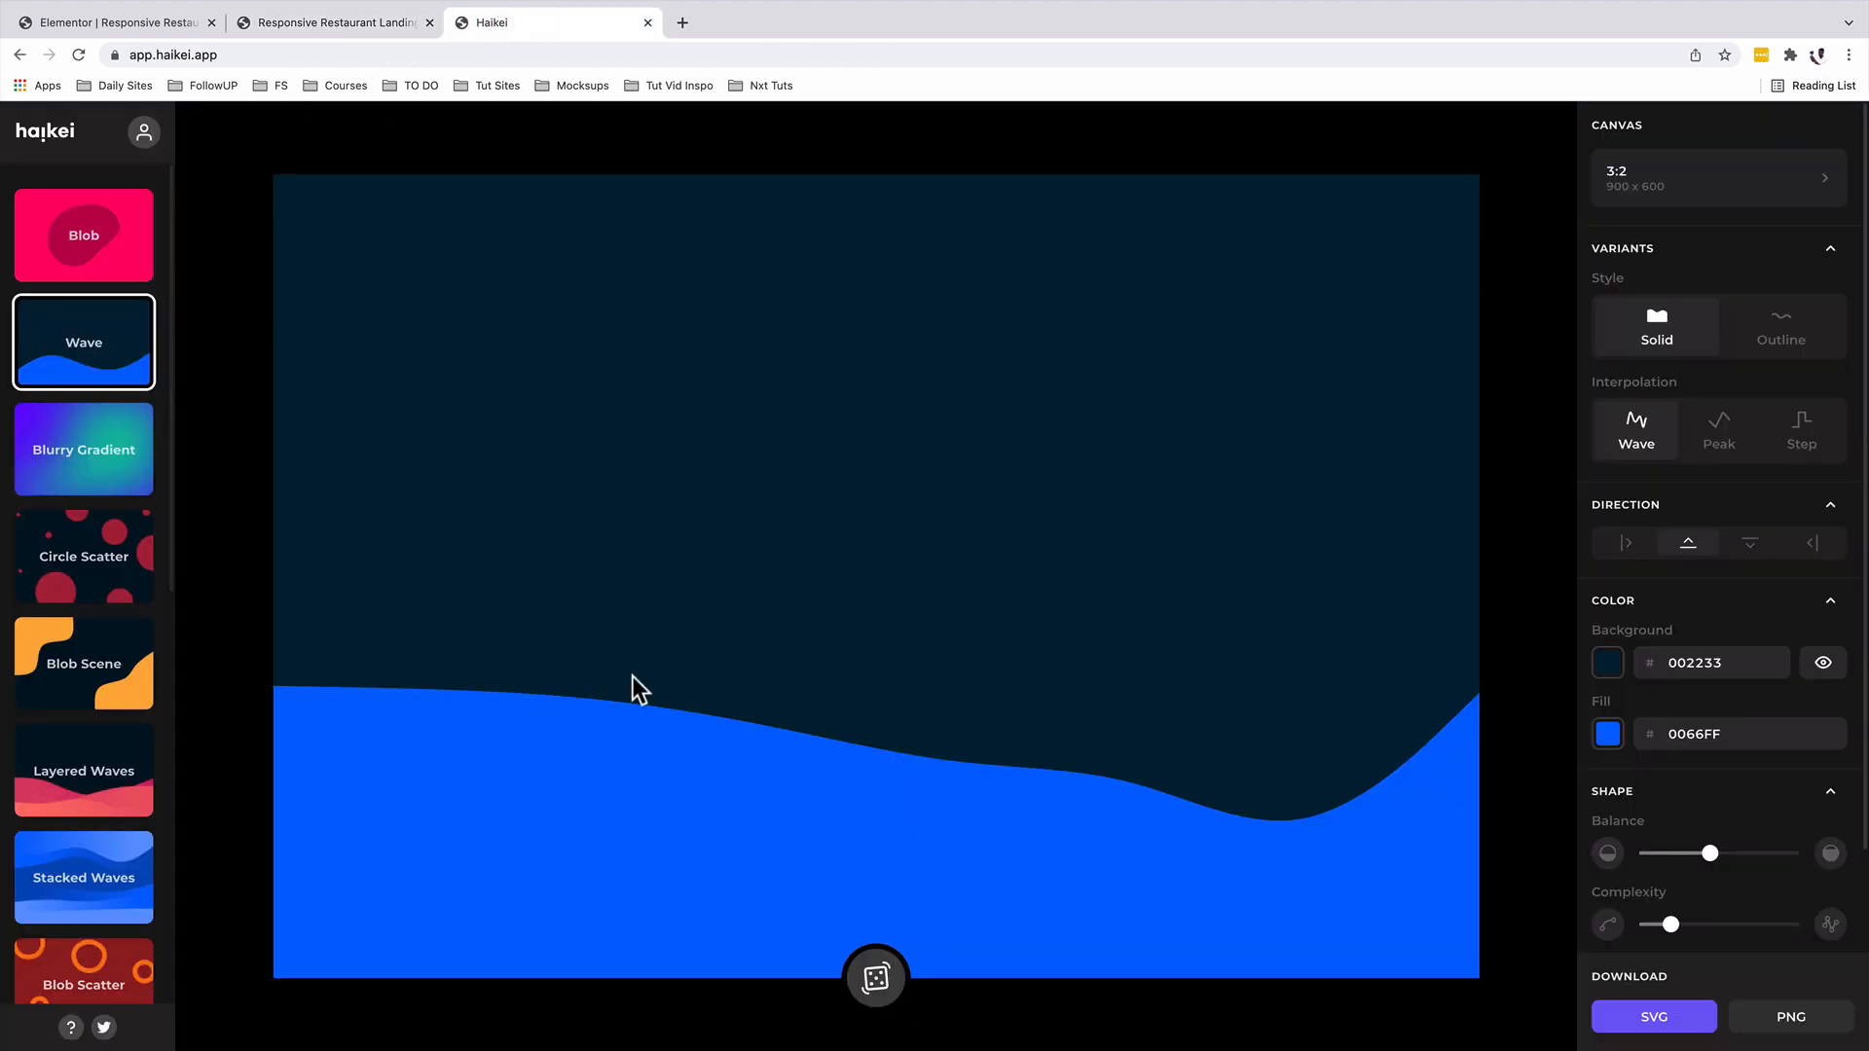
mouse_move(638, 658)
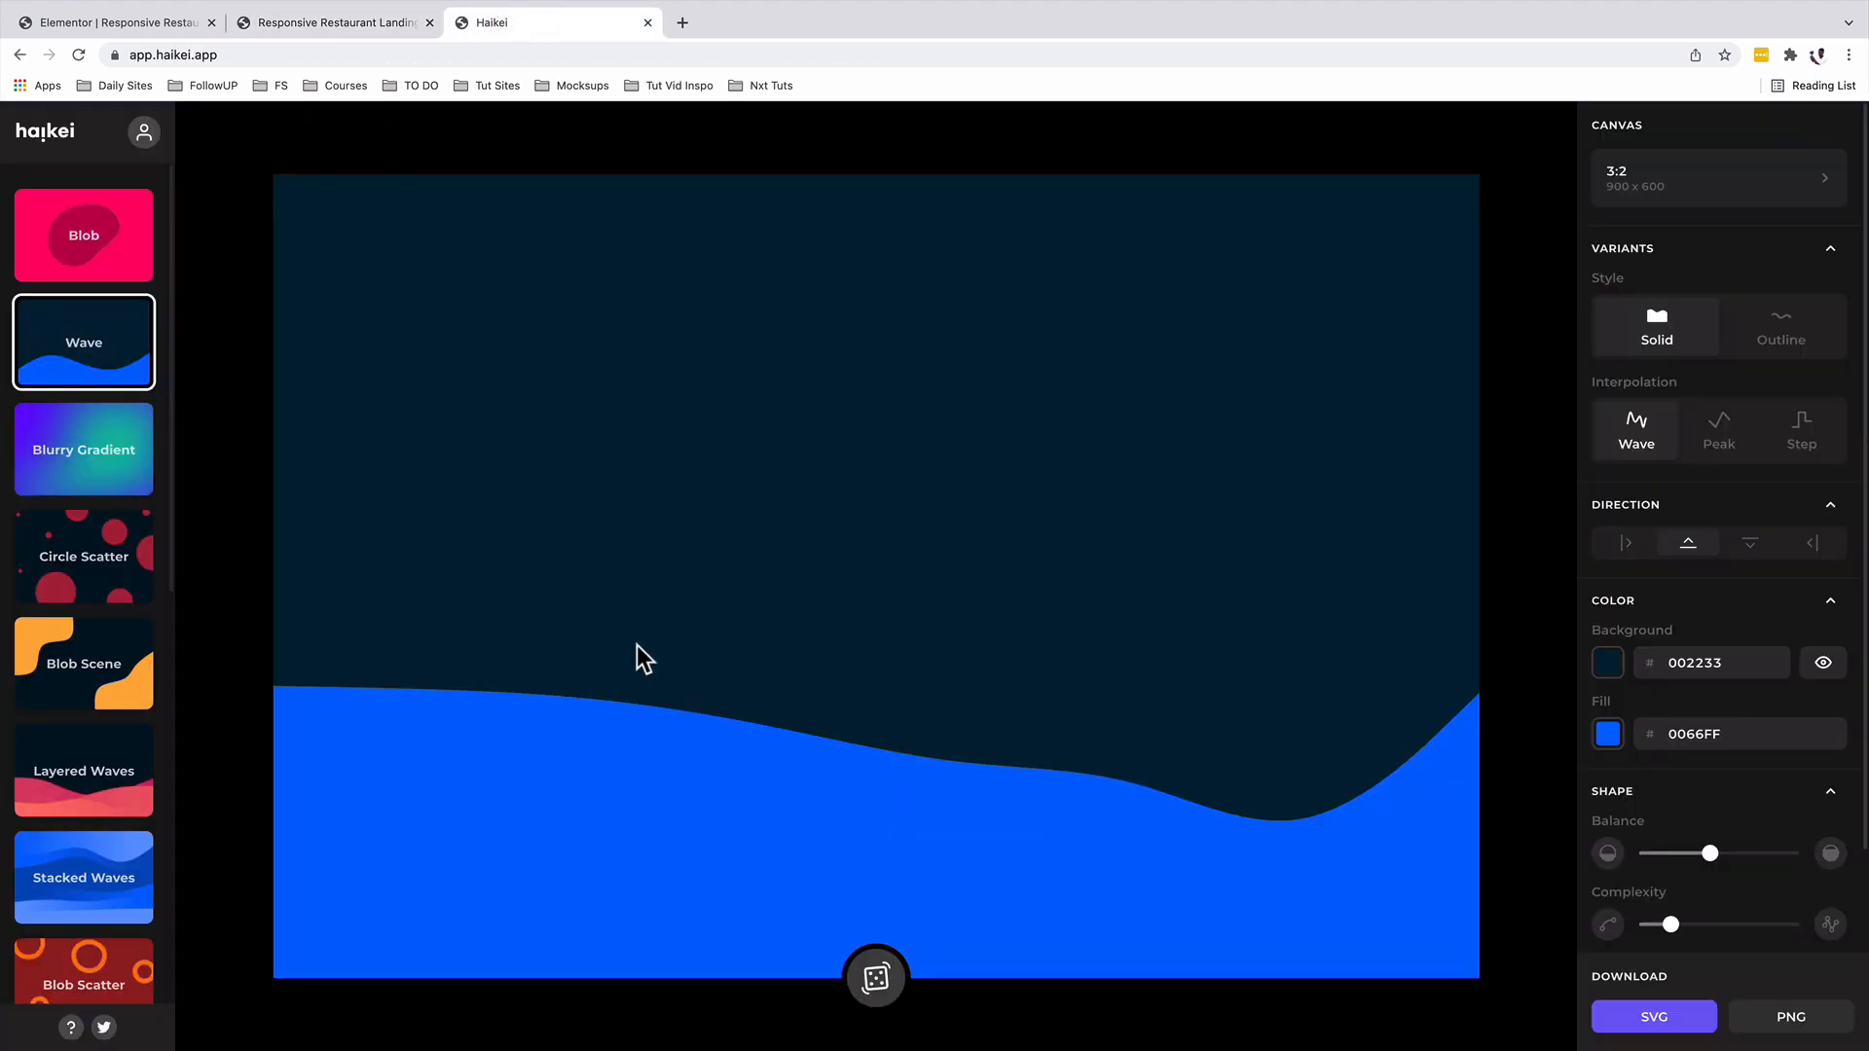
mouse_move(631, 648)
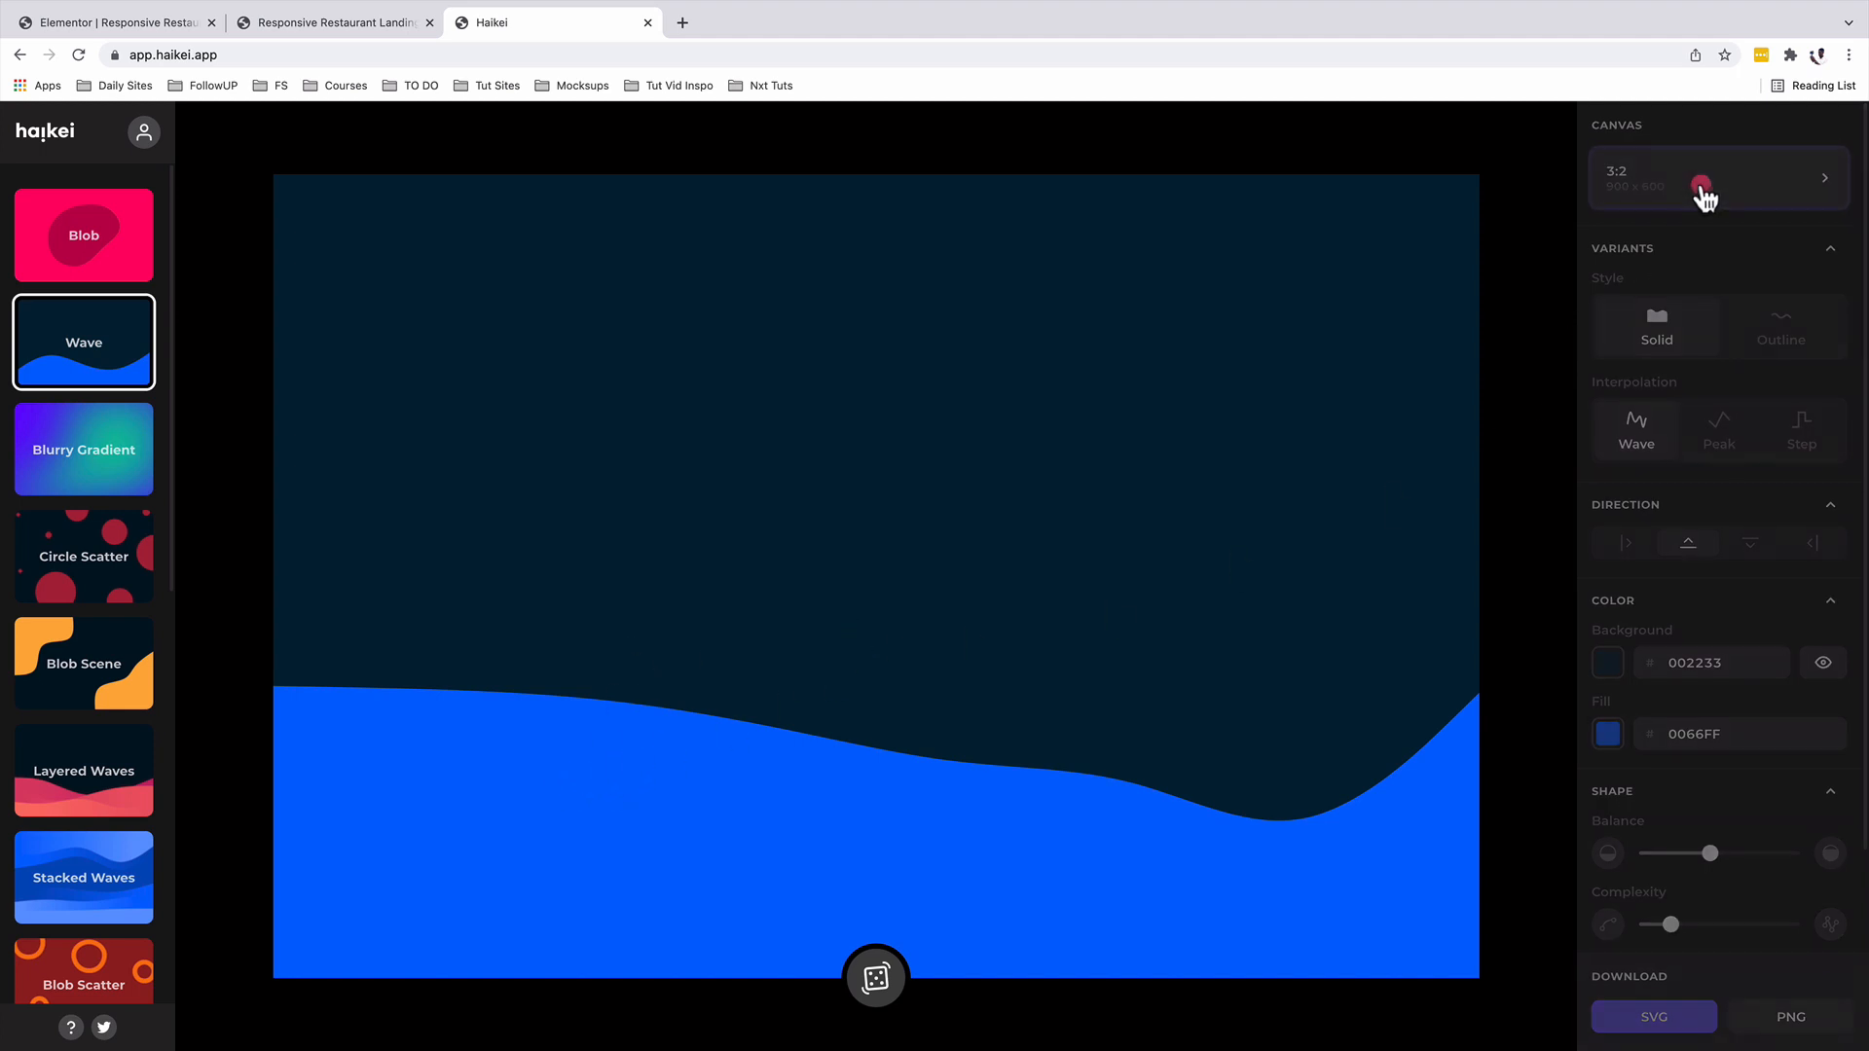
click(1718, 177)
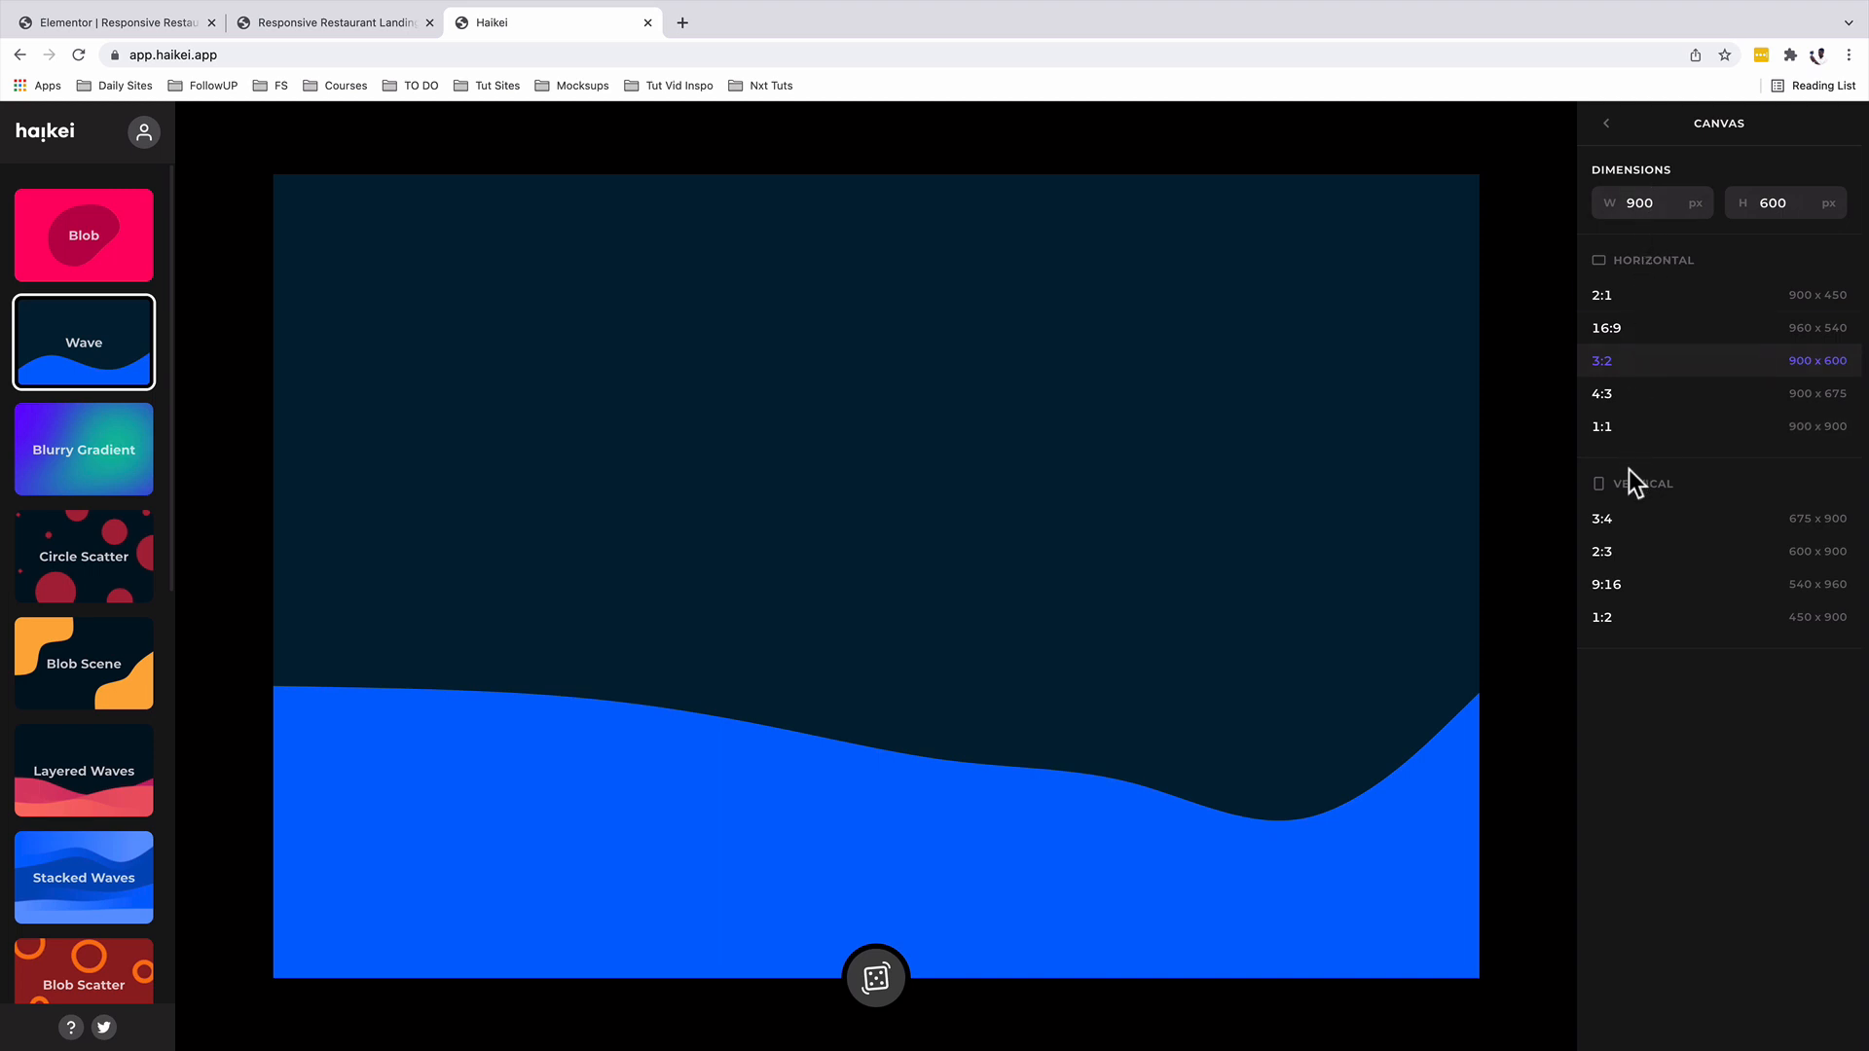
mouse_move(1608, 524)
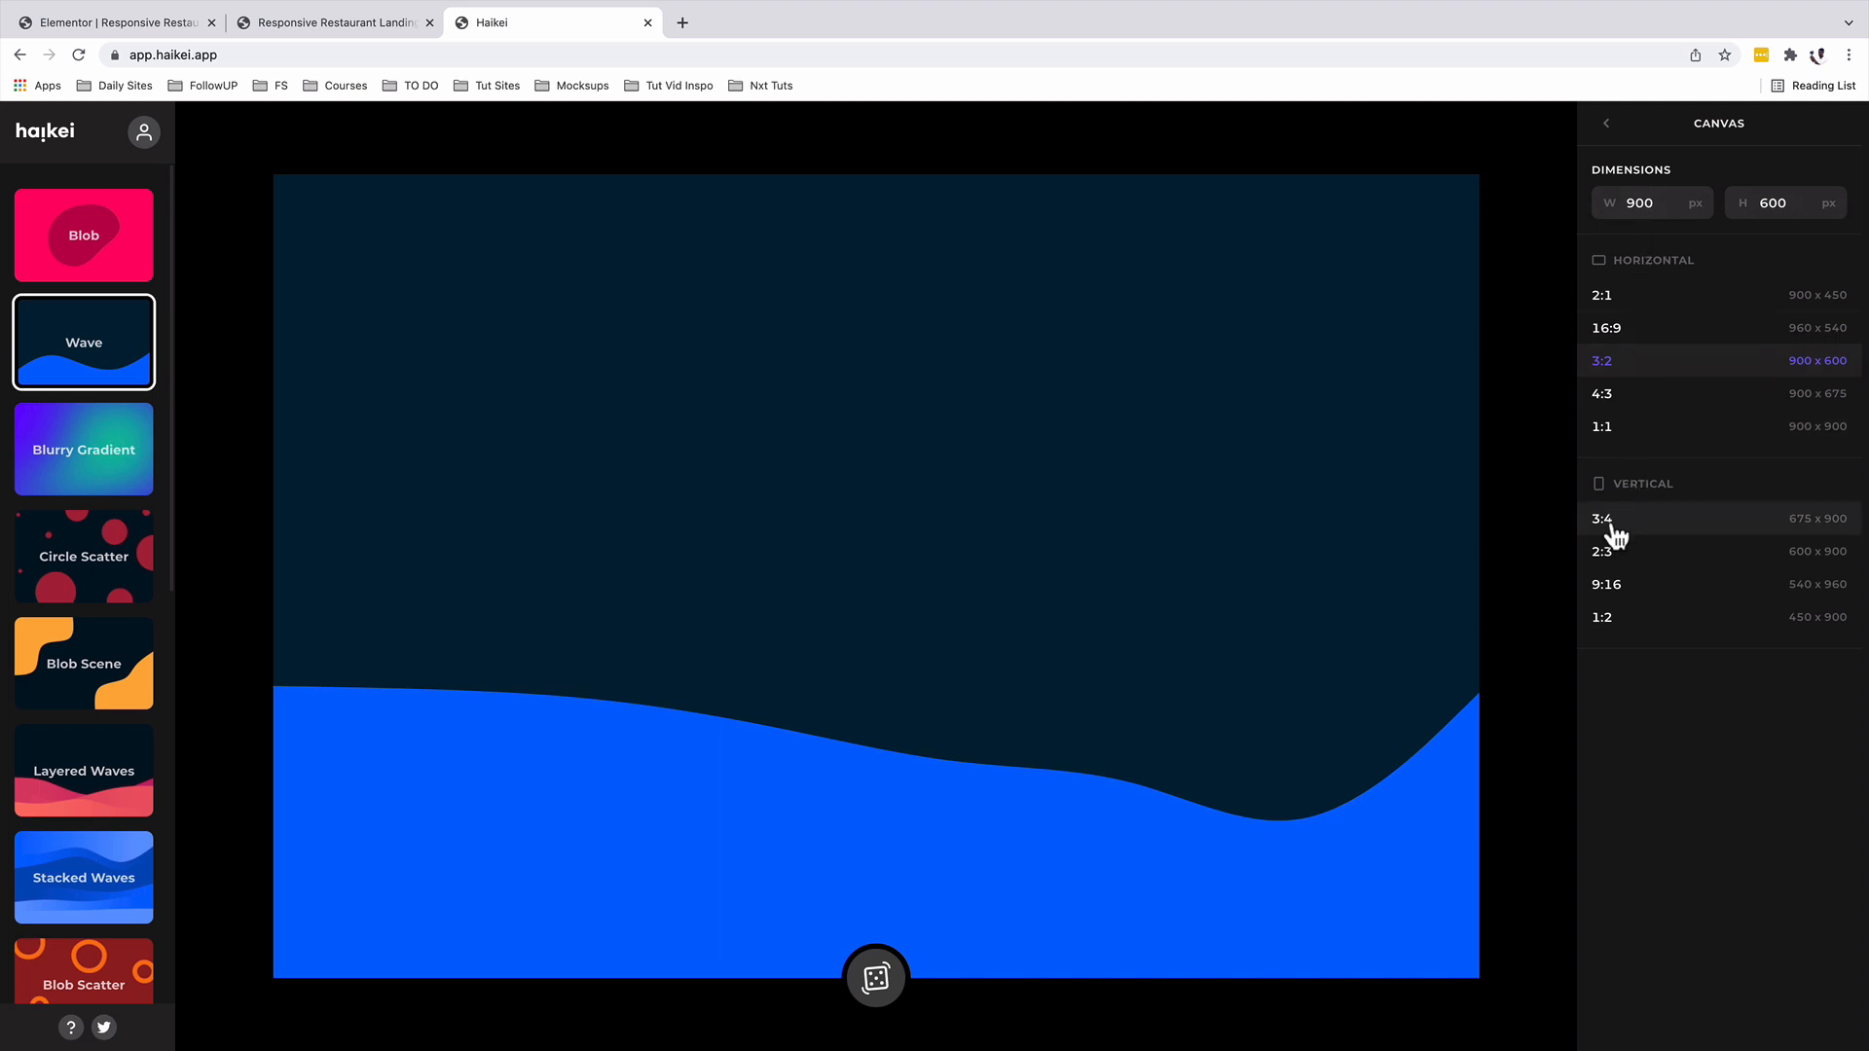
click(1602, 518)
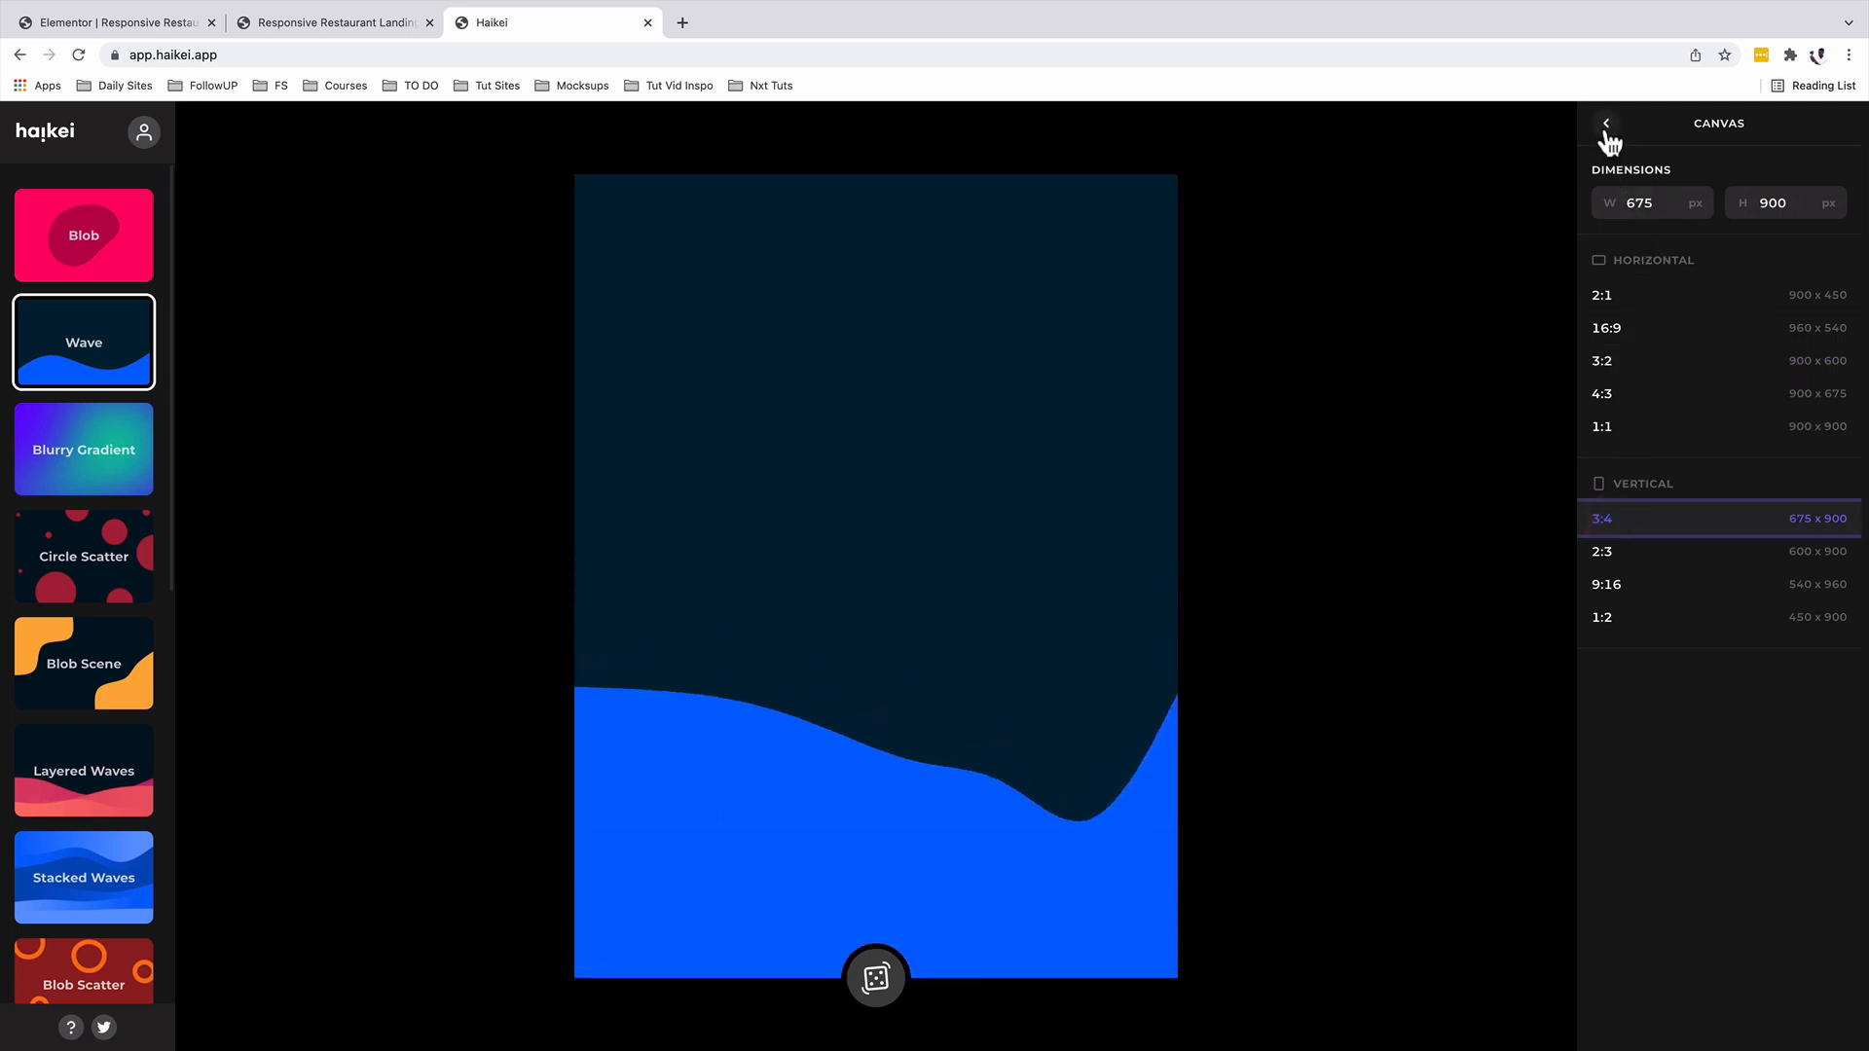
click(1604, 125)
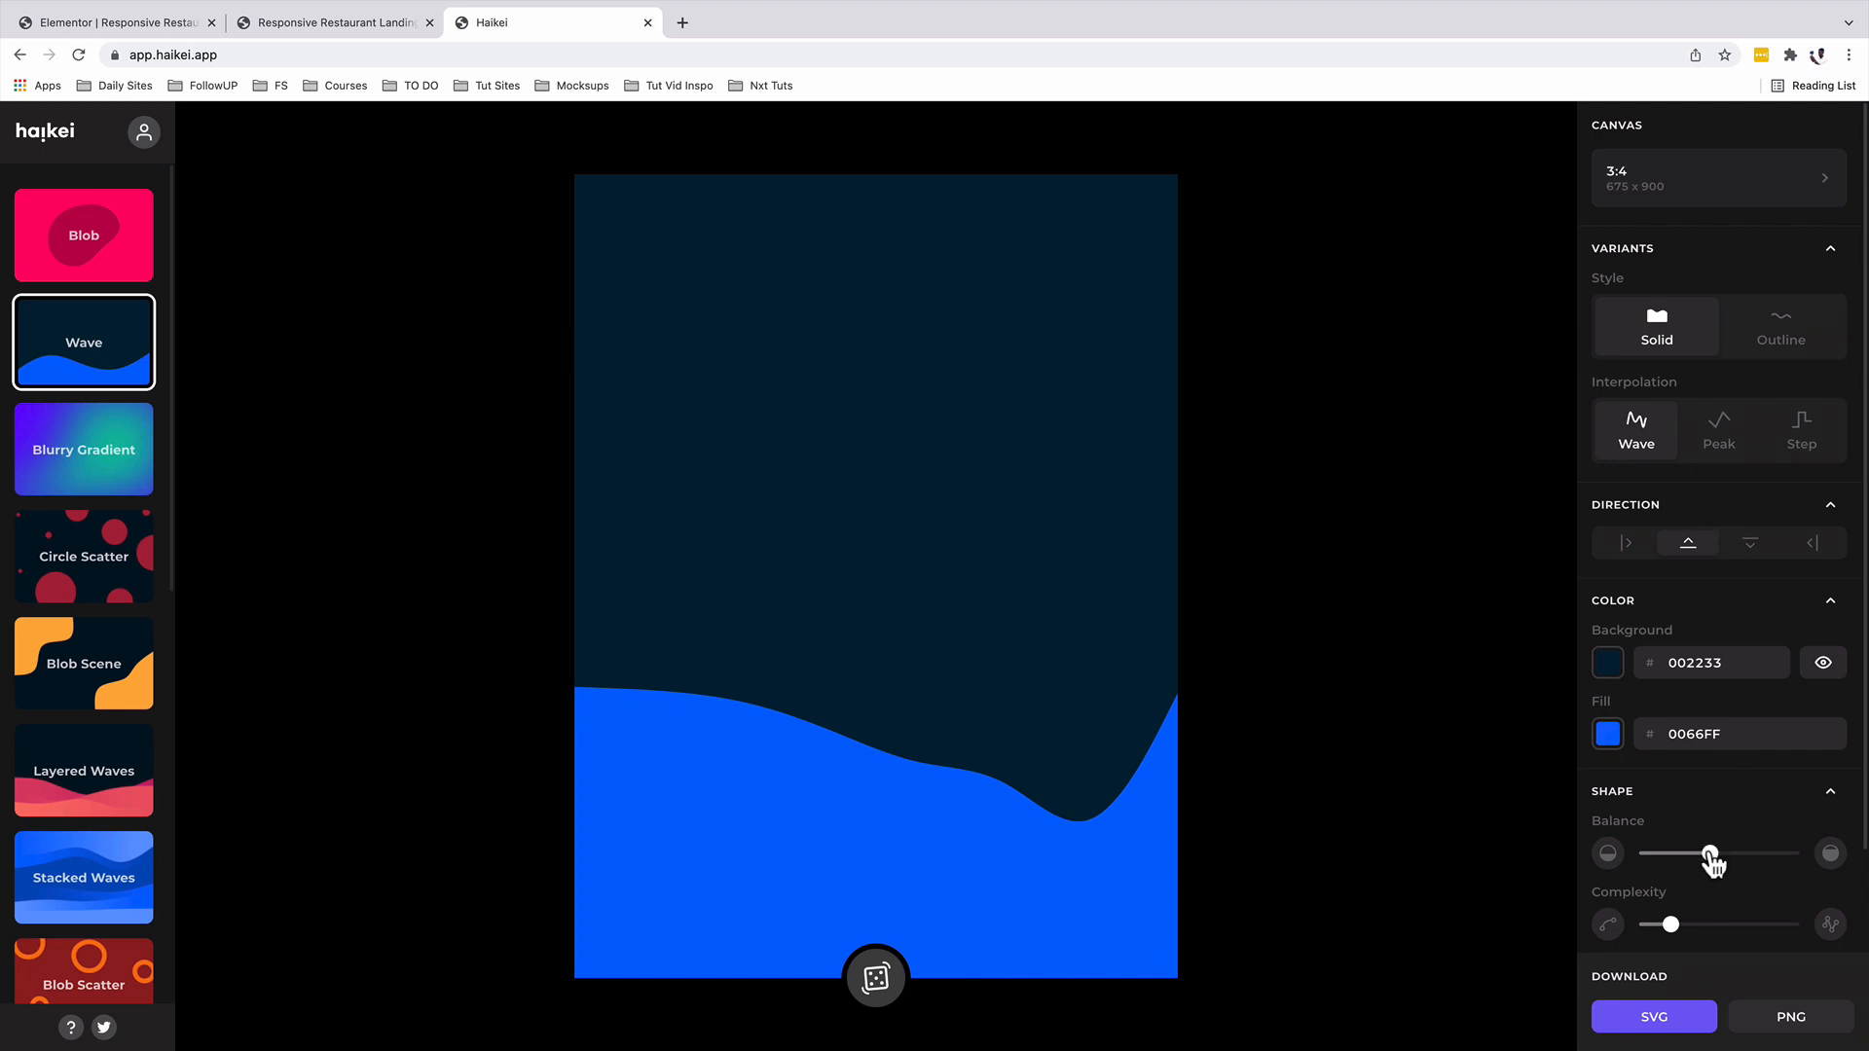
Raise Balance to maximum, lower Complexity to minimum and randomize the wave shape.
drag(1713, 853, 1799, 853)
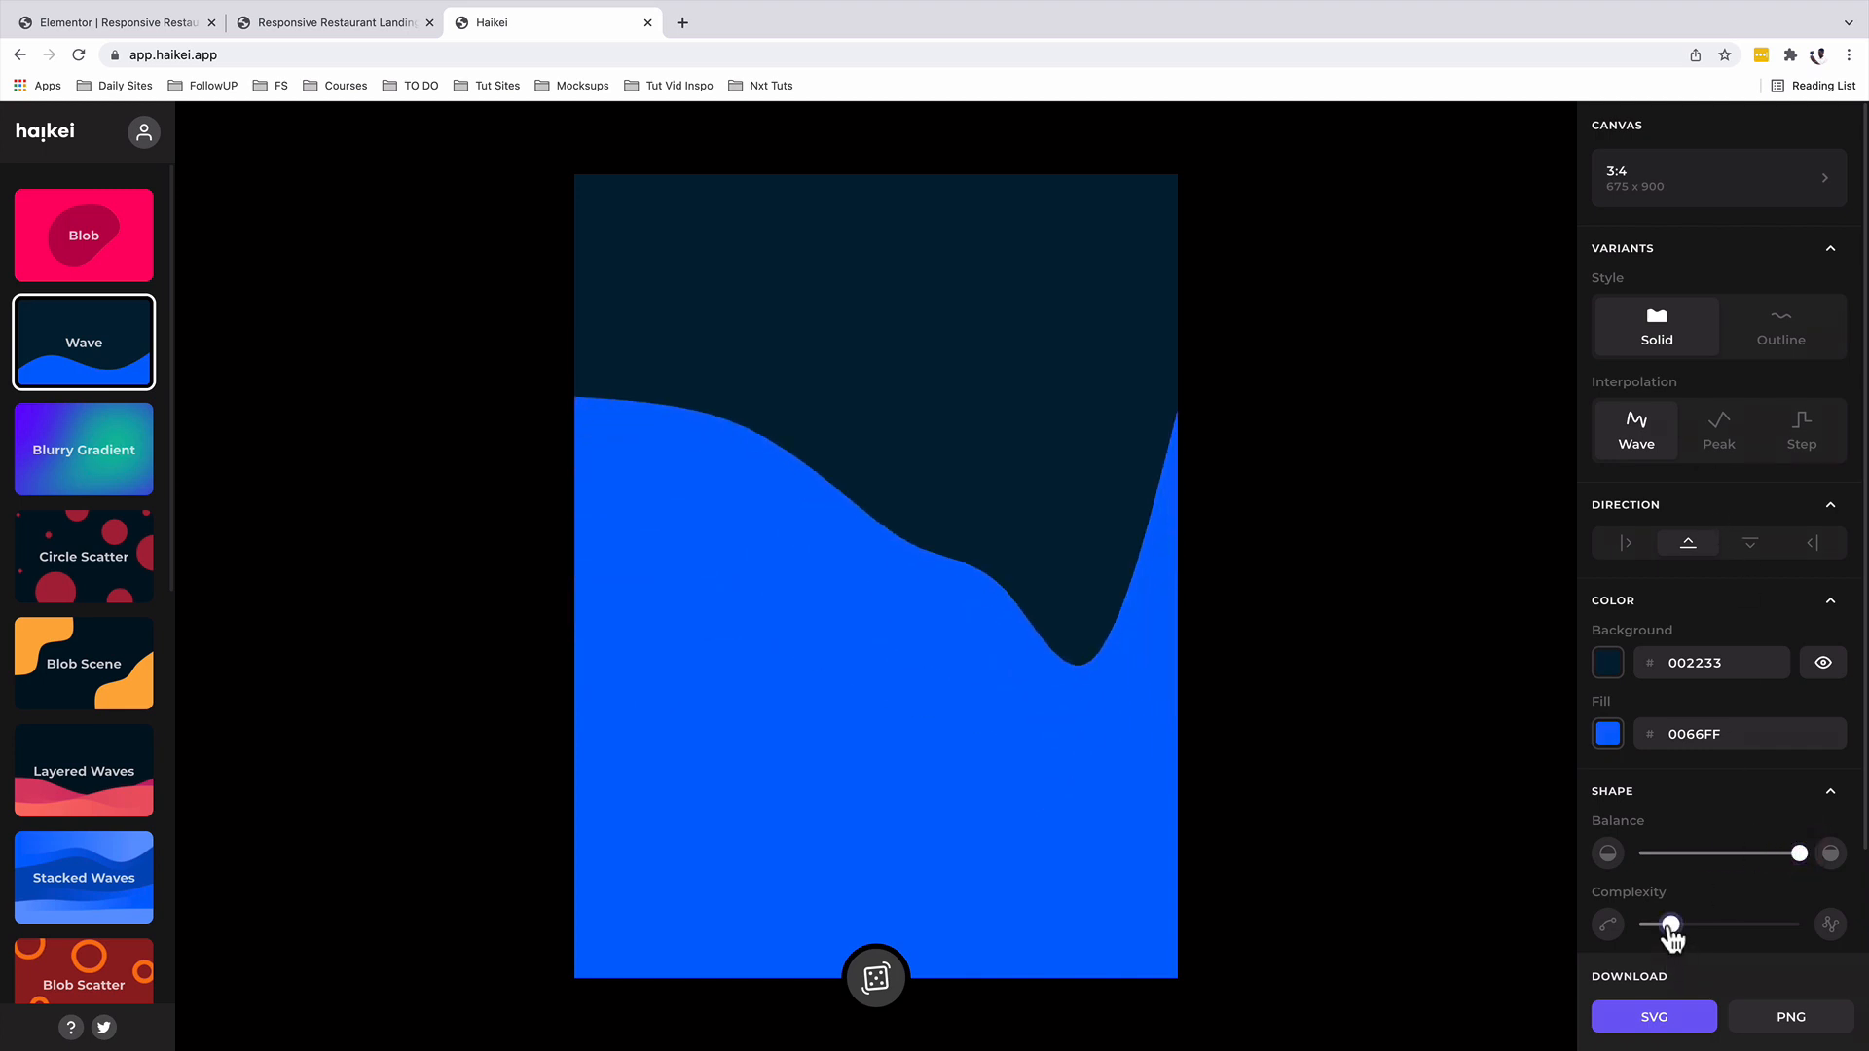
drag(1669, 923, 1646, 923)
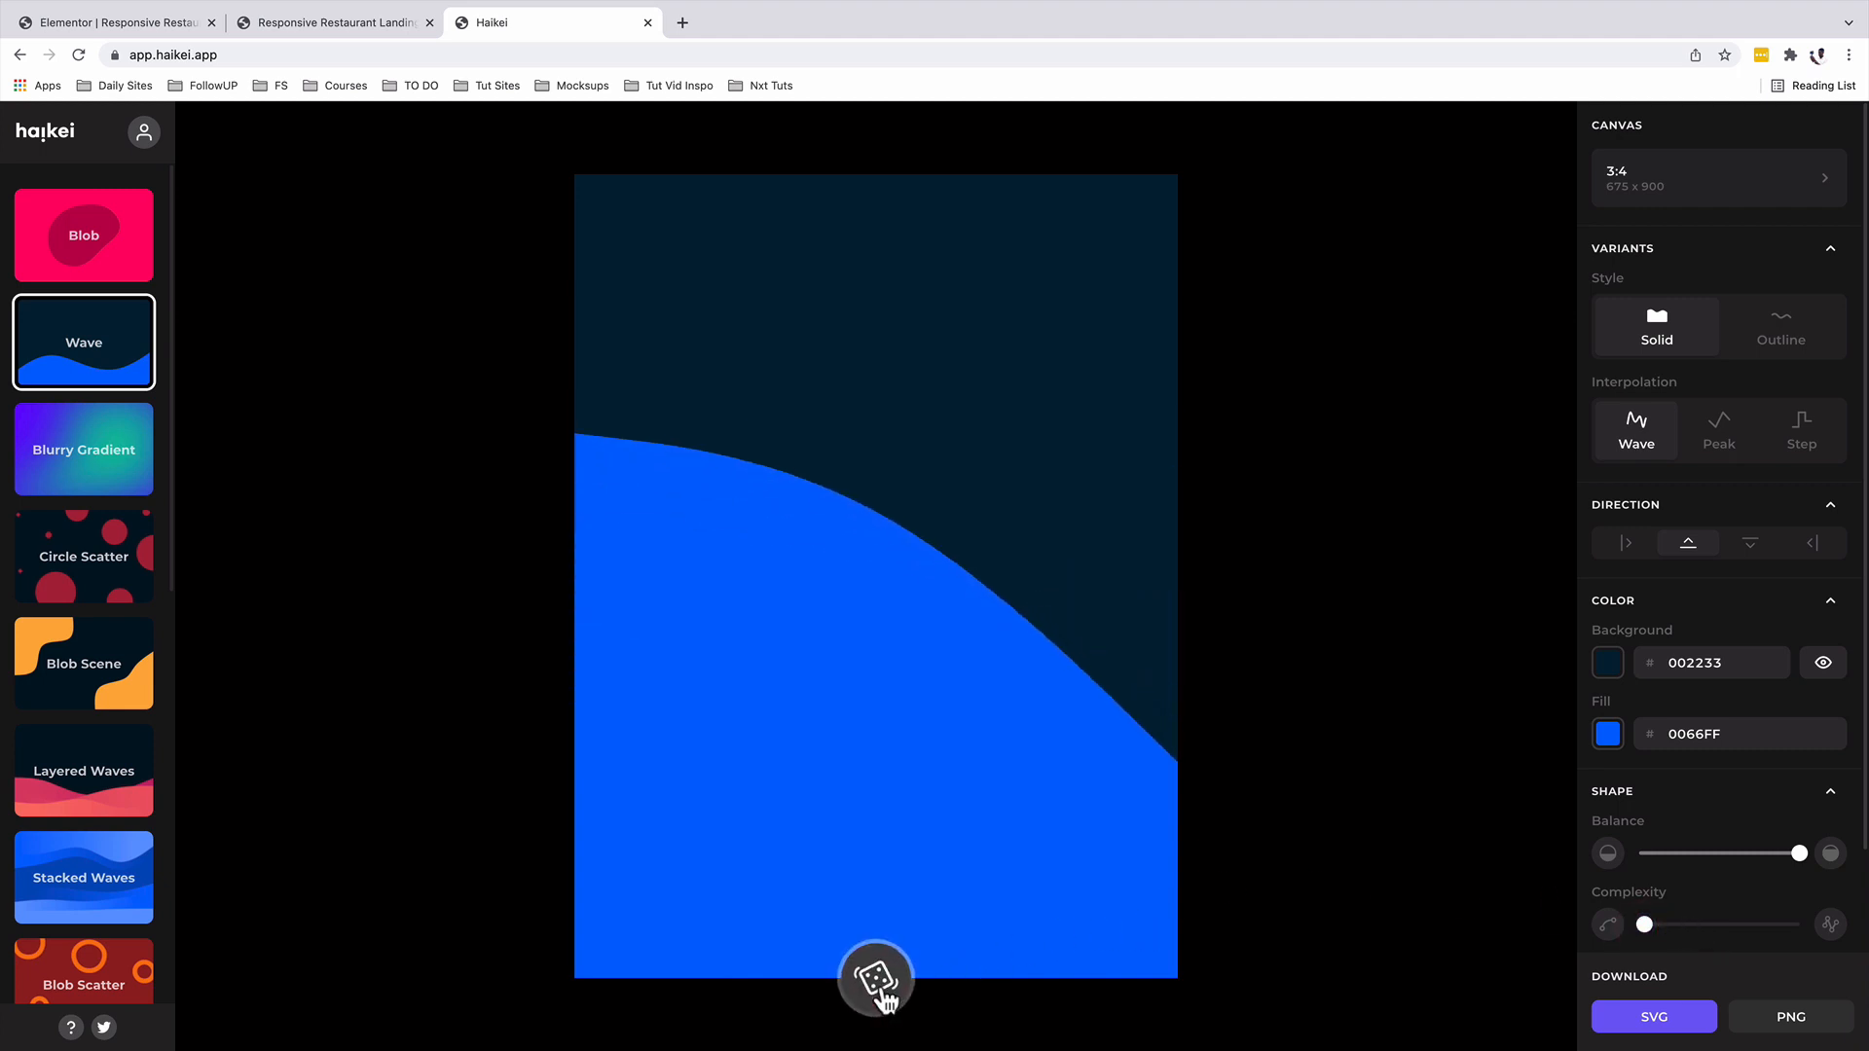
click(880, 981)
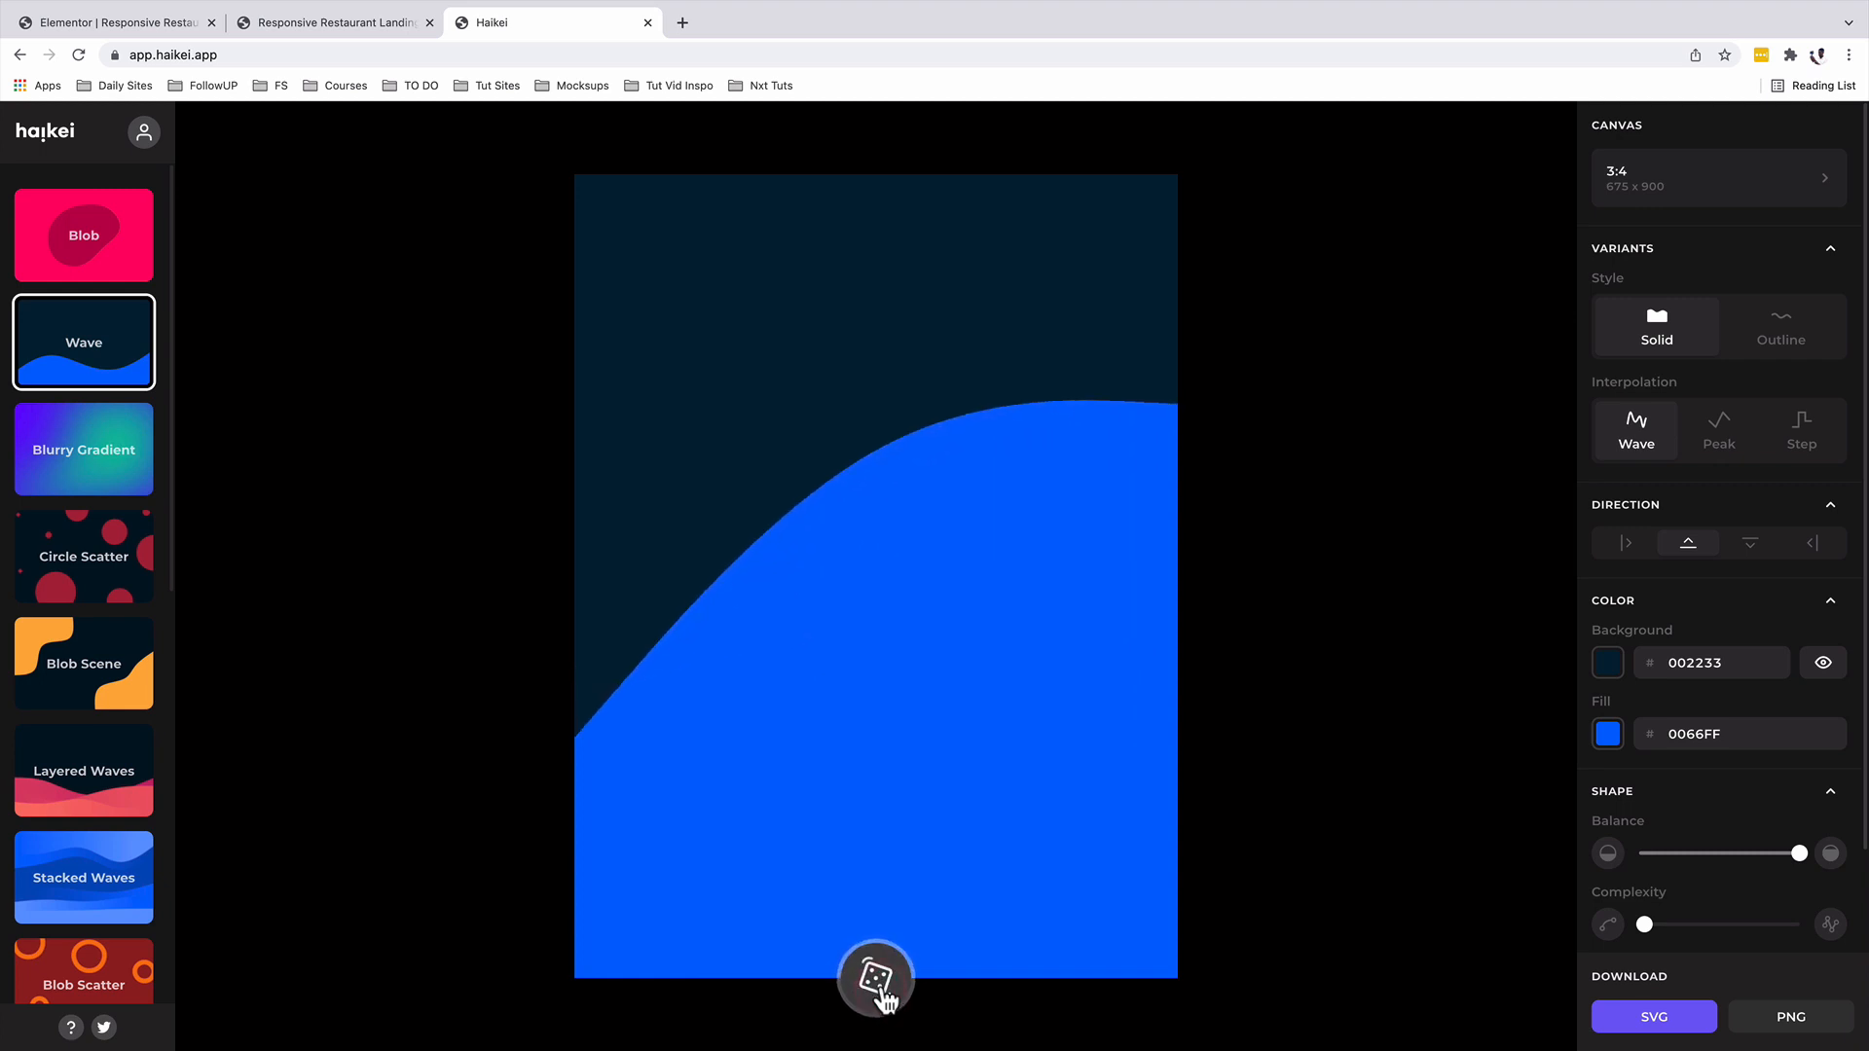
click(880, 986)
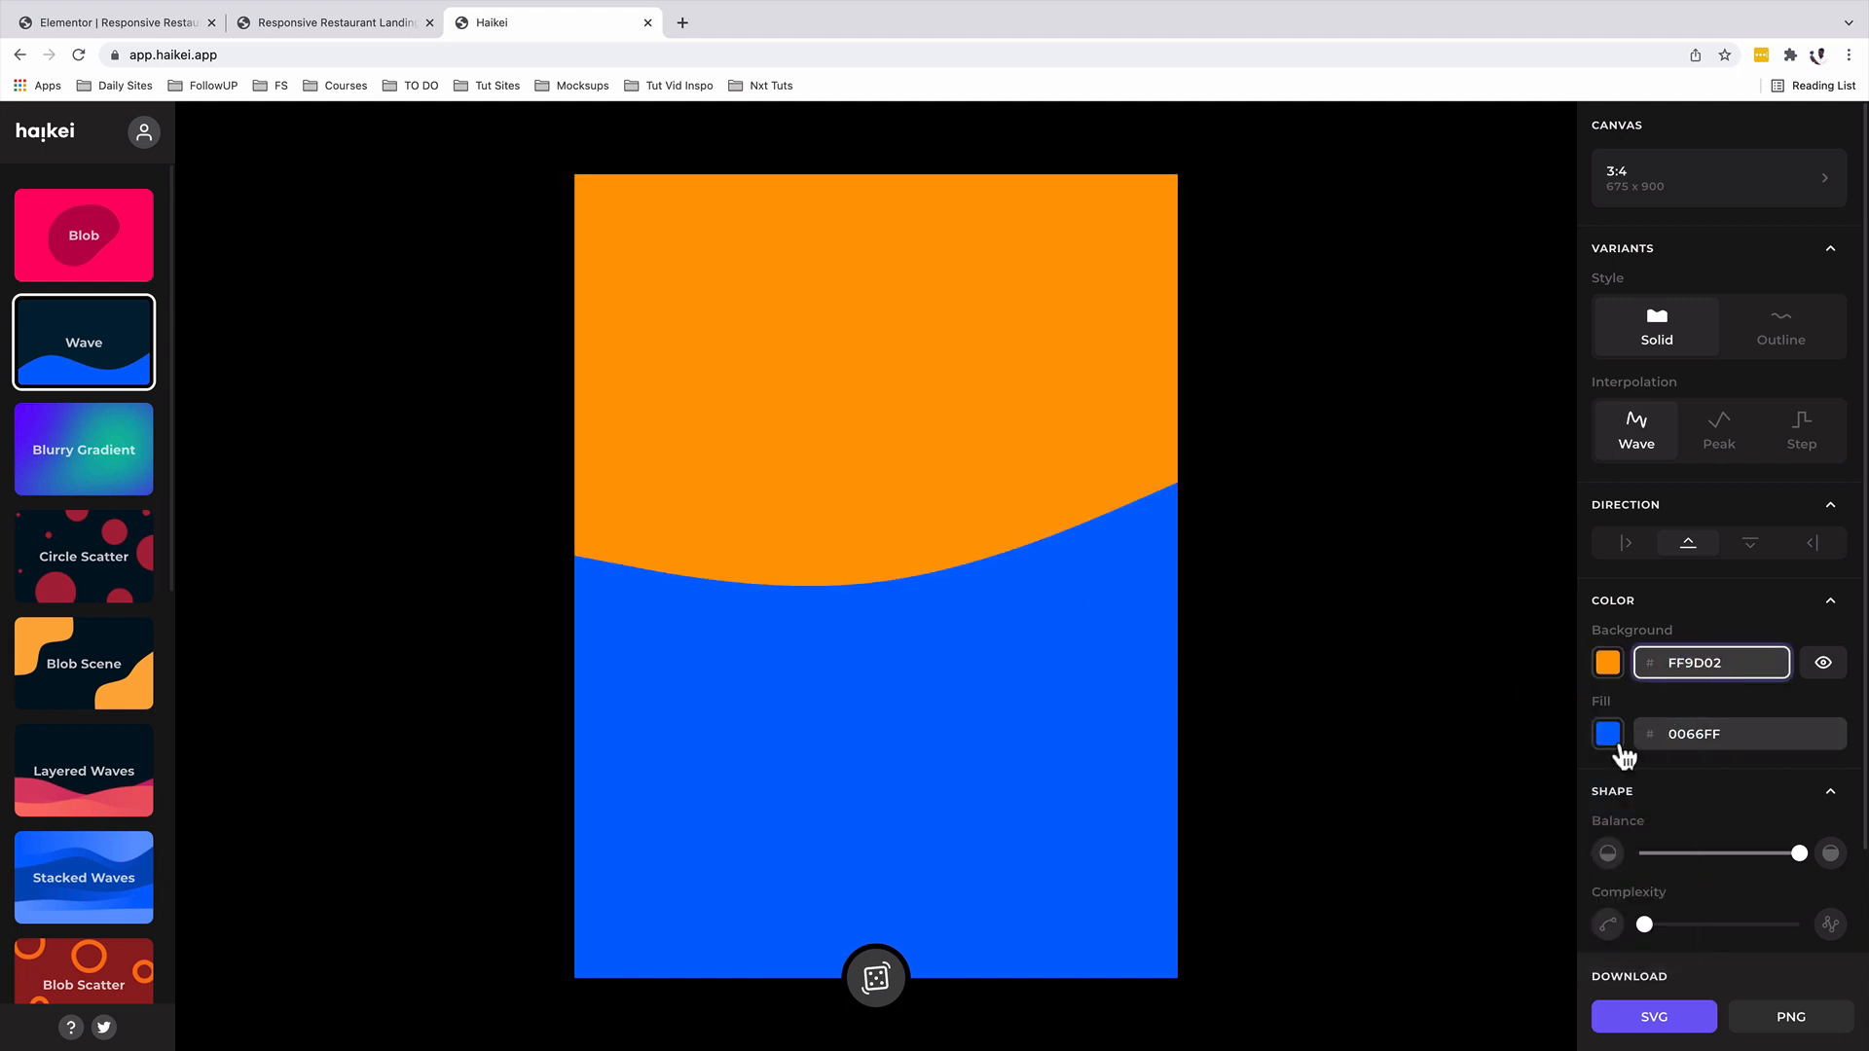
Colour the background ff9d00 and the wave fill ffffff, download the SVG and return to Elementor.
click(1609, 734)
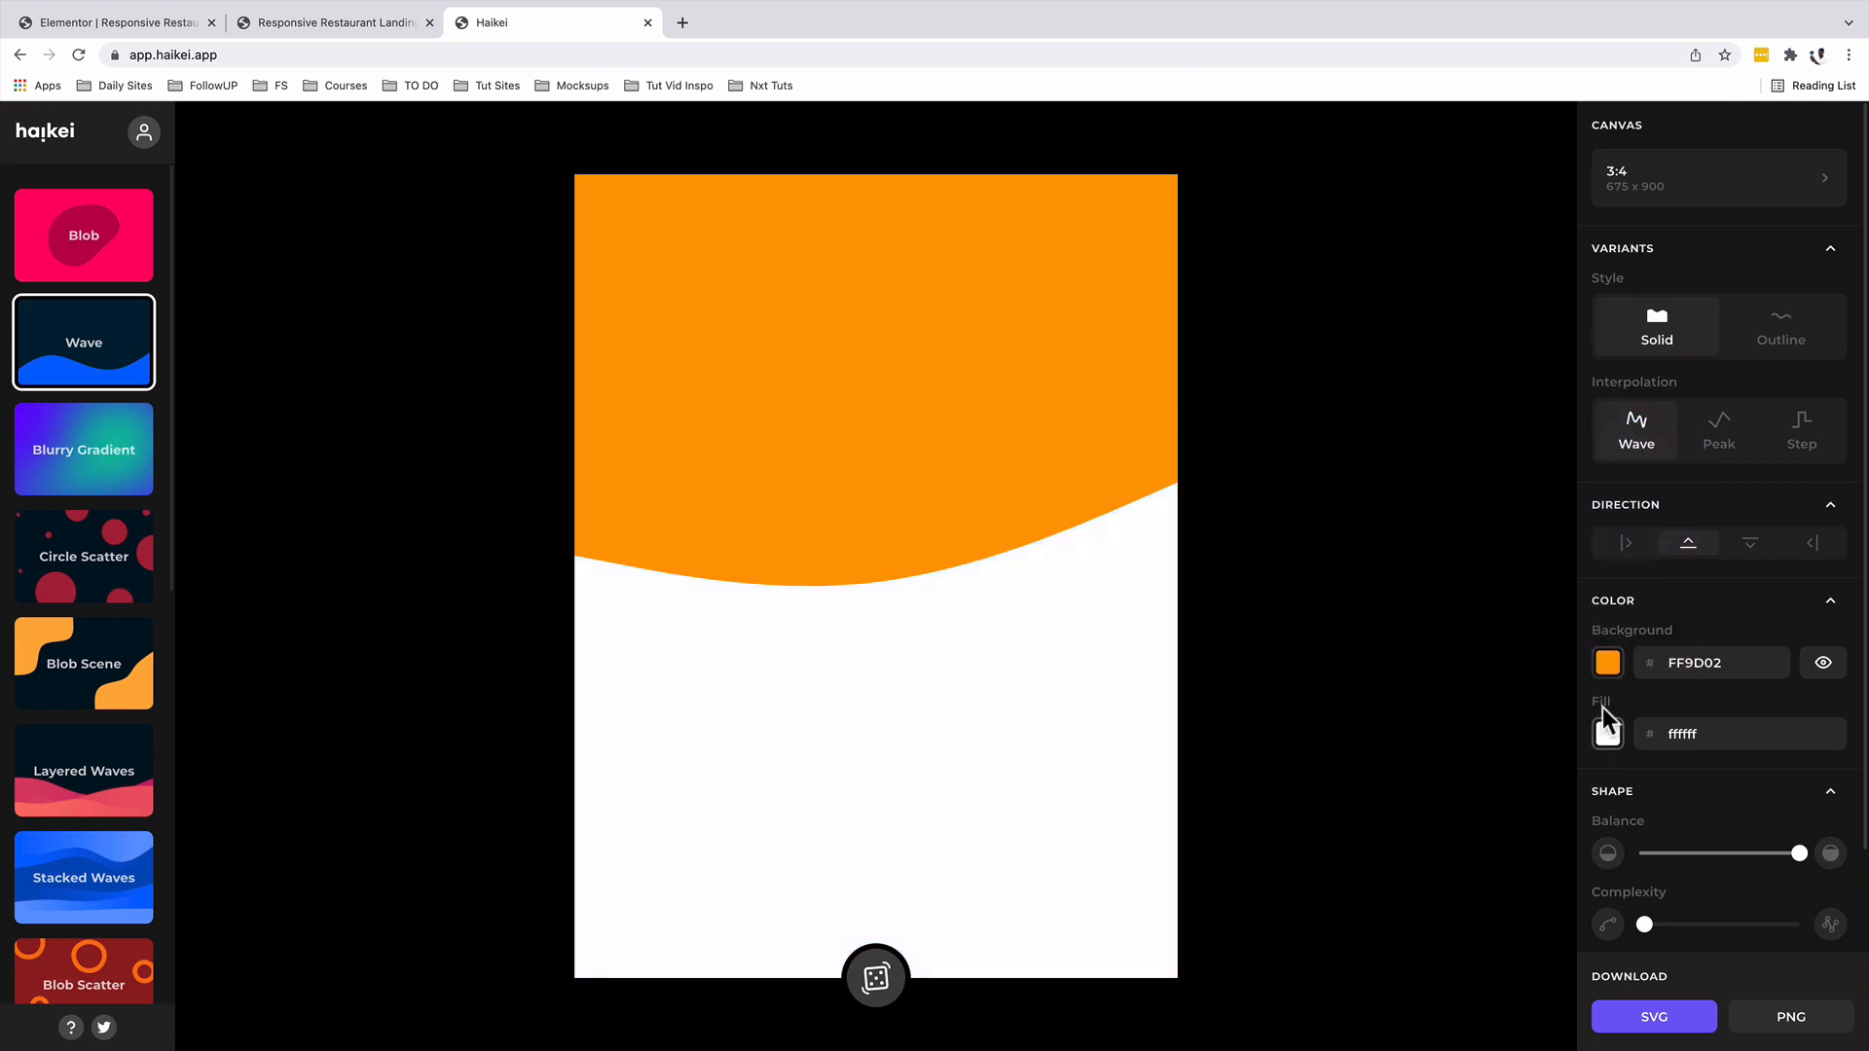
click(1749, 543)
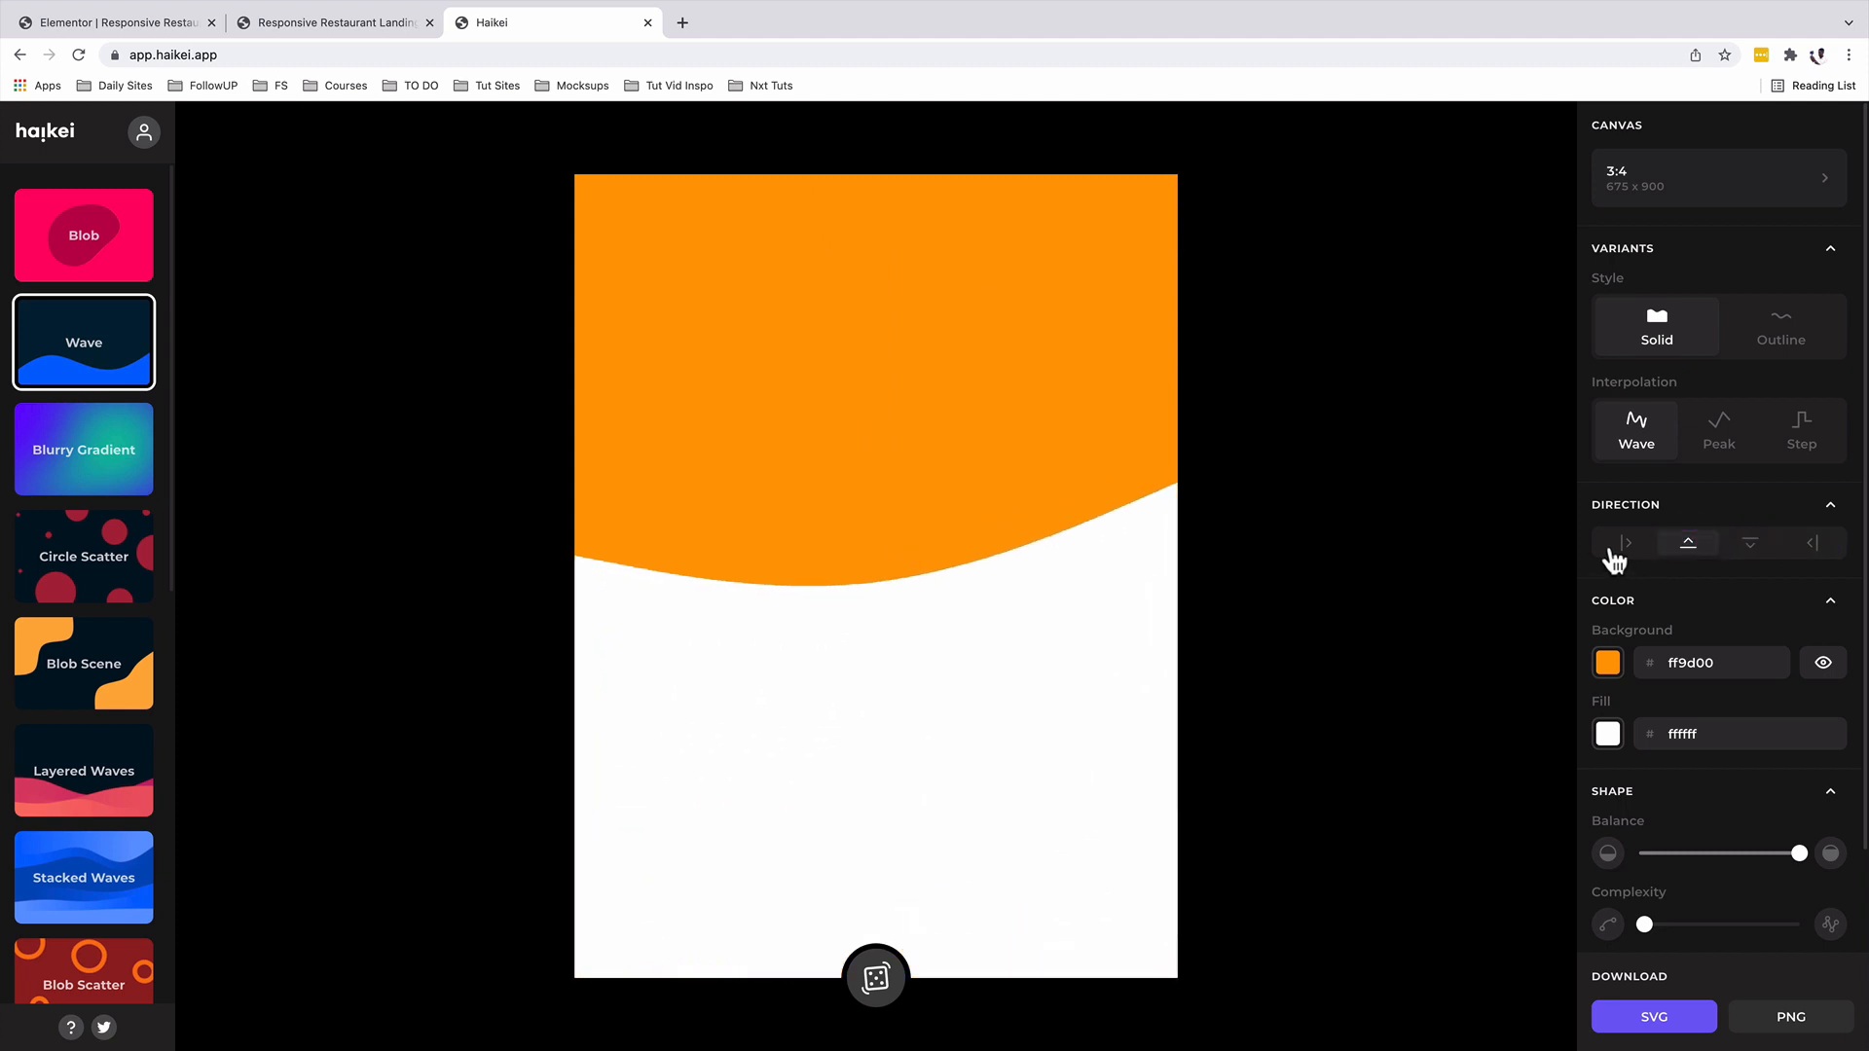
click(1748, 544)
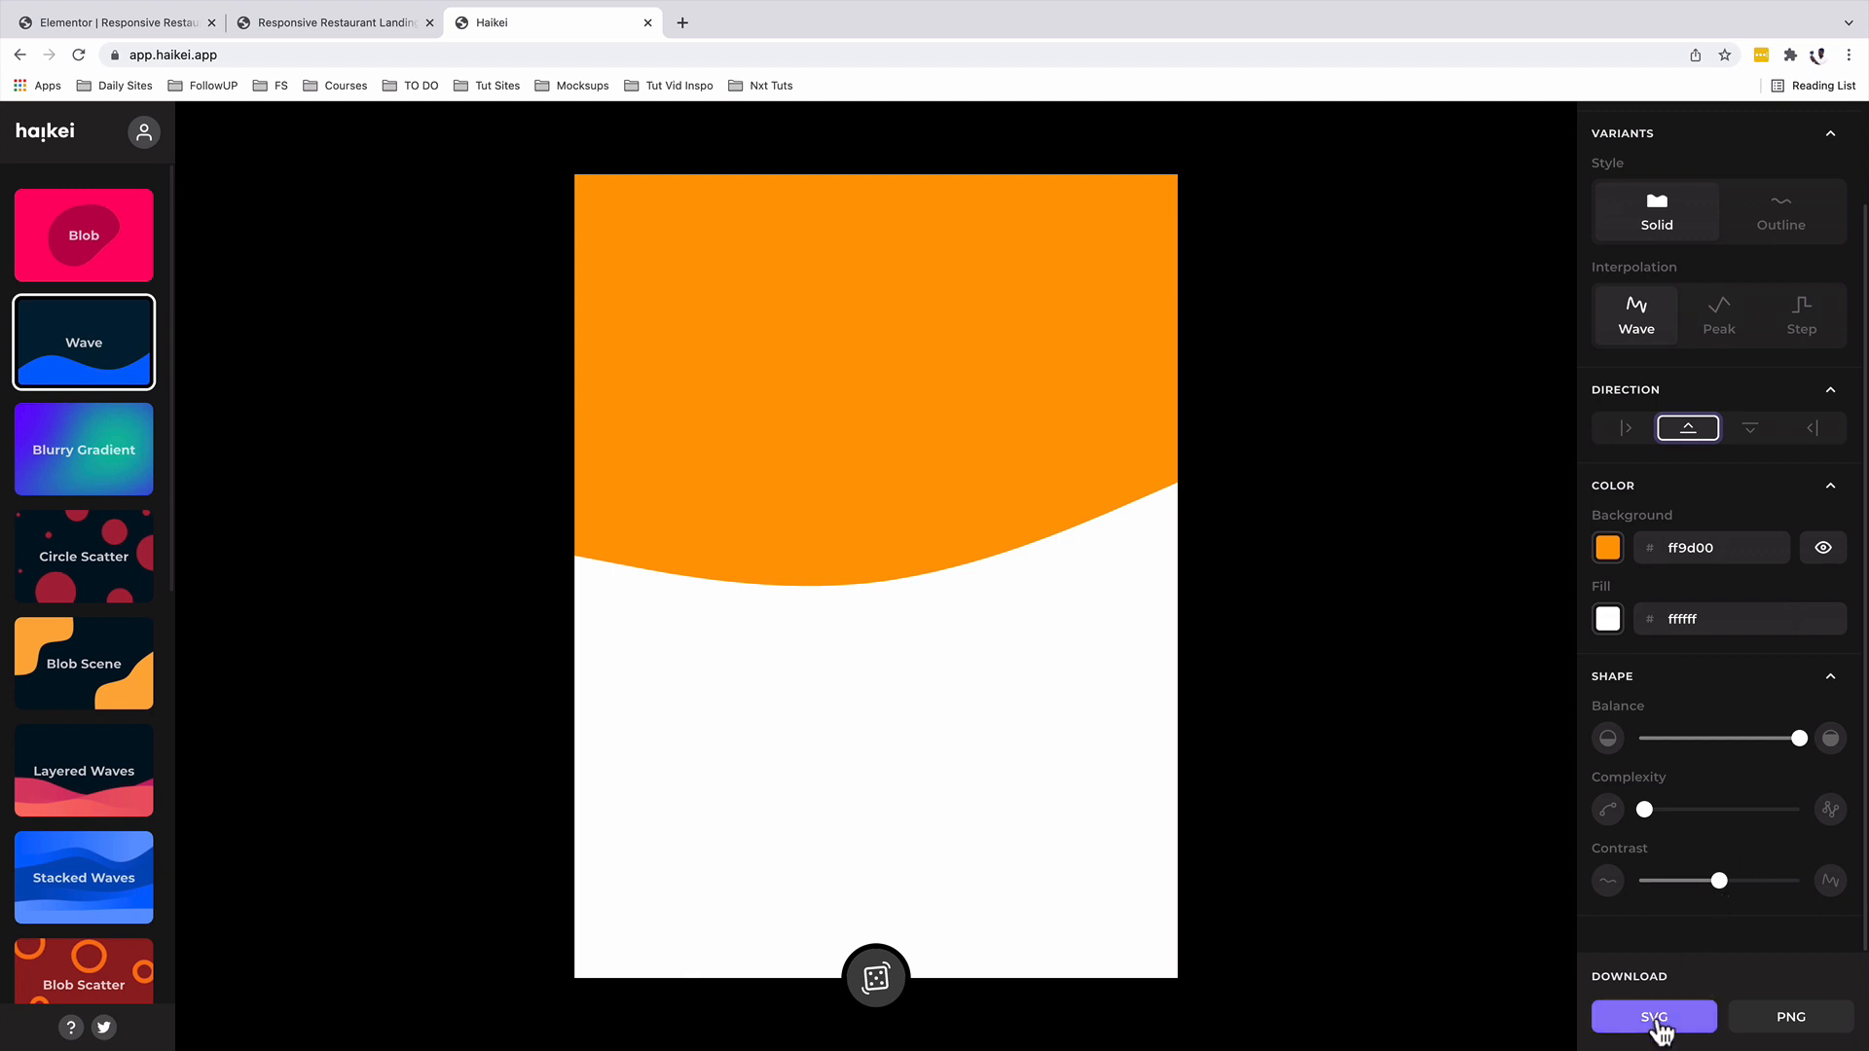
mouse_move(584, 290)
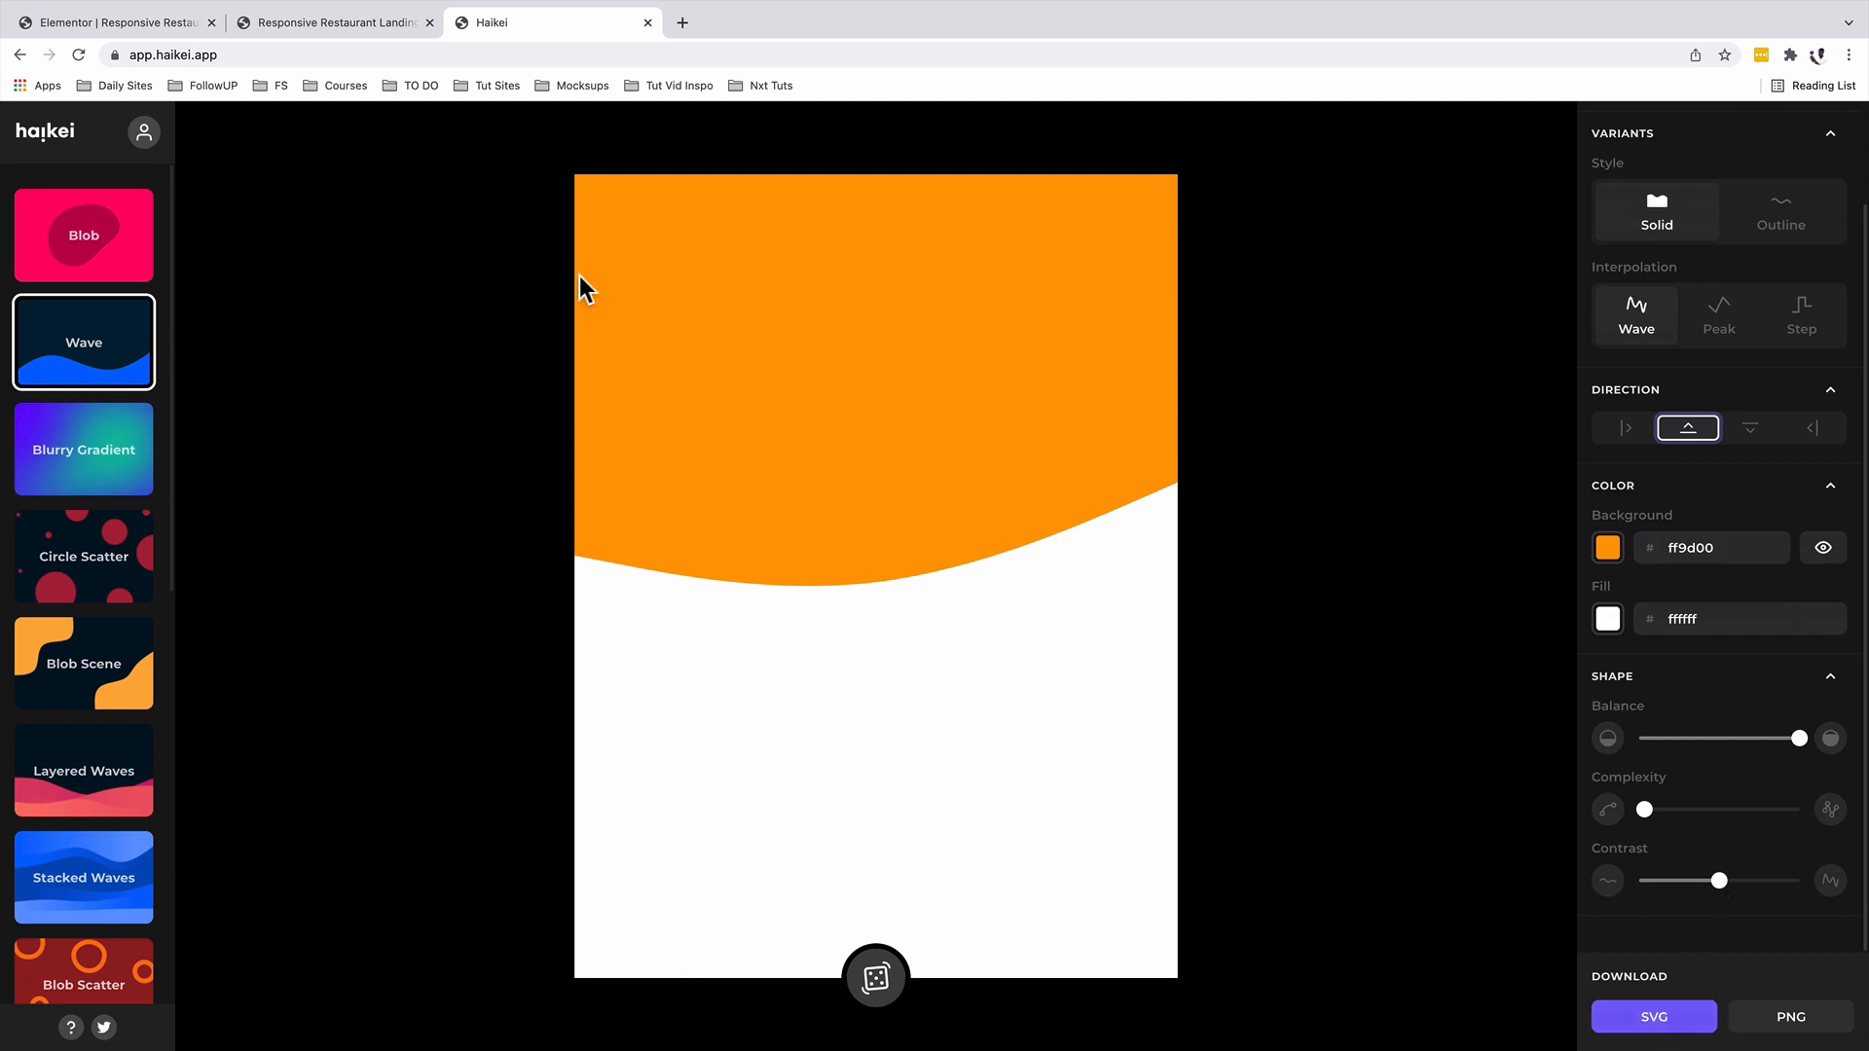
click(117, 21)
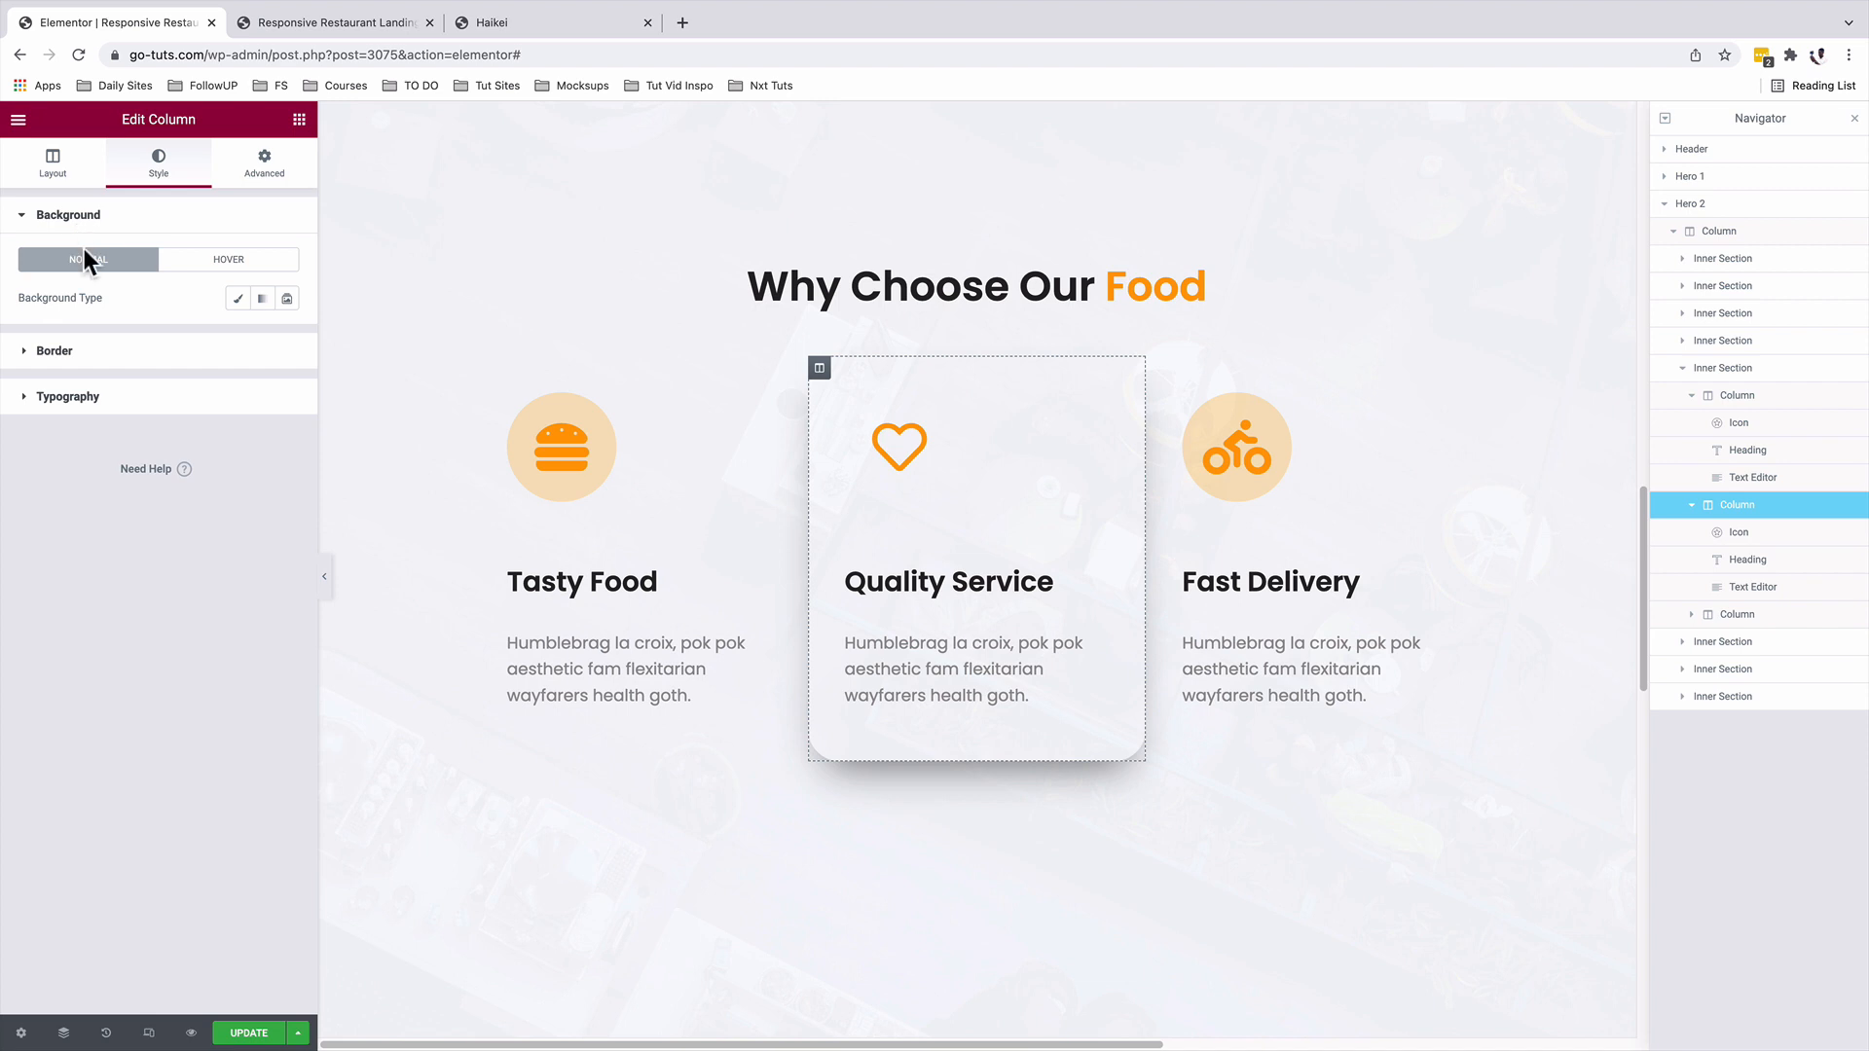
Use wave-haikei-6.svg as the middle column's hover background image and preview the page.
click(228, 259)
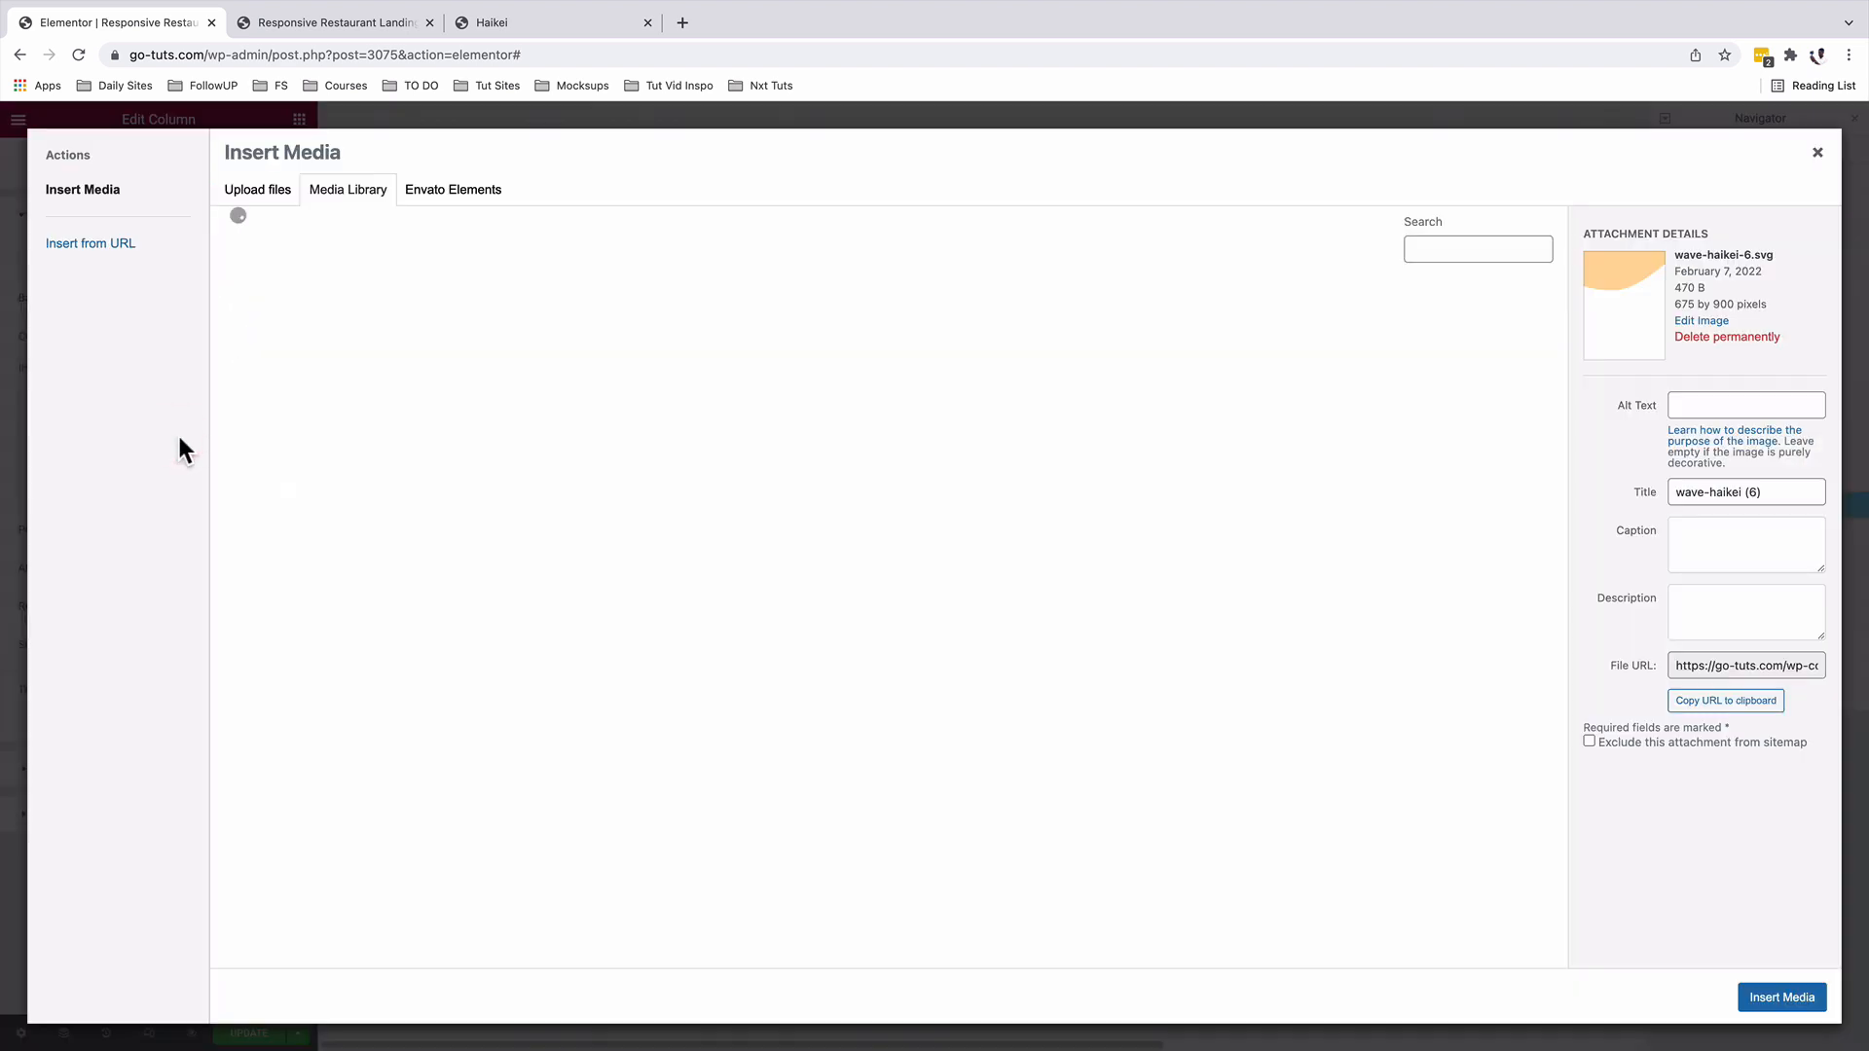
mouse_move(1686, 222)
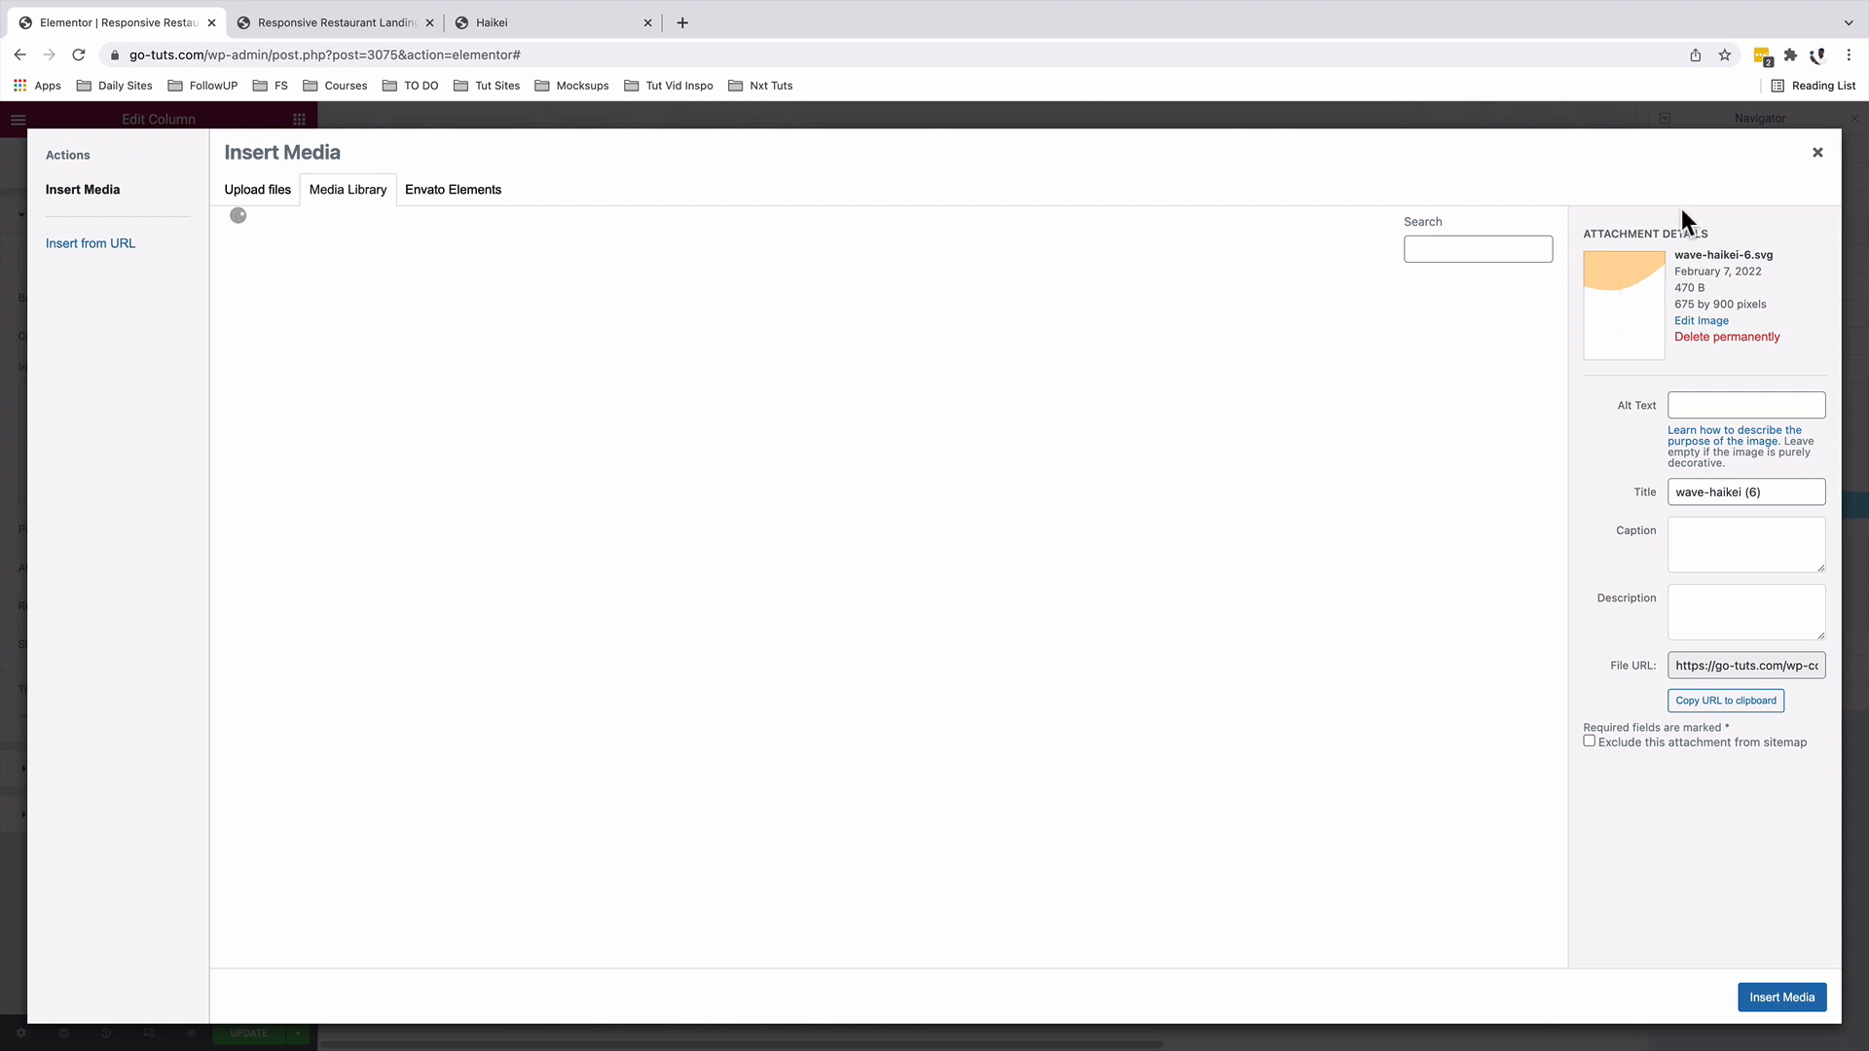
click(335, 24)
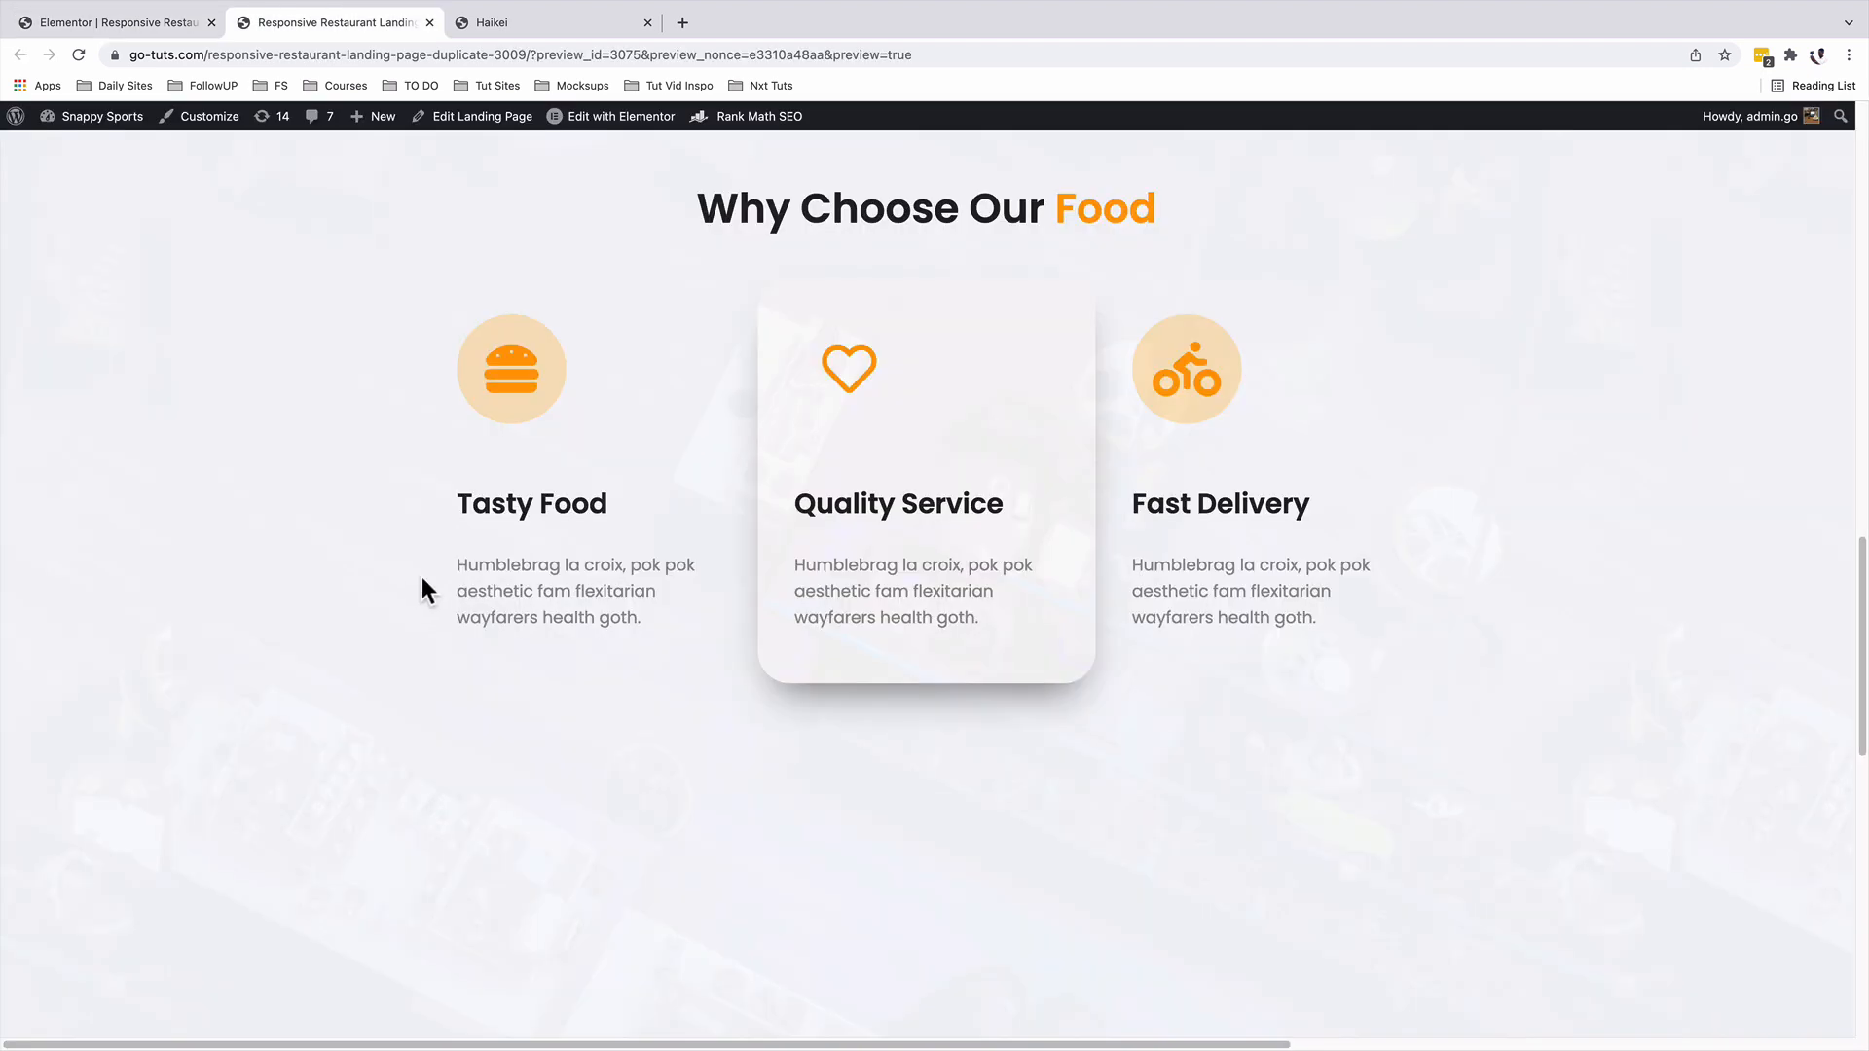
mouse_move(475, 586)
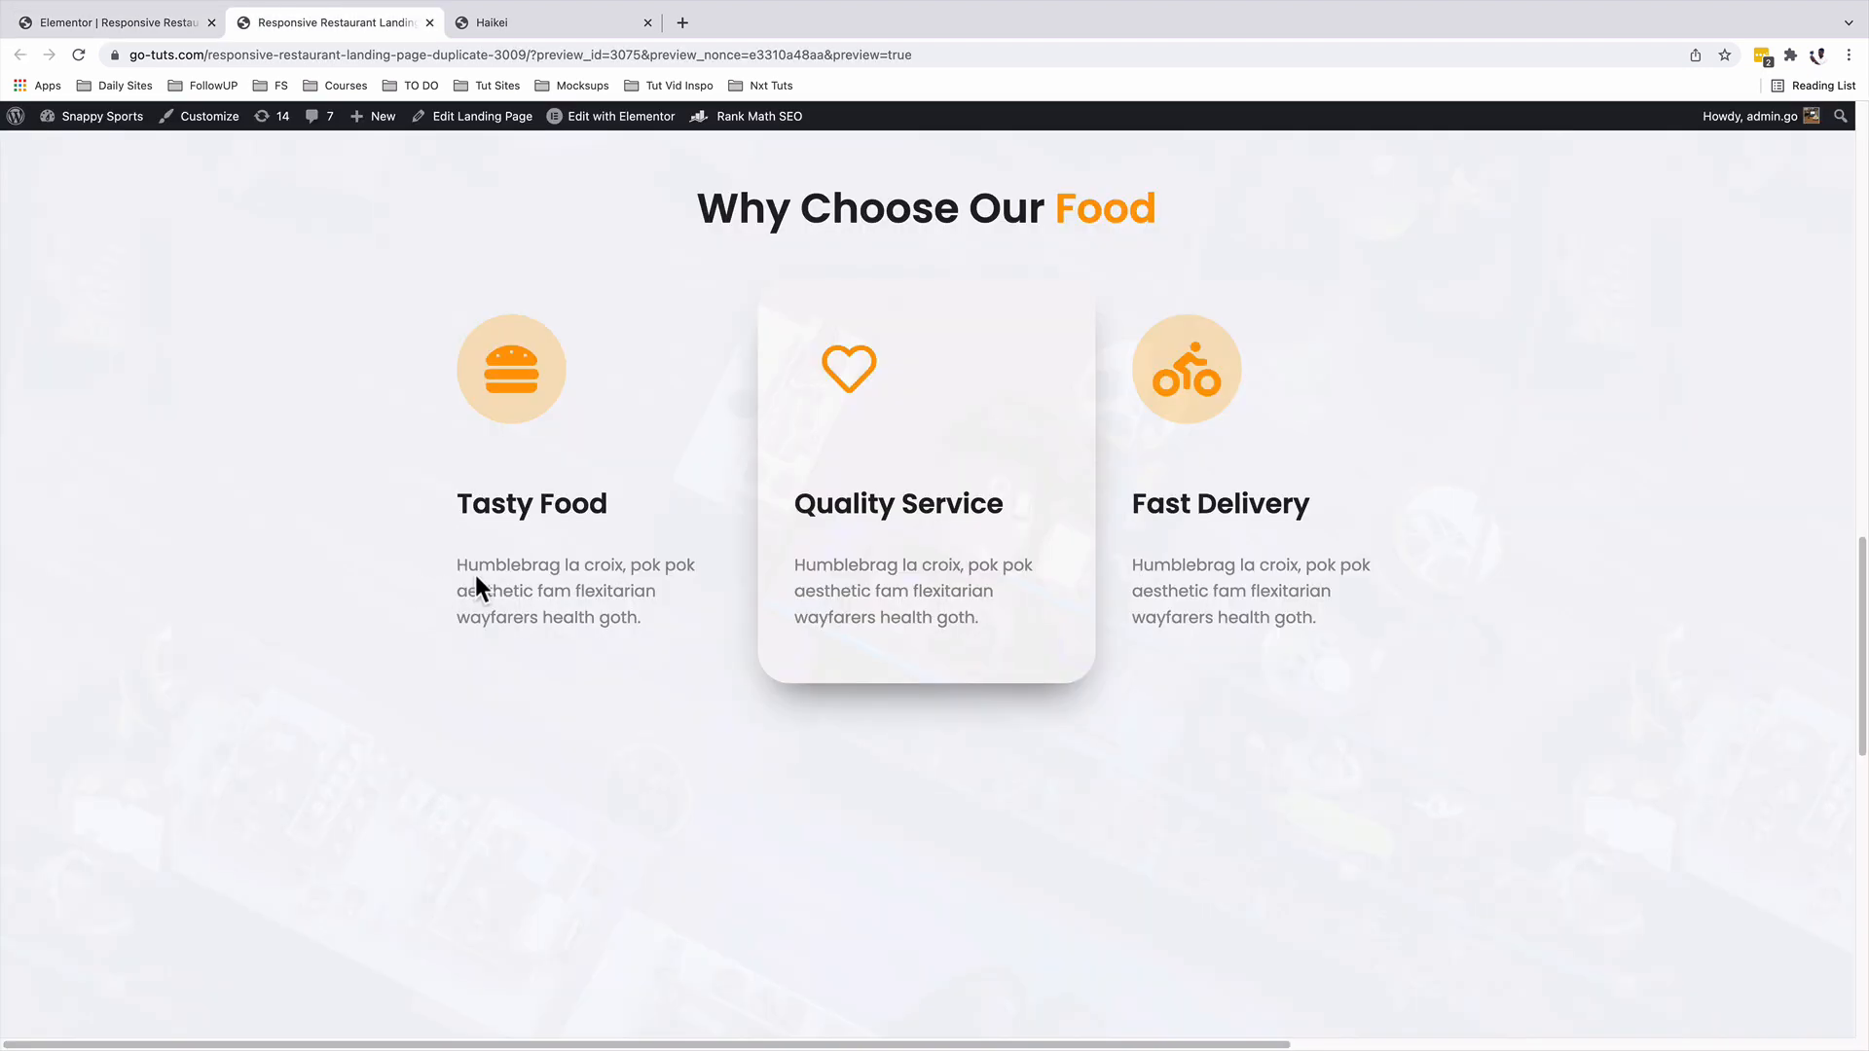
mouse_move(882, 451)
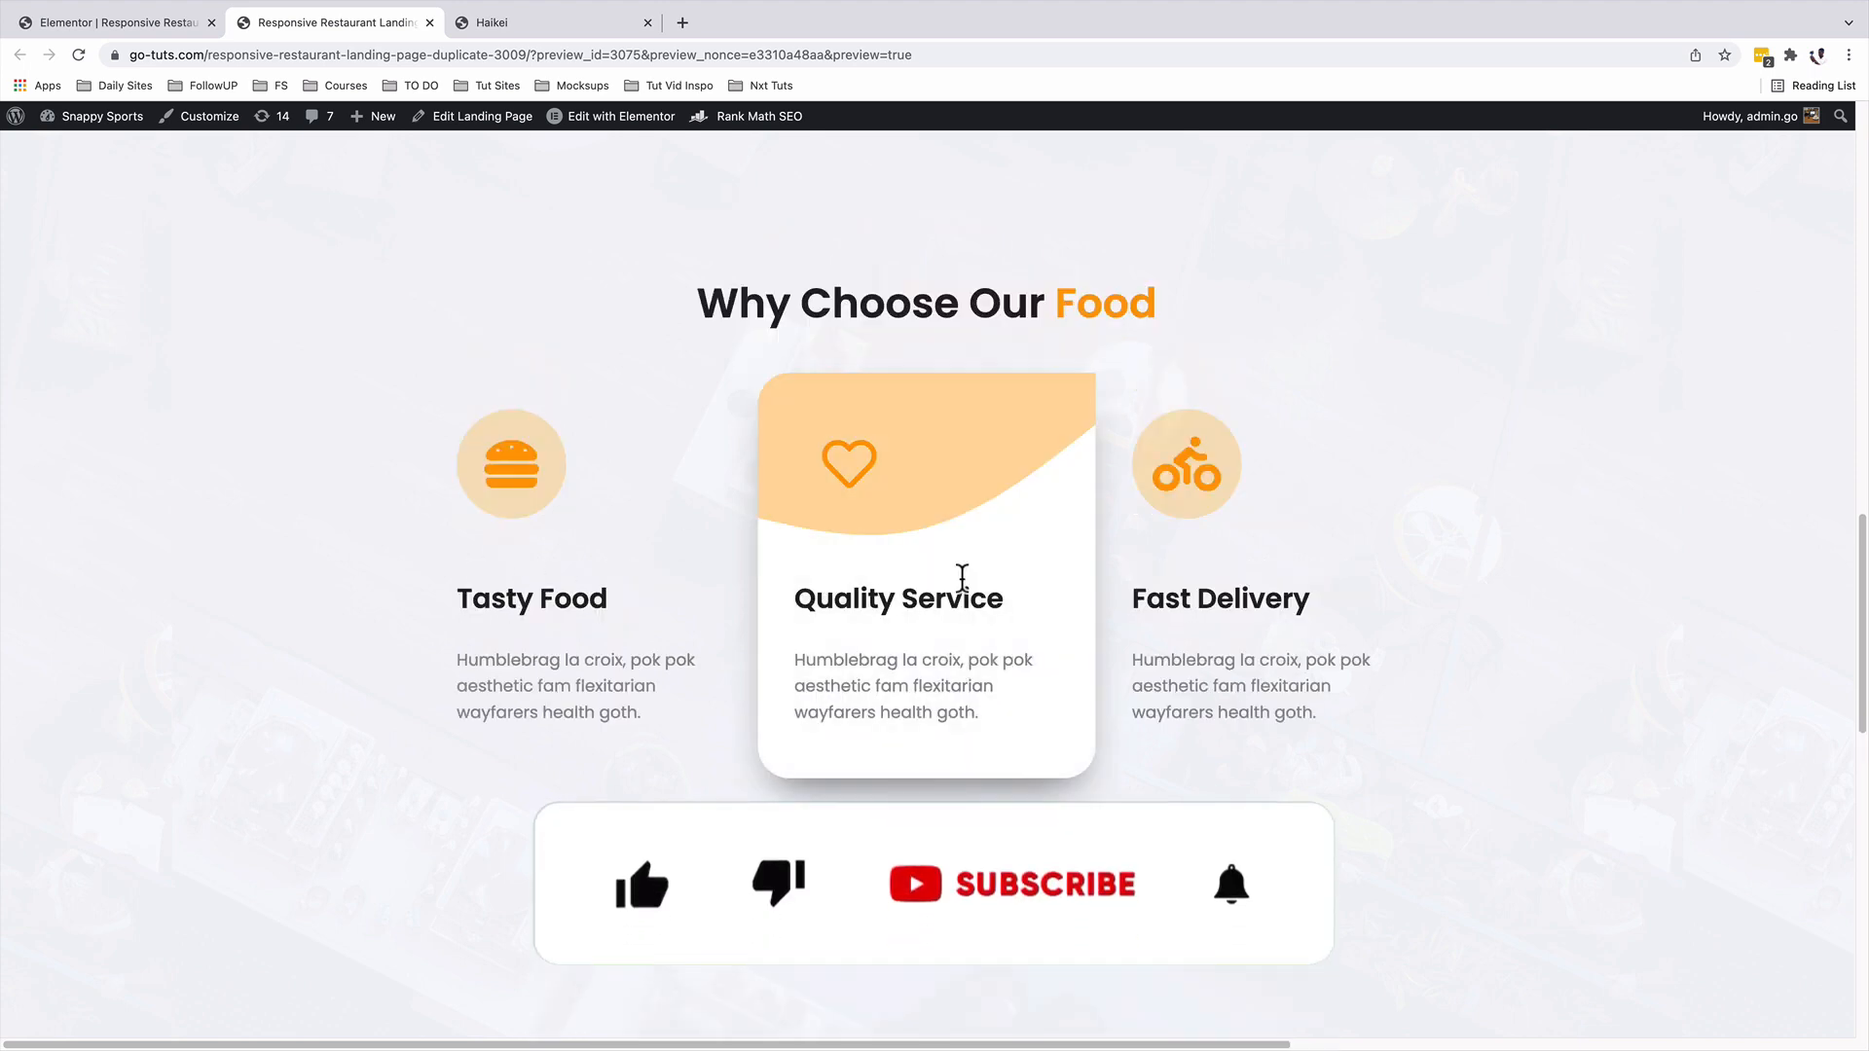
click(640, 886)
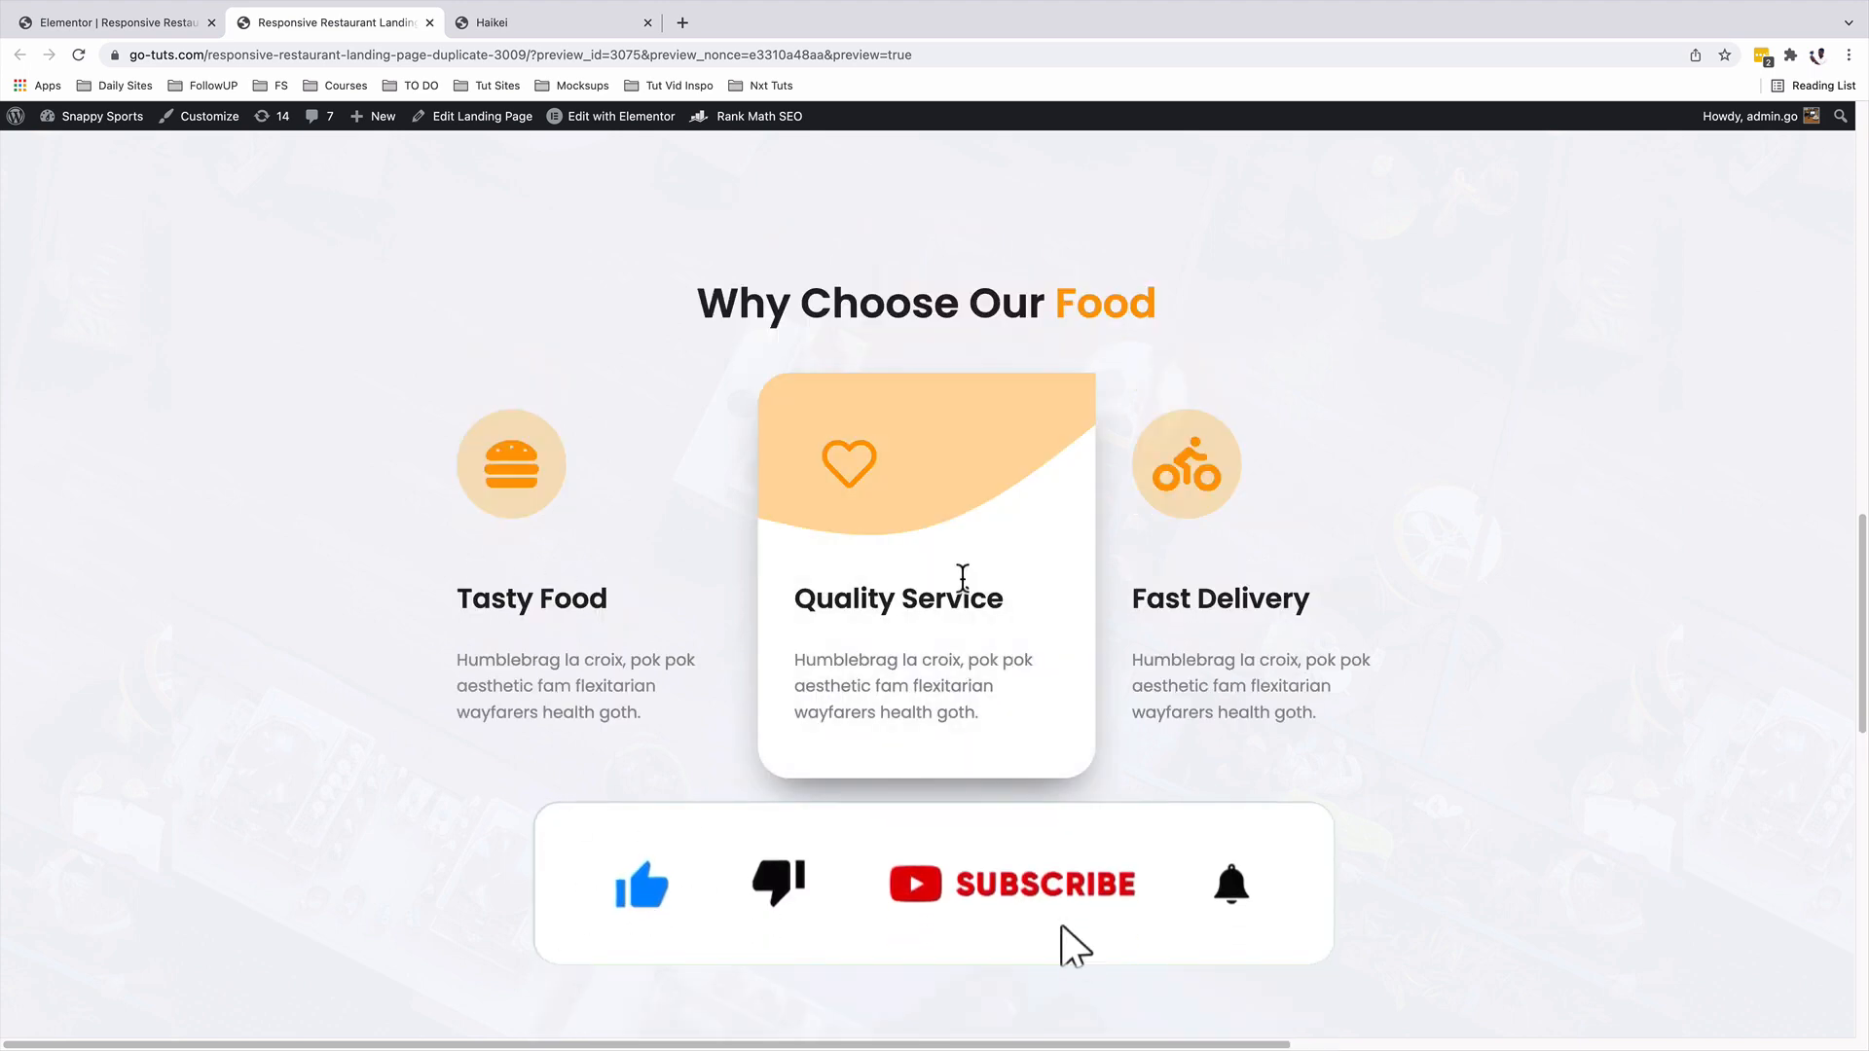
click(1227, 904)
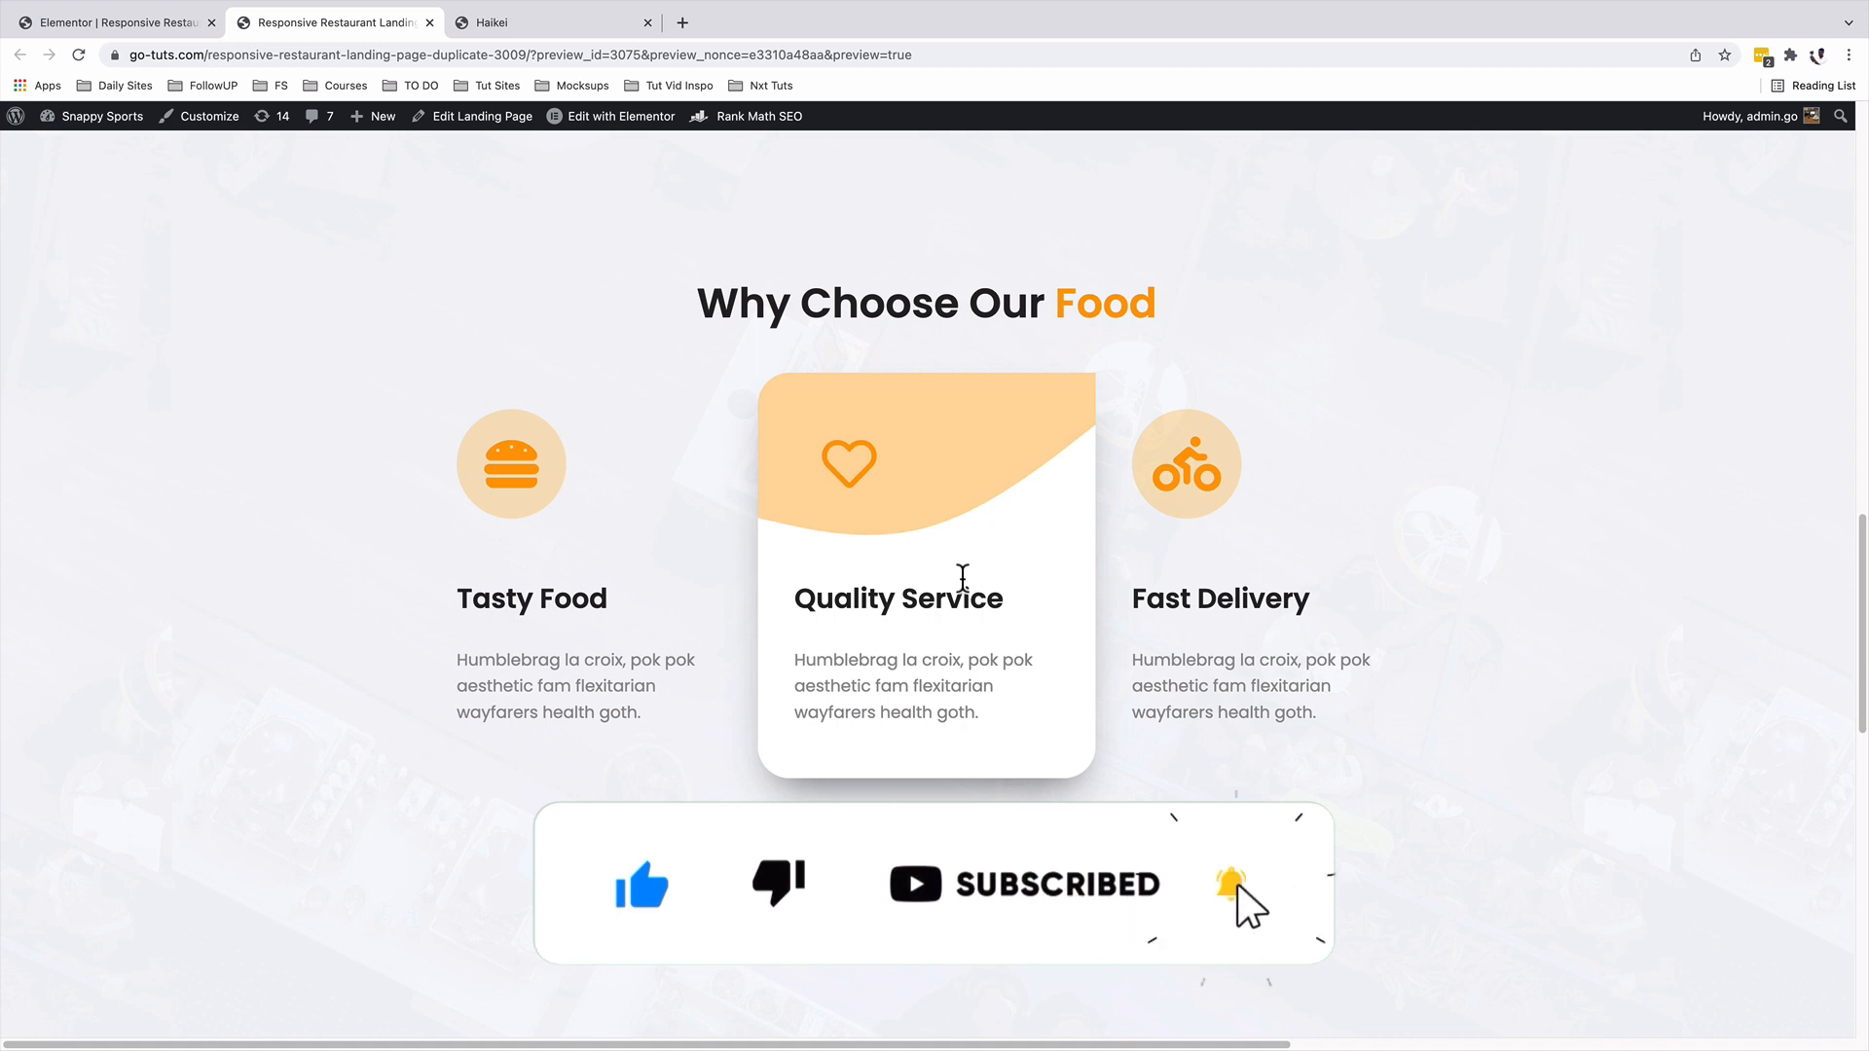